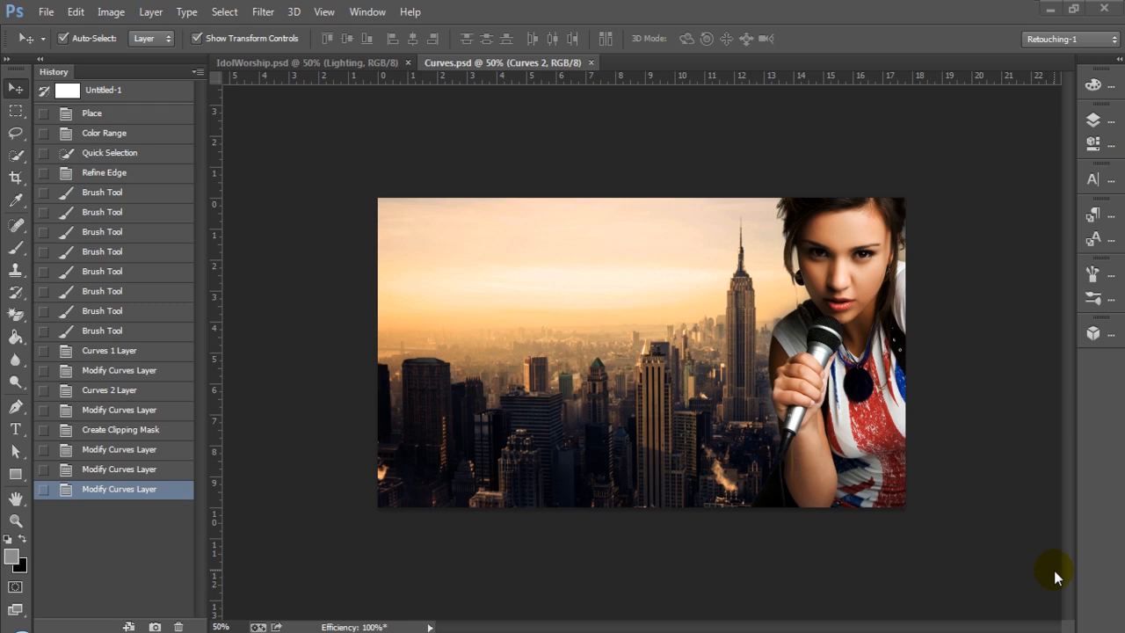
mouse_move(1062, 541)
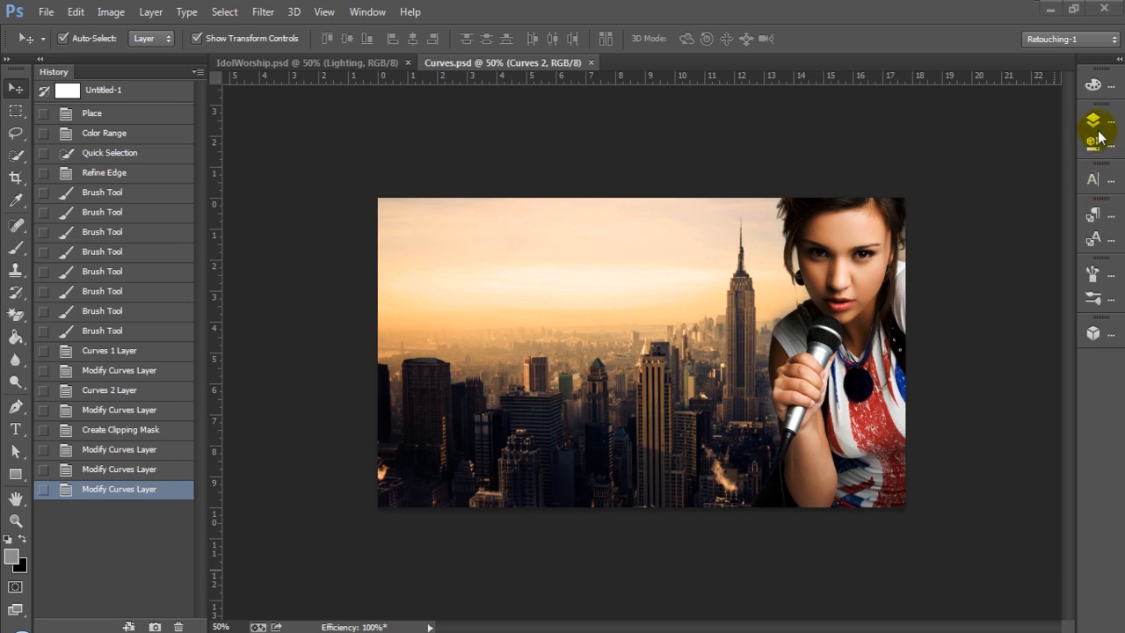
- Show the layer stack, toggle Curves 2 off and back on, then hide Curves 1
left_click(1092, 121)
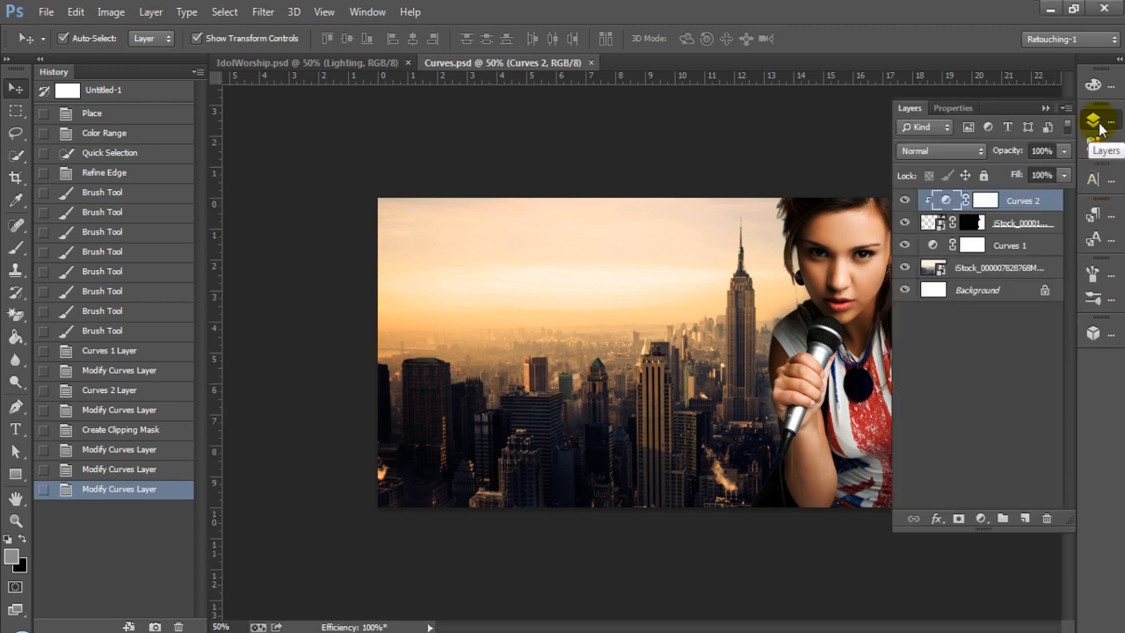
mouse_move(977, 281)
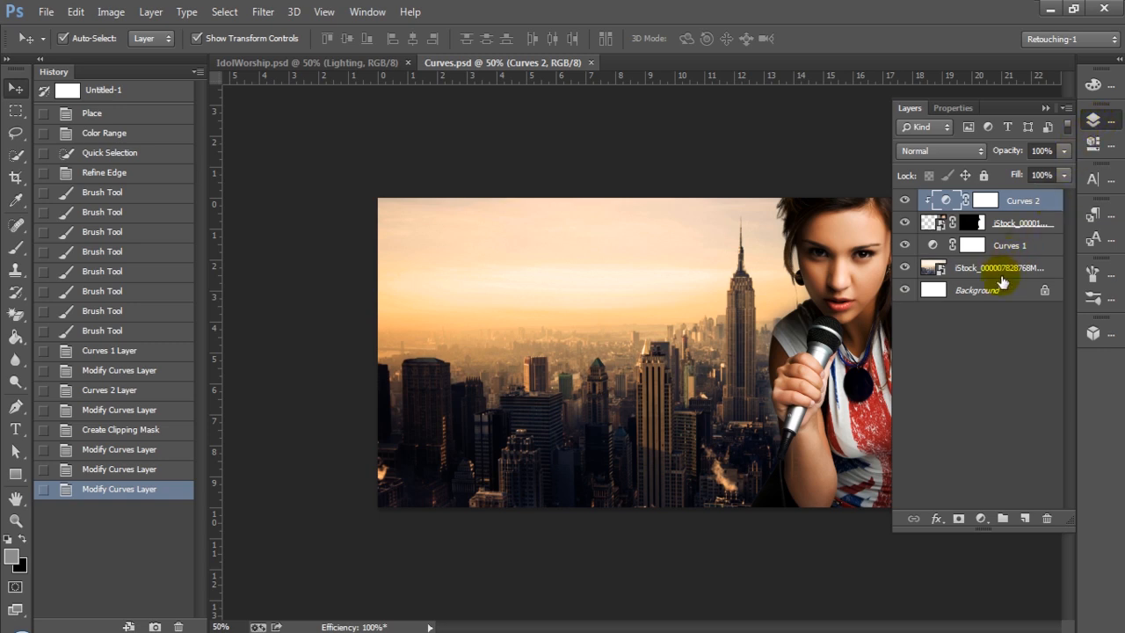
mouse_move(993, 275)
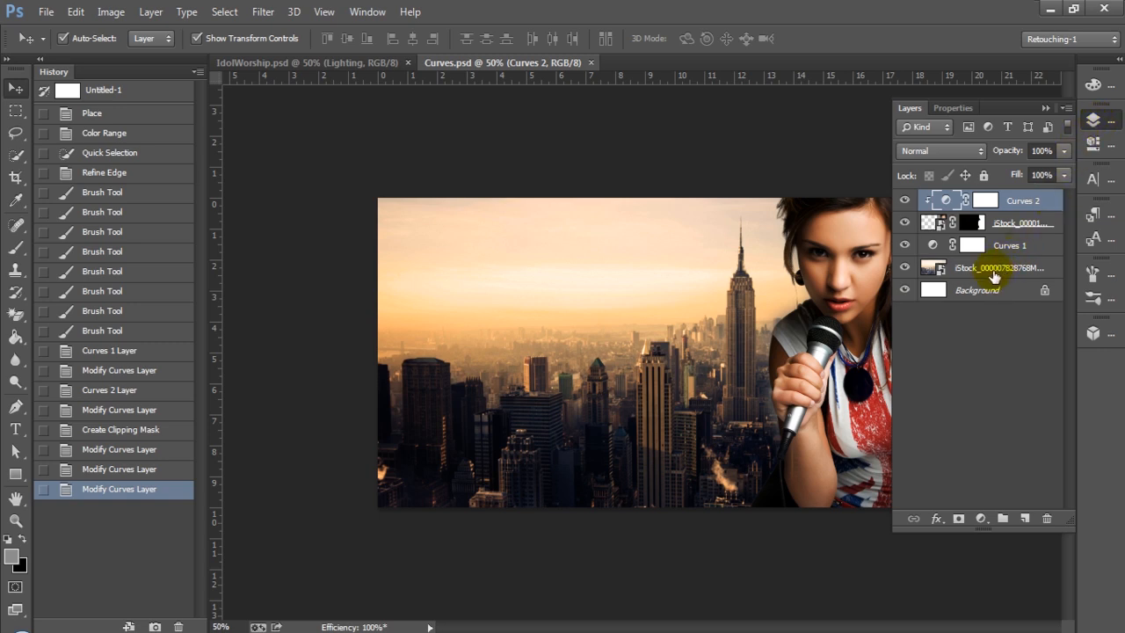
left_click(945, 201)
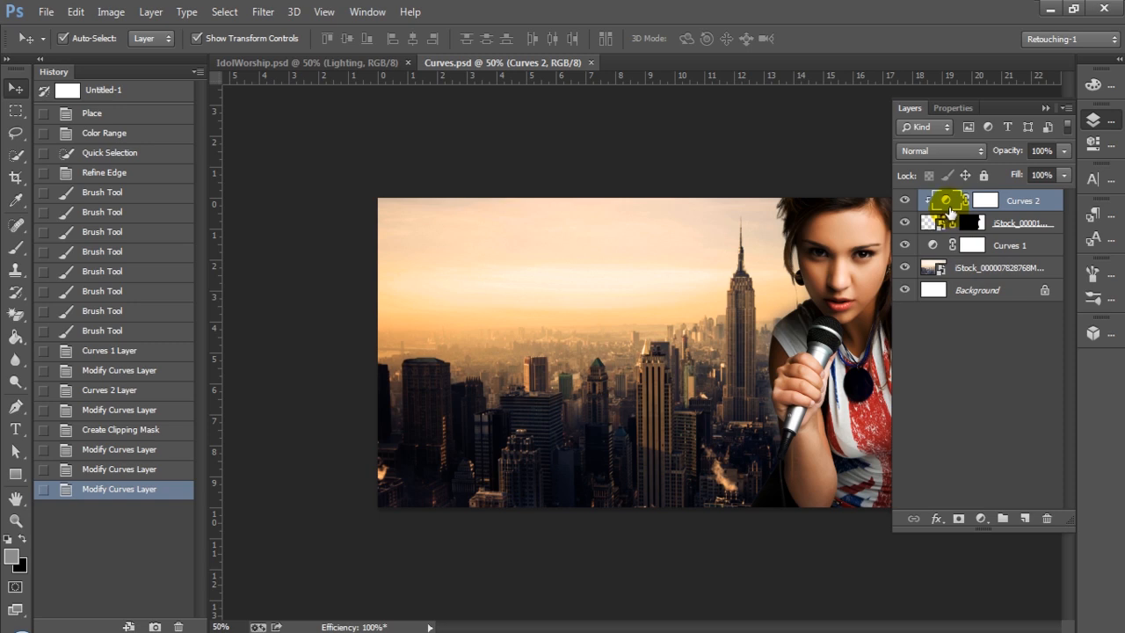
left_click(904, 200)
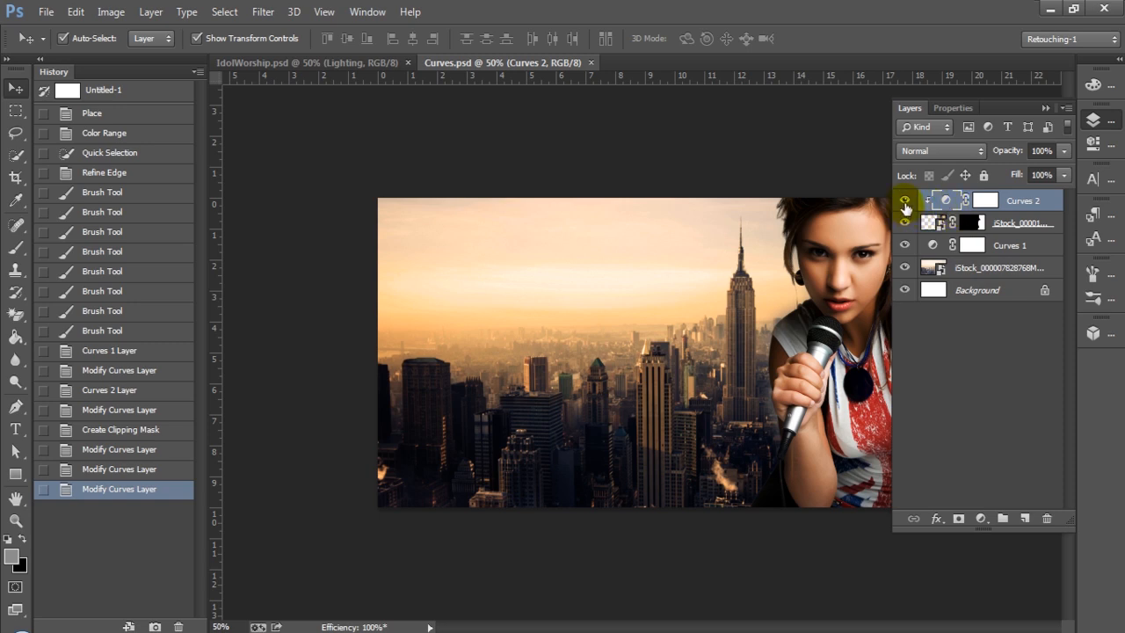
mouse_move(905, 208)
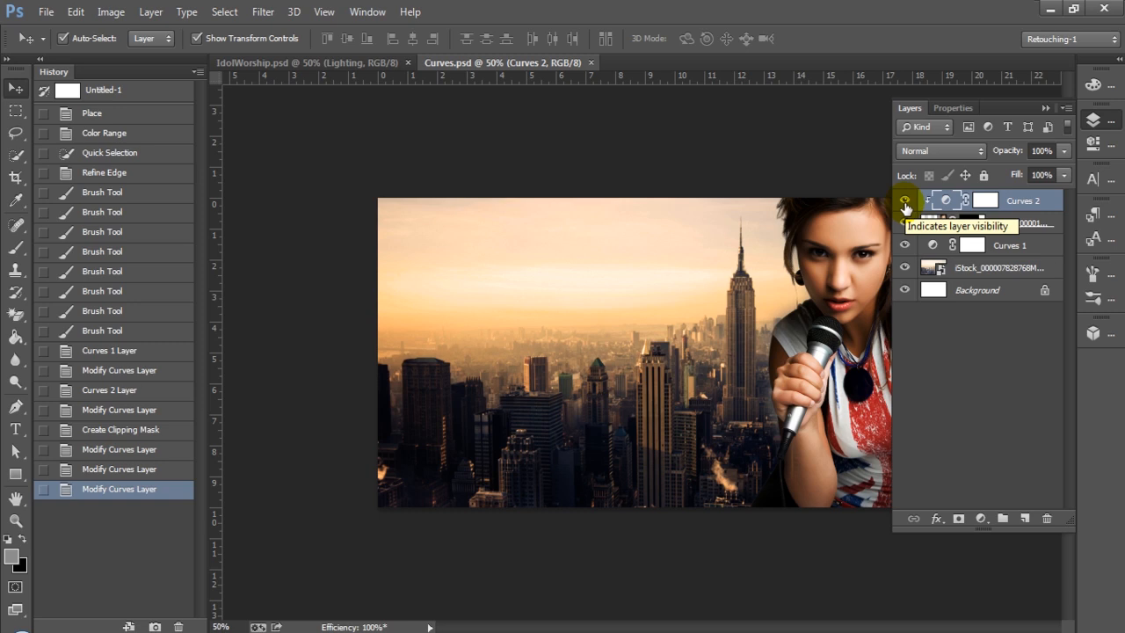
left_click(904, 200)
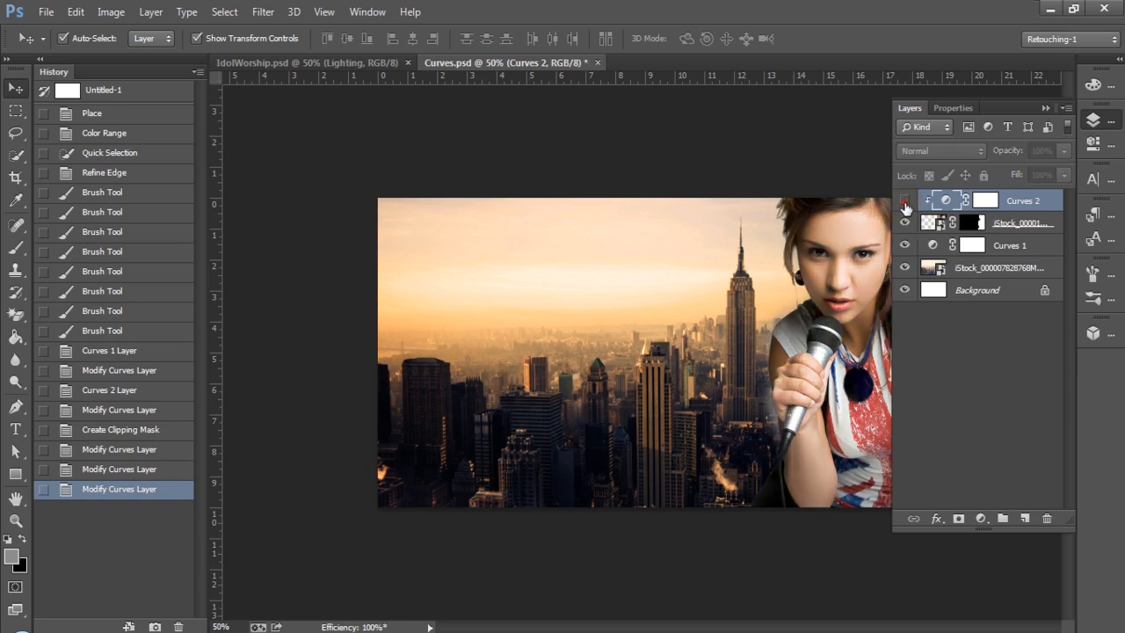
left_click(904, 201)
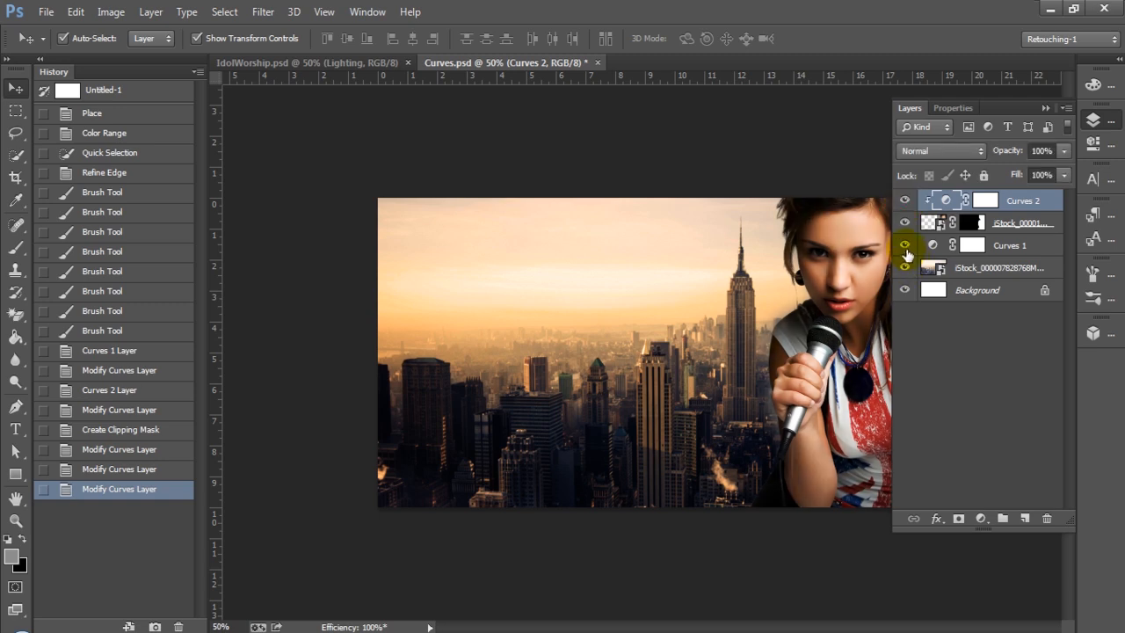
left_click(904, 244)
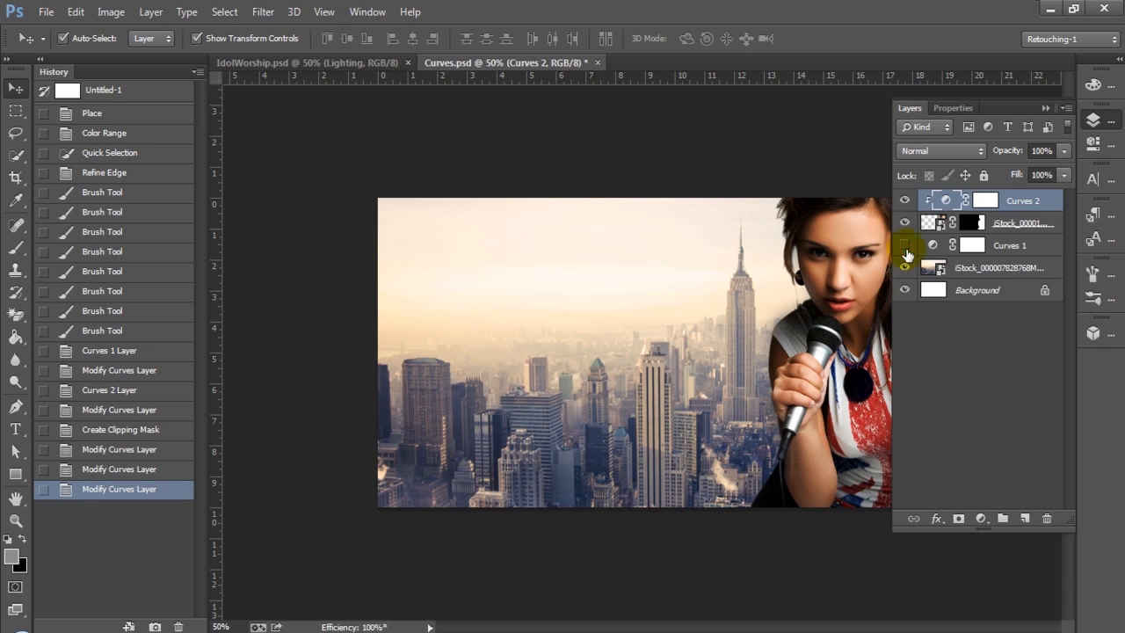
mouse_move(904, 245)
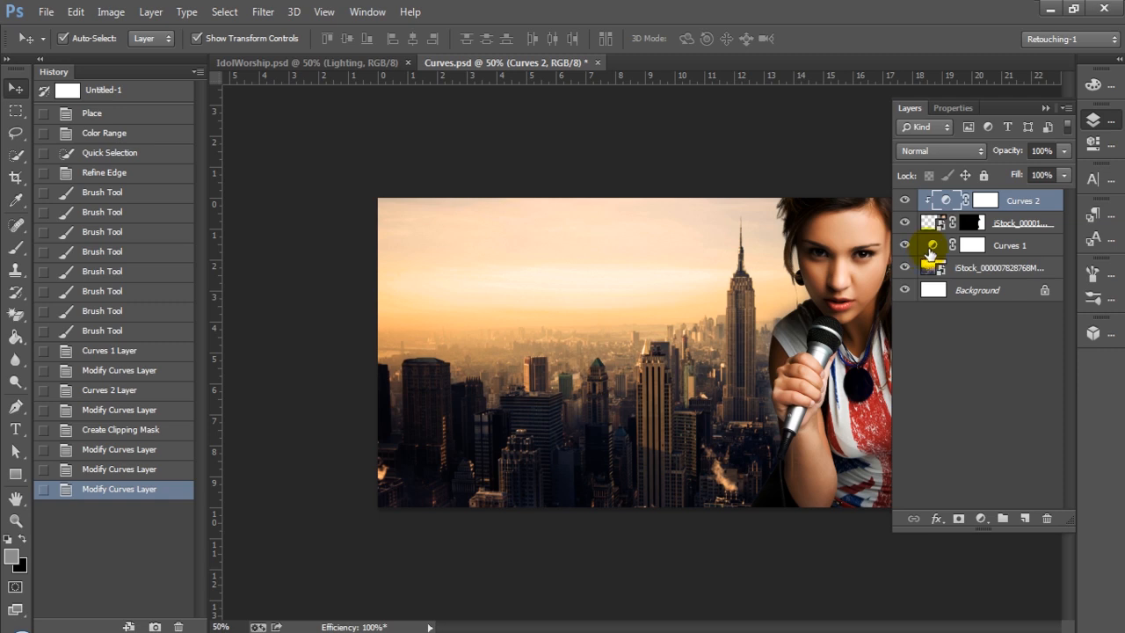
mouse_move(931, 255)
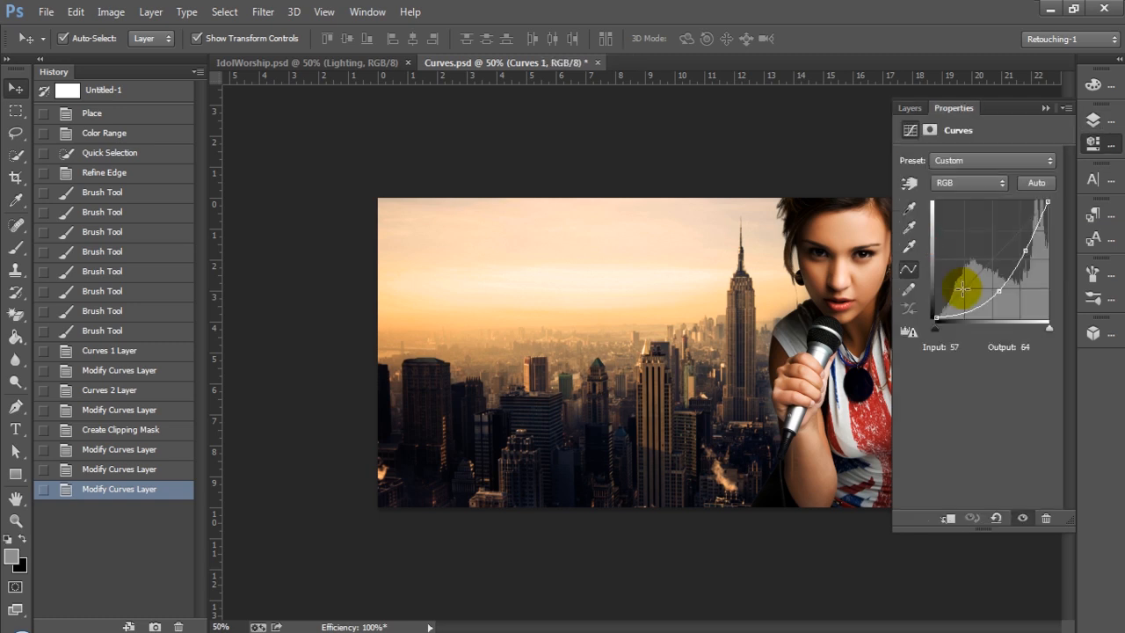
- Drag the Curves 1 RGB shadow point and nudge it into position
left_click_drag(962, 288, 1011, 319)
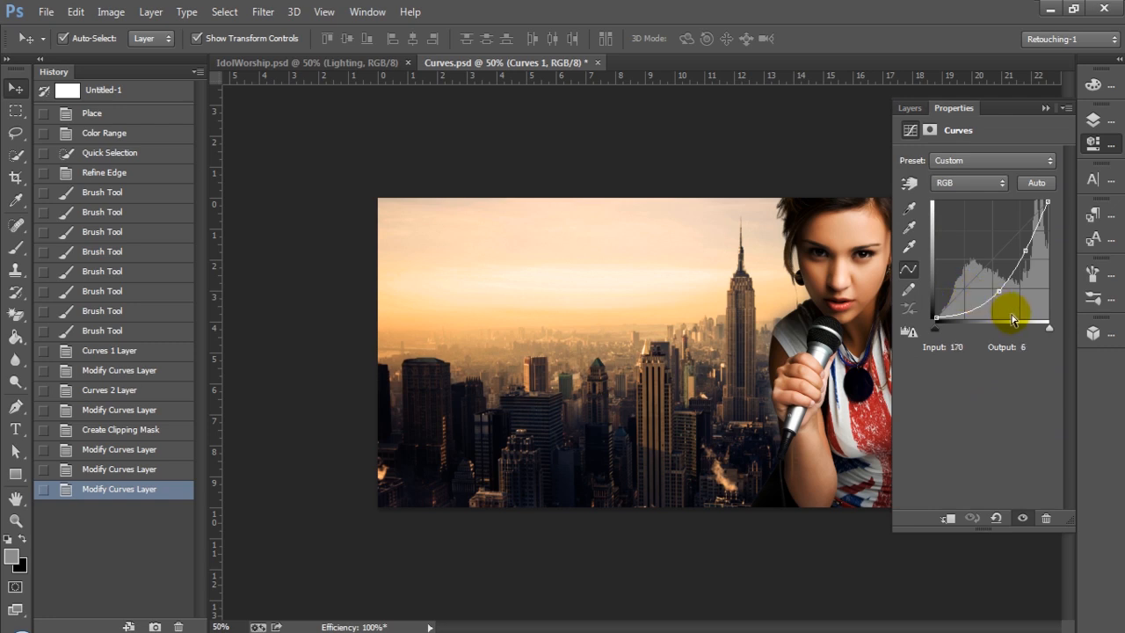
left_click_drag(1009, 318, 1008, 319)
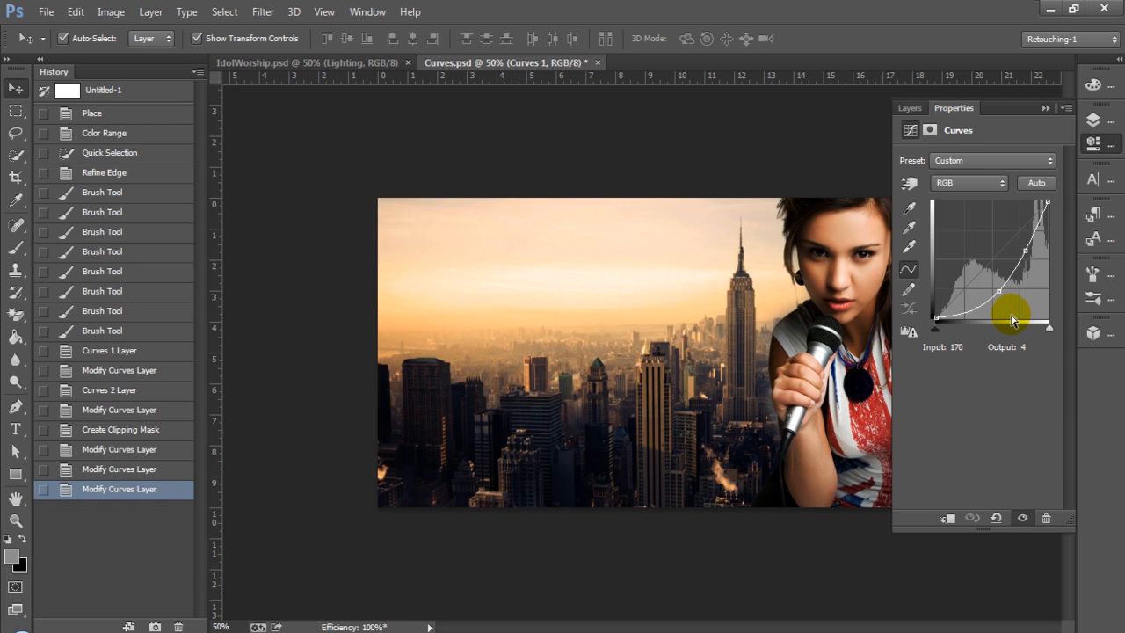
left_click_drag(1012, 319, 1008, 319)
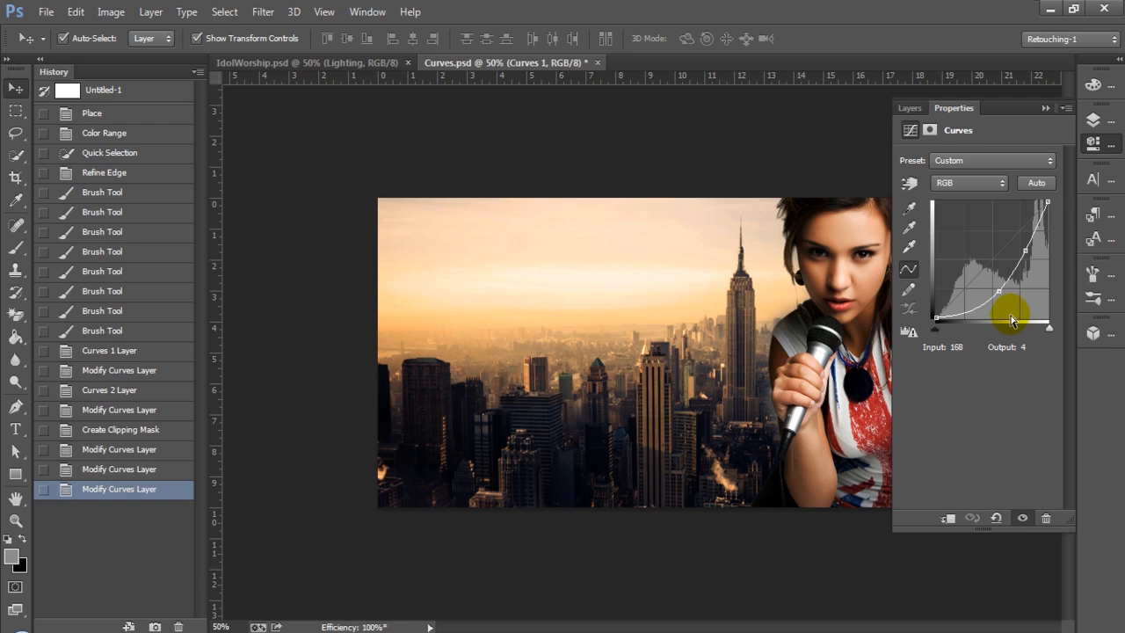
left_click_drag(1013, 317, 1011, 318)
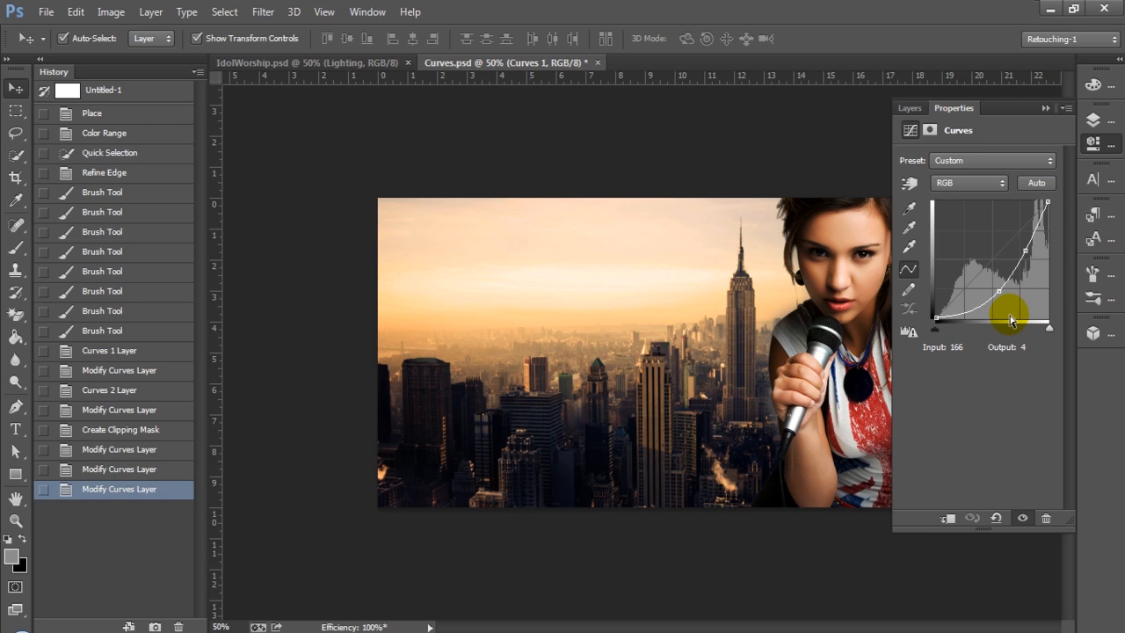
left_click_drag(1008, 319, 1008, 316)
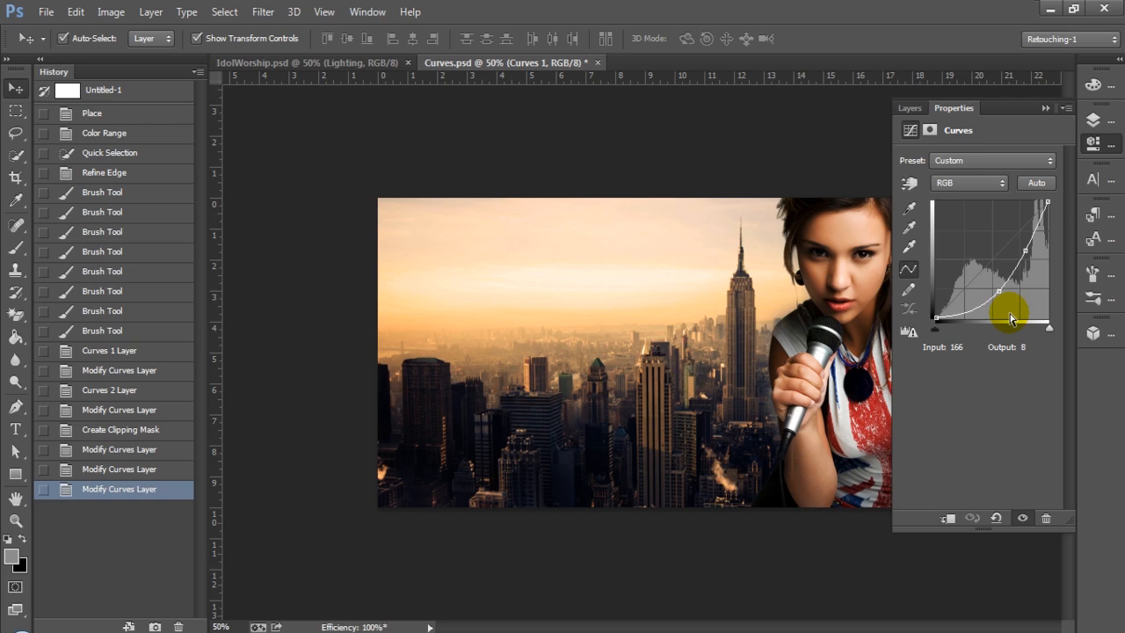
left_click_drag(1011, 318, 1010, 314)
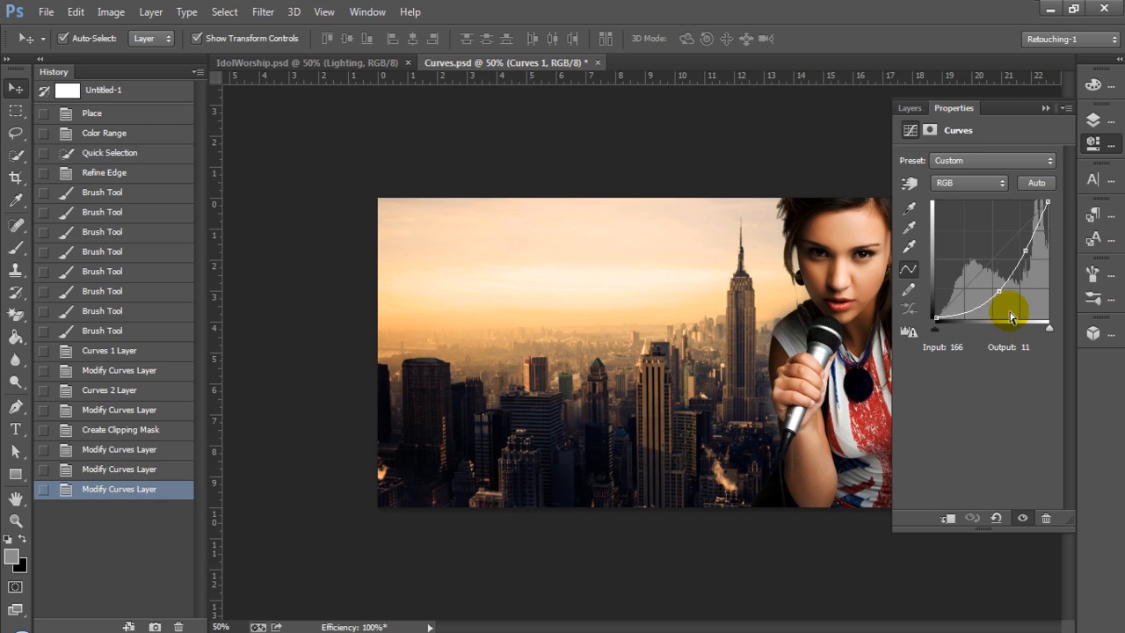
left_click_drag(1009, 315, 1049, 200)
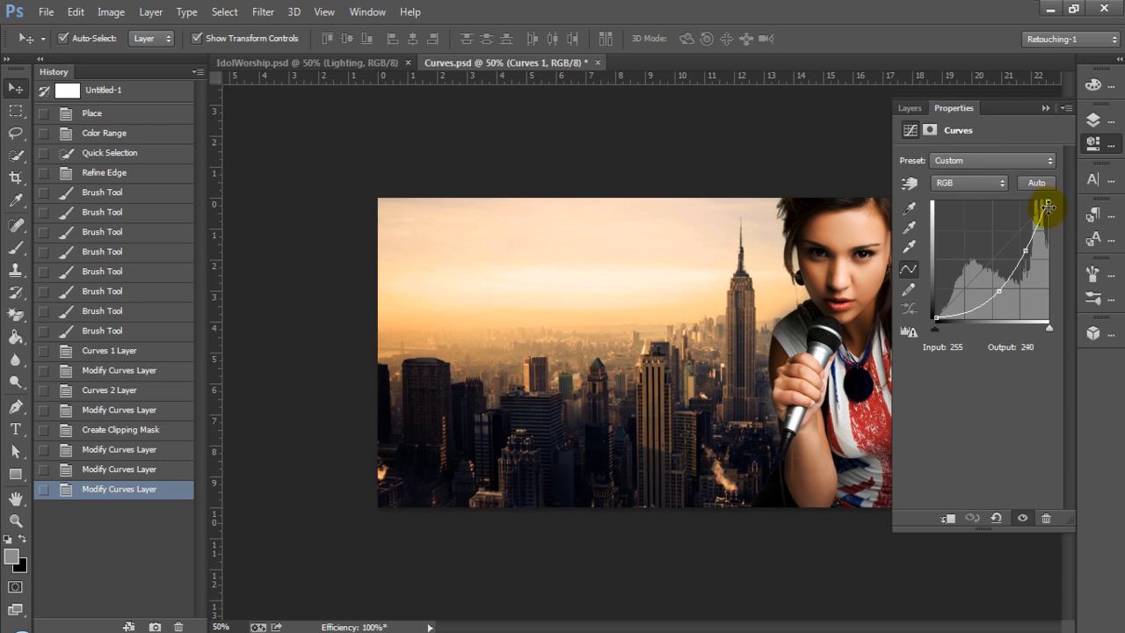
- Move the white, black and midtone points to lighten and fade the skyline
left_click_drag(1047, 208, 1047, 202)
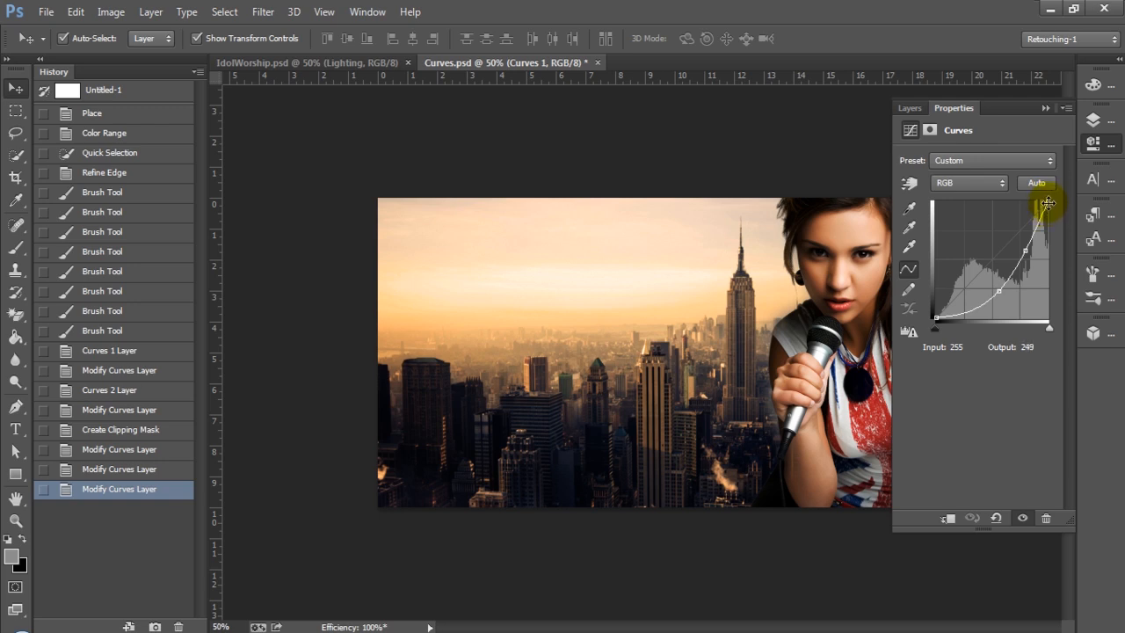
left_click_drag(1047, 202, 939, 316)
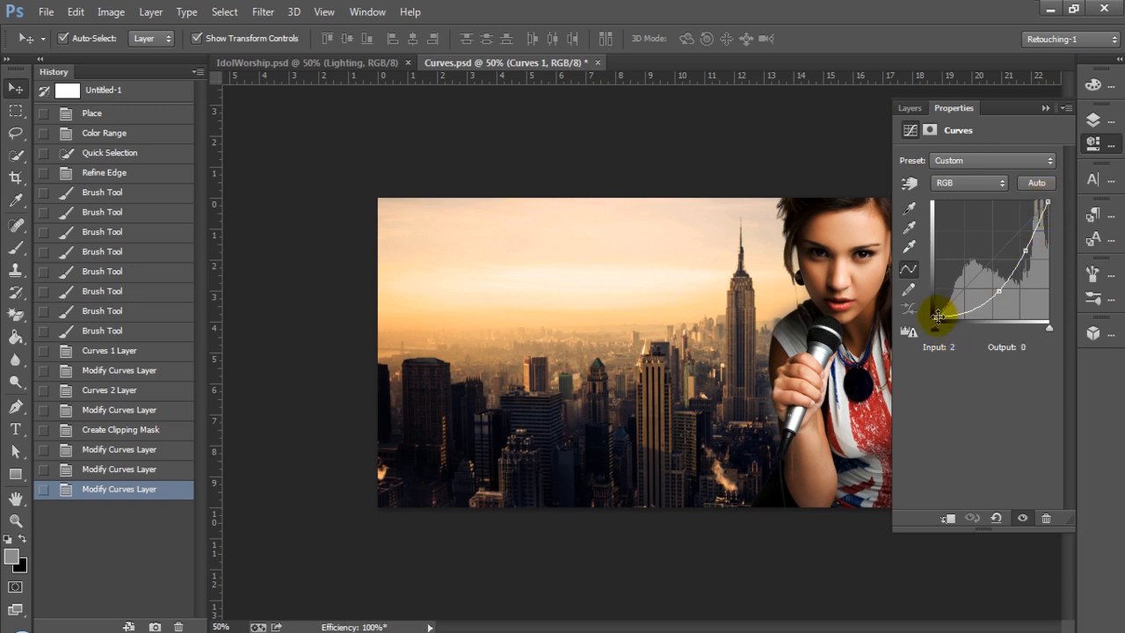
left_click_drag(938, 317, 1023, 277)
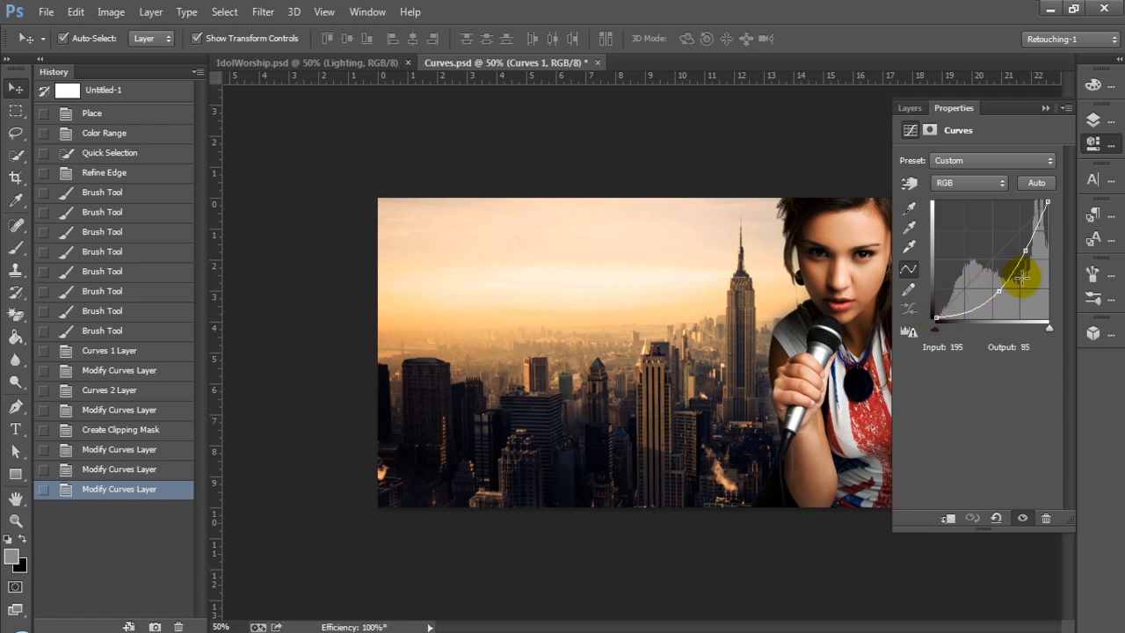
left_click_drag(1022, 277, 979, 278)
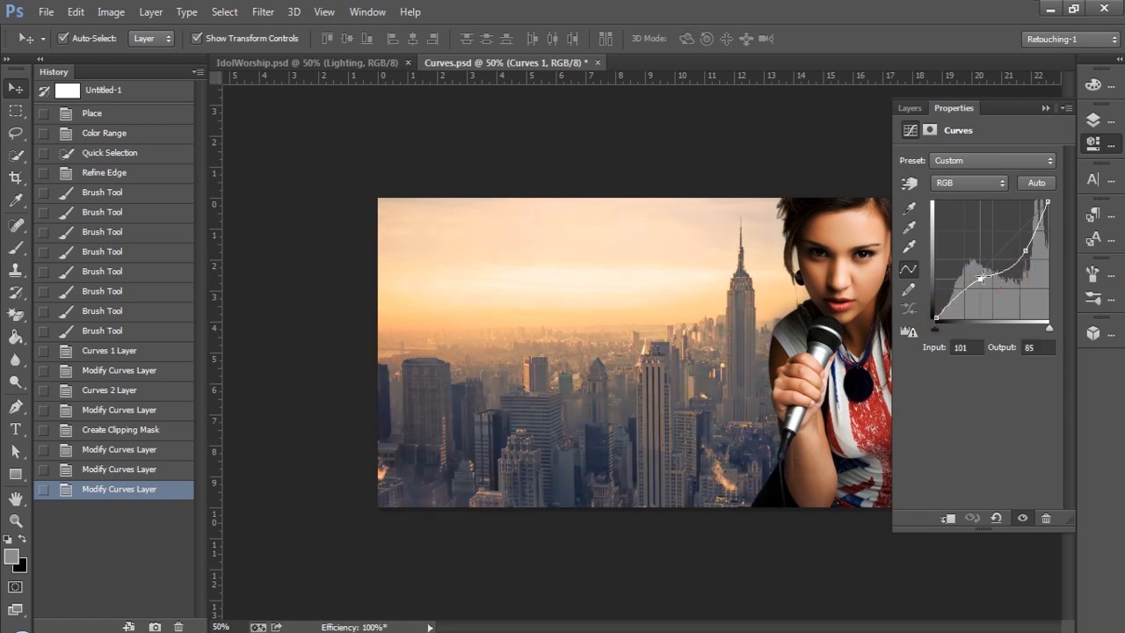
left_click_drag(980, 278, 1016, 238)
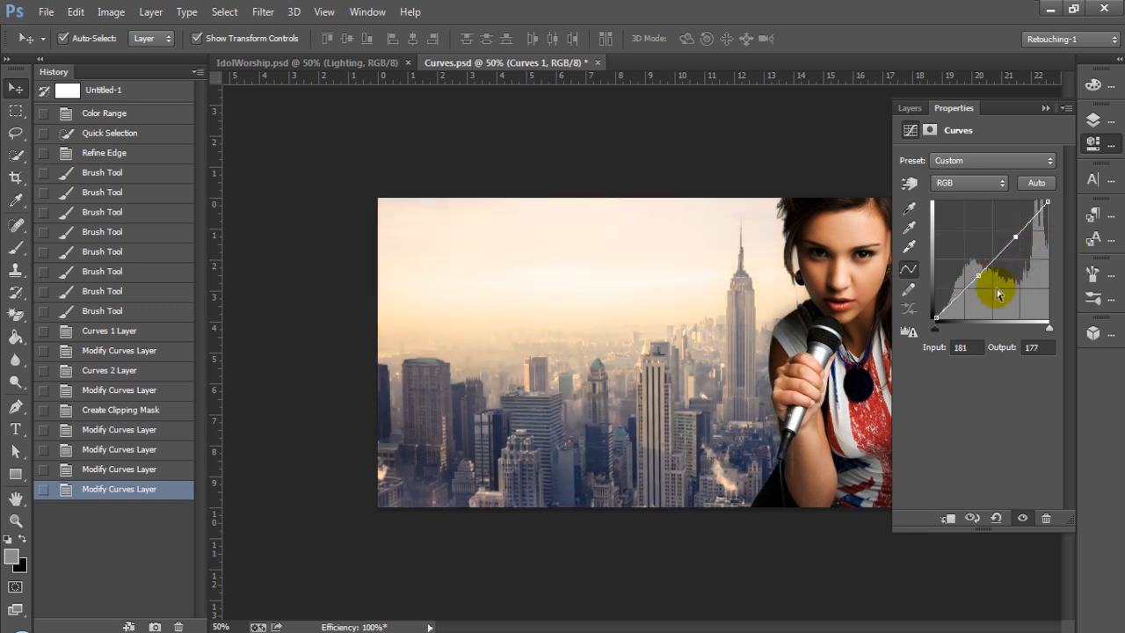
- Flatten the Curves 1 RGB curve and place a lower-midtone point
left_click_drag(997, 294, 977, 274)
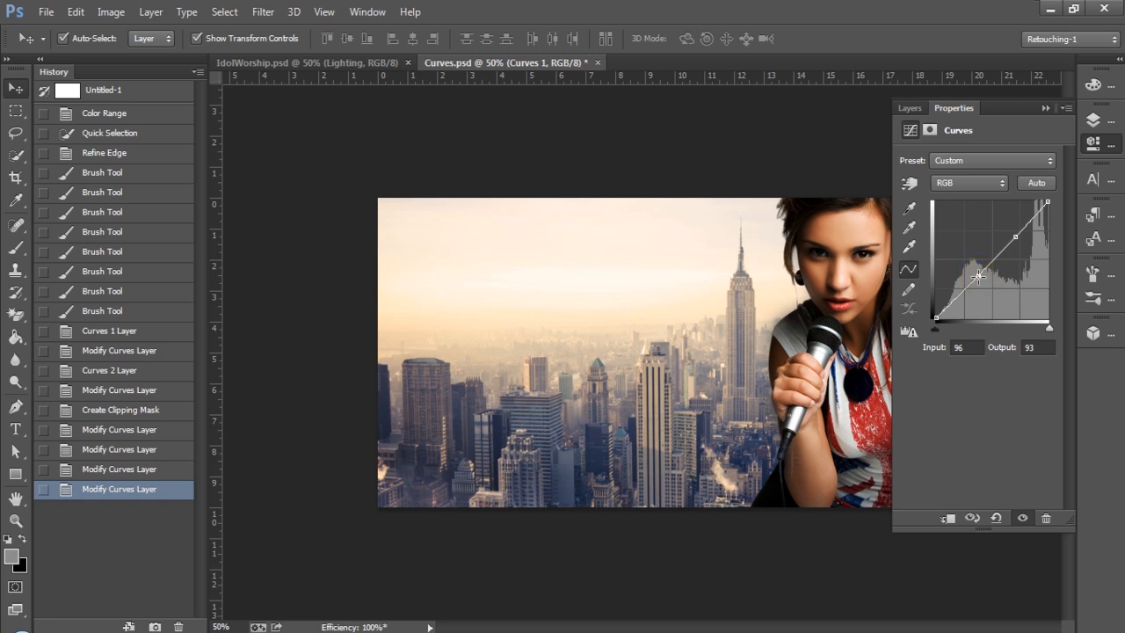
left_click_drag(978, 276, 978, 283)
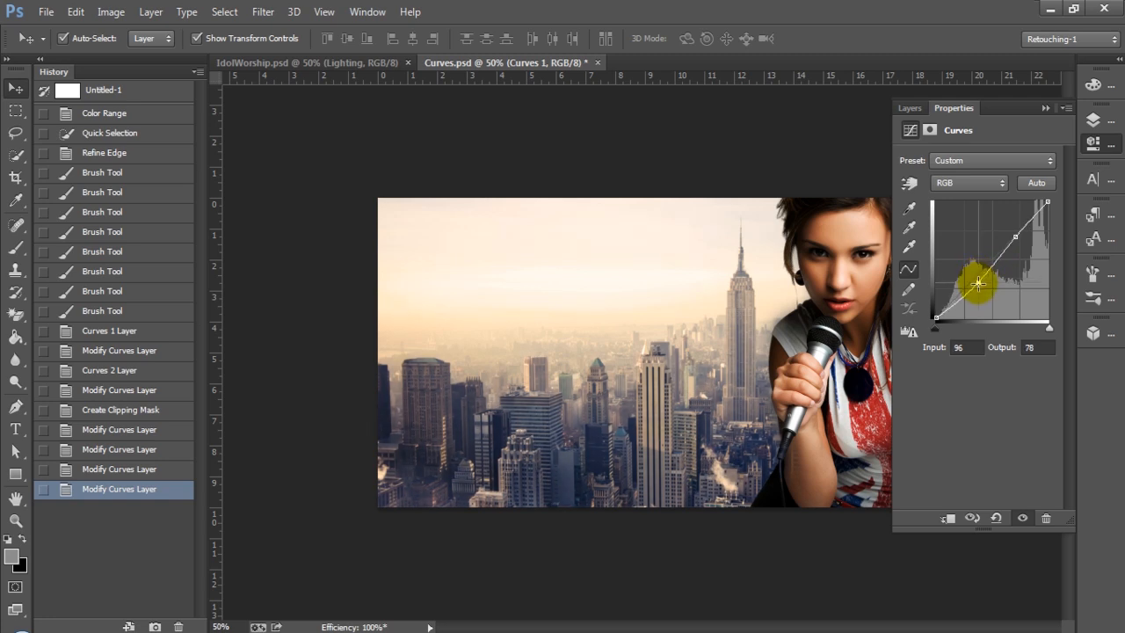
left_click_drag(977, 282, 984, 294)
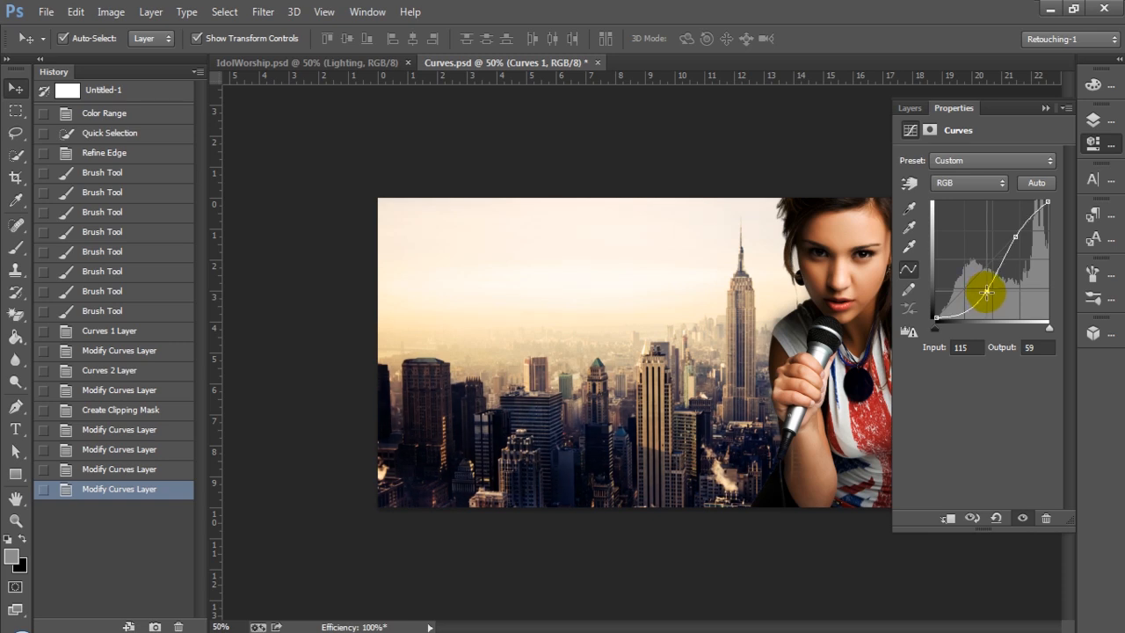
left_click_drag(986, 292, 965, 266)
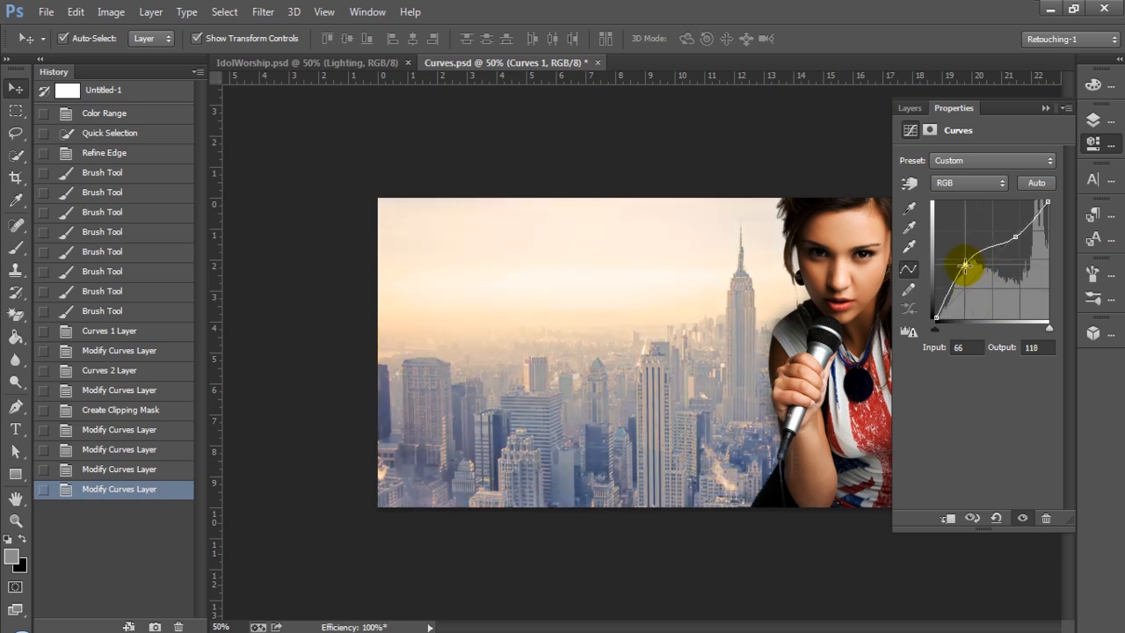
left_click_drag(964, 268, 962, 265)
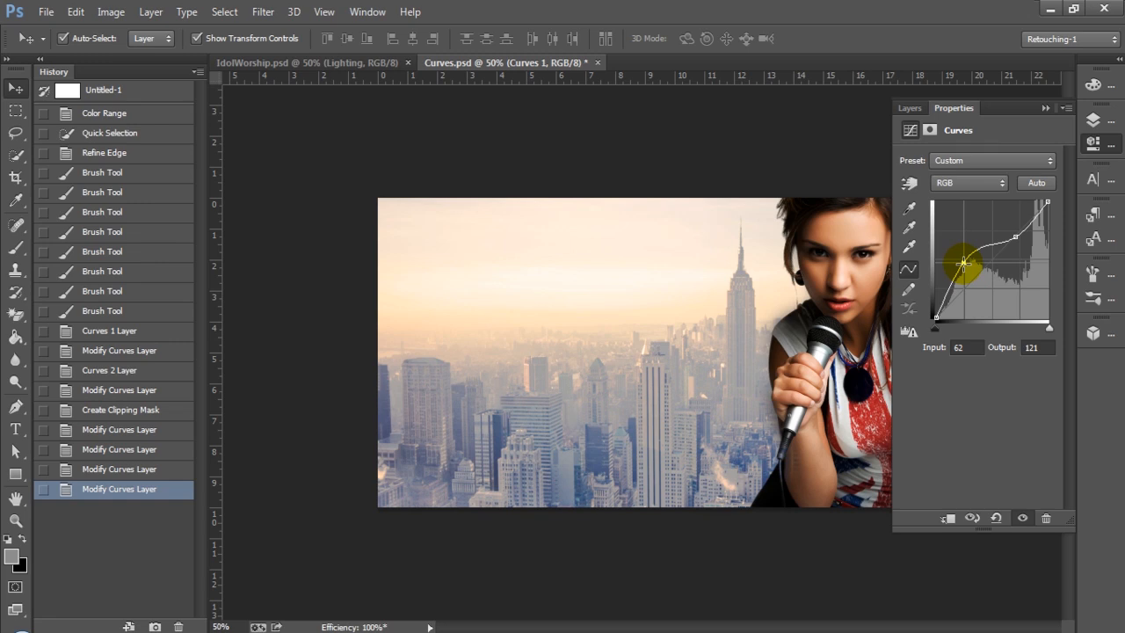
left_click_drag(962, 264, 966, 270)
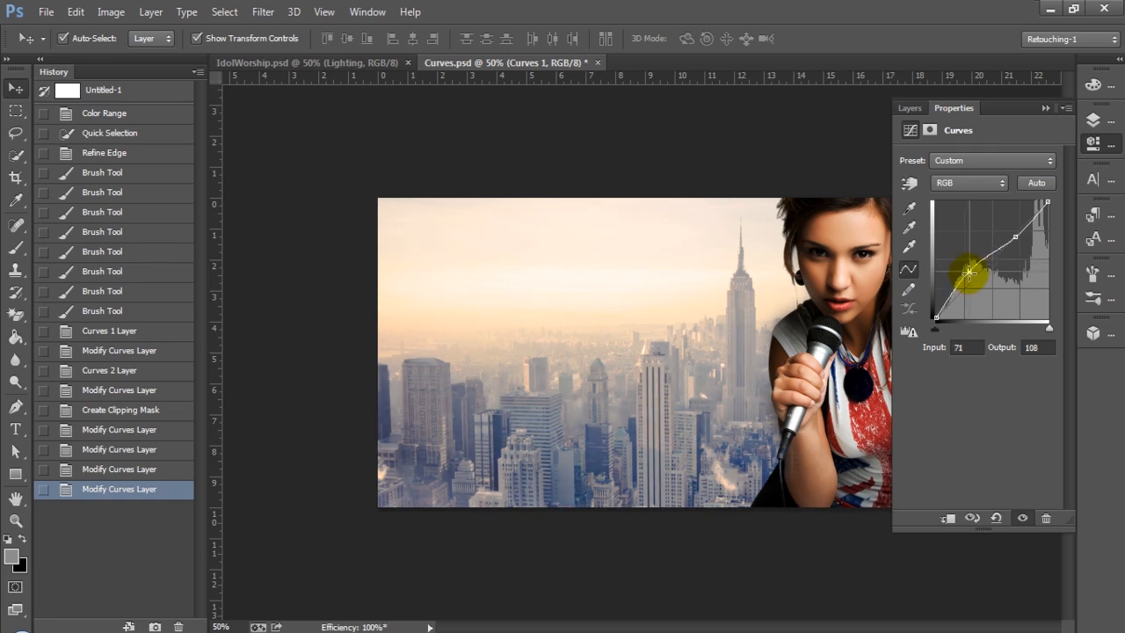
- Pull the shadows down and gently raise the highlights into an S-curve
left_click_drag(966, 270, 975, 286)
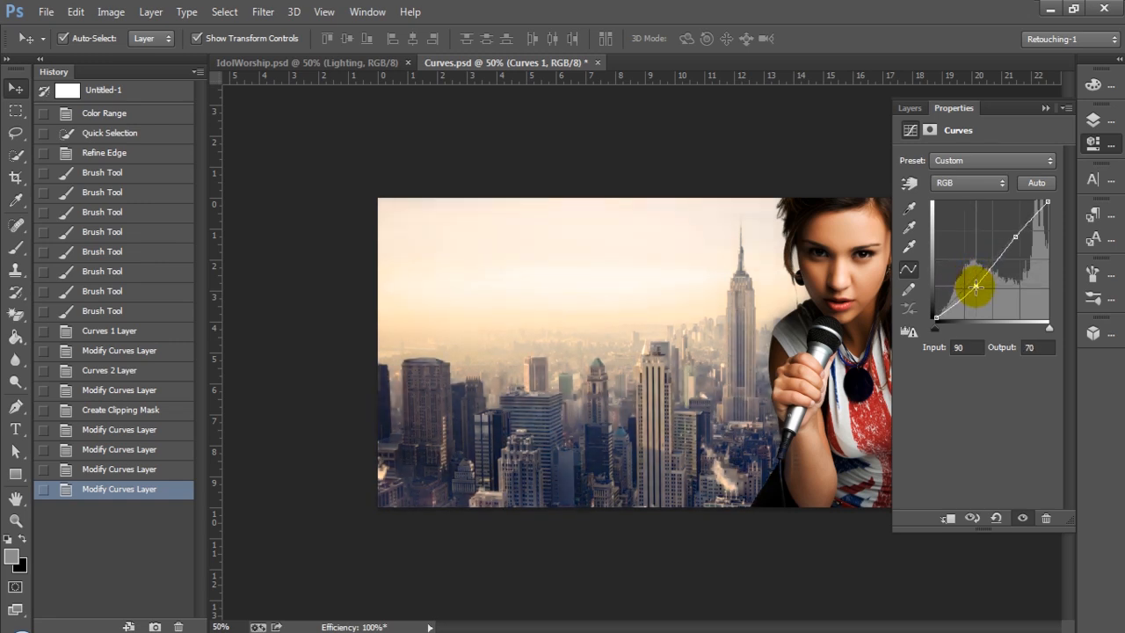
left_click_drag(975, 287, 980, 294)
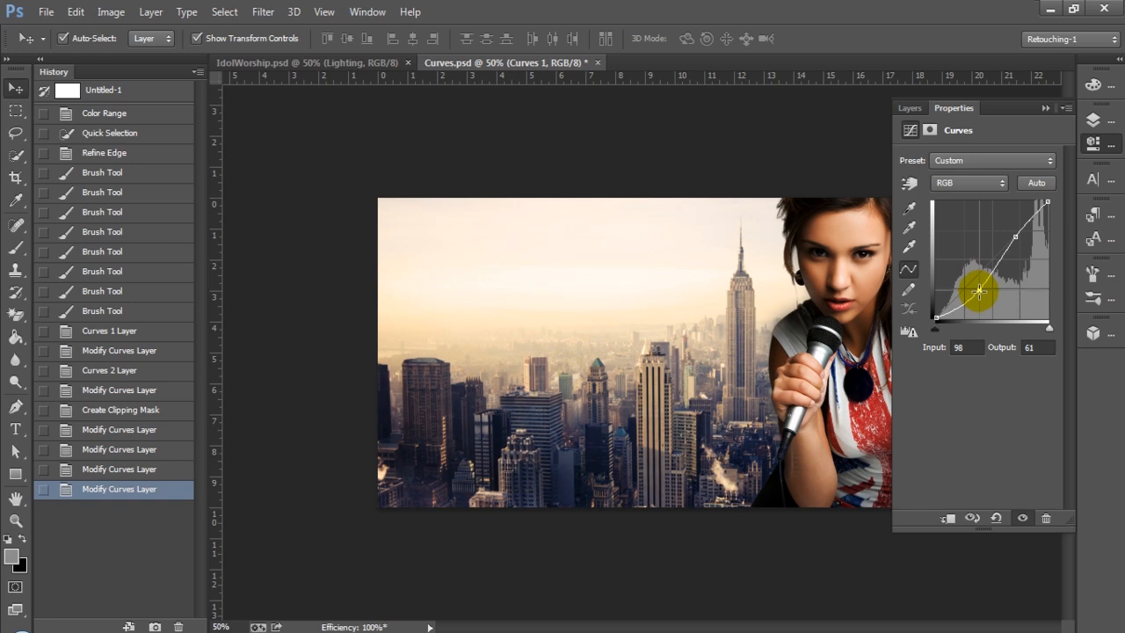
left_click_drag(980, 290, 981, 295)
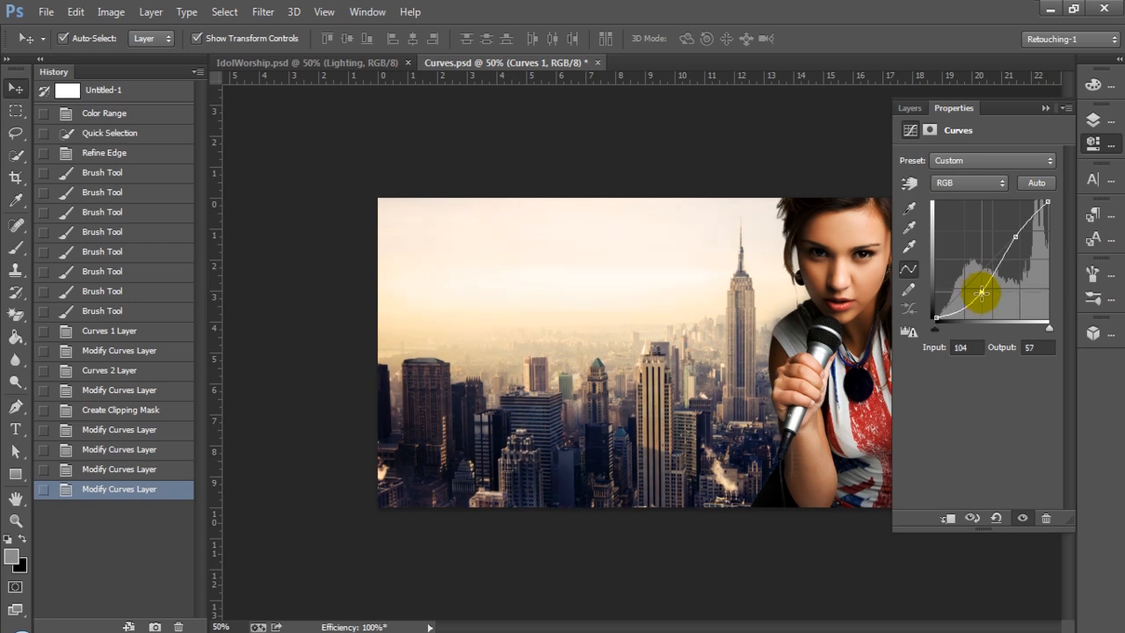
left_click_drag(979, 292, 983, 296)
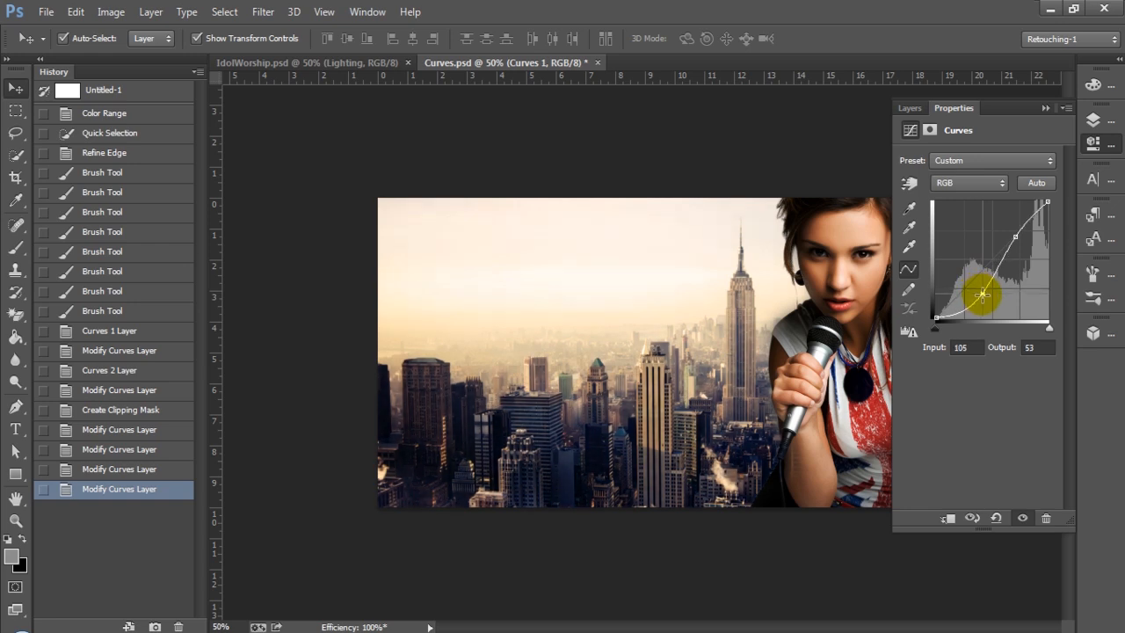
left_click_drag(983, 296, 1014, 236)
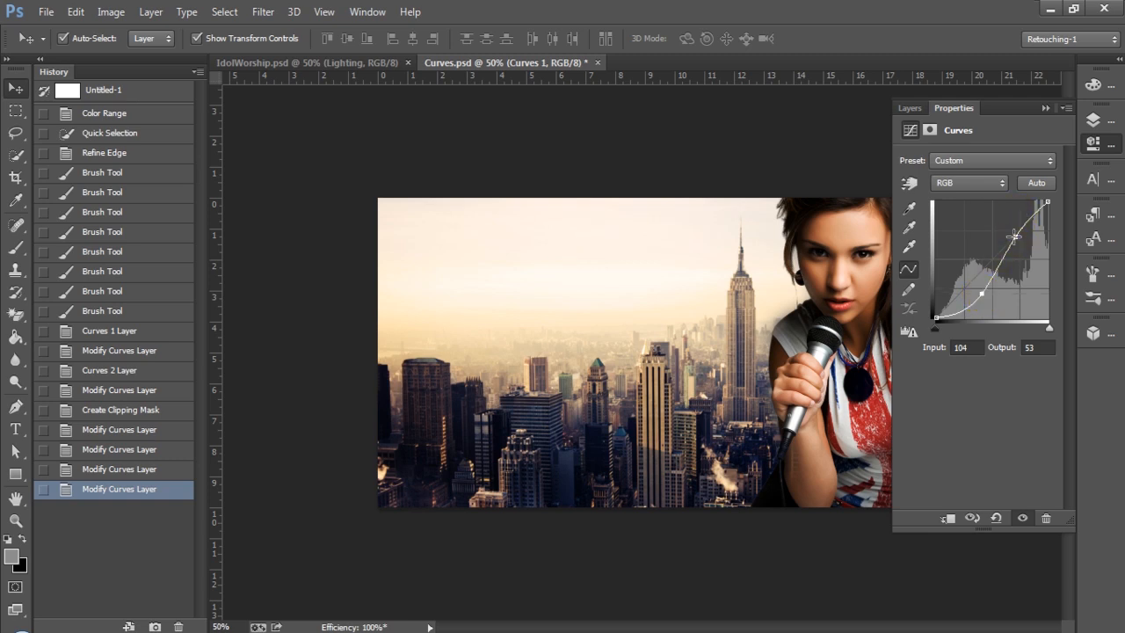
left_click_drag(1013, 235, 995, 226)
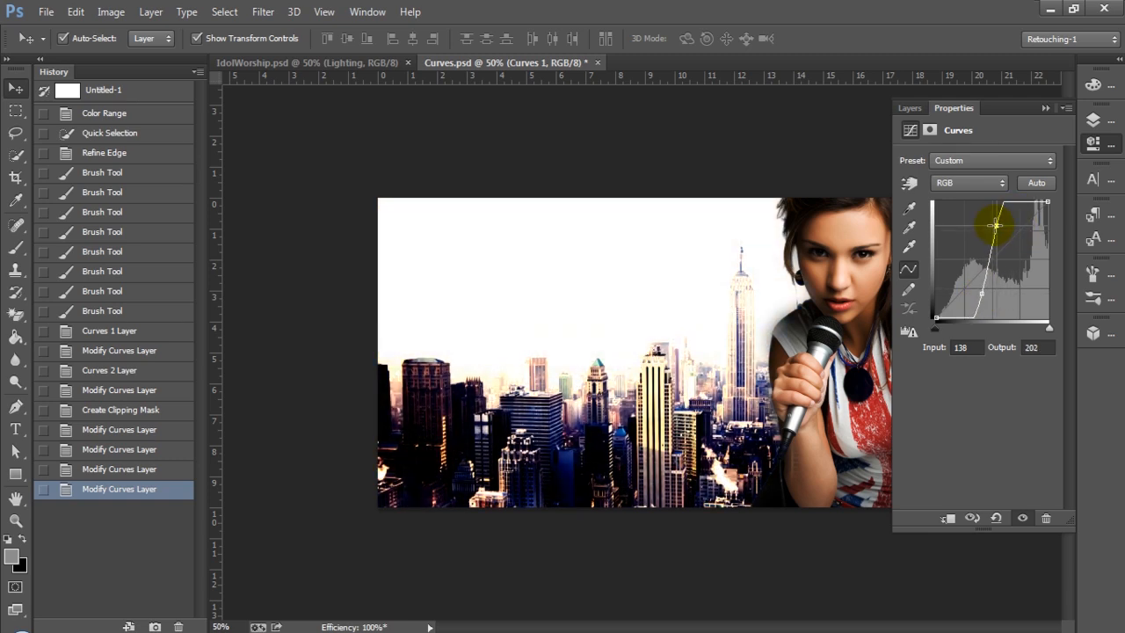
left_click_drag(995, 226, 1010, 240)
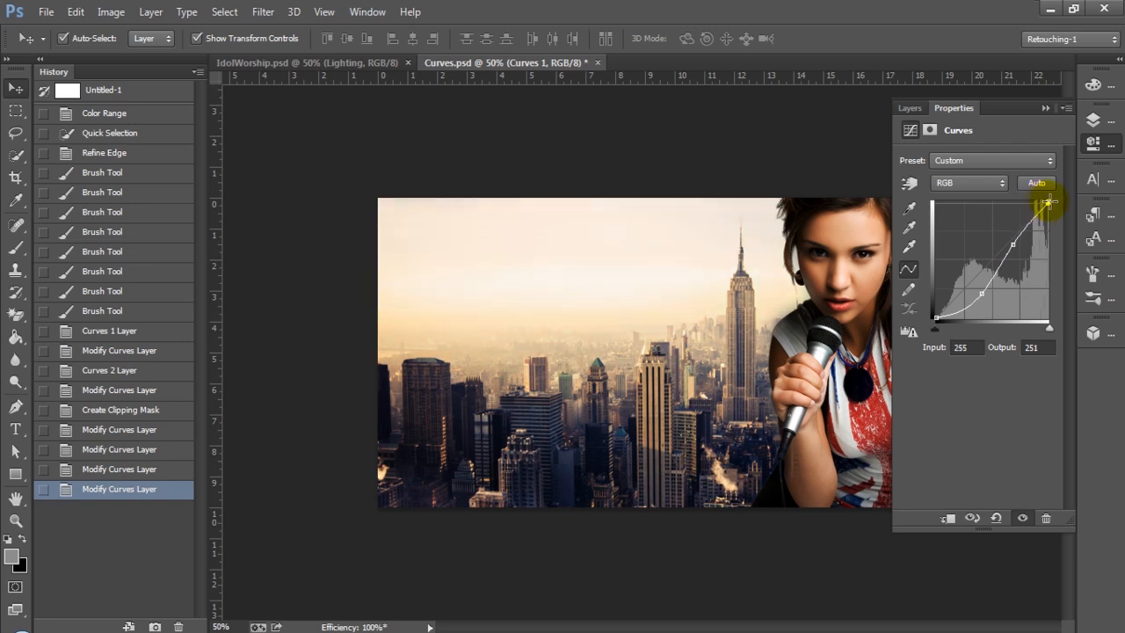
- Reset the Curves 1 RGB curve to straight and place upper-tone and midtone points
left_click_drag(1048, 202, 987, 290)
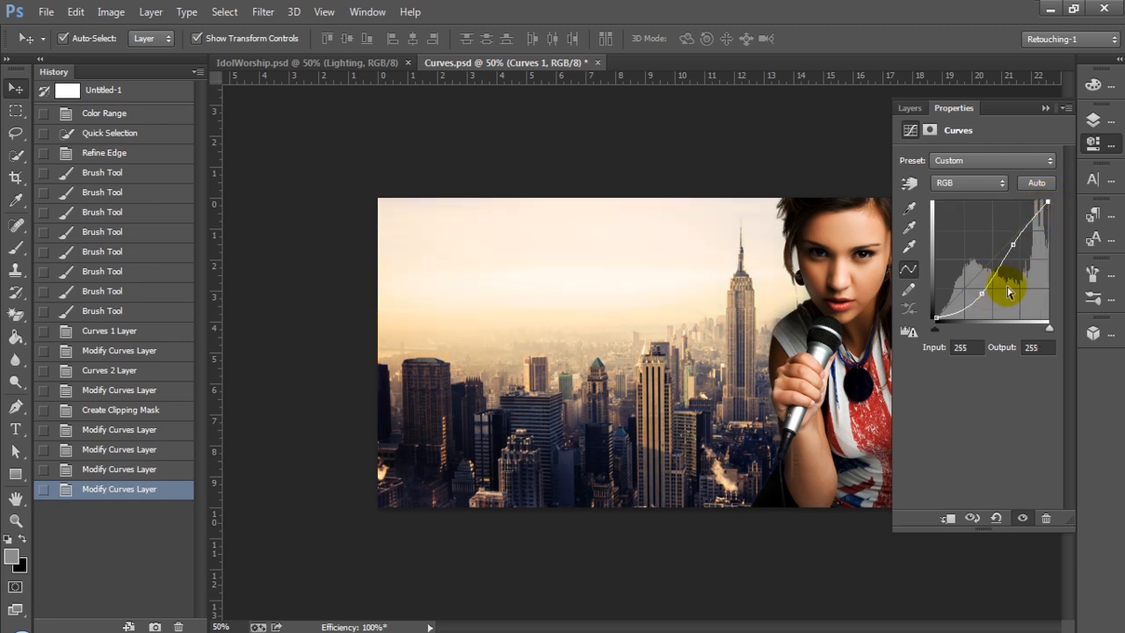
left_click(1036, 182)
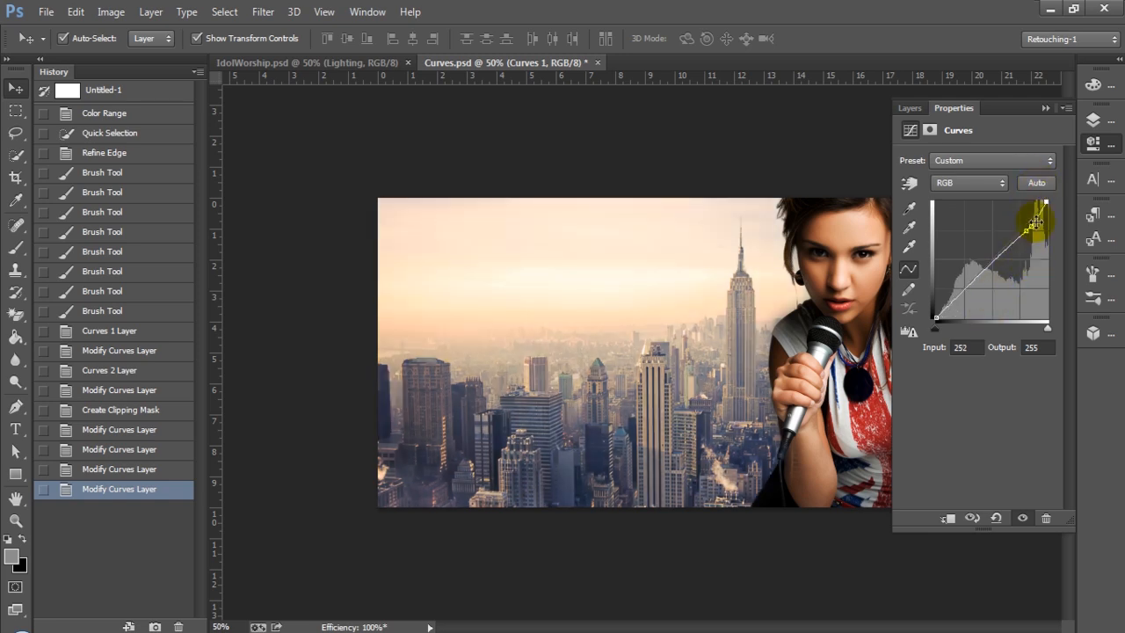
left_click_drag(1035, 222, 1014, 250)
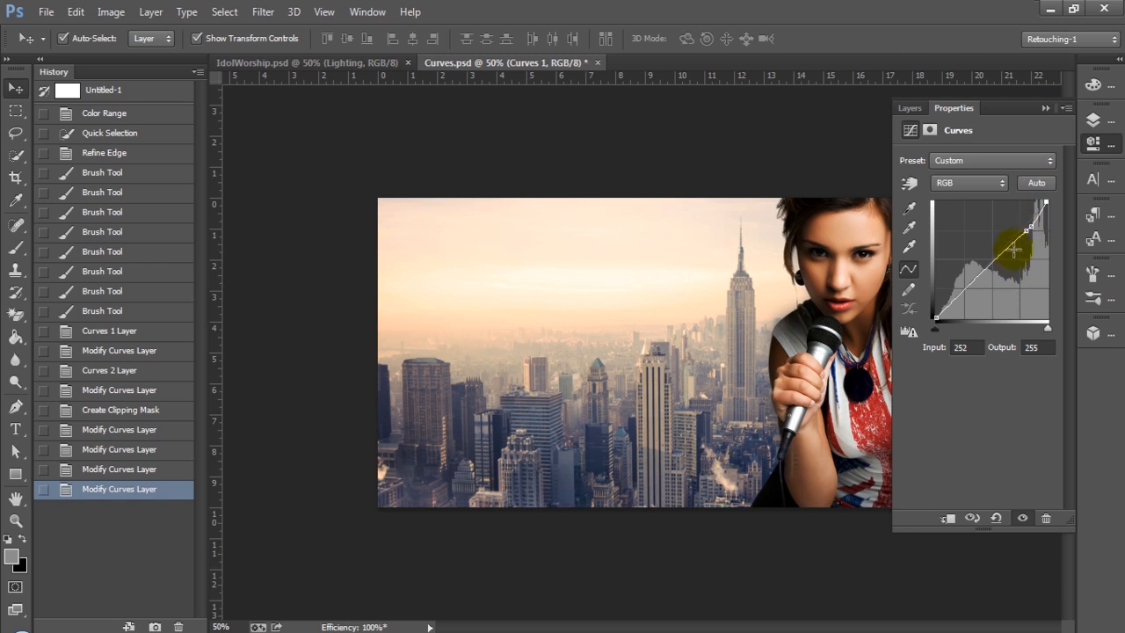
left_click_drag(1012, 251, 1032, 222)
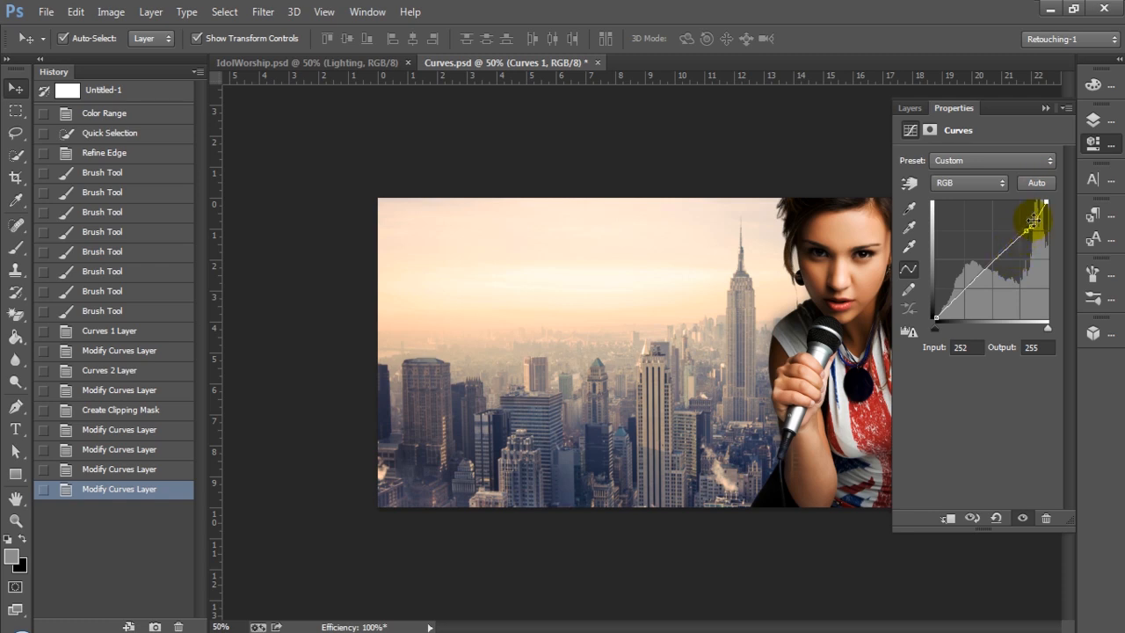
left_click_drag(1032, 221, 995, 258)
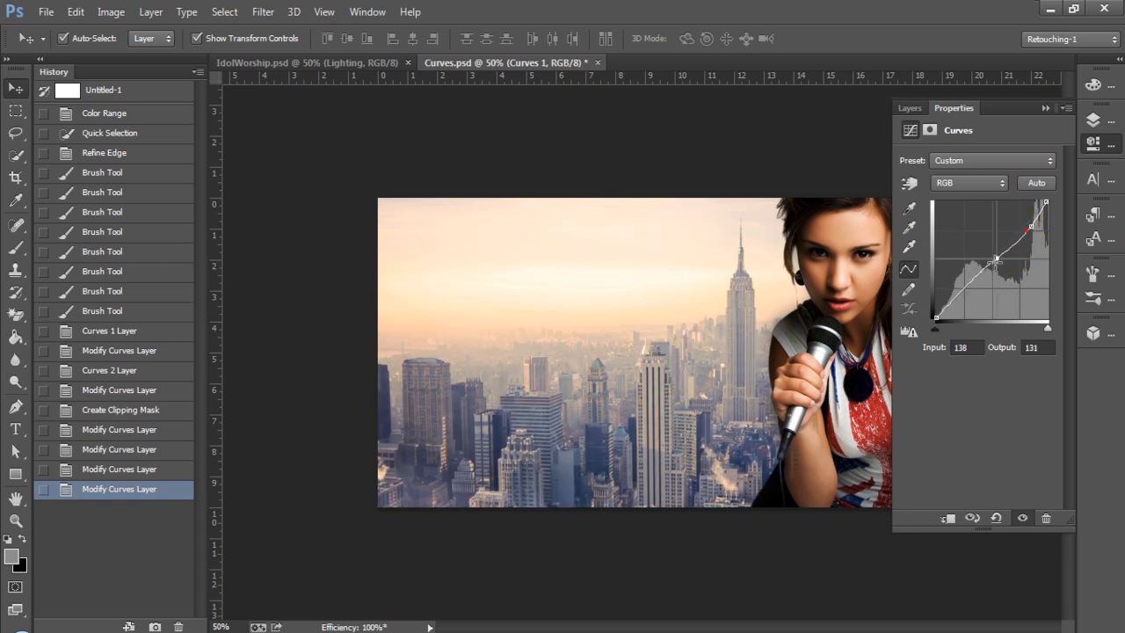
- Drag the shadow point down and fine-tune the highlight point for a darker S-curve
left_click_drag(995, 258, 979, 293)
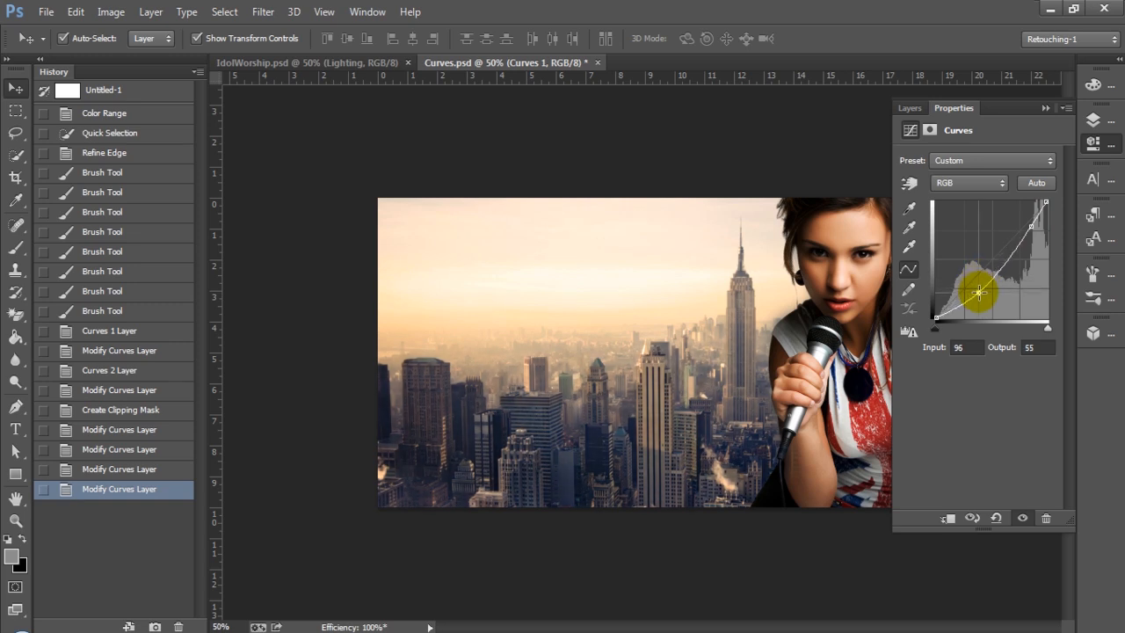
left_click_drag(978, 294, 981, 299)
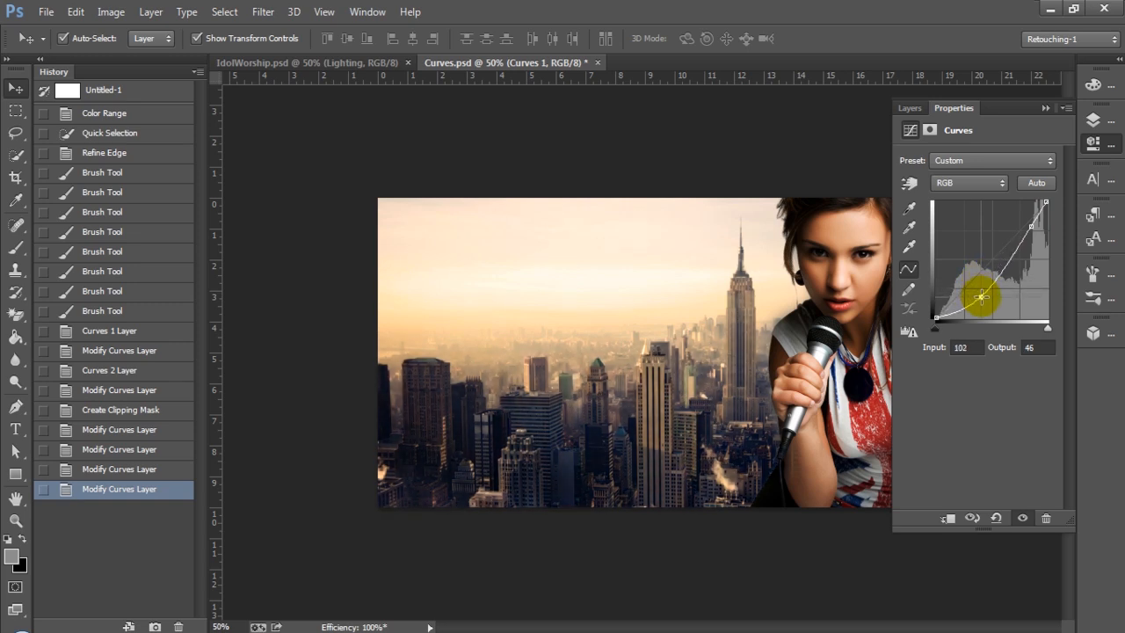
left_click_drag(982, 296, 981, 271)
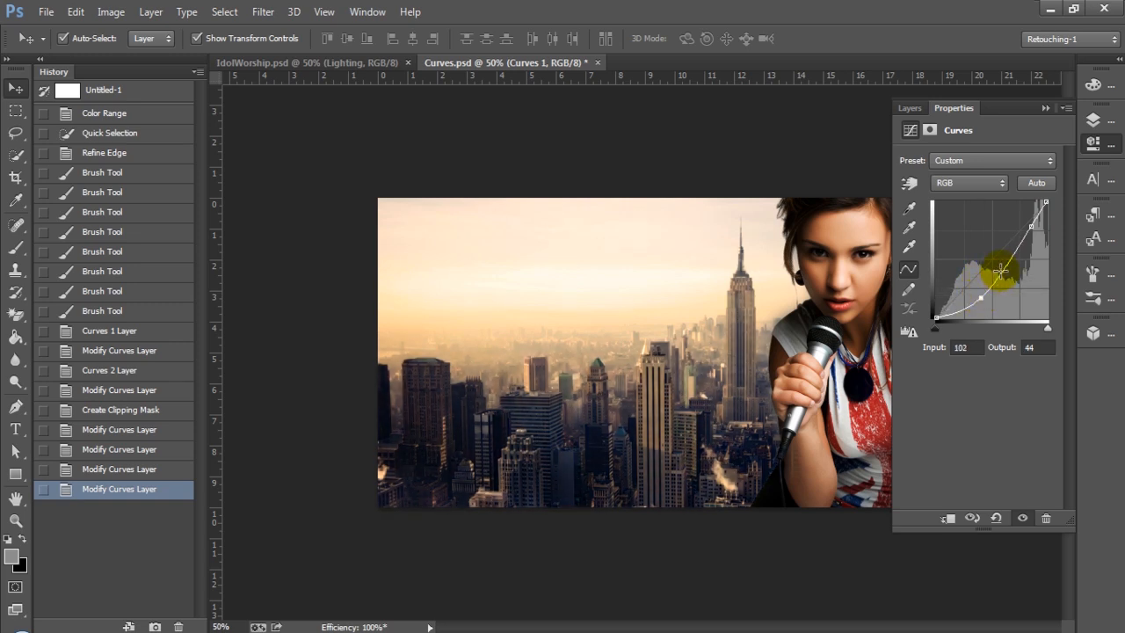
left_click_drag(1000, 270, 1001, 270)
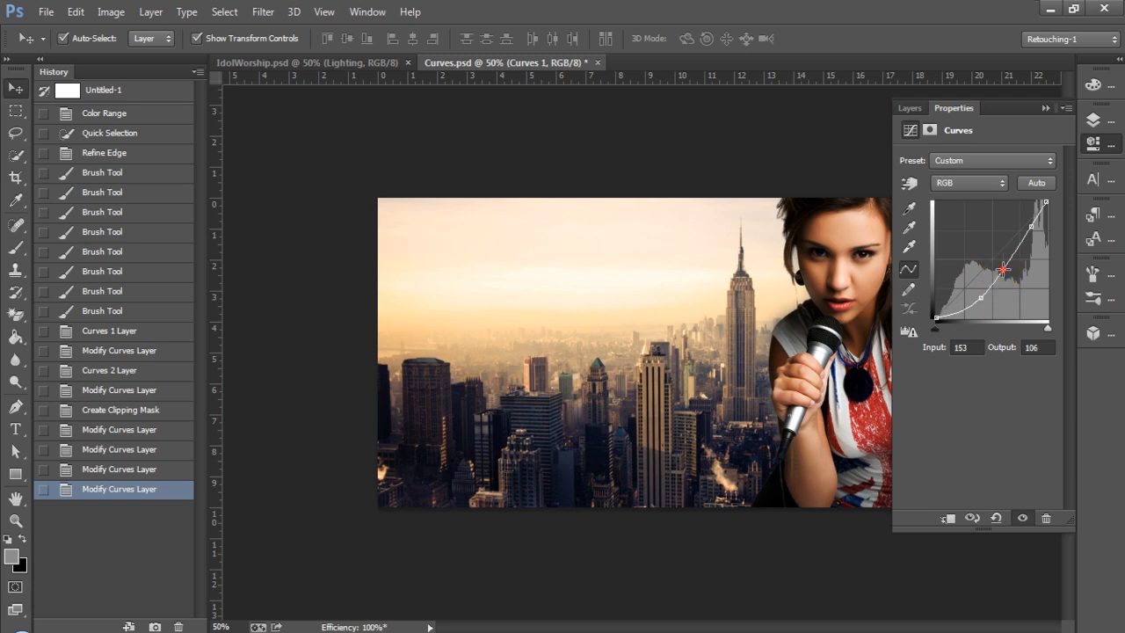
left_click_drag(1003, 269, 996, 264)
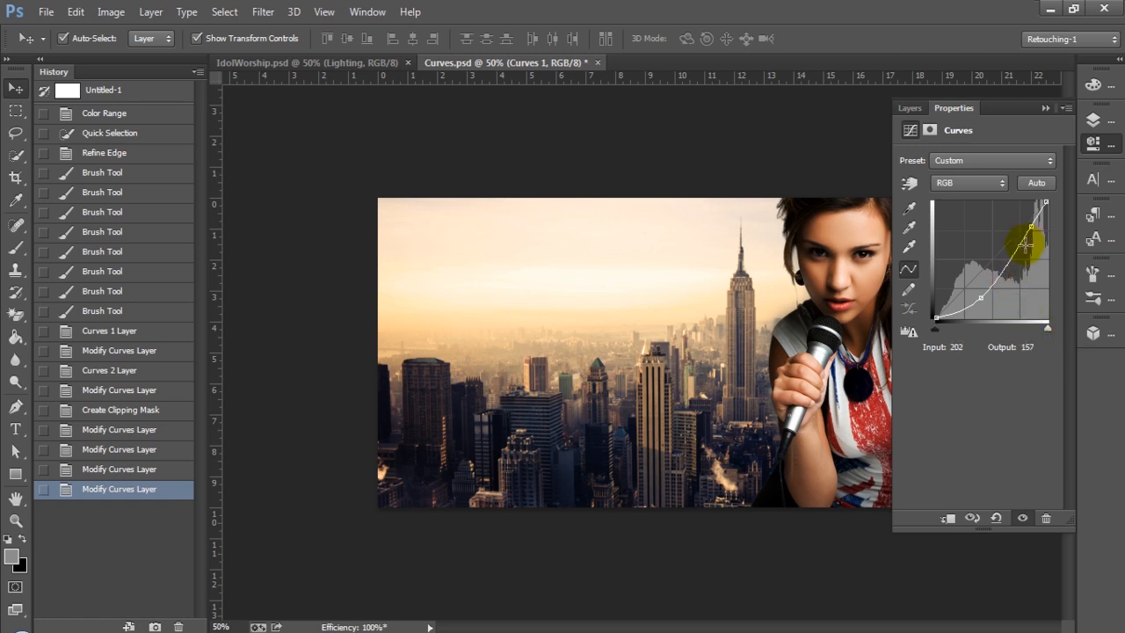
left_click_drag(1026, 239, 1013, 259)
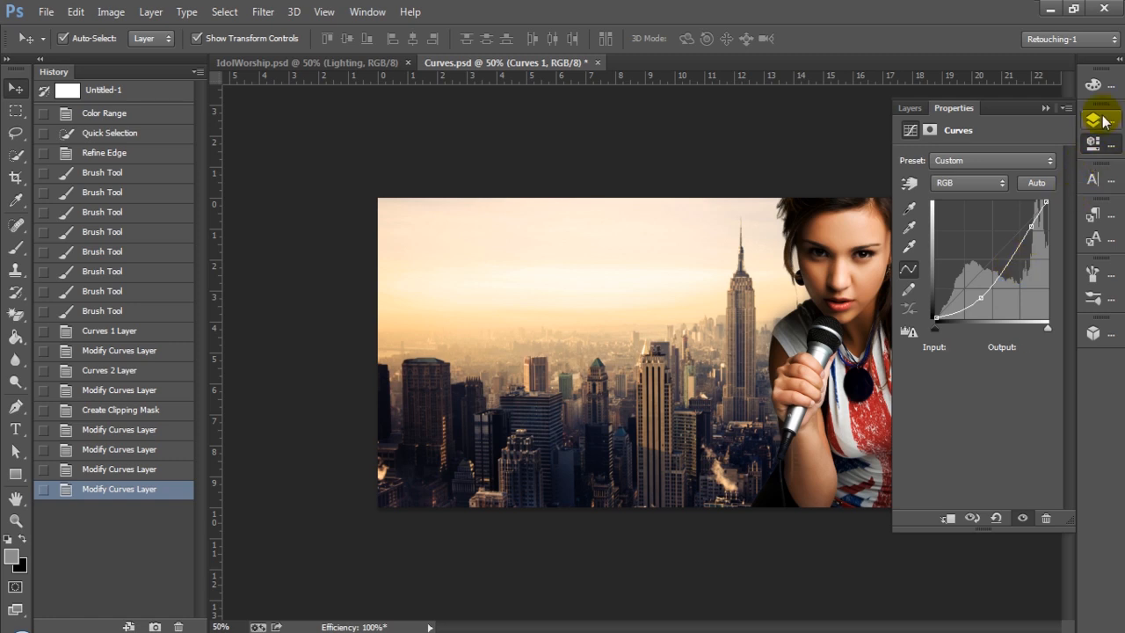
- Show the layer stack and place midtone and highlight points on the Curves 2 curve
left_click(909, 108)
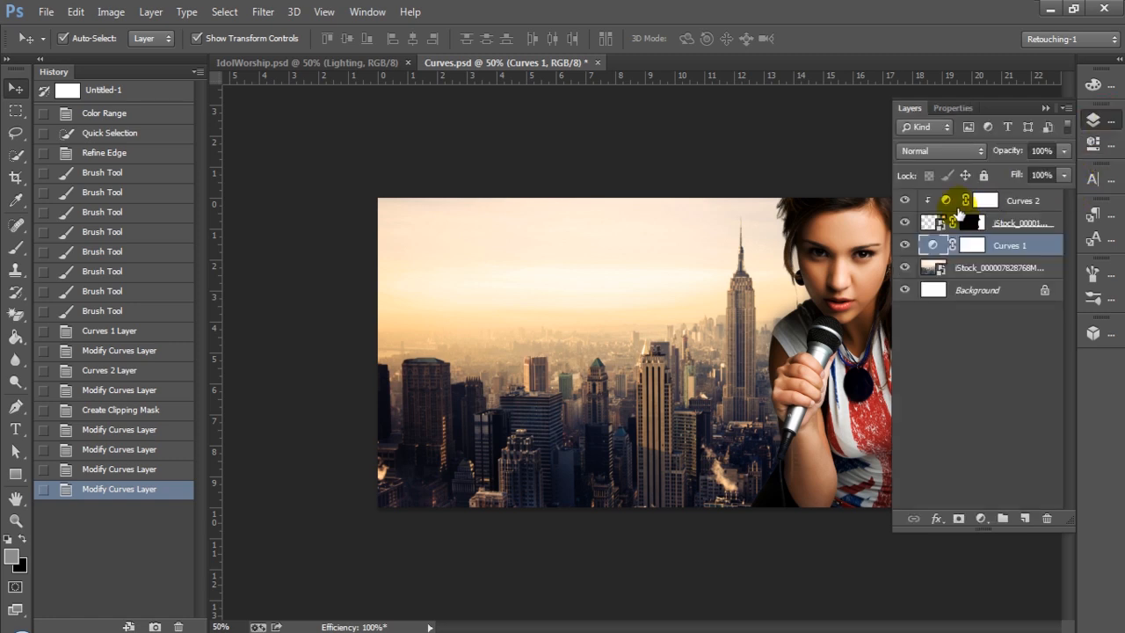
mouse_move(946, 207)
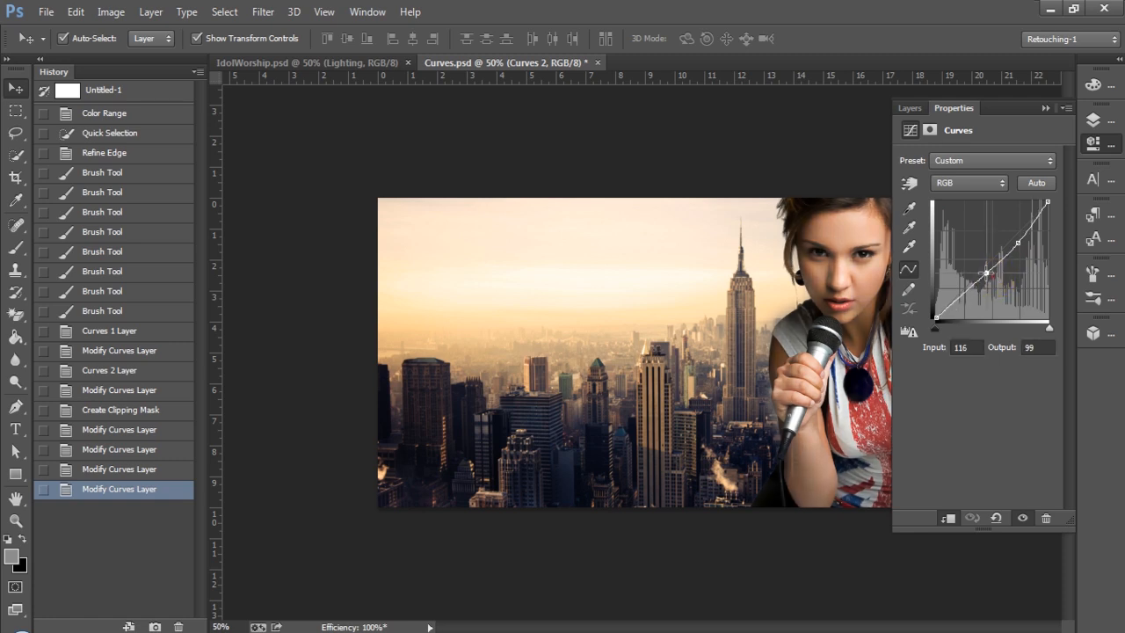
left_click_drag(987, 273, 984, 270)
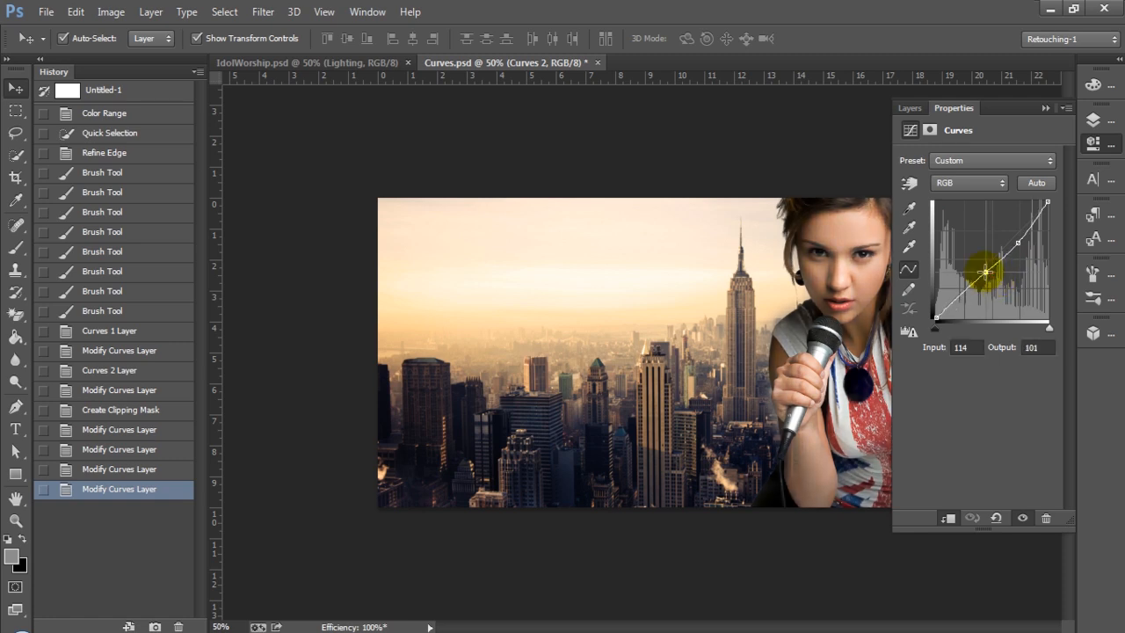
left_click_drag(985, 274, 1017, 243)
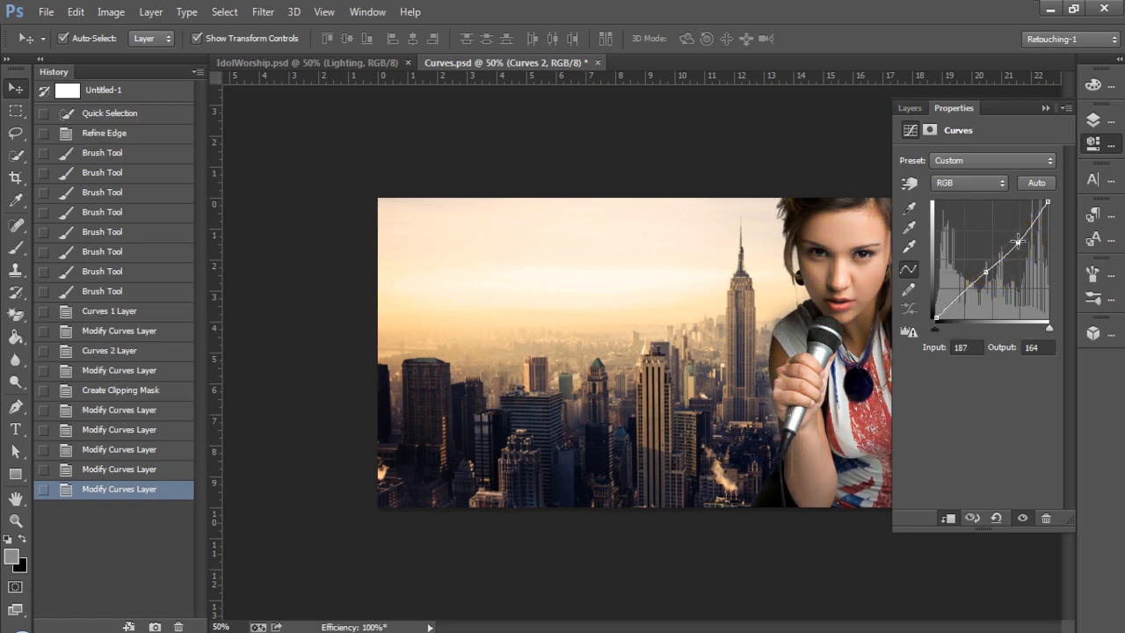
left_click_drag(1016, 243, 1010, 234)
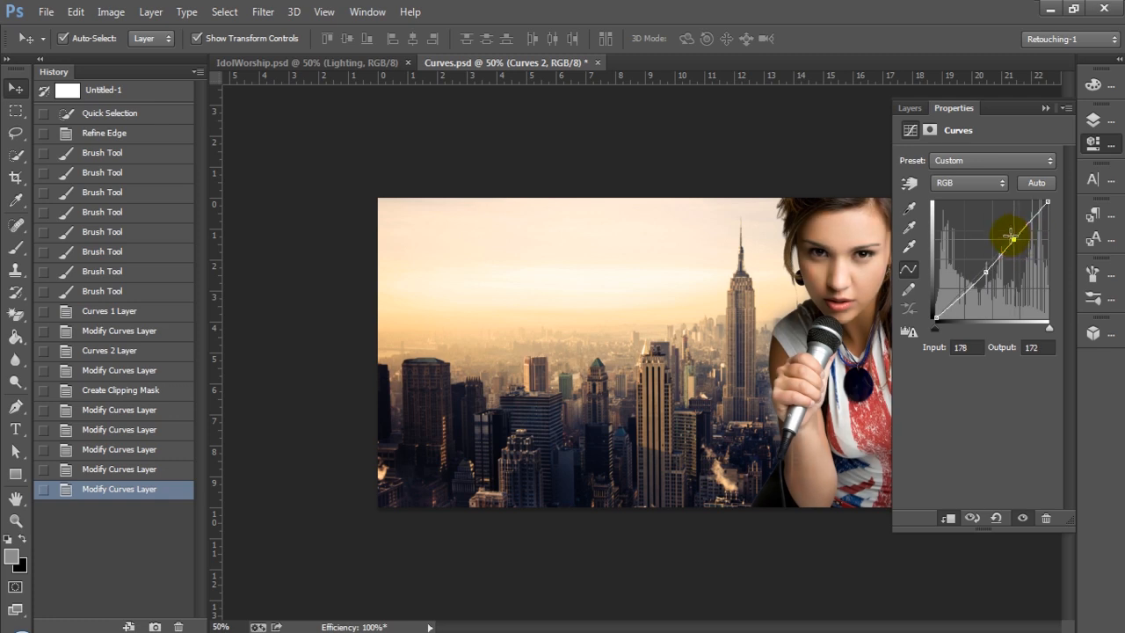
left_click_drag(1010, 237, 1004, 231)
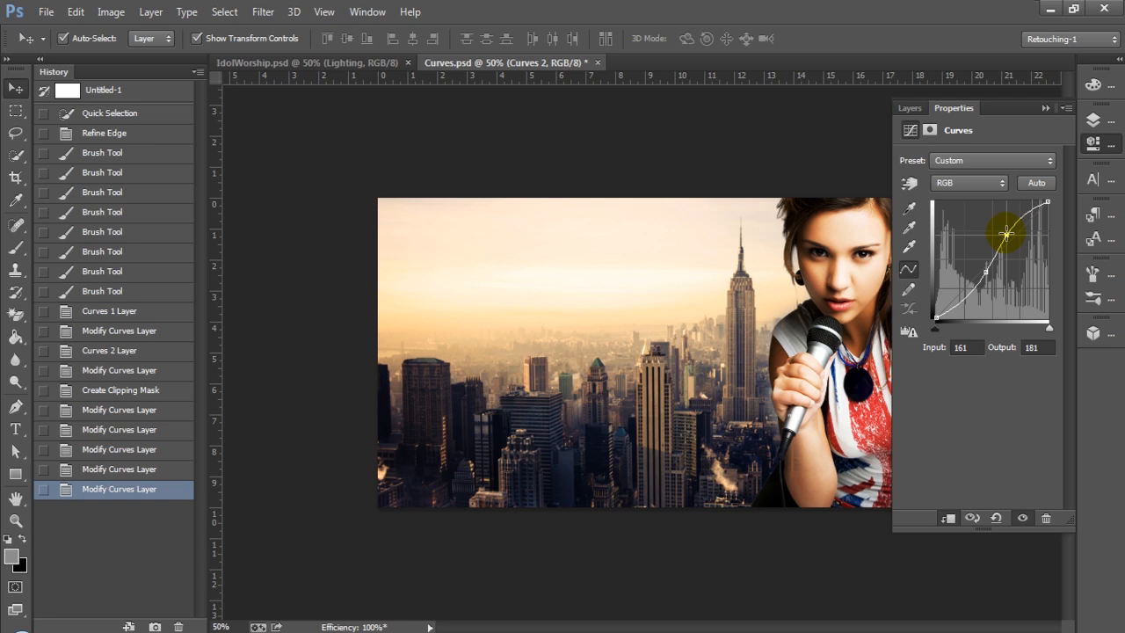
left_click_drag(1006, 235, 1007, 233)
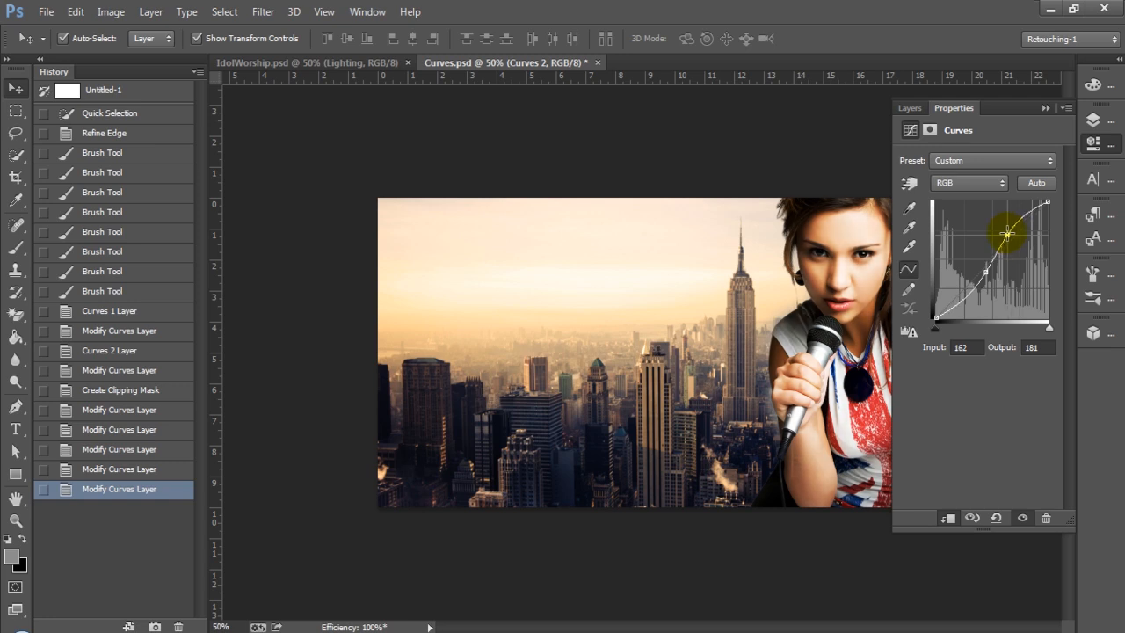
left_click_drag(1006, 232, 987, 272)
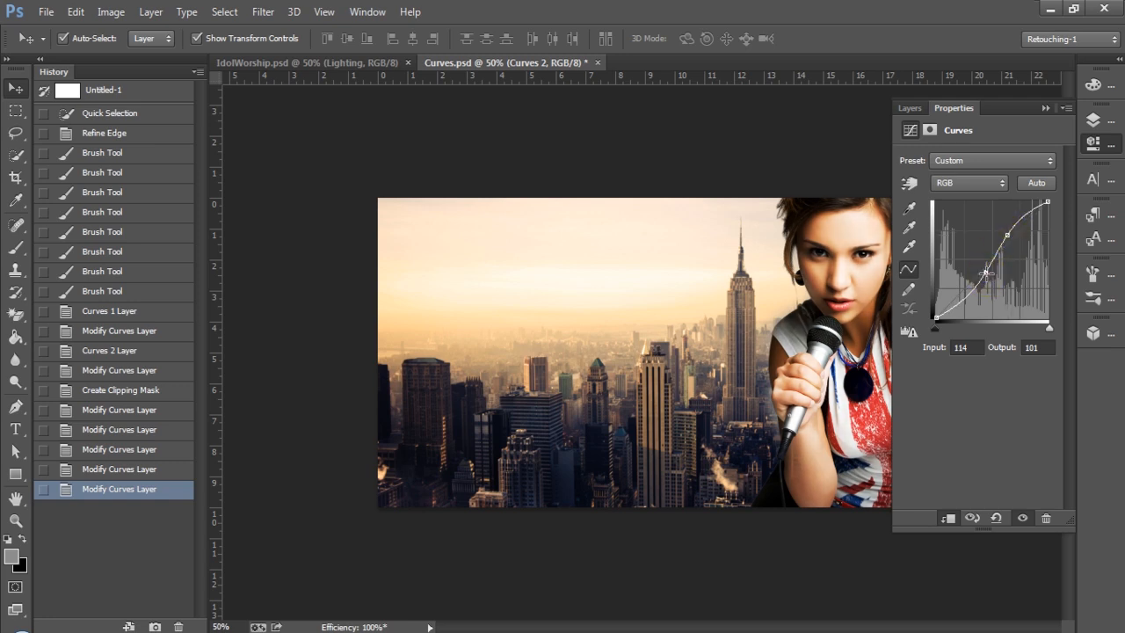
- Pull the Curves 2 midtone point down to darken the singer's midtones
left_click_drag(988, 272, 988, 283)
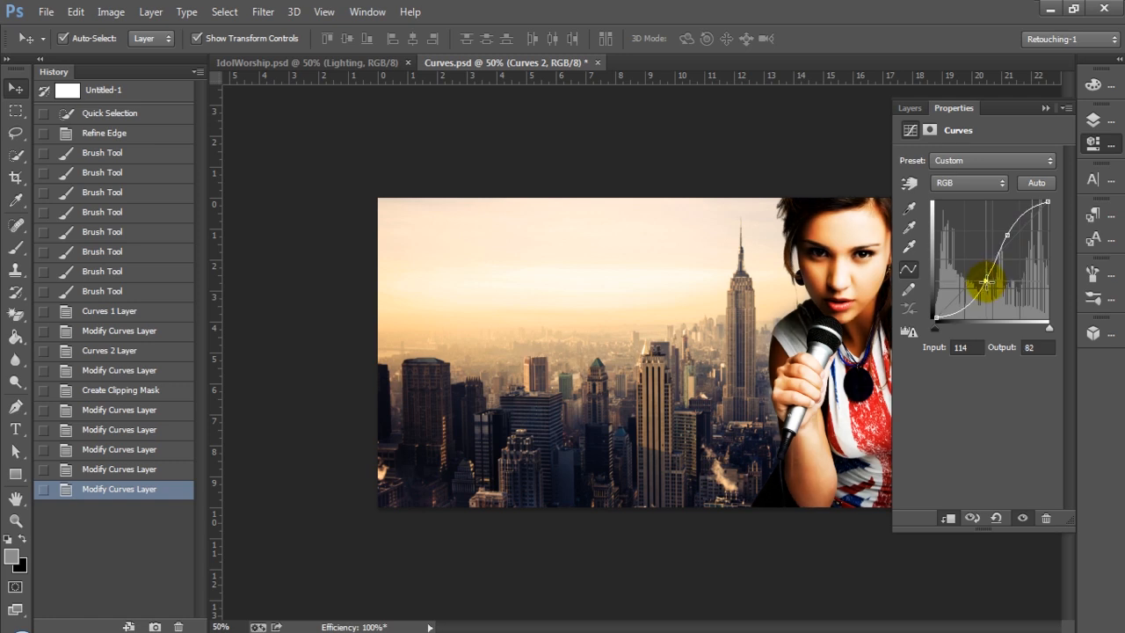
left_click_drag(985, 281, 978, 281)
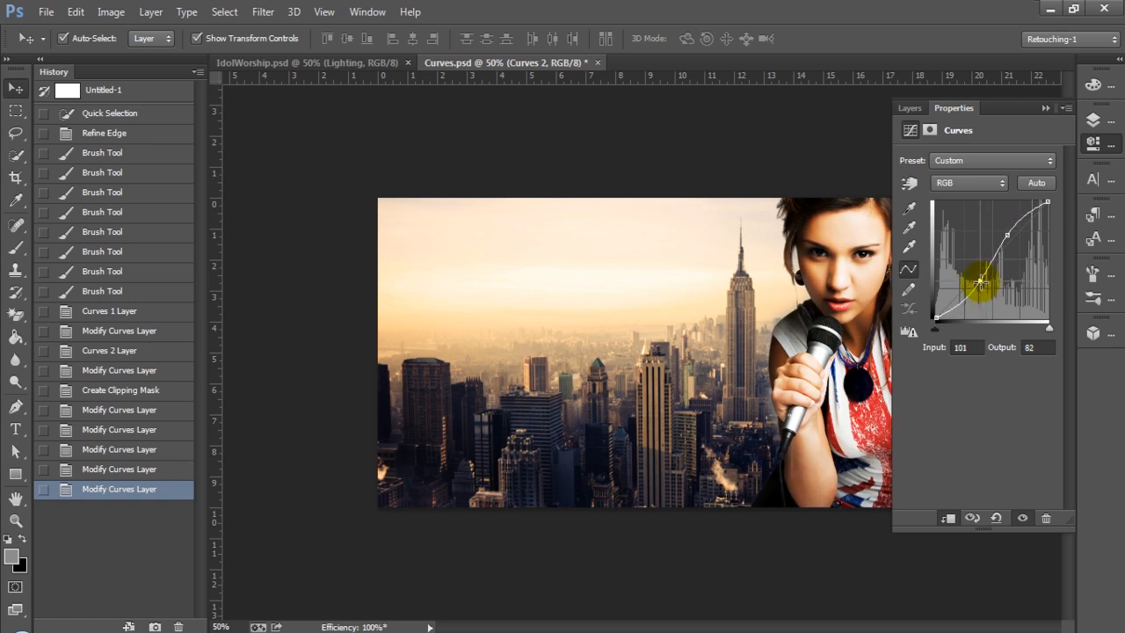
left_click_drag(980, 281, 1004, 242)
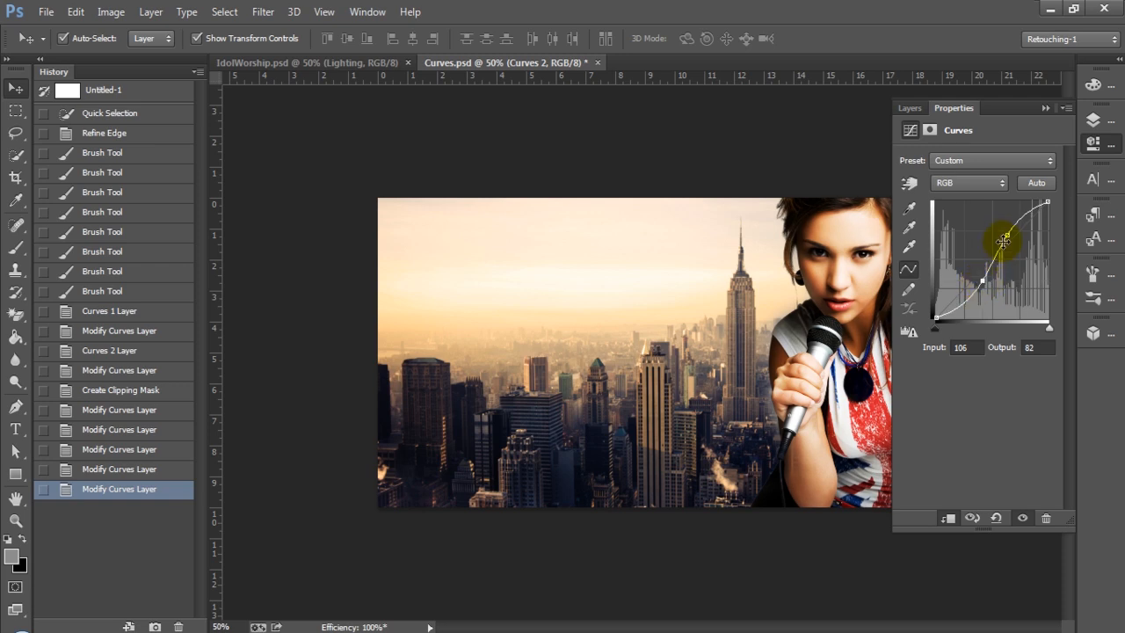
left_click_drag(1002, 239, 1012, 236)
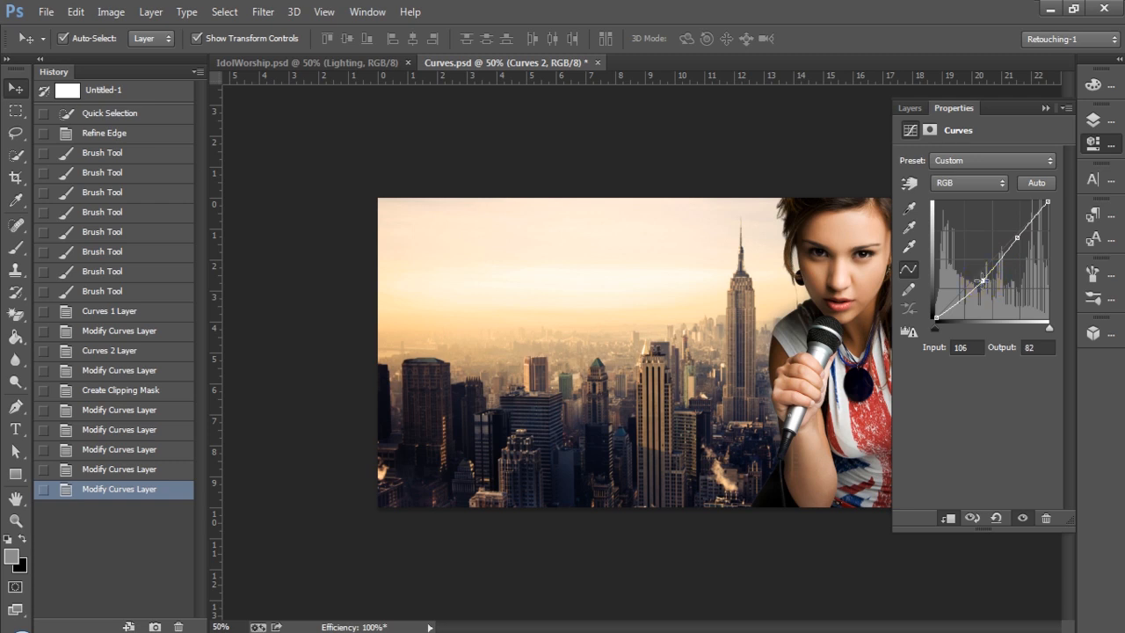
left_click_drag(982, 281, 983, 289)
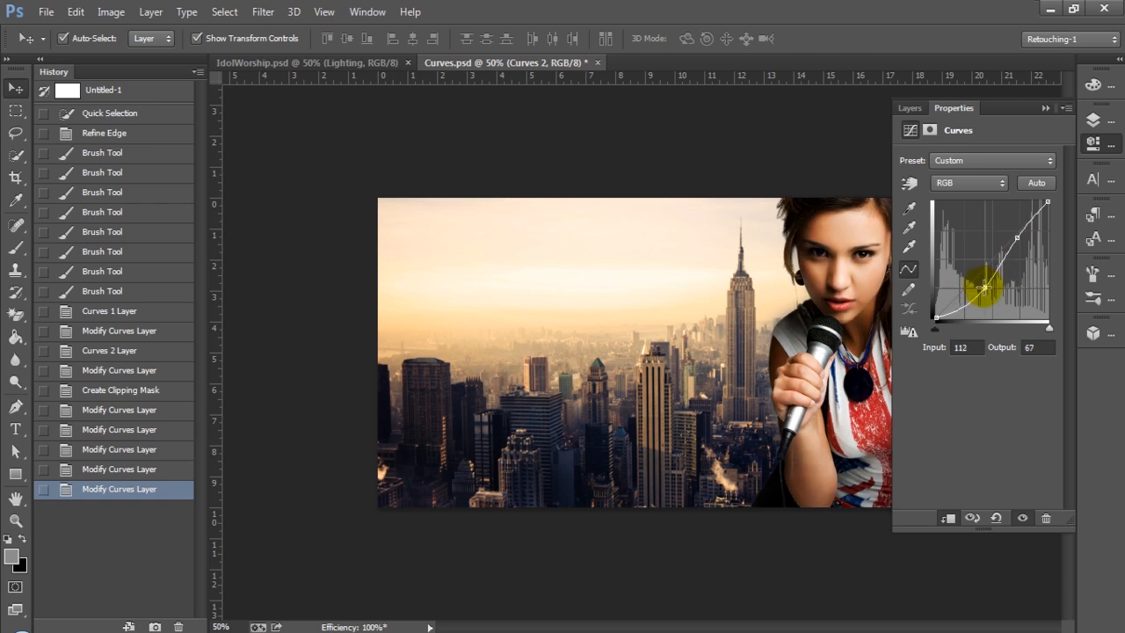
left_click_drag(985, 287, 985, 291)
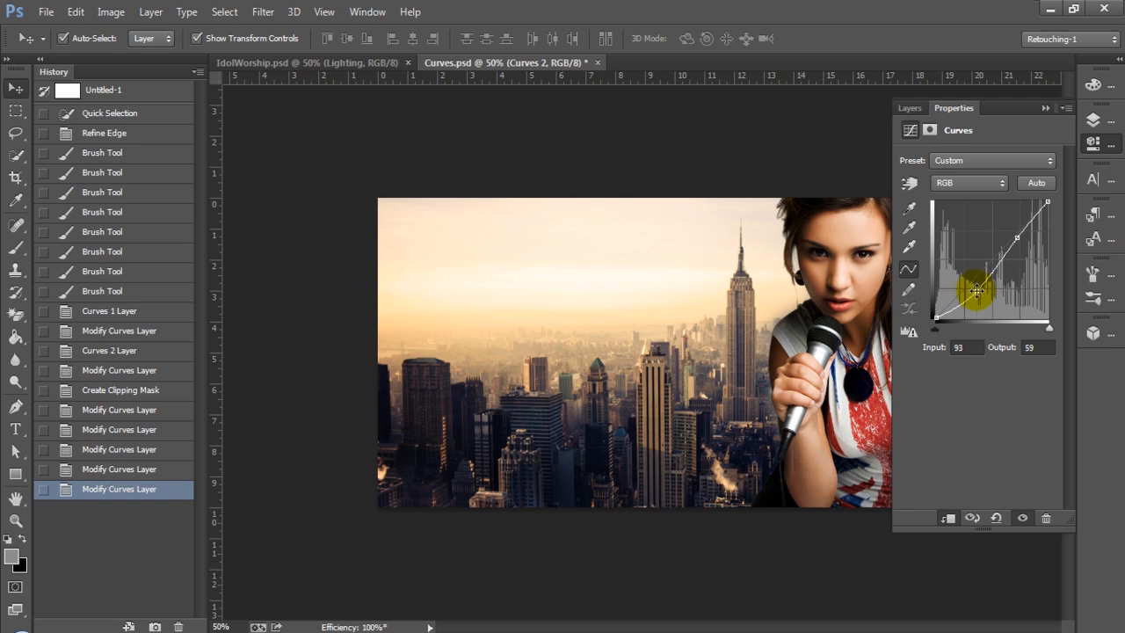
left_click_drag(977, 292, 984, 268)
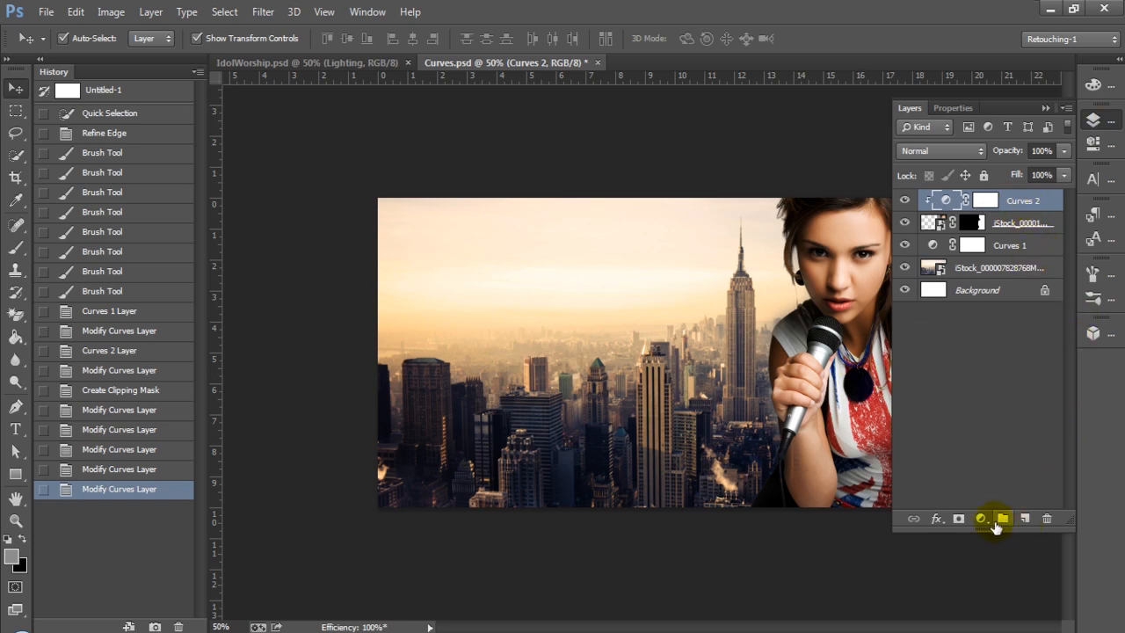
- Add a Curves adjustment layer from the adjustment button, then browse the Layer menu
left_click(980, 519)
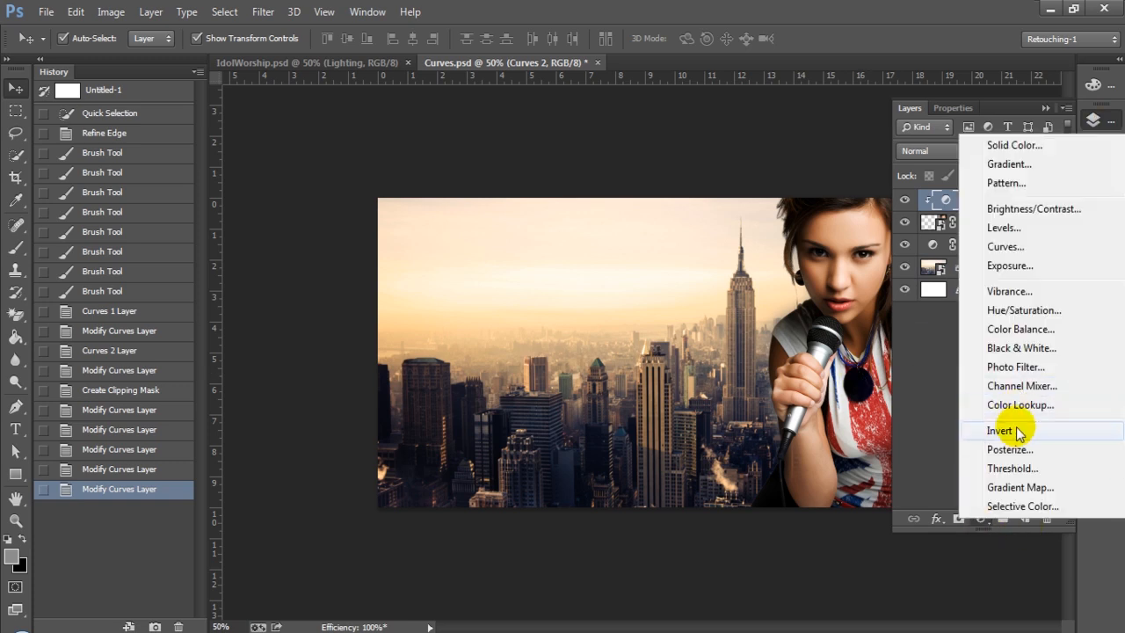
mouse_move(1015, 367)
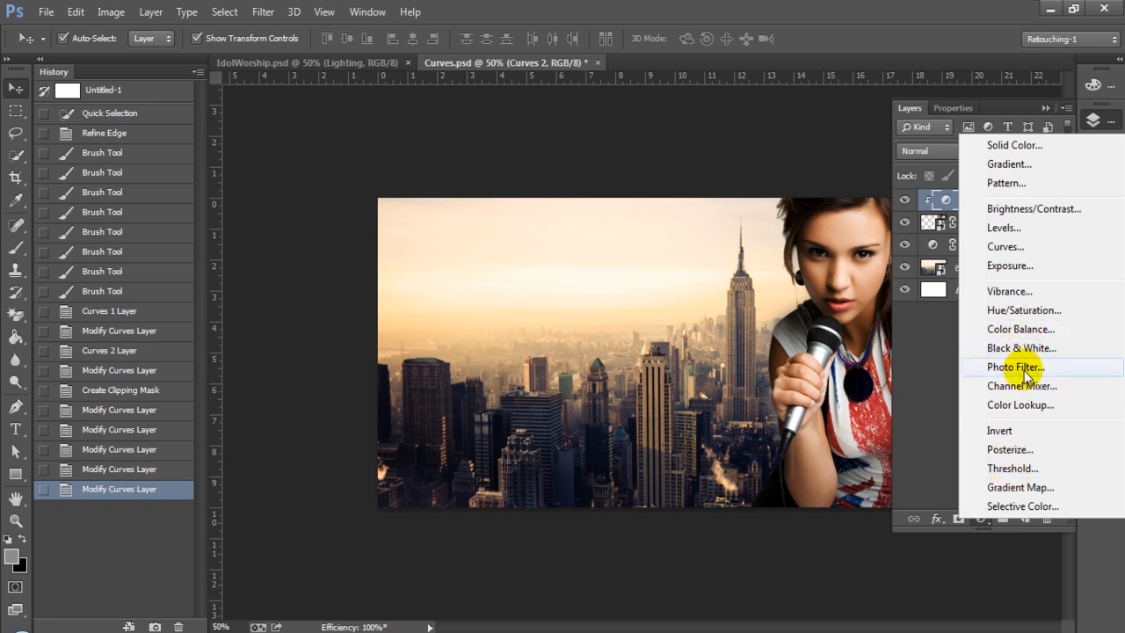
mouse_move(1029, 254)
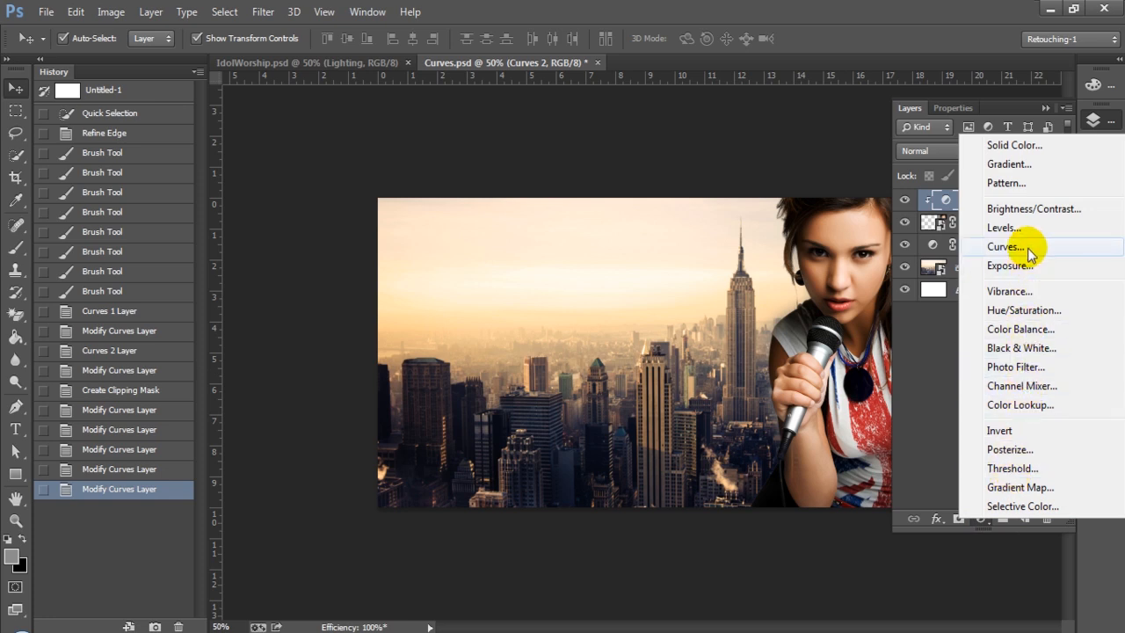
left_click(1004, 246)
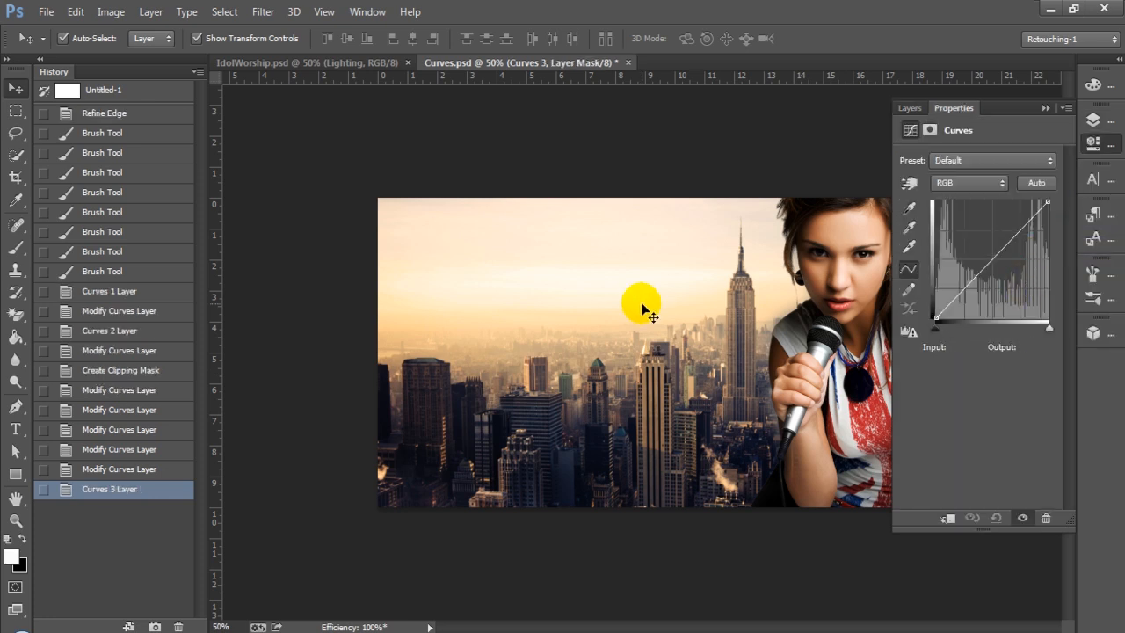
left_click(151, 12)
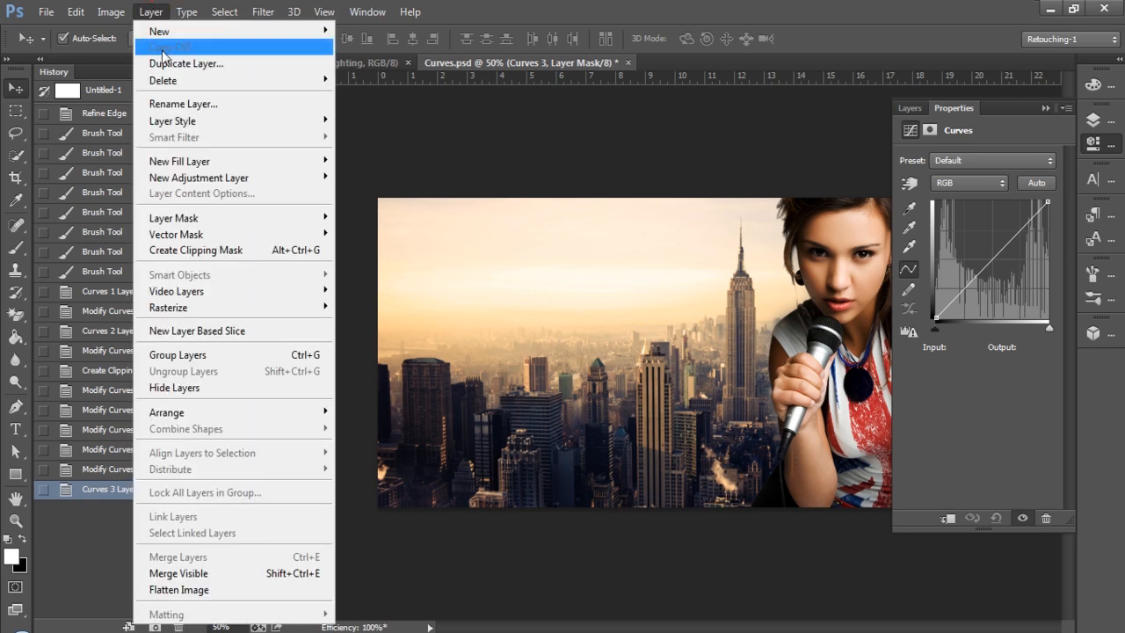
mouse_move(198, 193)
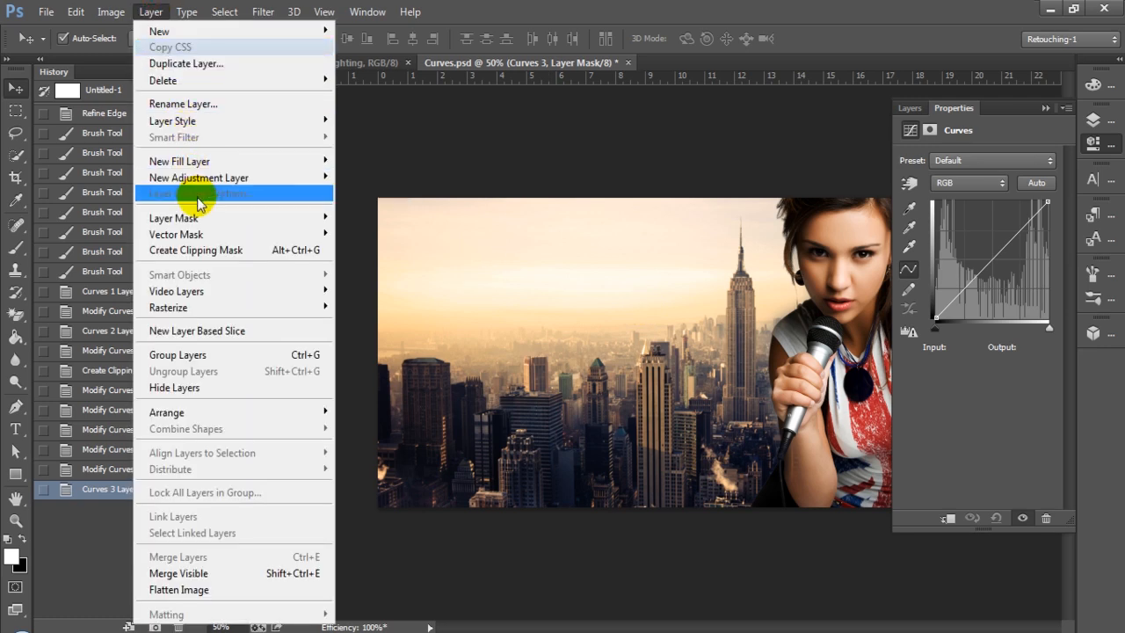
mouse_move(202, 217)
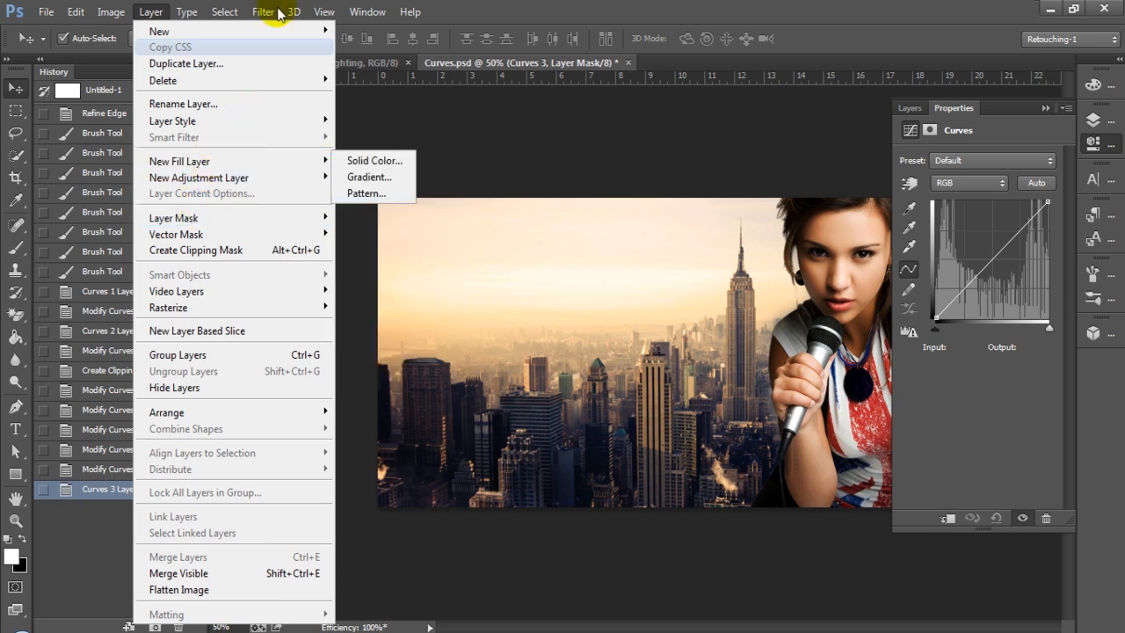
mouse_move(159, 30)
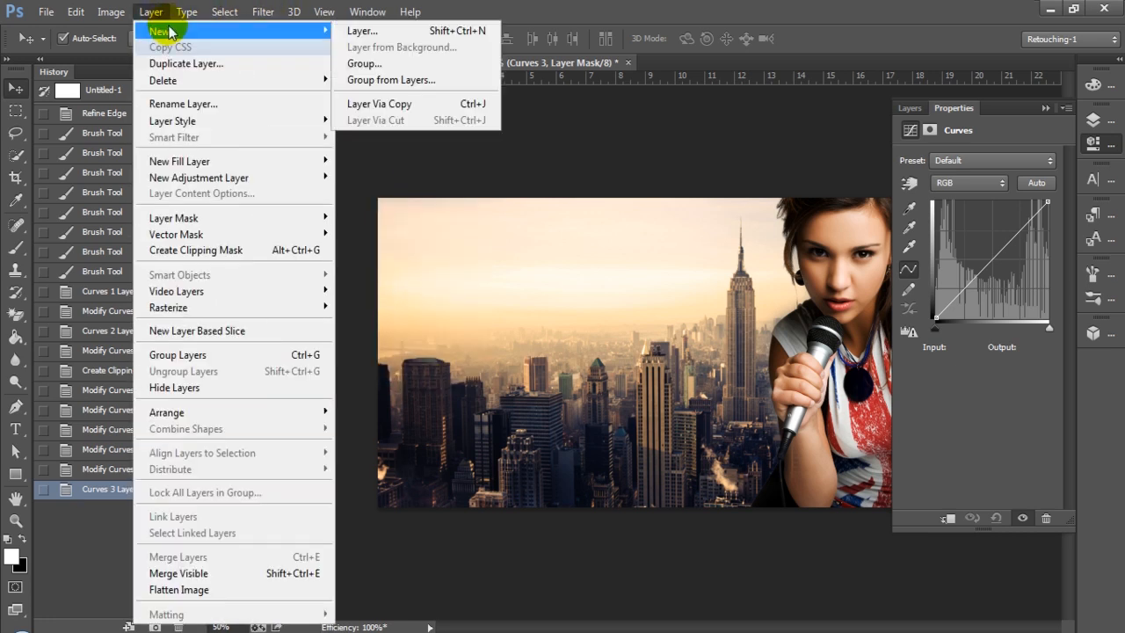
mouse_move(179, 160)
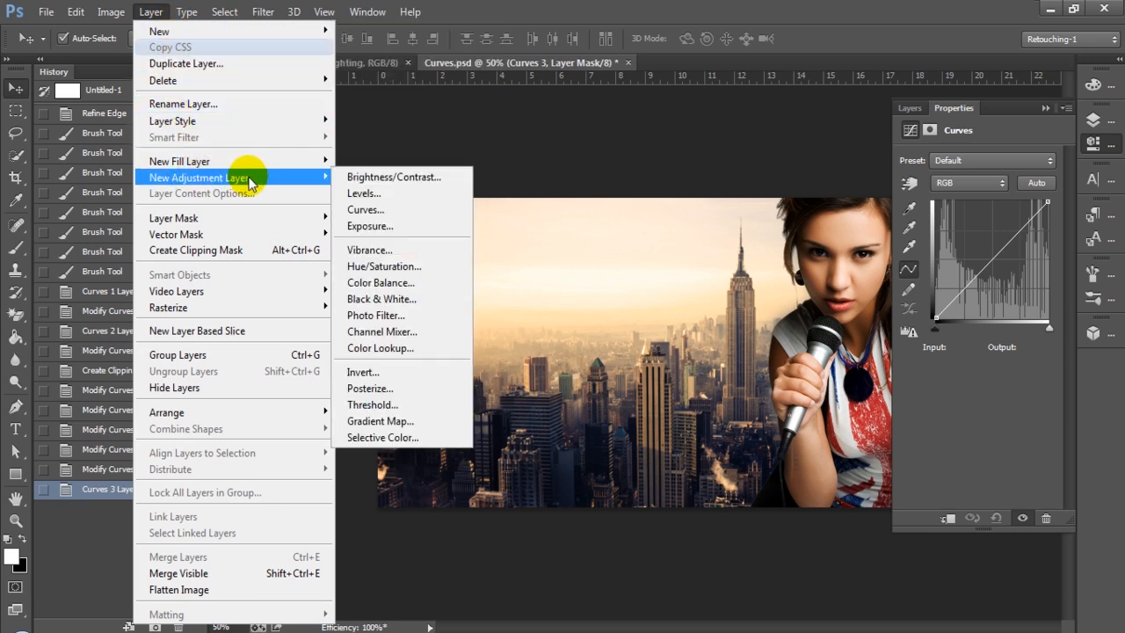
mouse_move(391, 220)
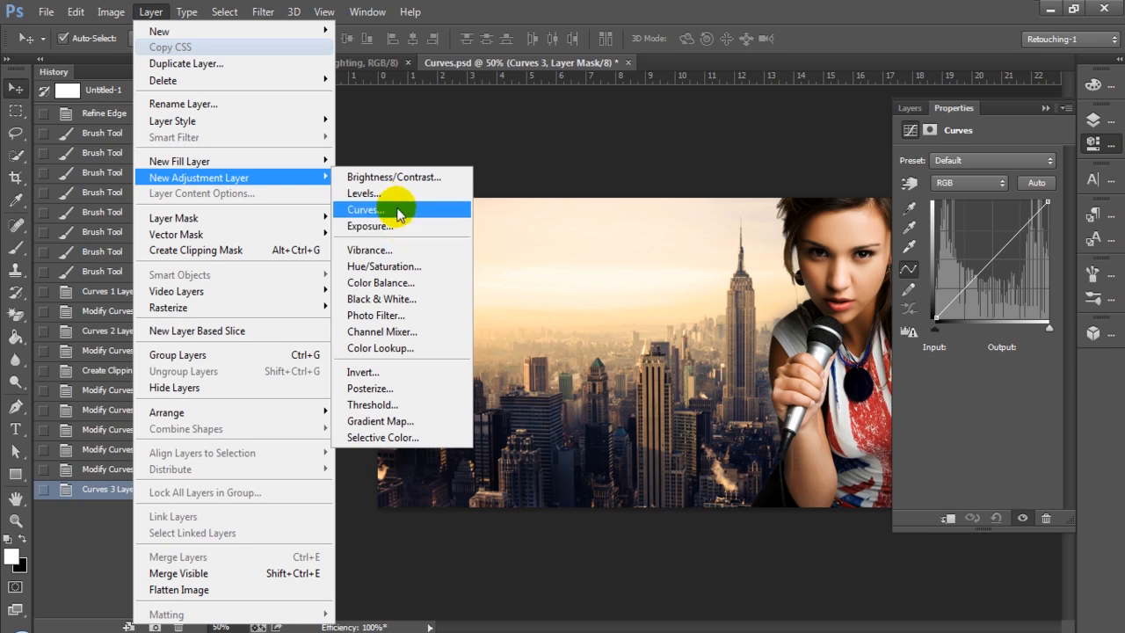
mouse_move(1061, 131)
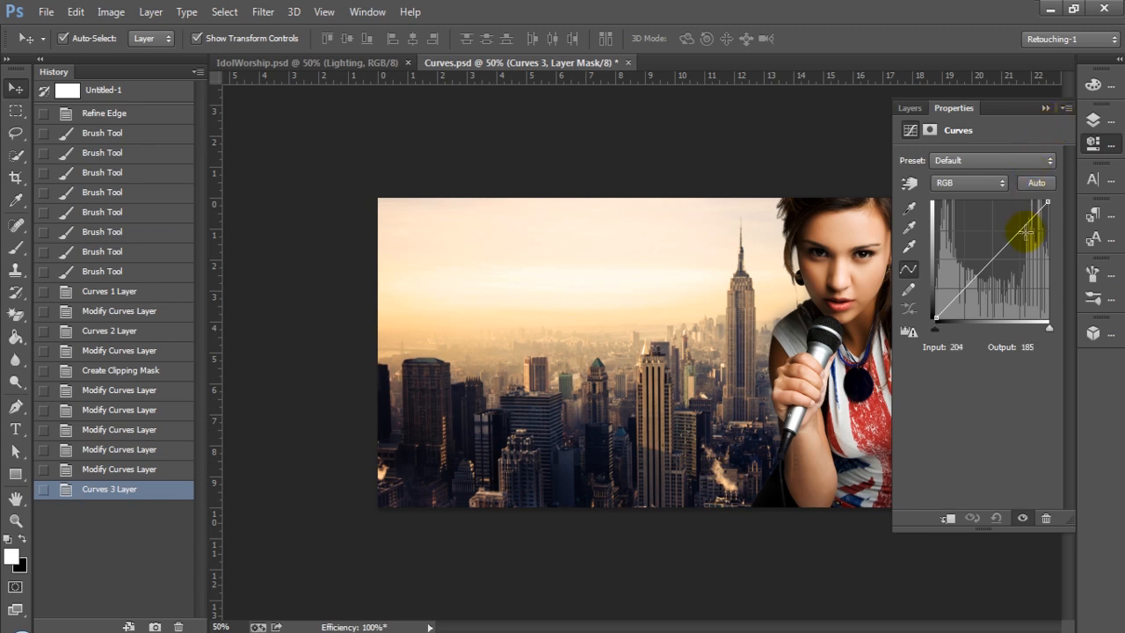
- Bow the Curves 3 RGB curve downward to darken the whole image's midtones
left_click_drag(1023, 231, 991, 254)
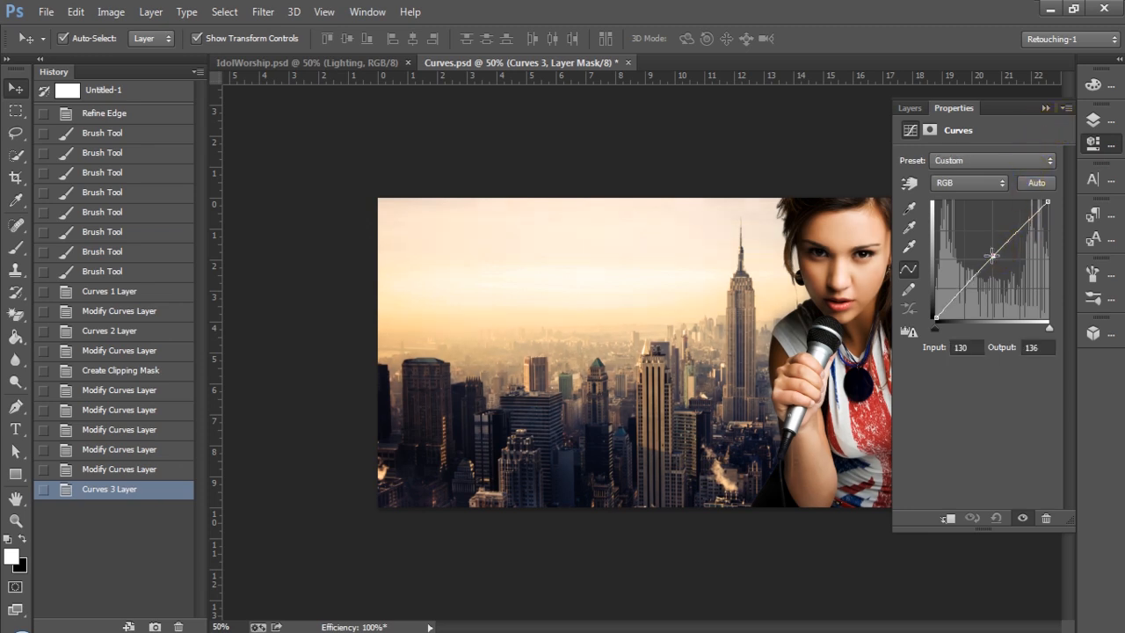
left_click_drag(993, 255, 975, 246)
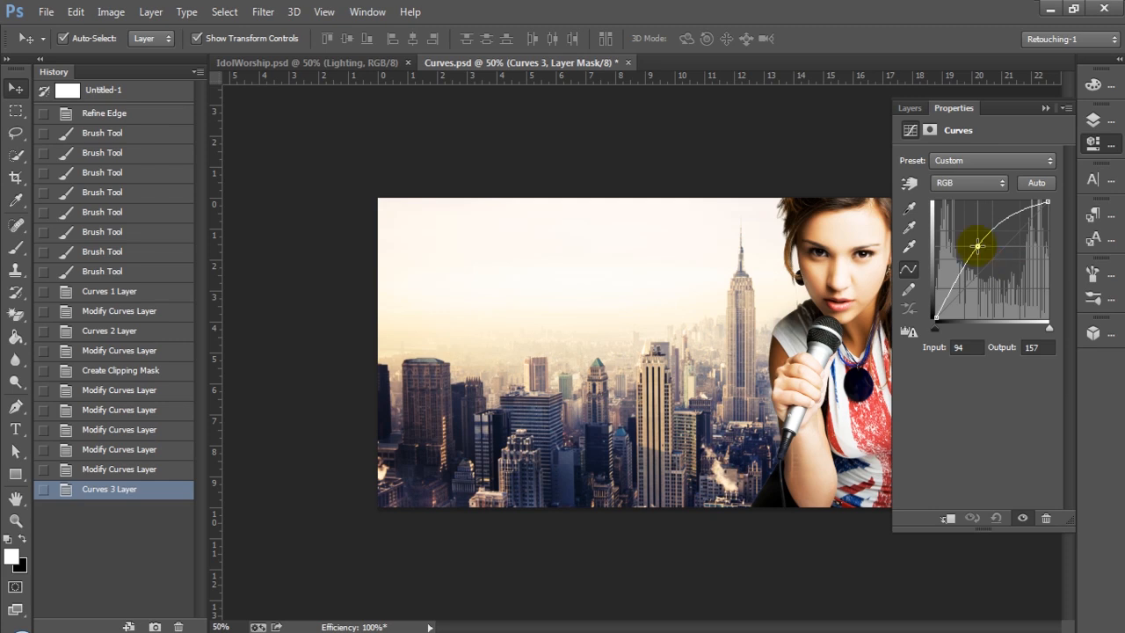
left_click_drag(975, 246, 997, 272)
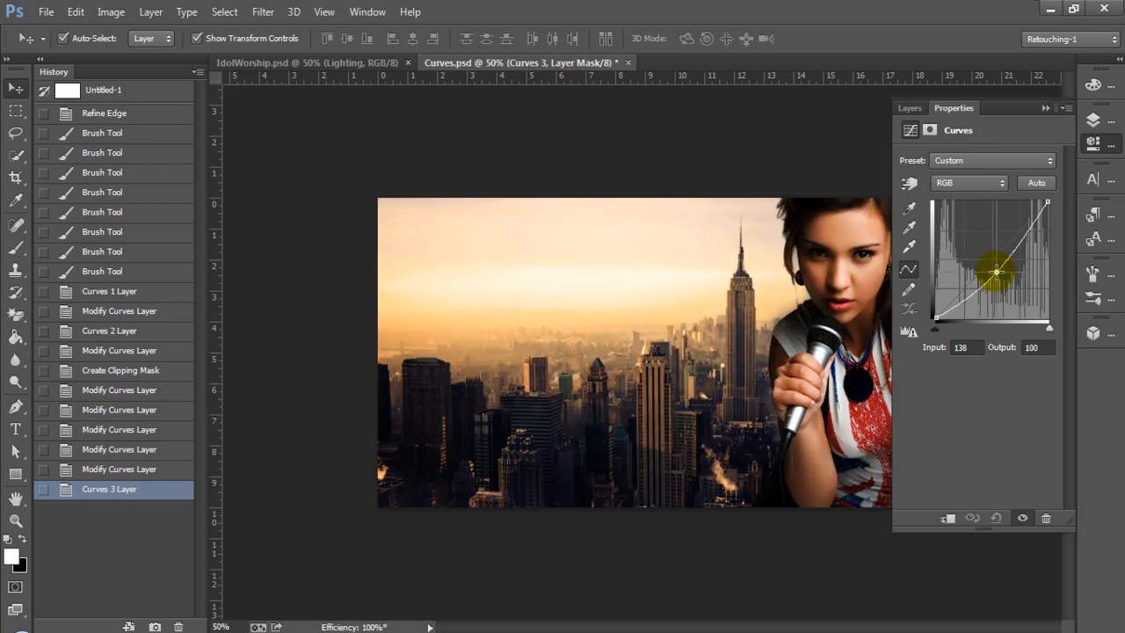
left_click_drag(998, 271, 1003, 277)
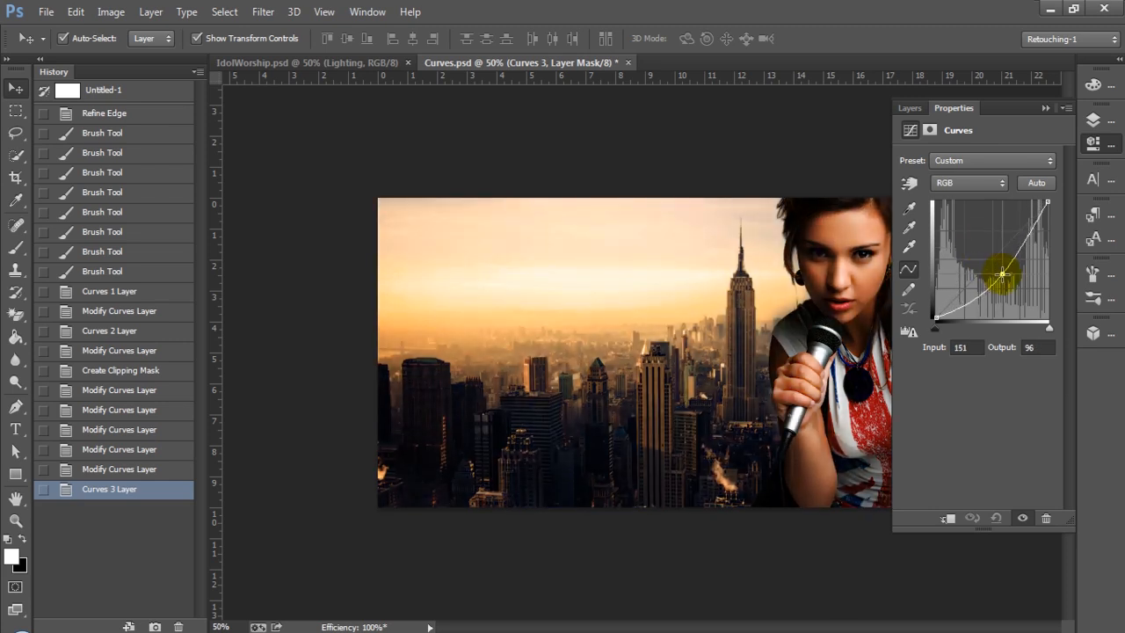
left_click_drag(1001, 276, 997, 263)
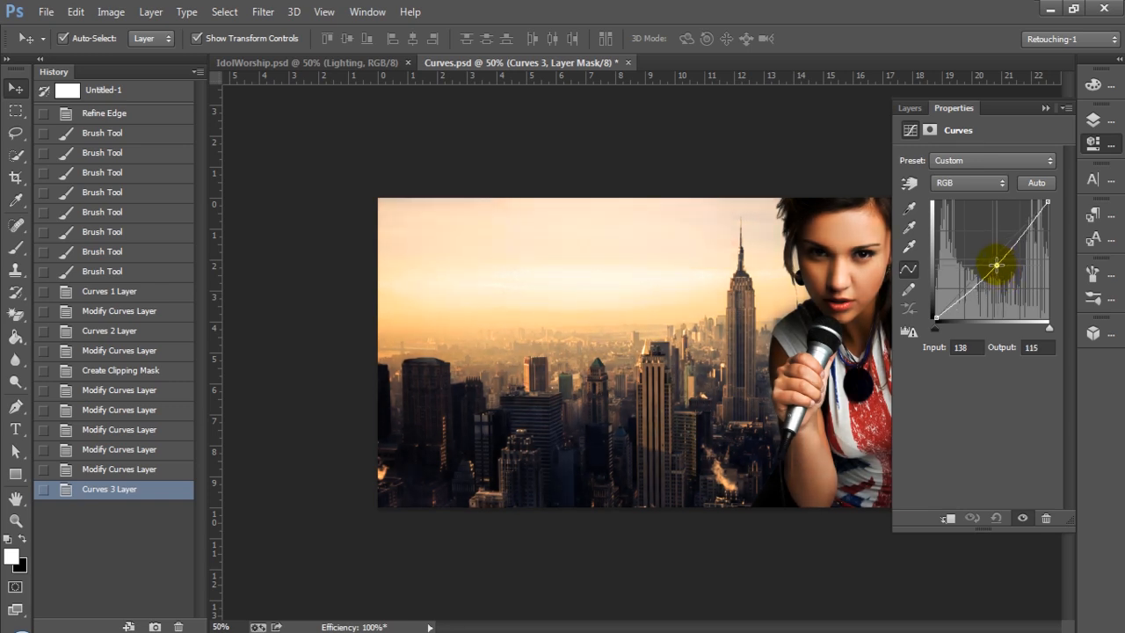
left_click_drag(996, 265, 996, 270)
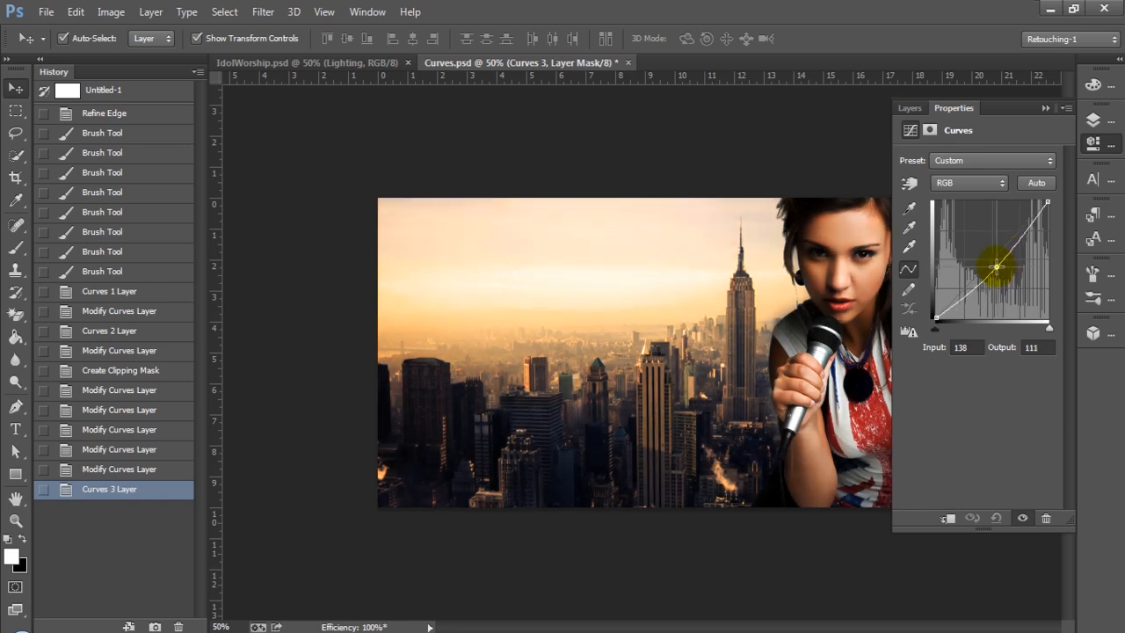
- Show the layer stack and toggle Curves 3 off and on to compare
left_click(909, 107)
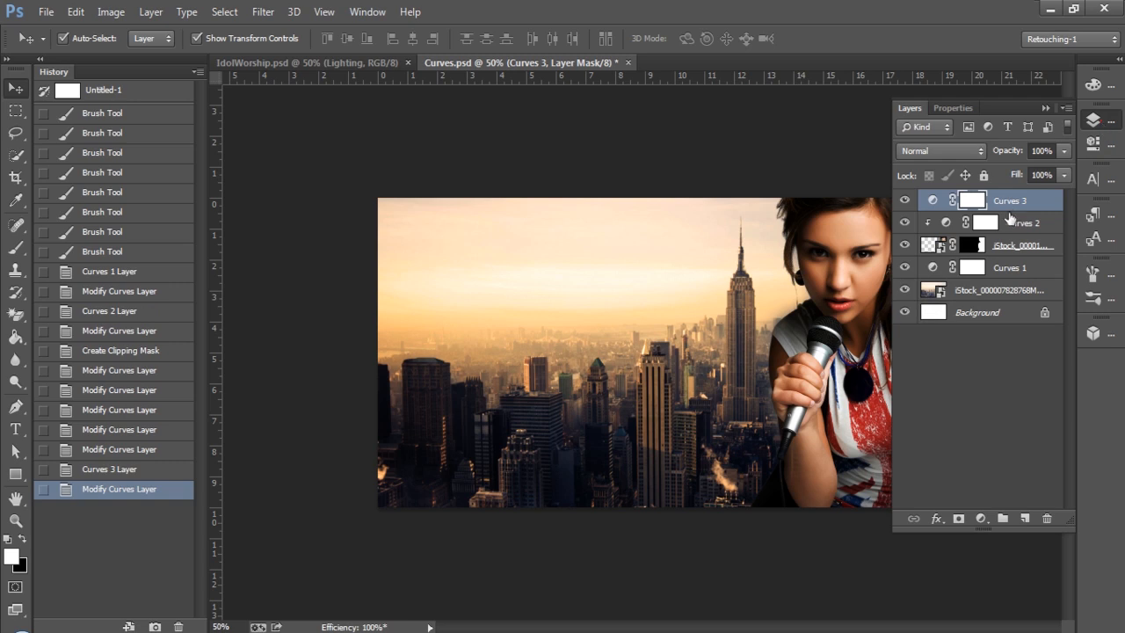
left_click(904, 201)
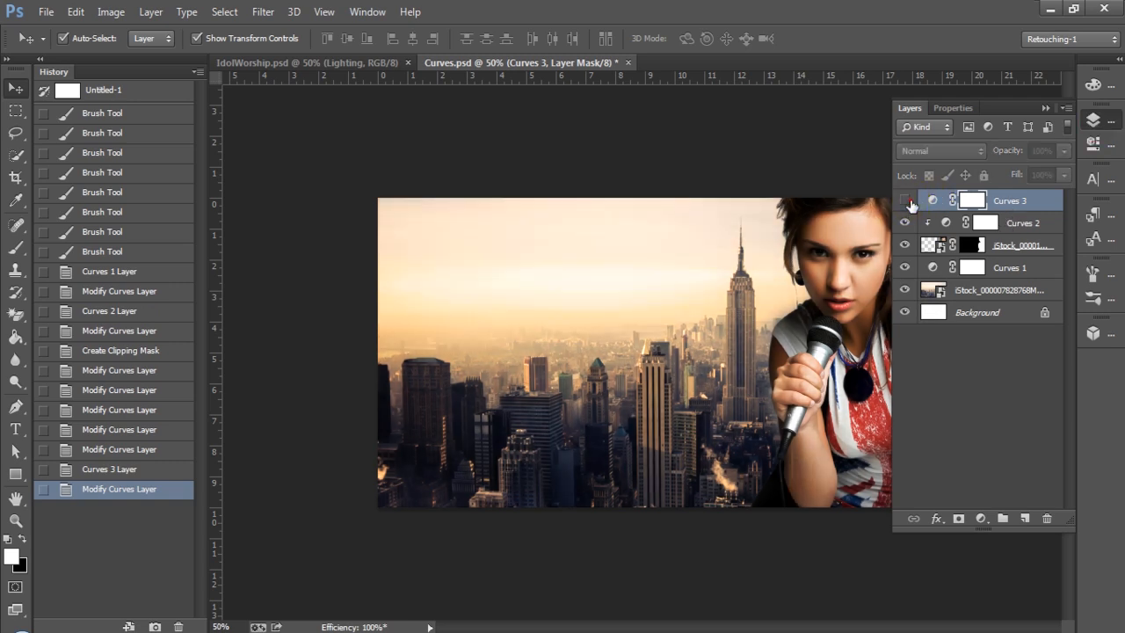
left_click(904, 200)
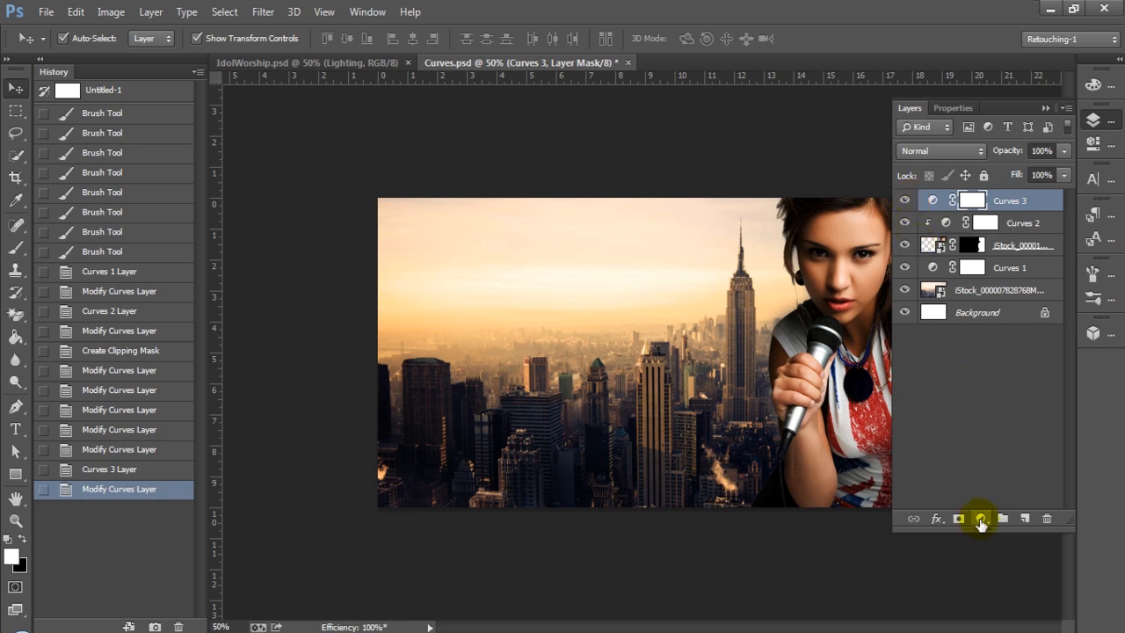
- Add a Gradient Map adjustment layer using the blue-red-yellow gradient preset
left_click(980, 519)
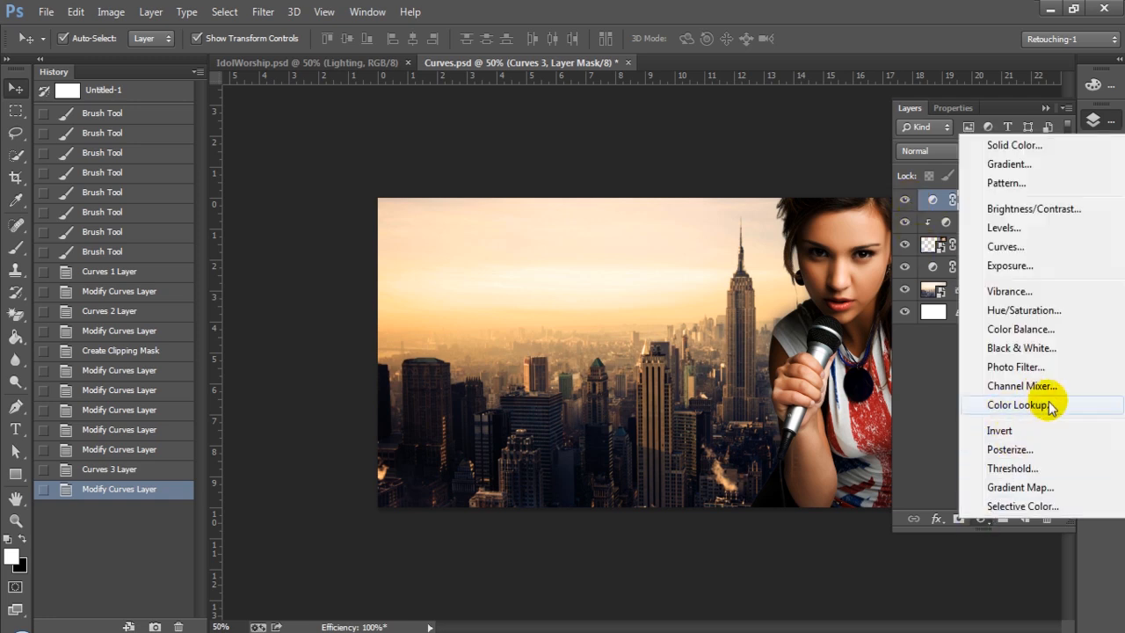
mouse_move(1028, 487)
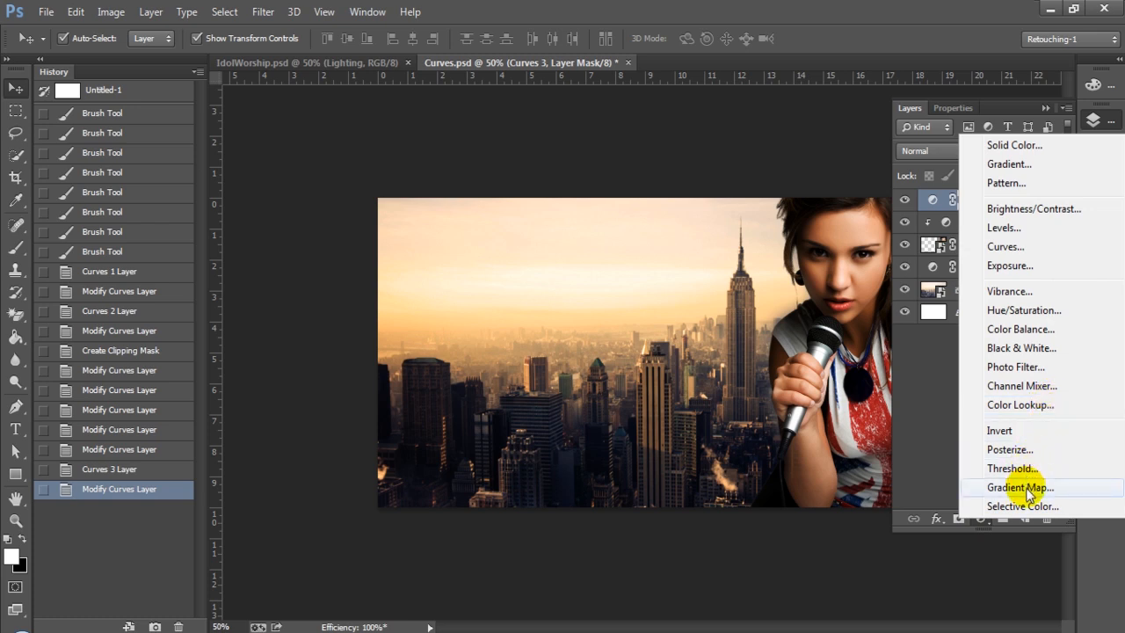
left_click(1019, 487)
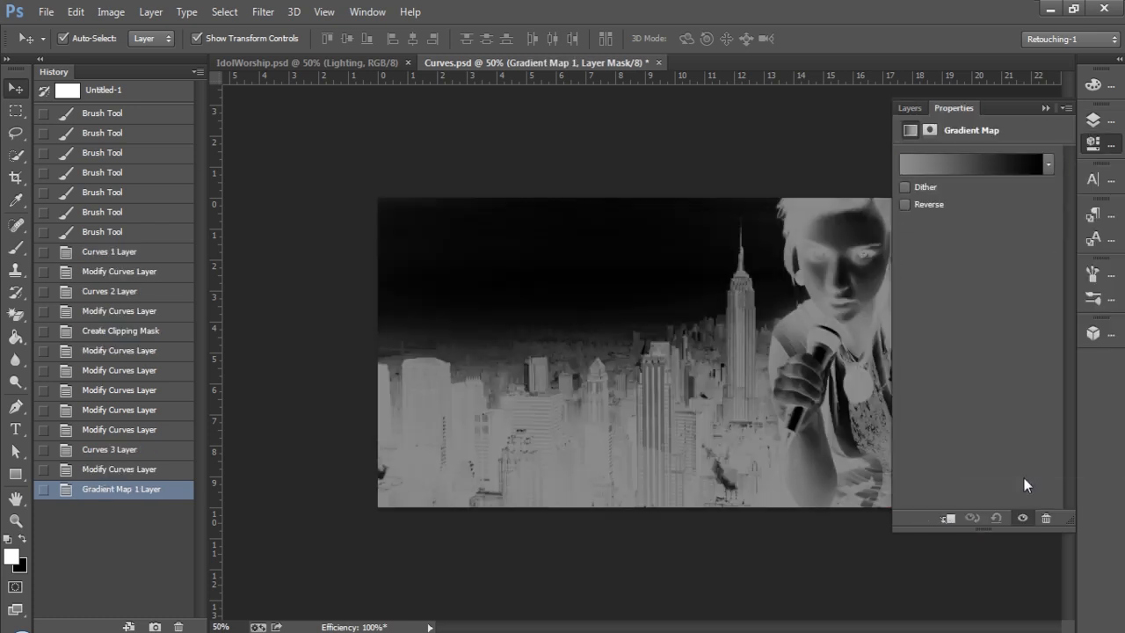
left_click(1046, 165)
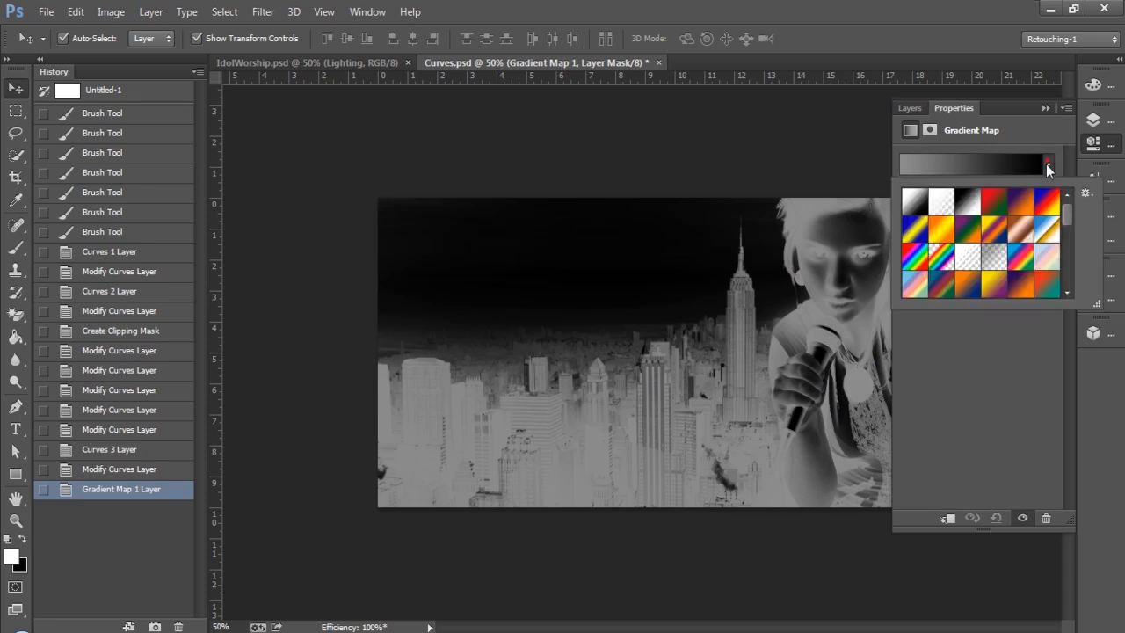
left_click(1047, 206)
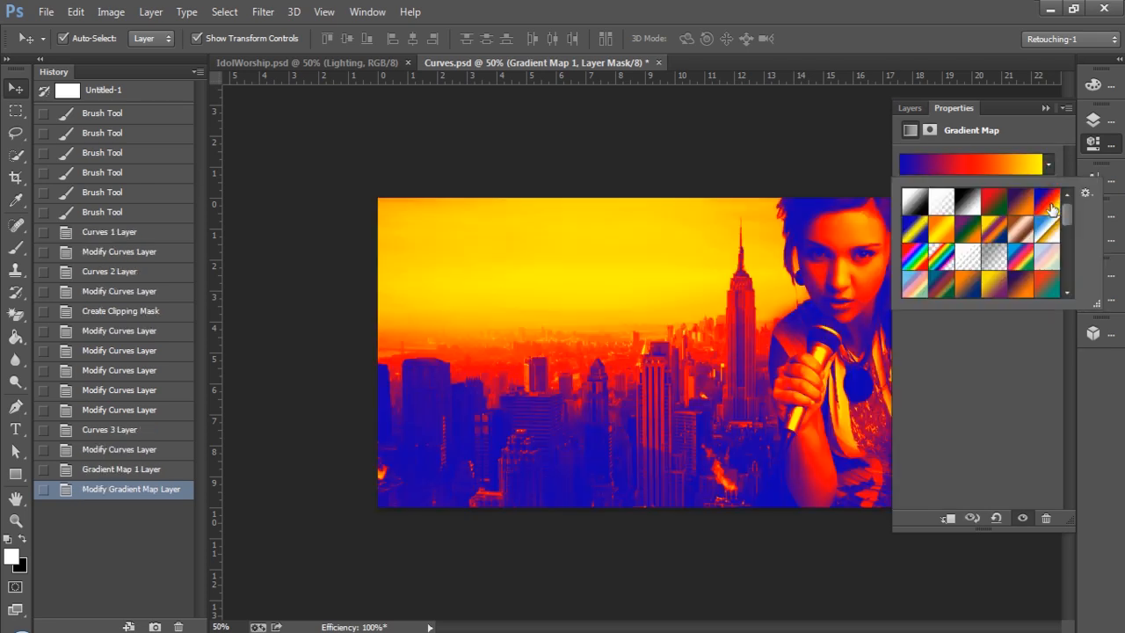
mouse_move(1051, 115)
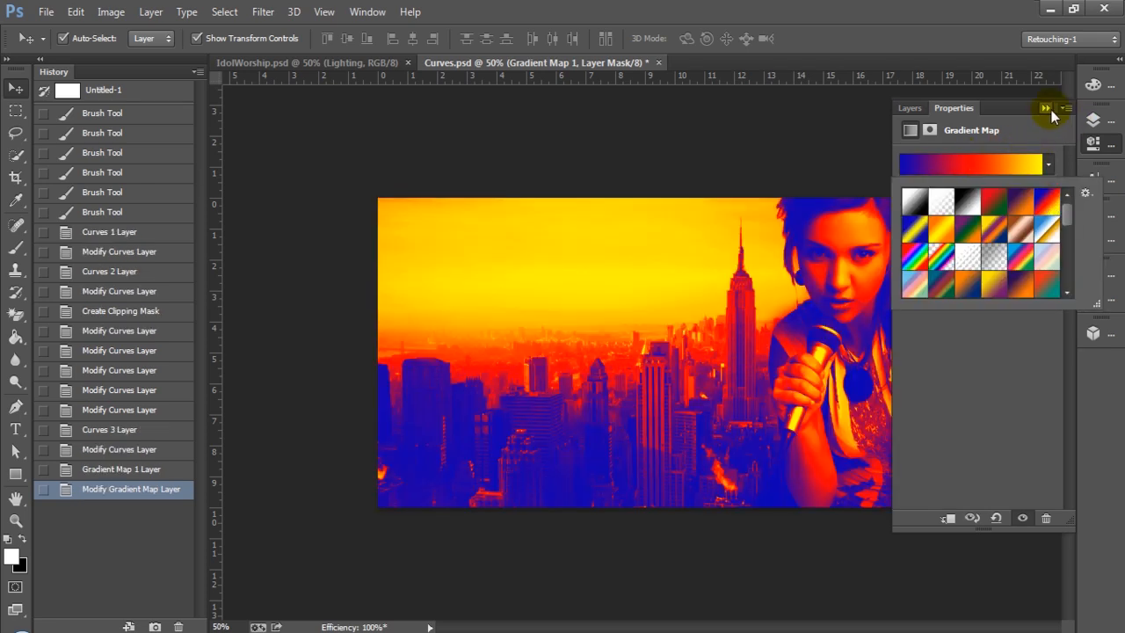
- Set Gradient Map 1 to Soft Light at 33% opacity, comparing it on and off
left_click(910, 107)
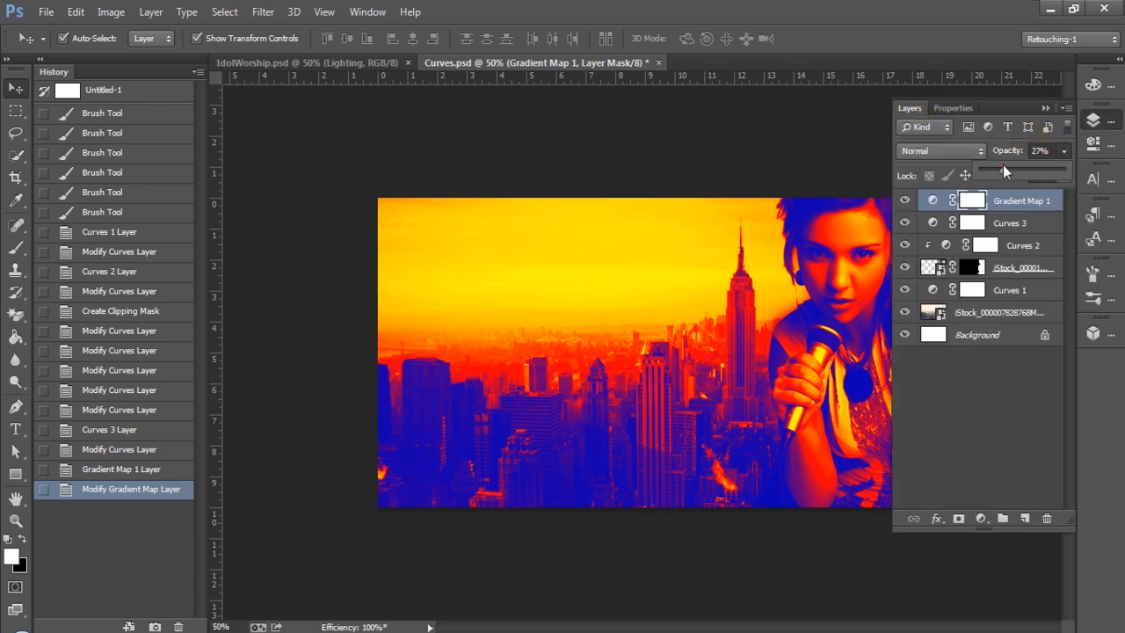
left_click(1001, 170)
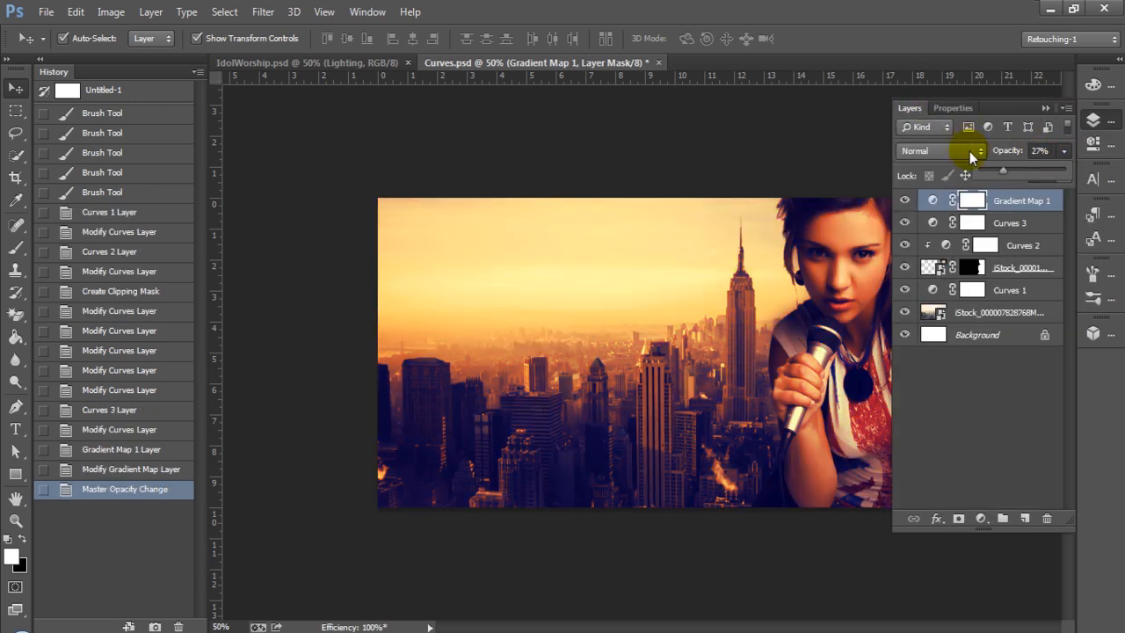
left_click(936, 151)
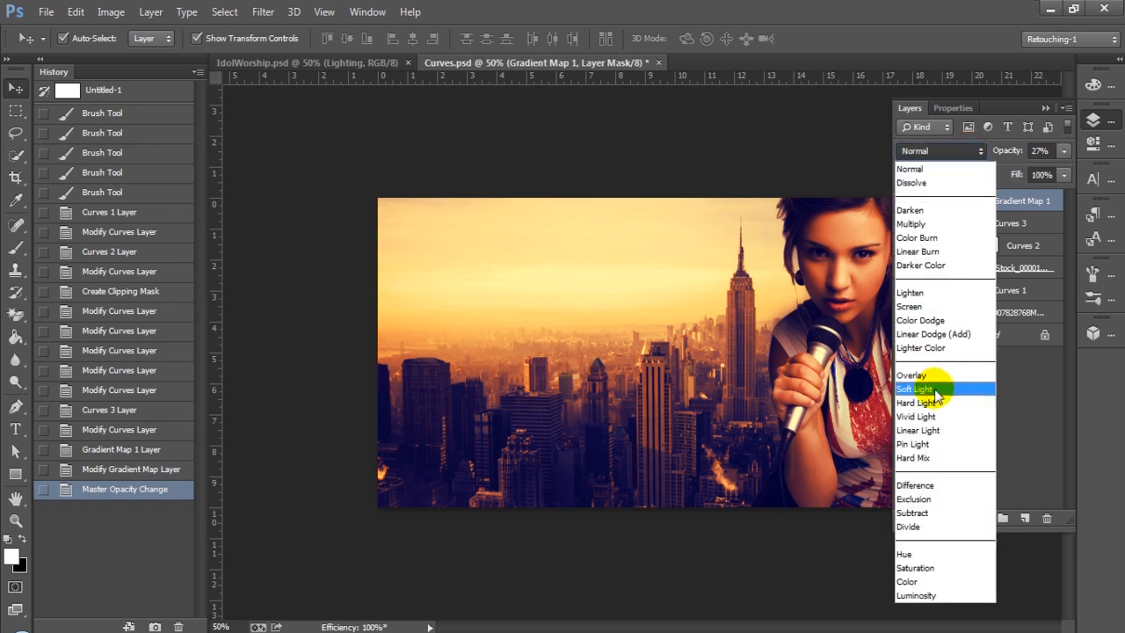
left_click(914, 388)
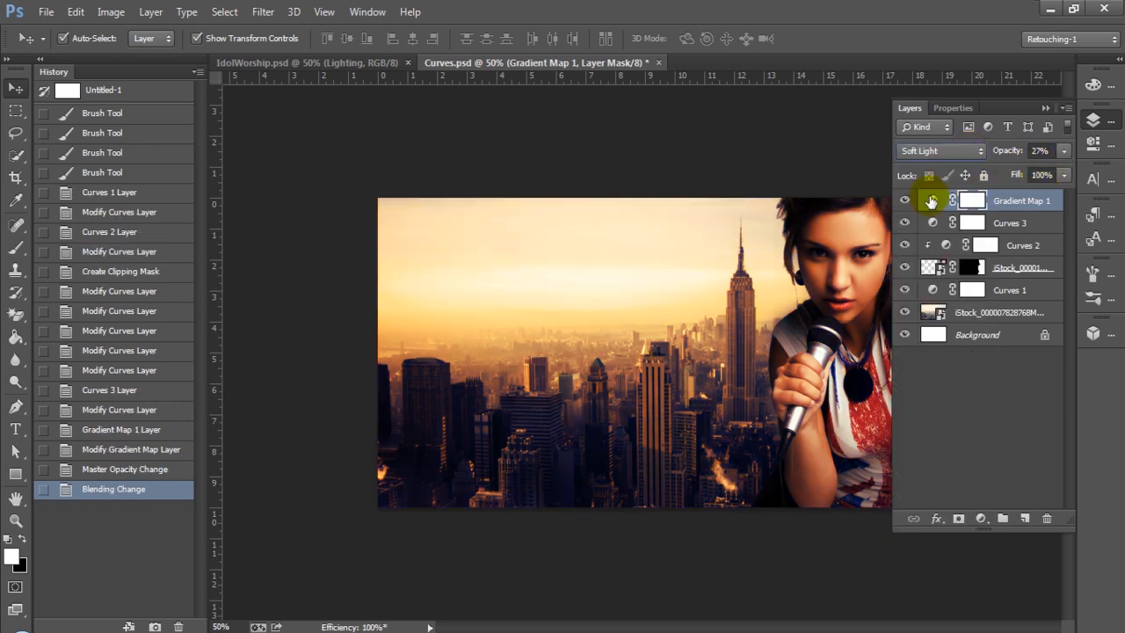
left_click(905, 200)
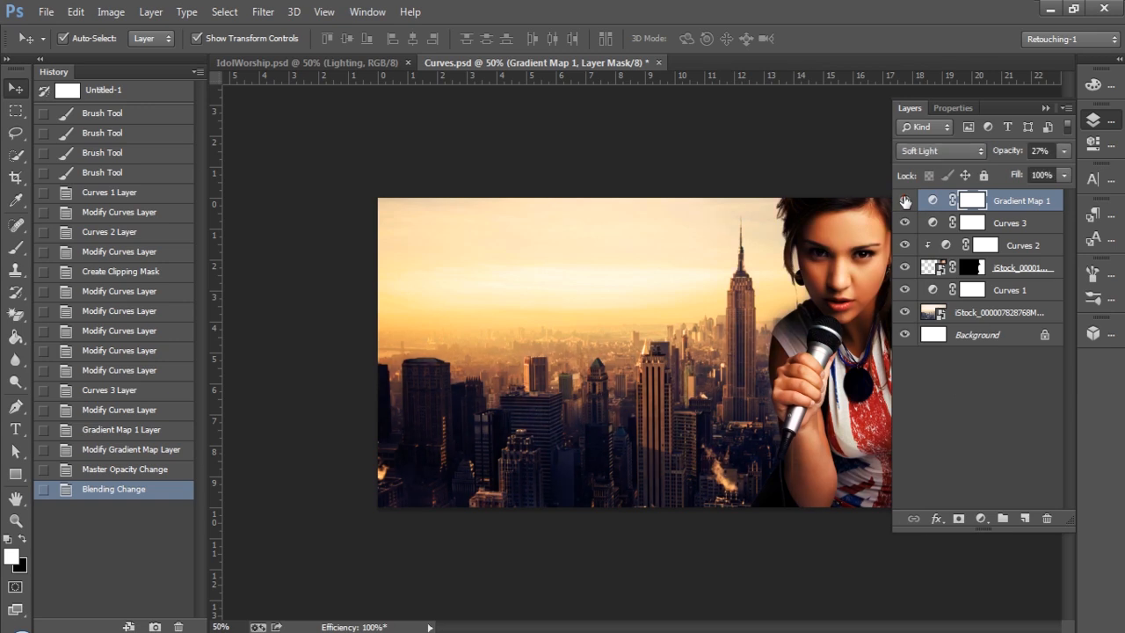
left_click(1063, 151)
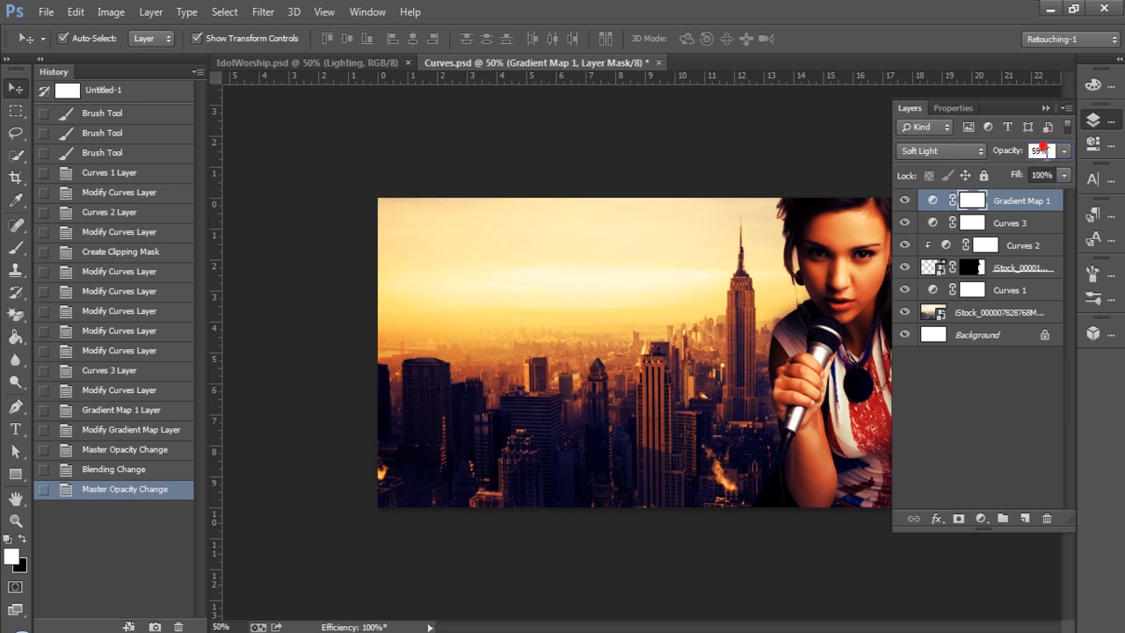
left_click(1064, 151)
type("33")
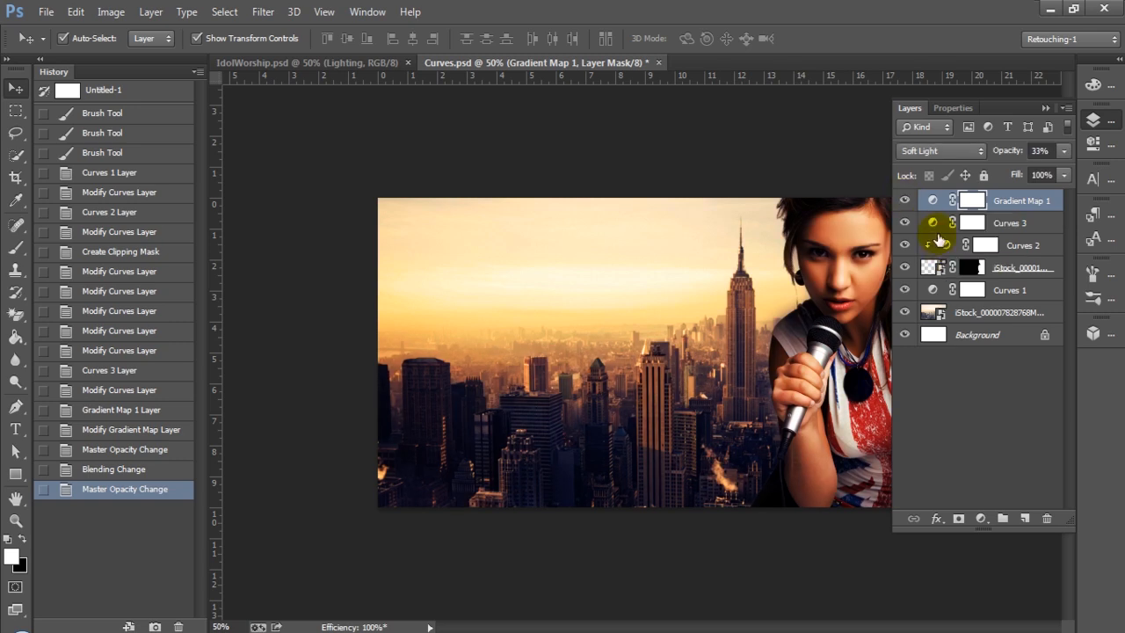
mouse_move(938, 243)
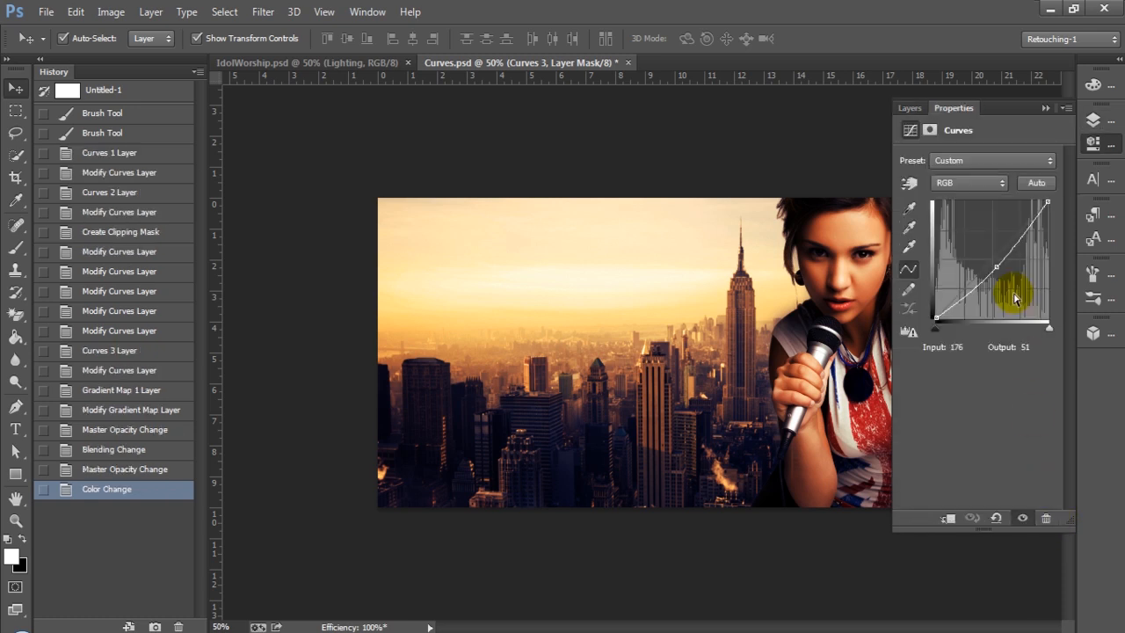
- Delete the Curves 3 and Curves 2 layers and hide Gradient Map 1
left_click(1045, 107)
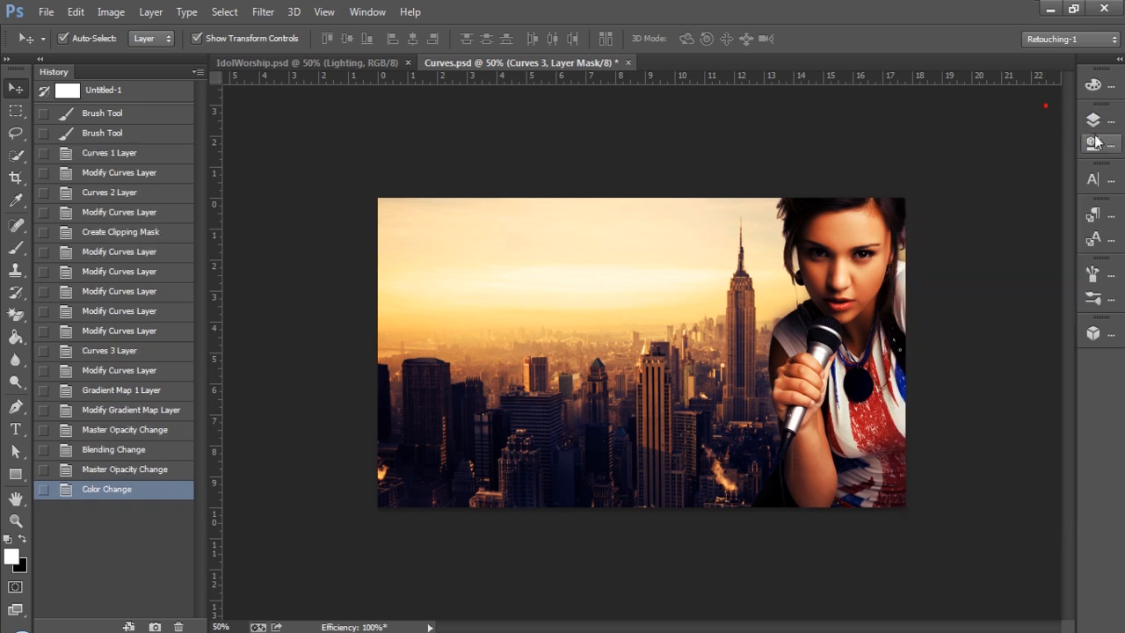
left_click(1092, 121)
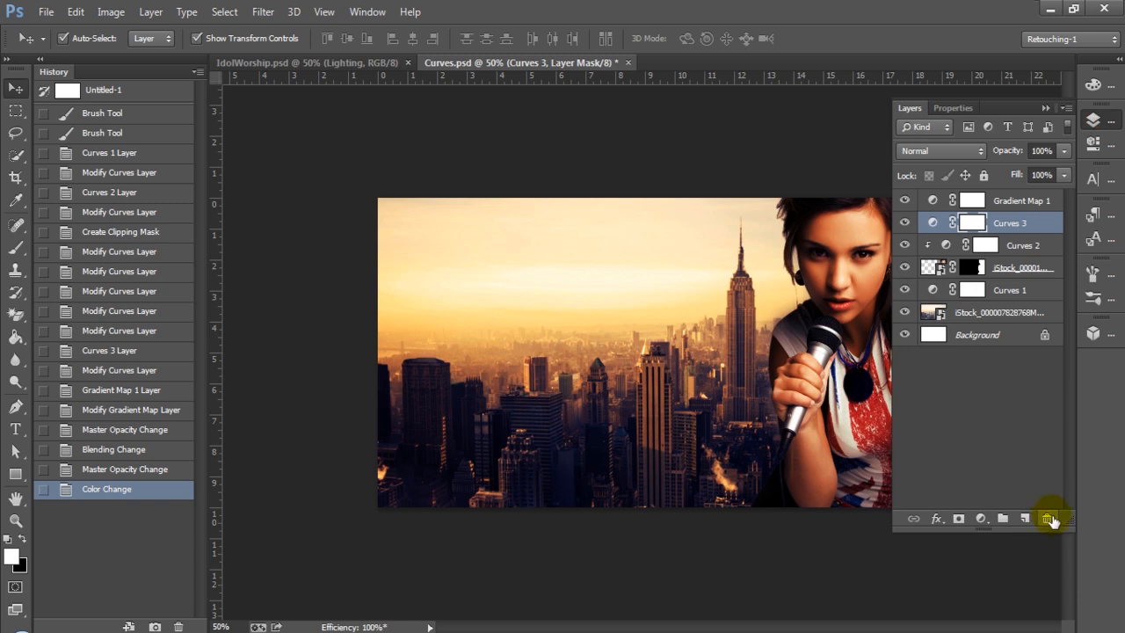
left_click(1046, 519)
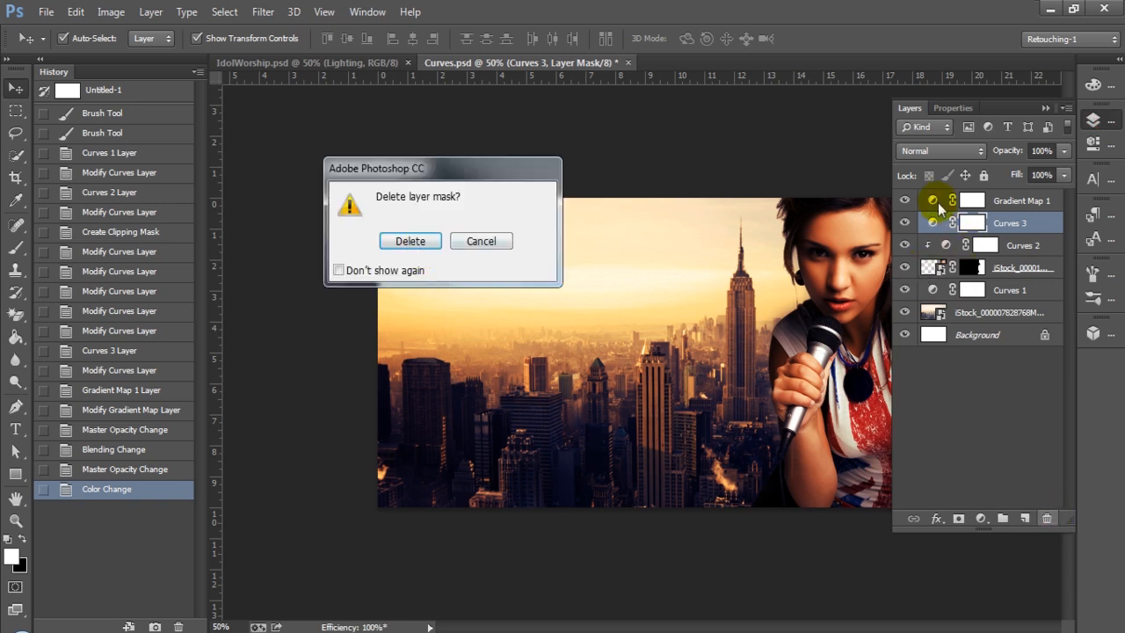
left_click(409, 241)
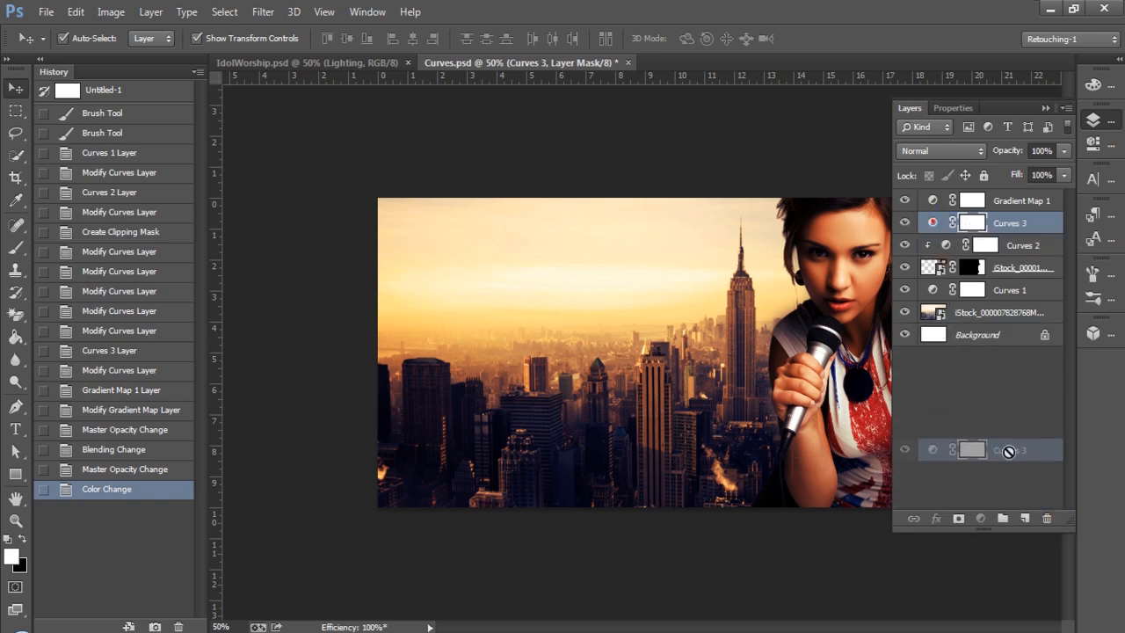
left_click(1046, 518)
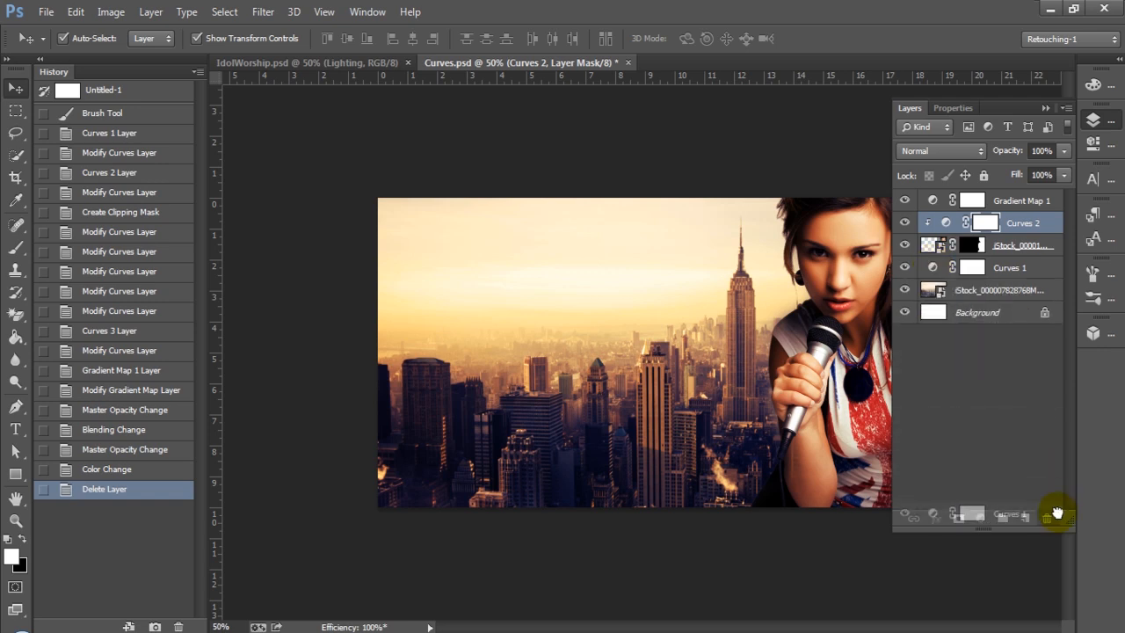
left_click(1047, 514)
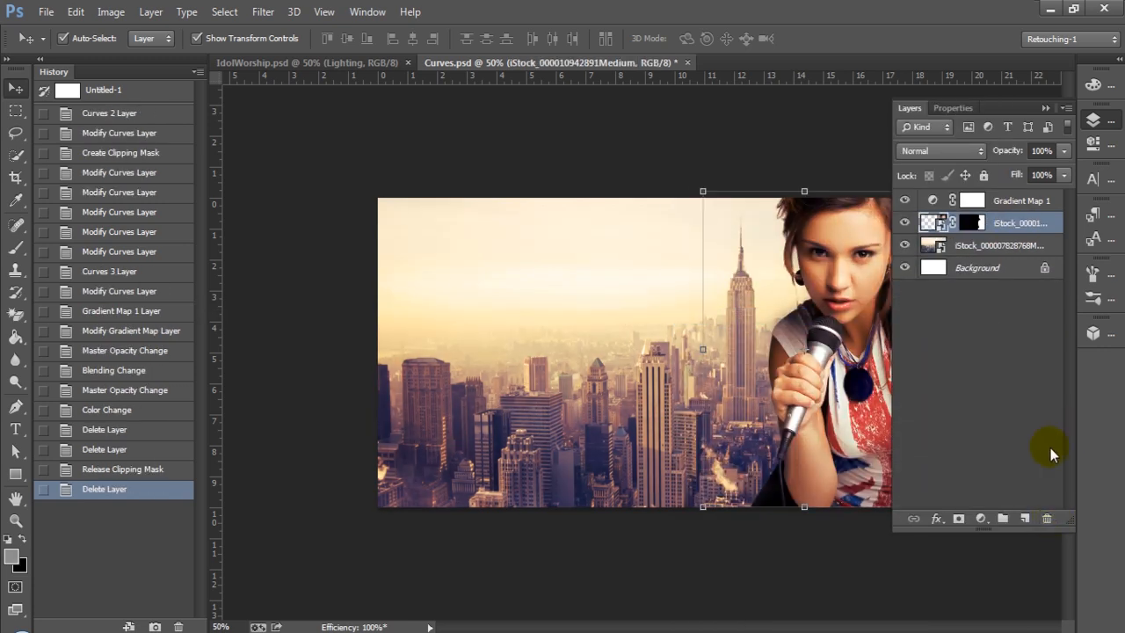
left_click(904, 201)
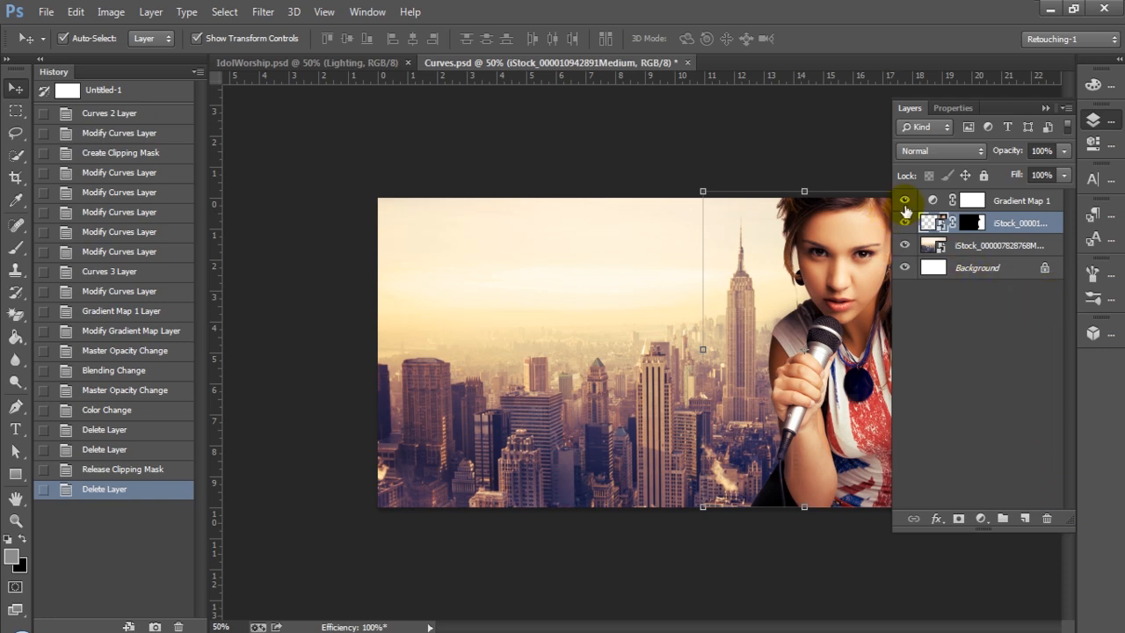
left_click(904, 200)
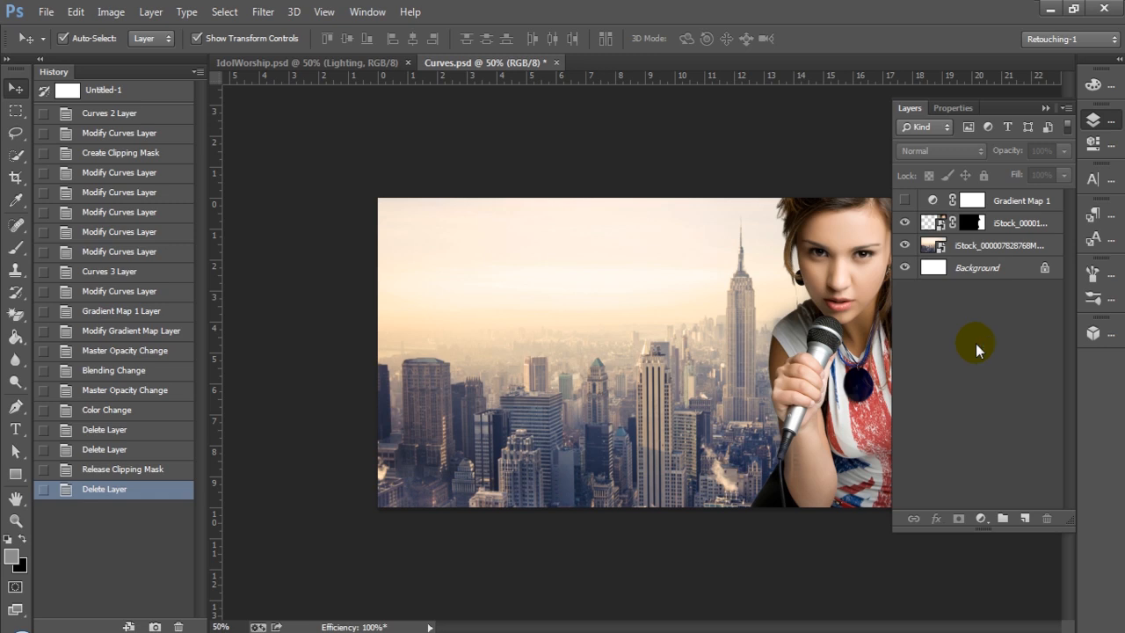
mouse_move(995, 285)
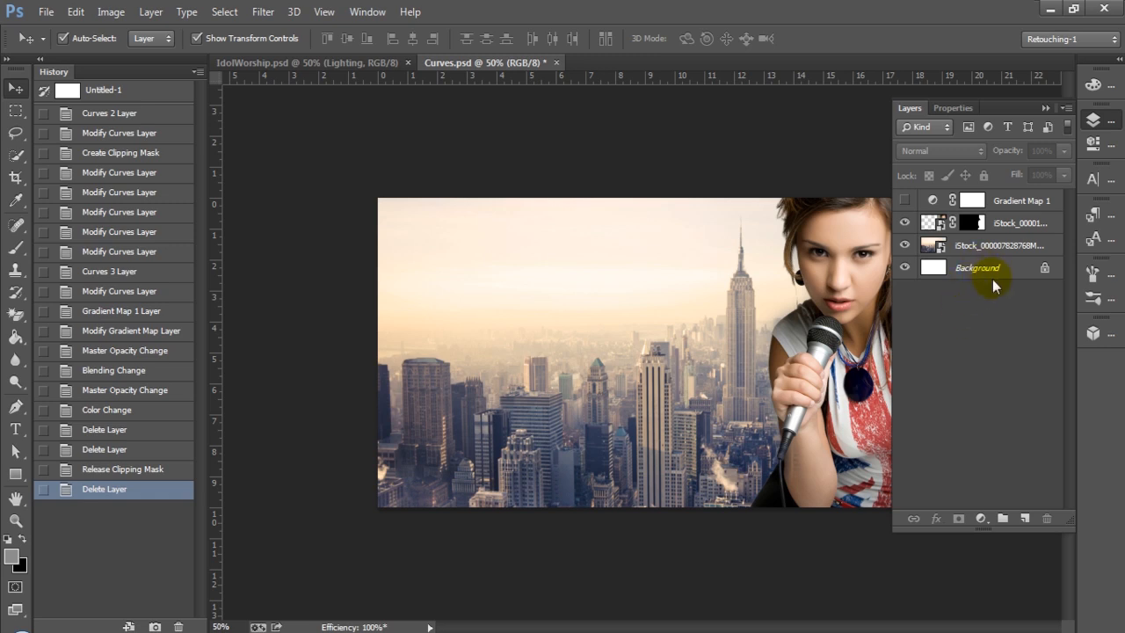
- Add a new Curves adjustment above the city layer and place initial shadow points
left_click(997, 246)
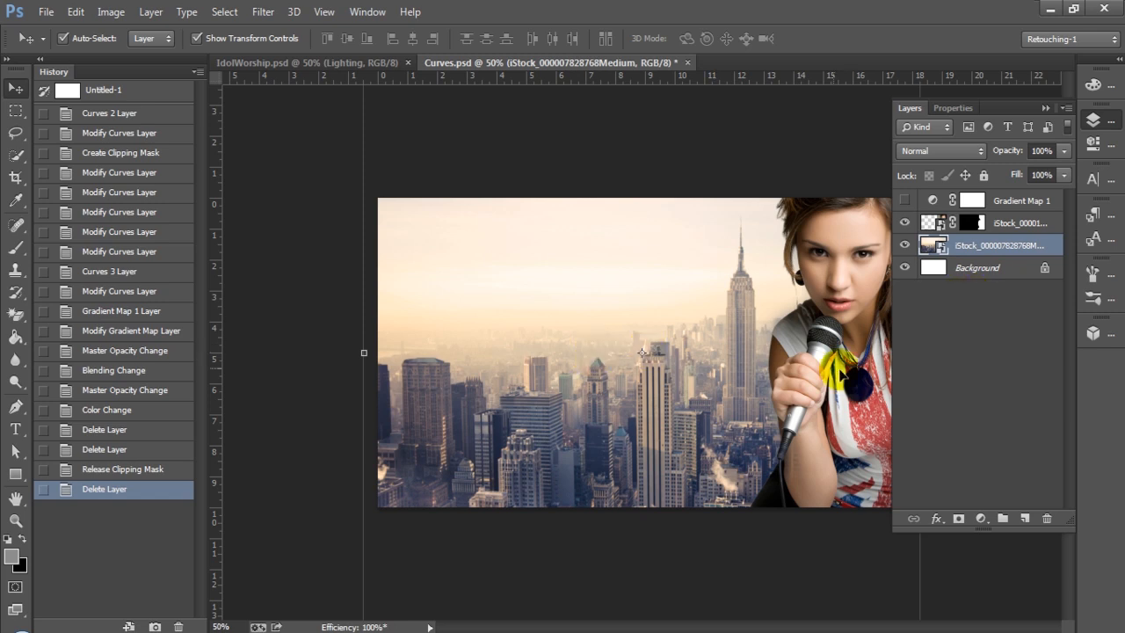
left_click(980, 518)
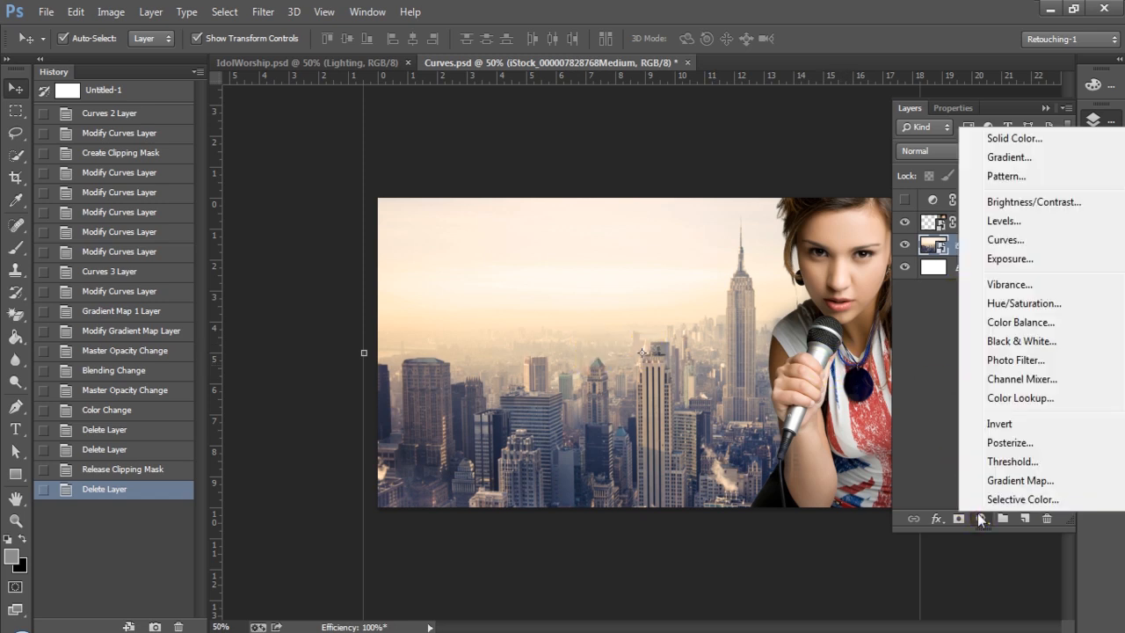
left_click(1005, 239)
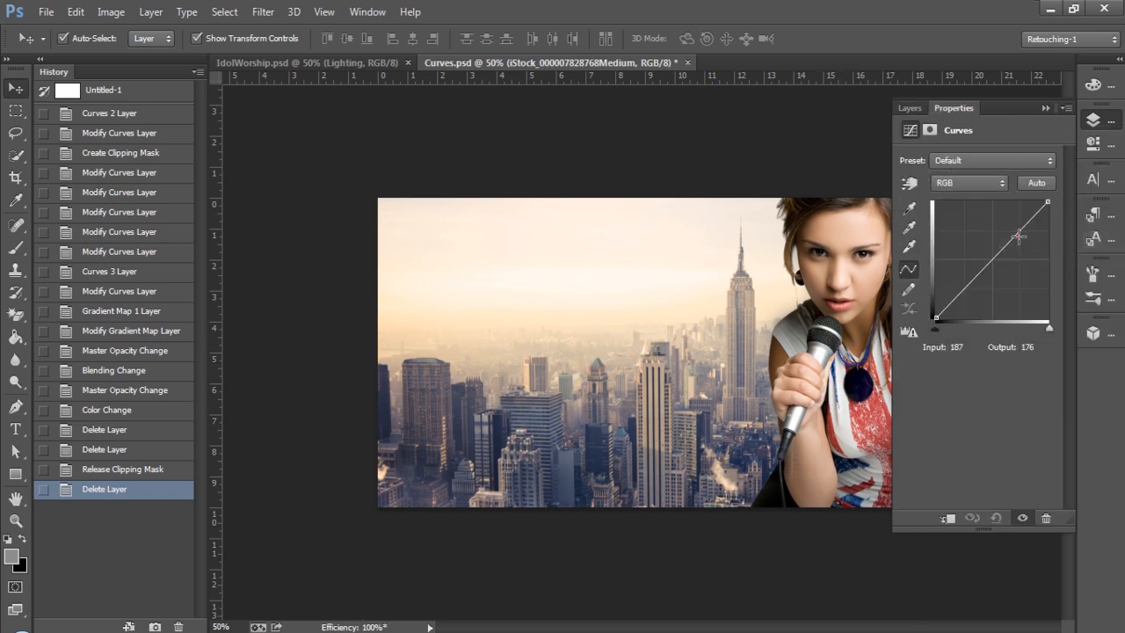
left_click_drag(1018, 235, 969, 281)
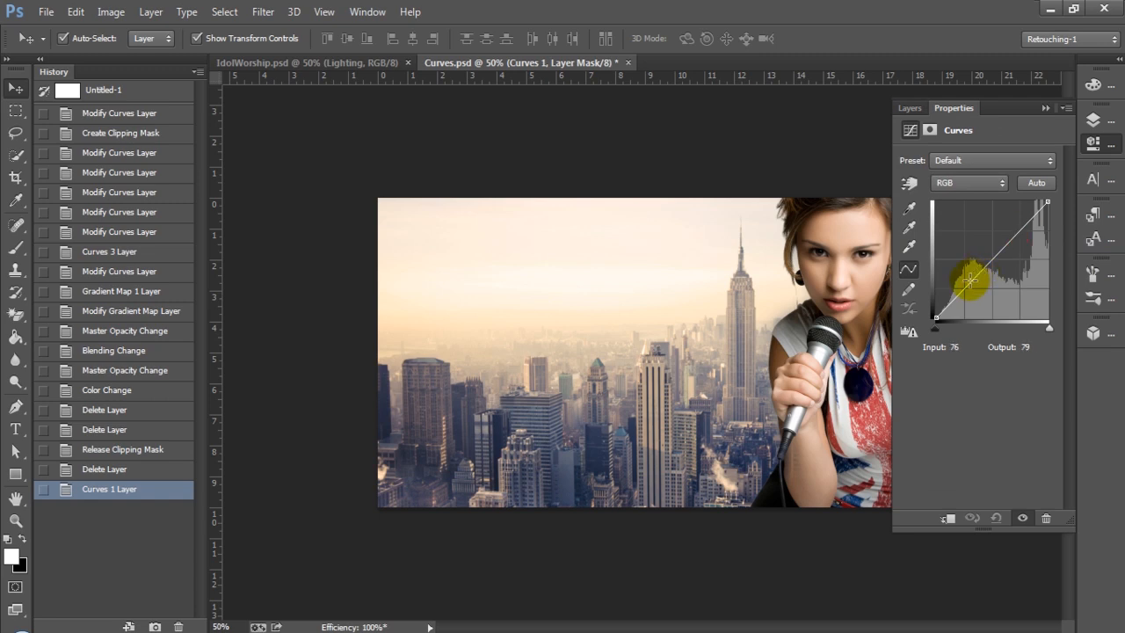
left_click_drag(969, 280, 962, 306)
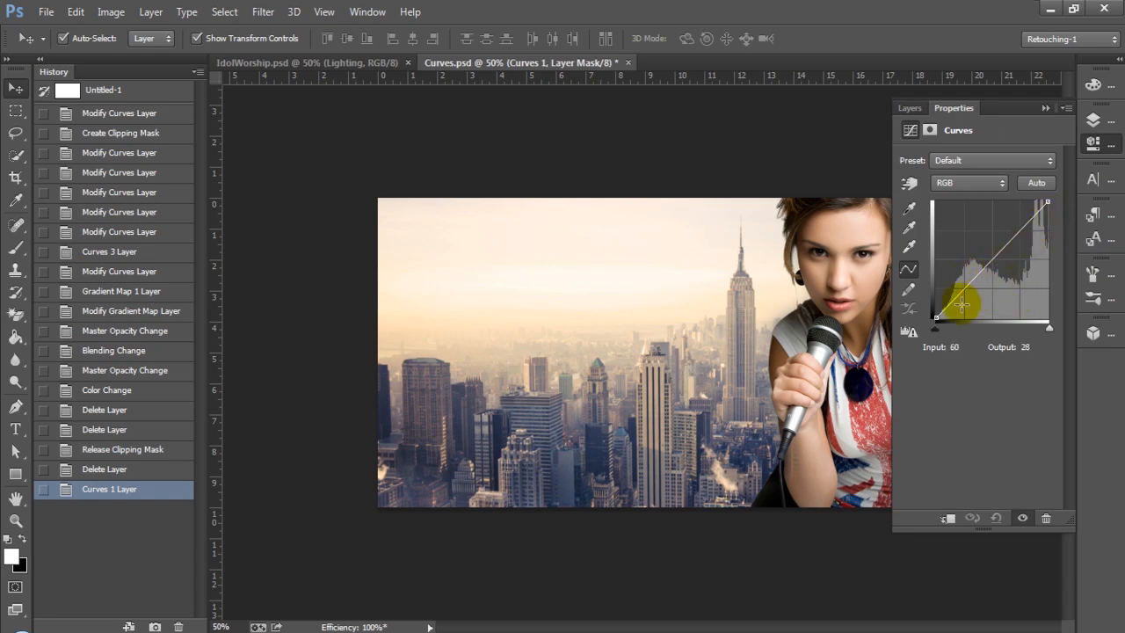
left_click_drag(936, 306, 978, 283)
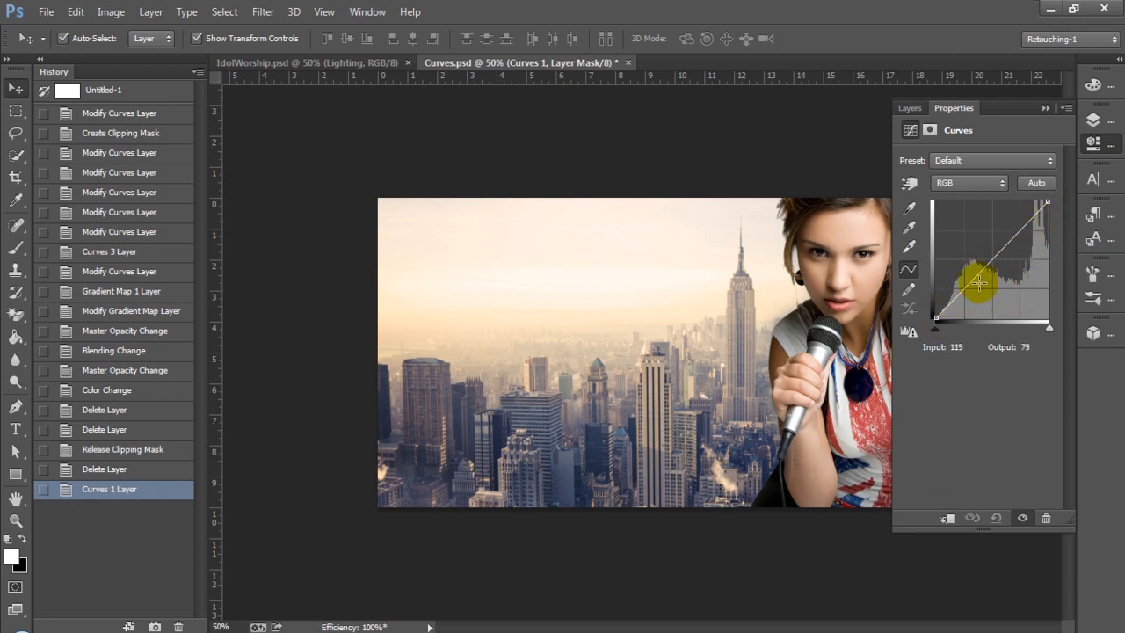
left_click_drag(977, 281, 966, 290)
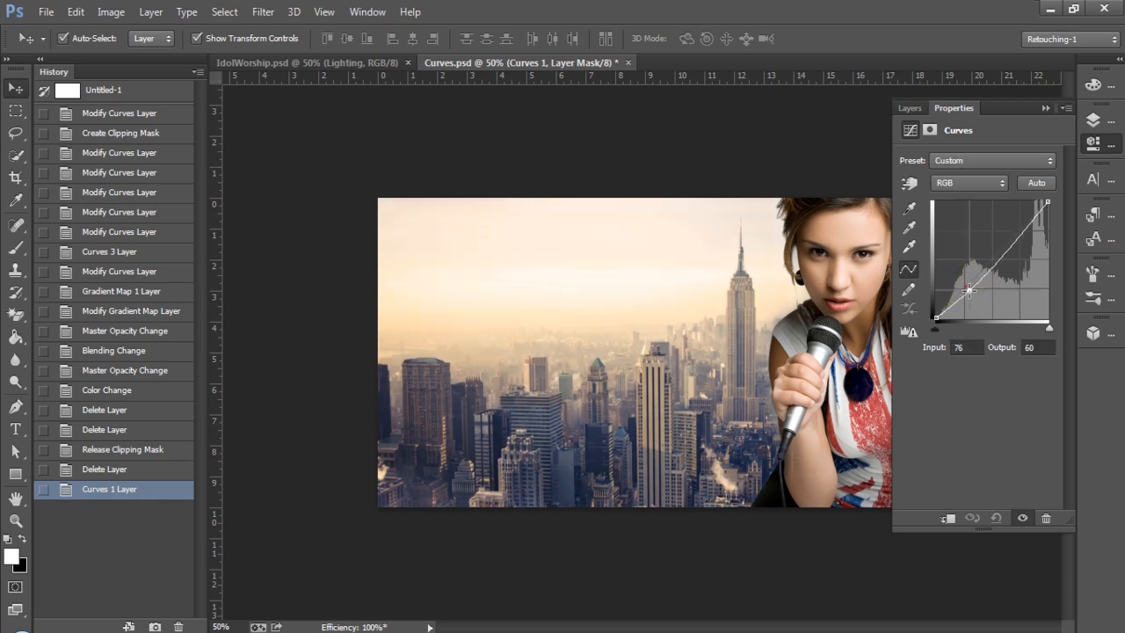
- Darken the skyline toward a silhouette, then settle at moderate contrast
left_click_drag(968, 290, 980, 296)
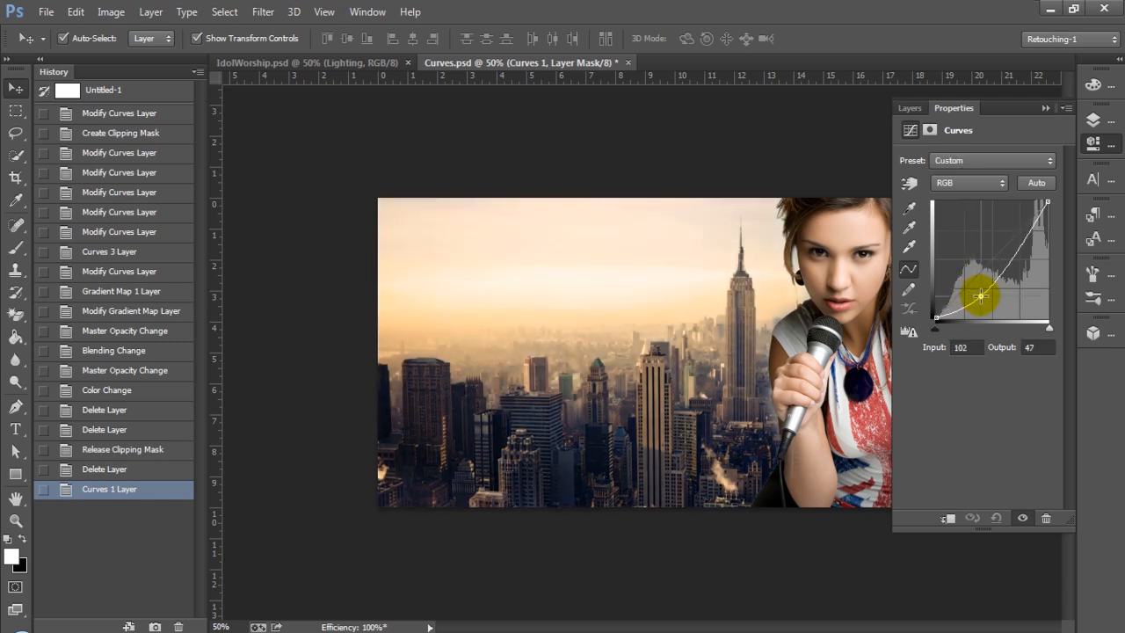
left_click_drag(982, 297, 979, 300)
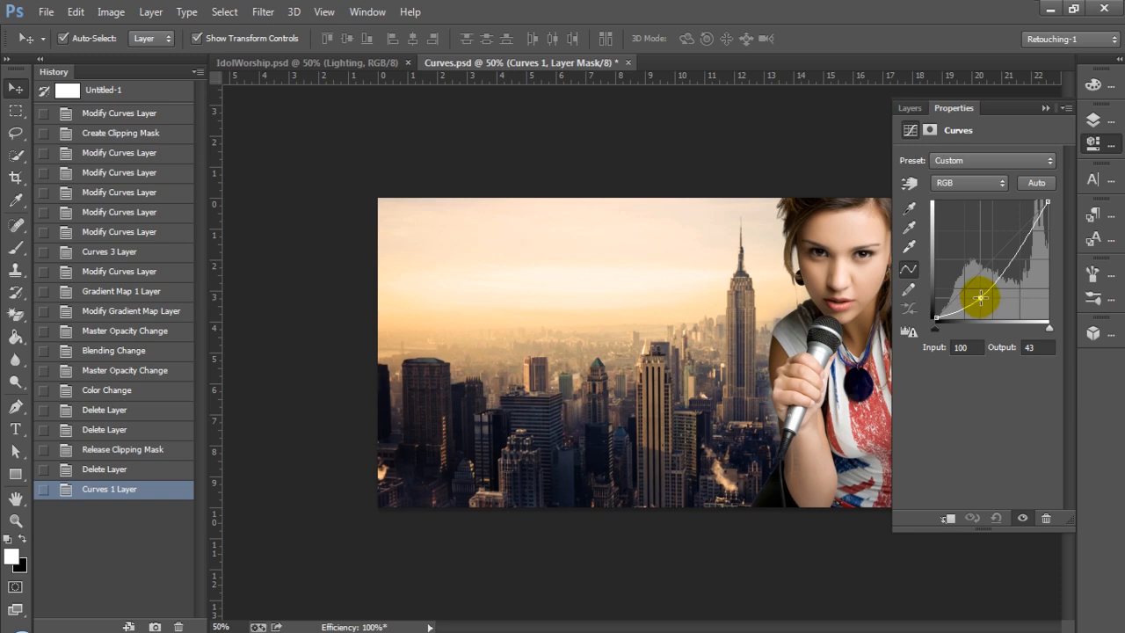
left_click_drag(978, 297, 988, 308)
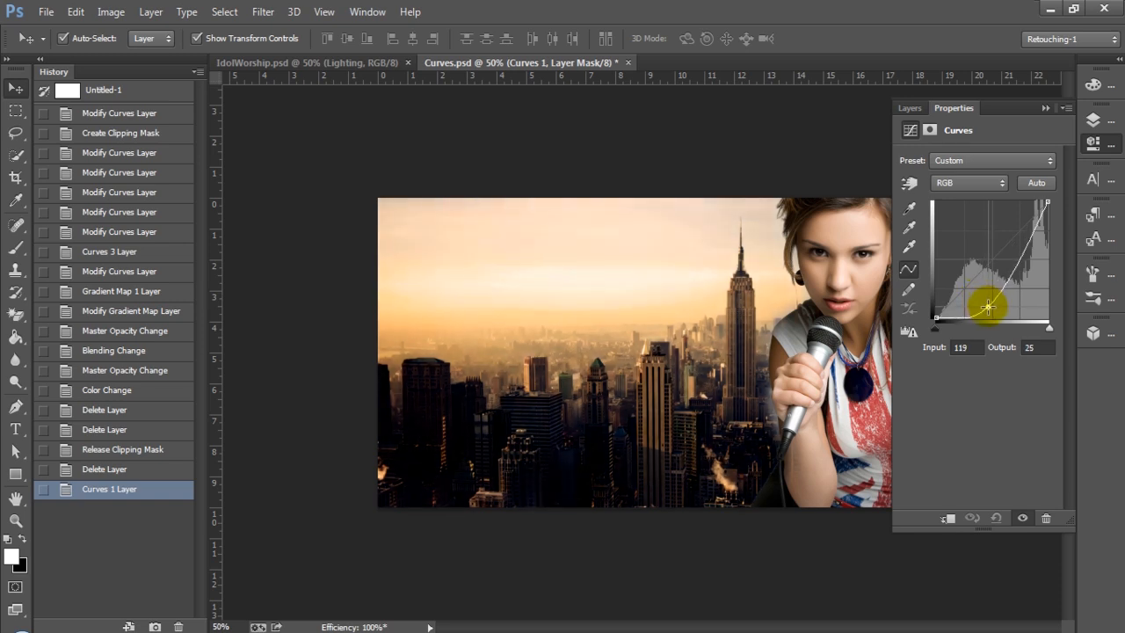
left_click_drag(986, 307, 1009, 315)
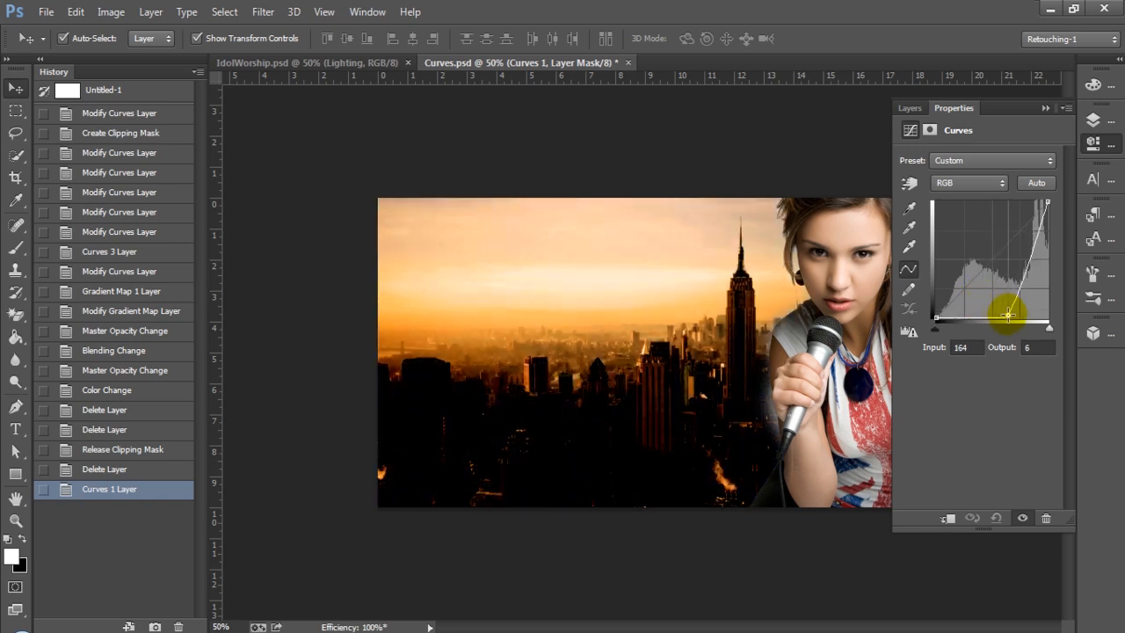
left_click_drag(1008, 314, 1004, 307)
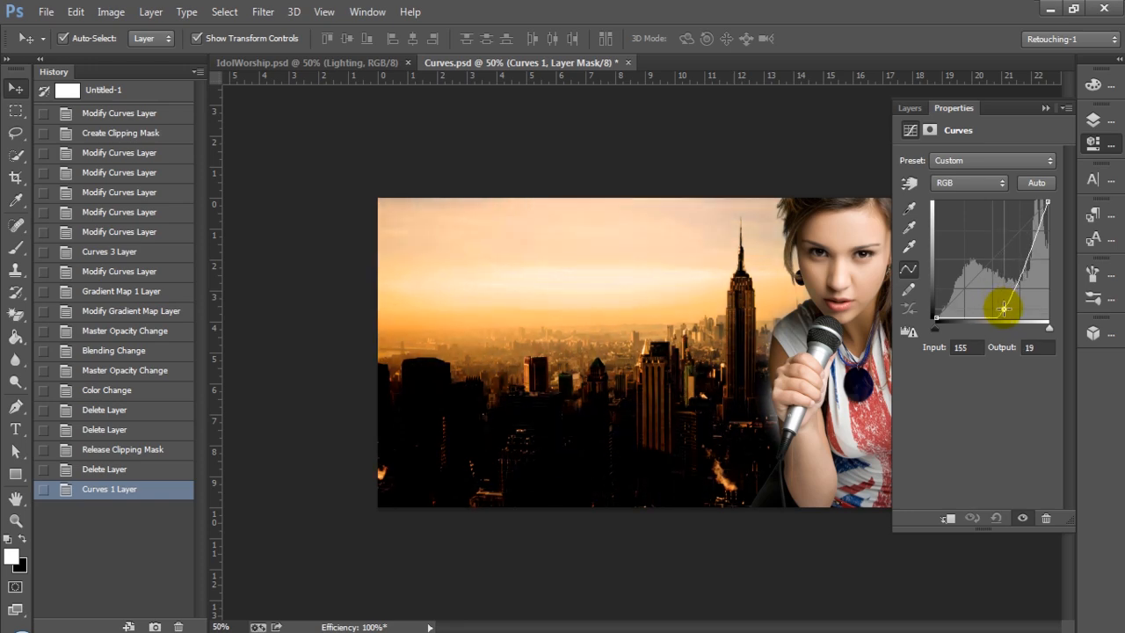
left_click_drag(1004, 307, 986, 296)
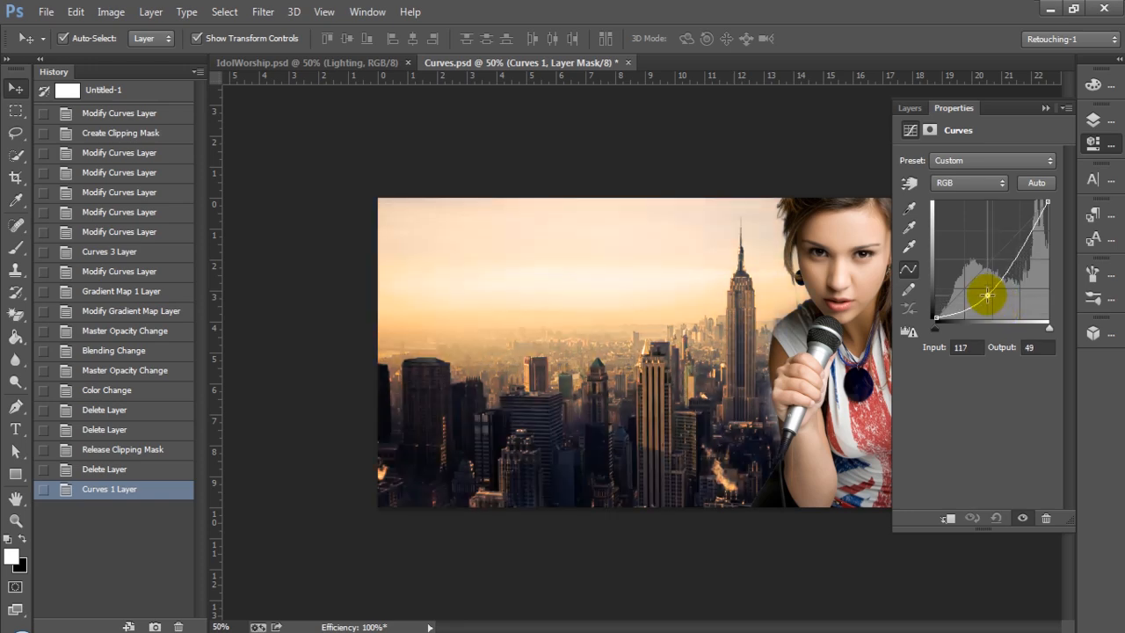
- Reshape the curve and pull the shadow point down to deepen the buildings' shadows
left_click_drag(987, 294, 949, 255)
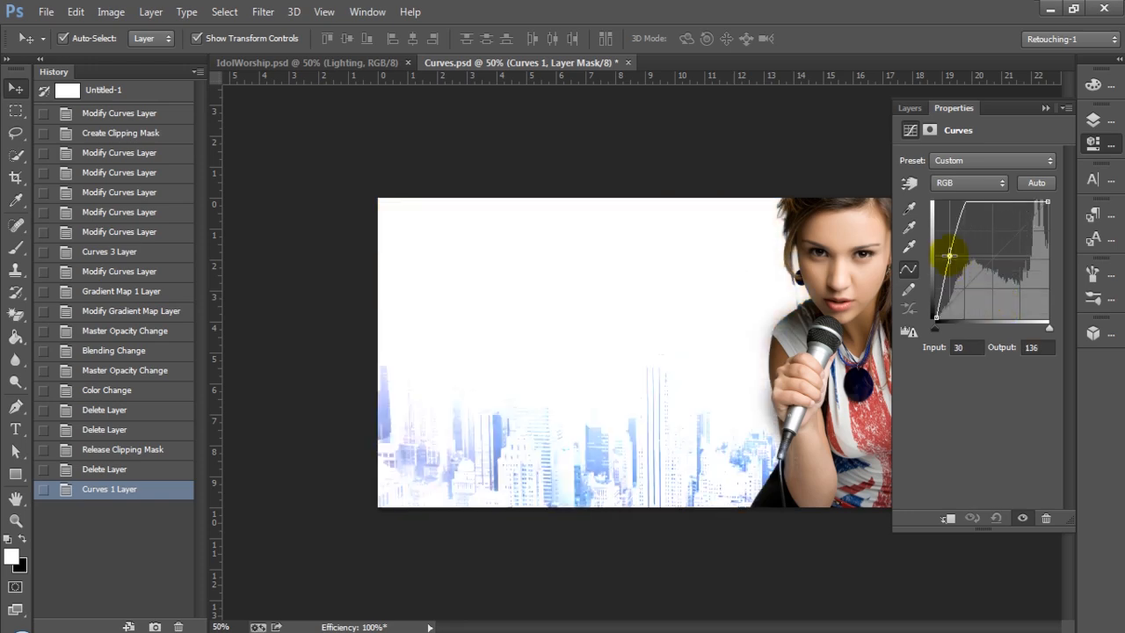
left_click_drag(949, 254, 970, 290)
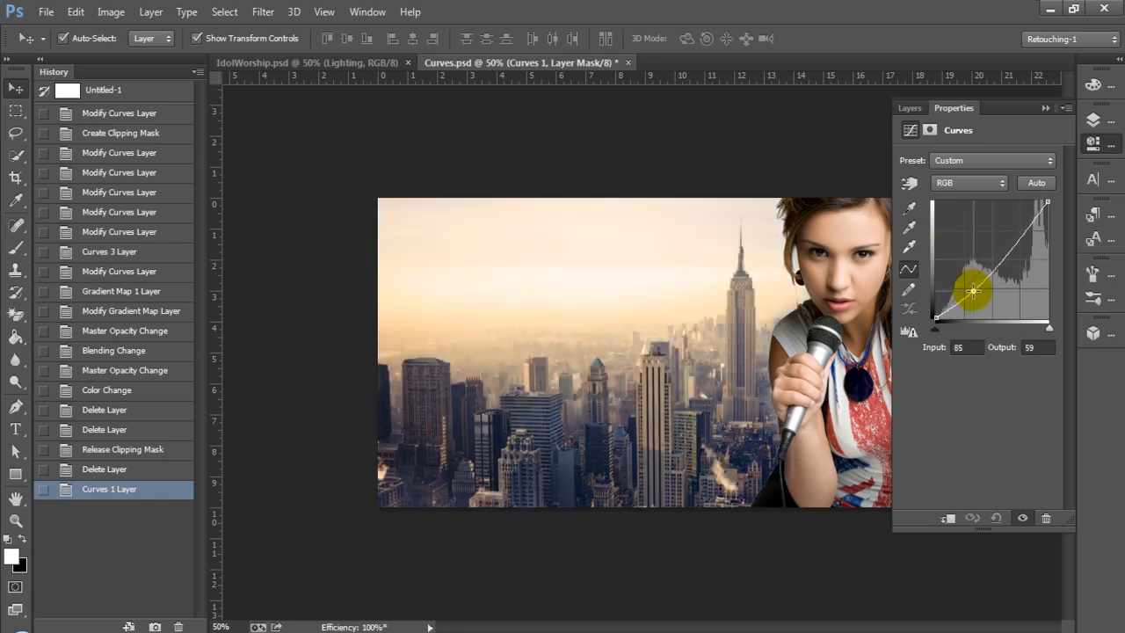
left_click_drag(971, 290, 978, 301)
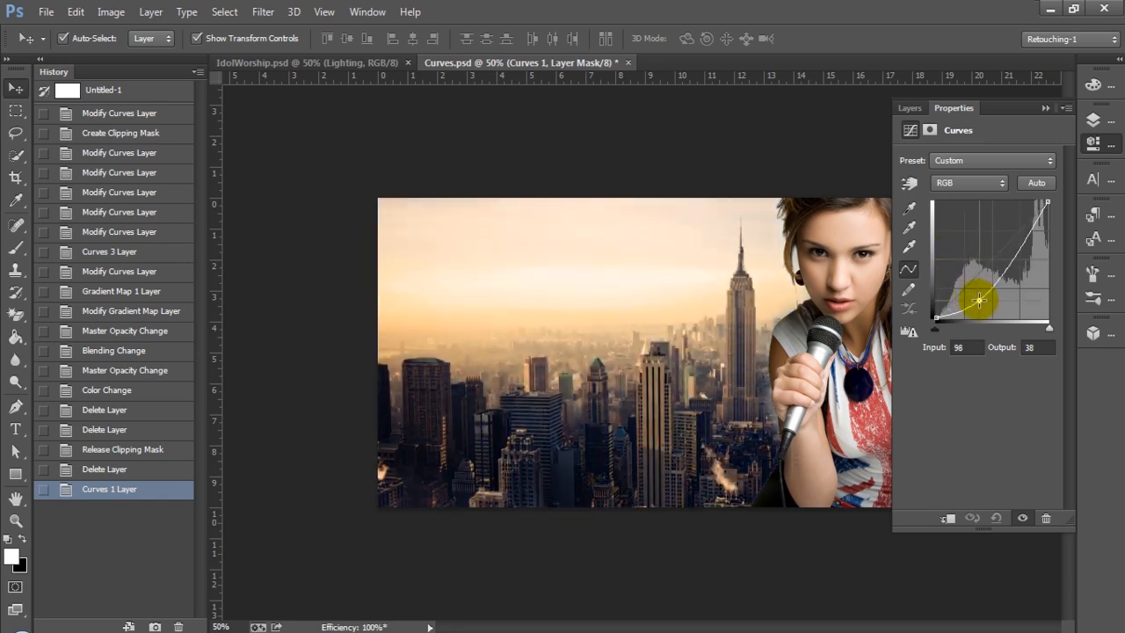
left_click_drag(978, 298, 981, 304)
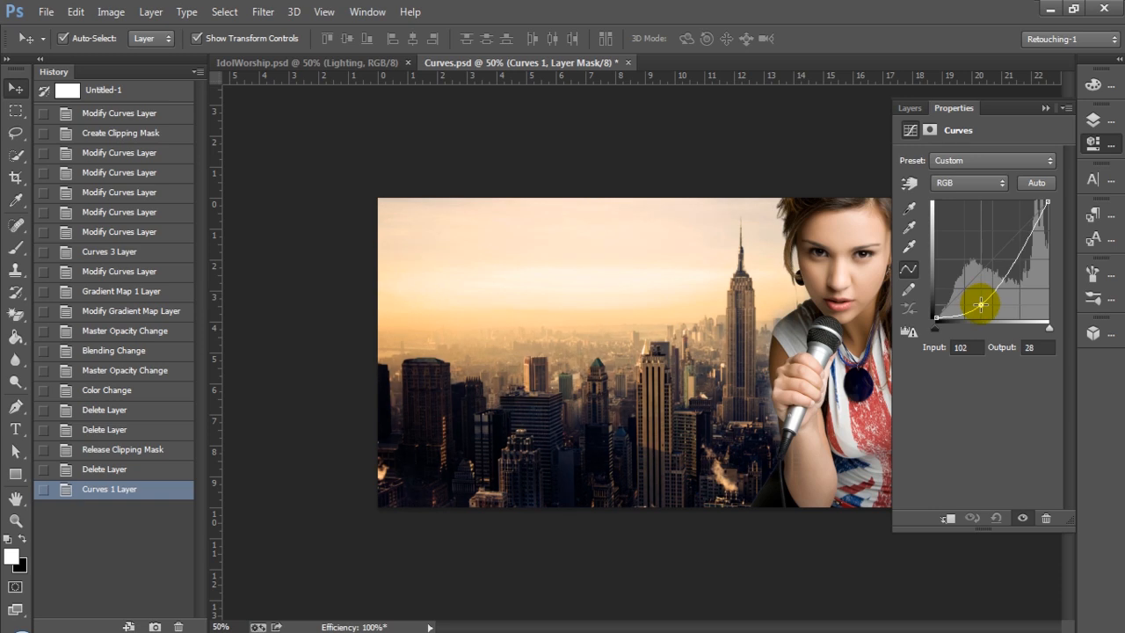
left_click_drag(981, 305, 984, 308)
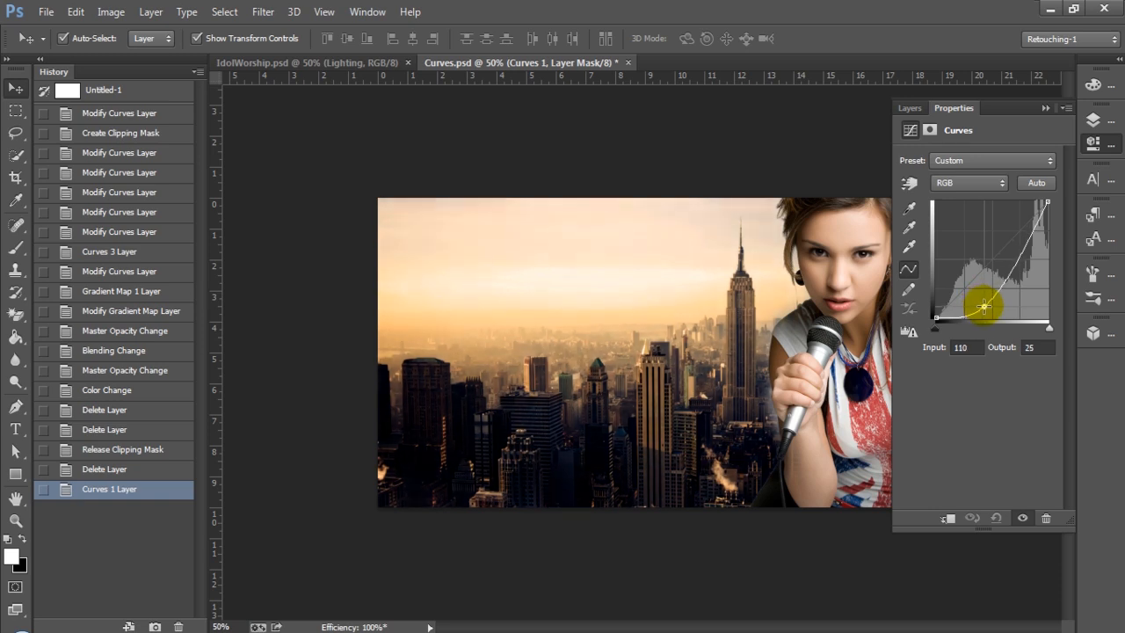
left_click_drag(982, 308, 987, 301)
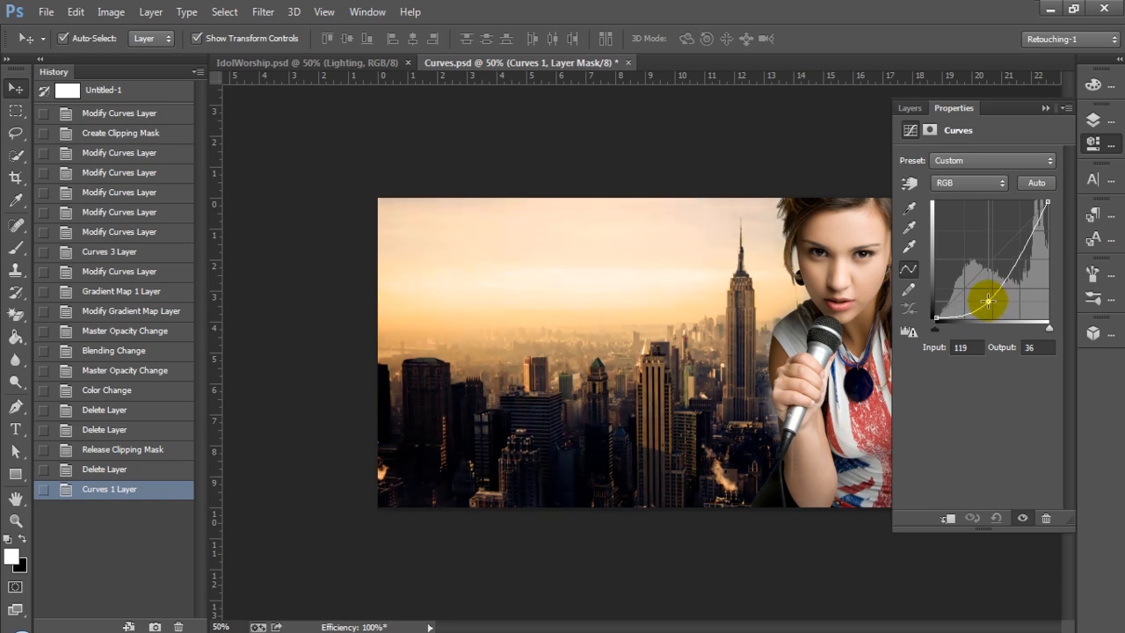
left_click_drag(987, 301, 983, 299)
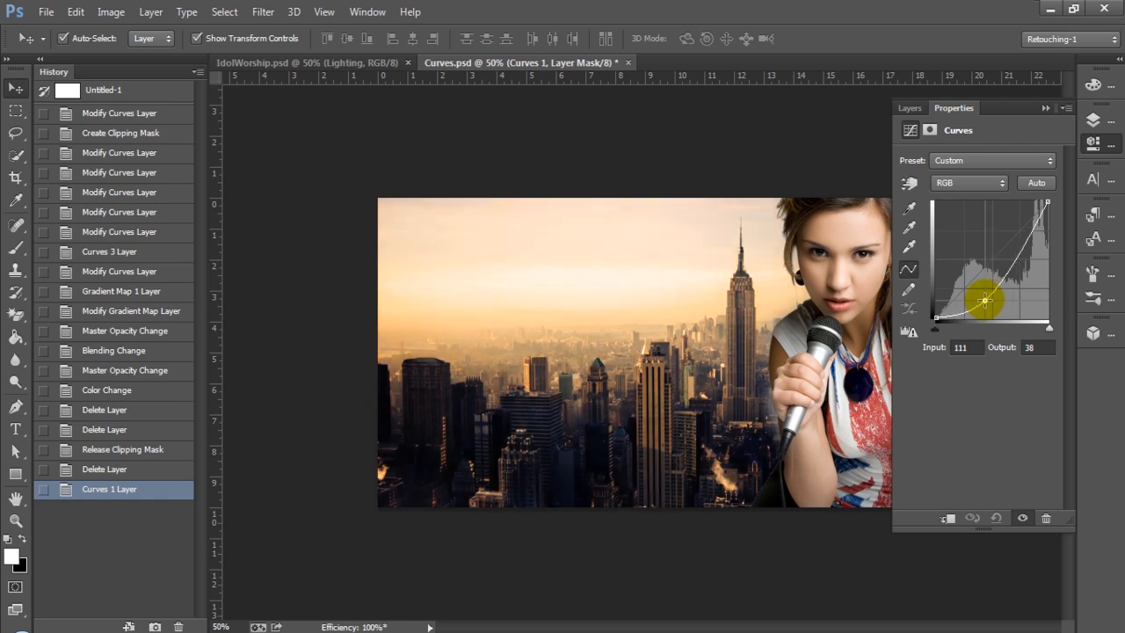
left_click_drag(984, 299, 986, 303)
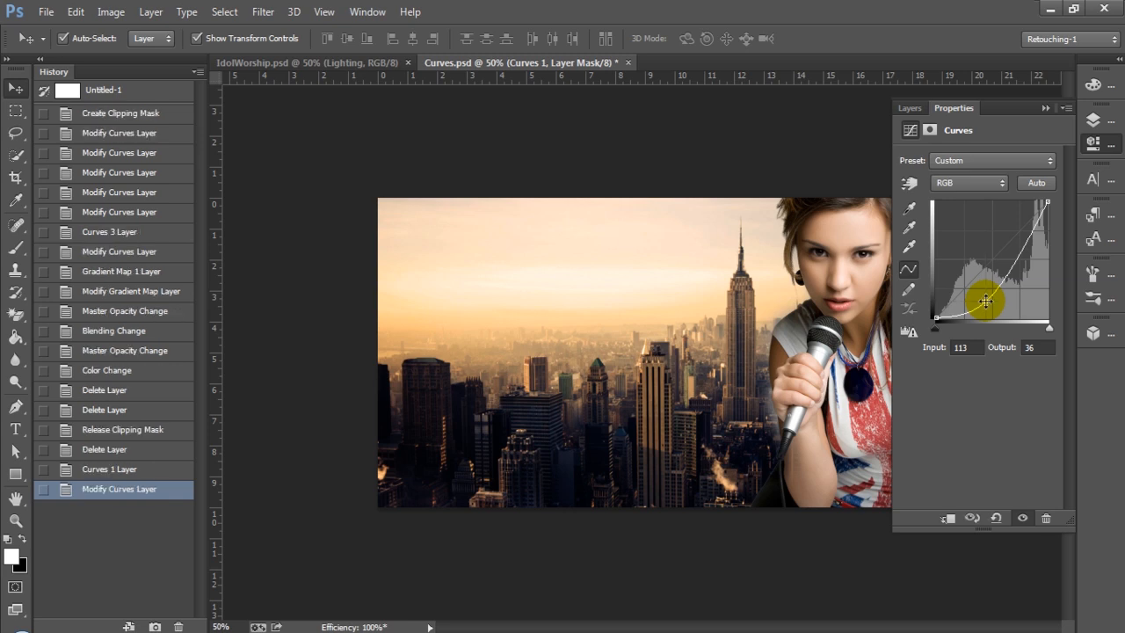
- Add a highlight point and tone down the bright sky highlights
left_click_drag(985, 303, 1015, 264)
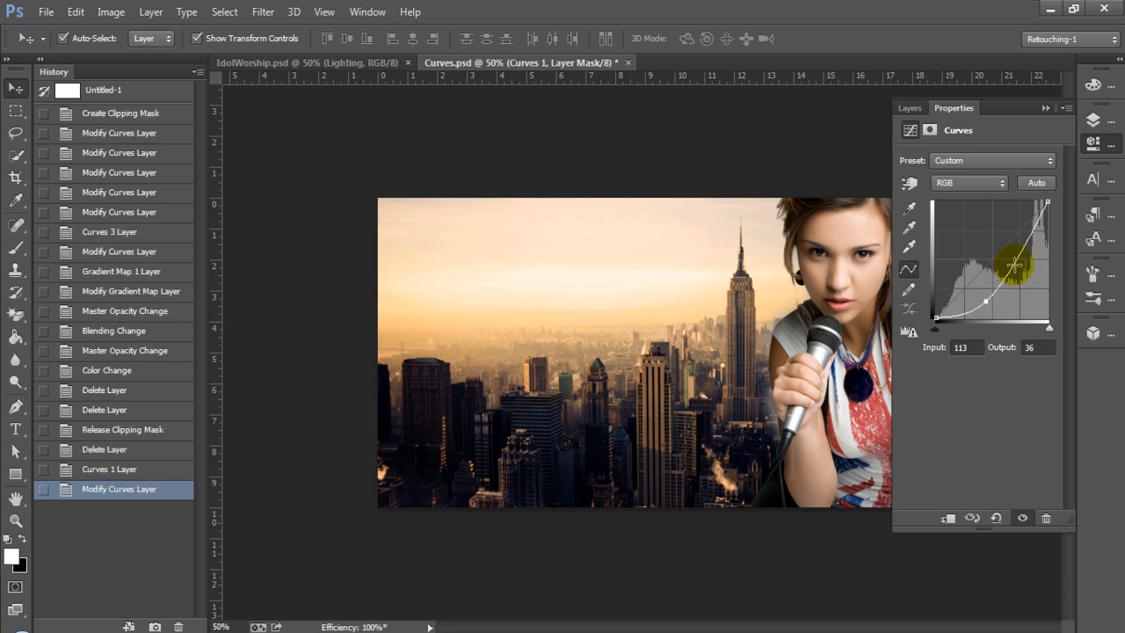
left_click_drag(1013, 263, 1017, 253)
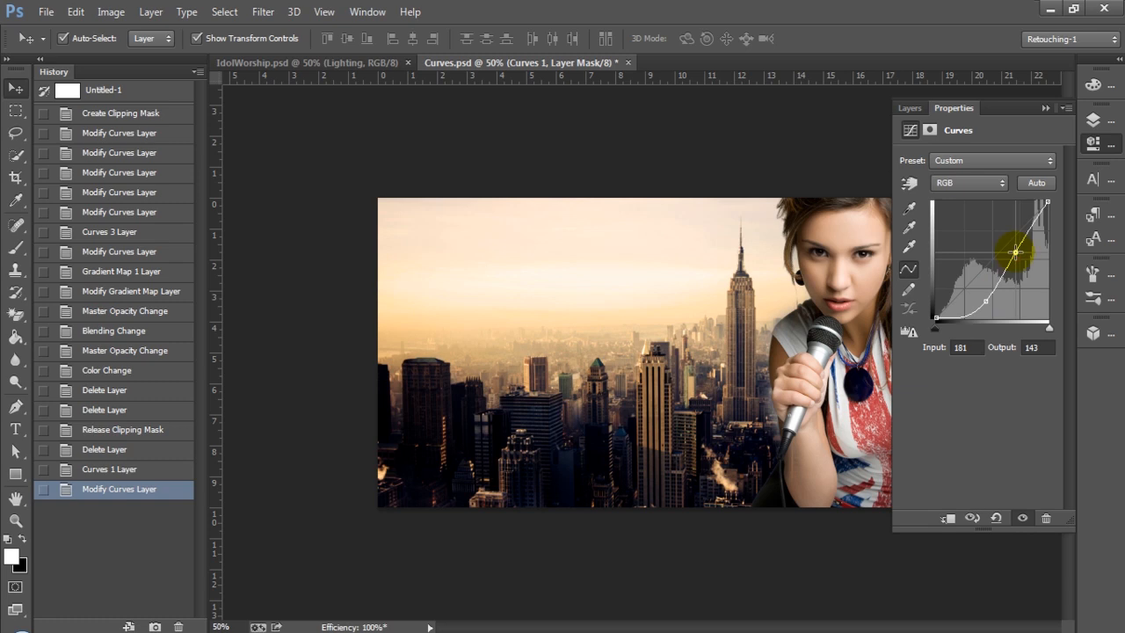
left_click_drag(1014, 253, 1026, 261)
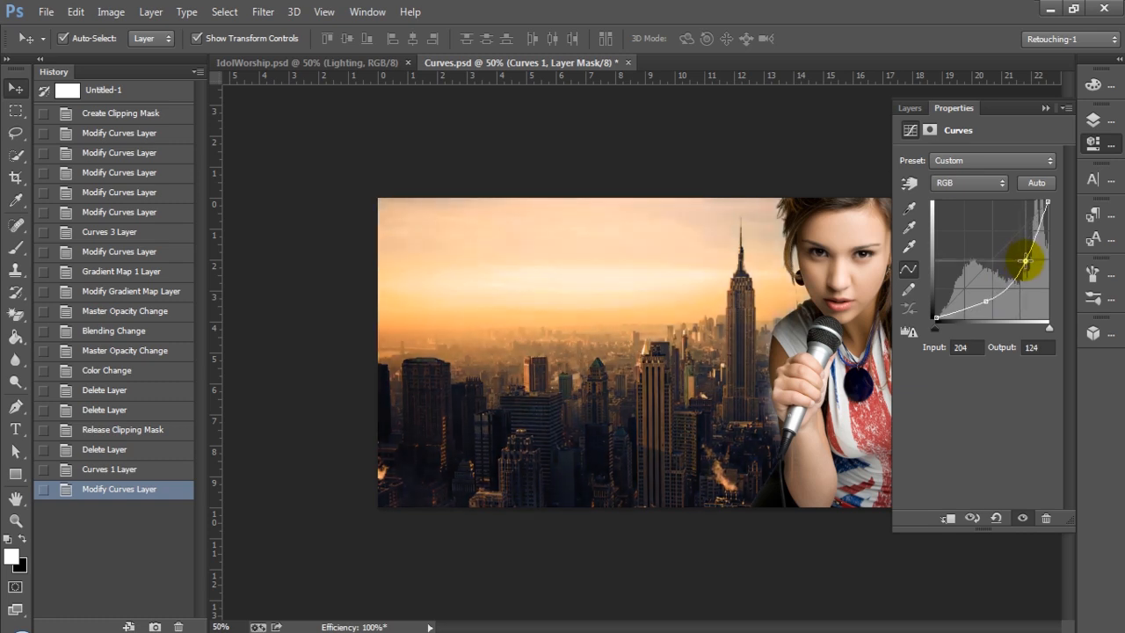
left_click_drag(1024, 261, 1030, 256)
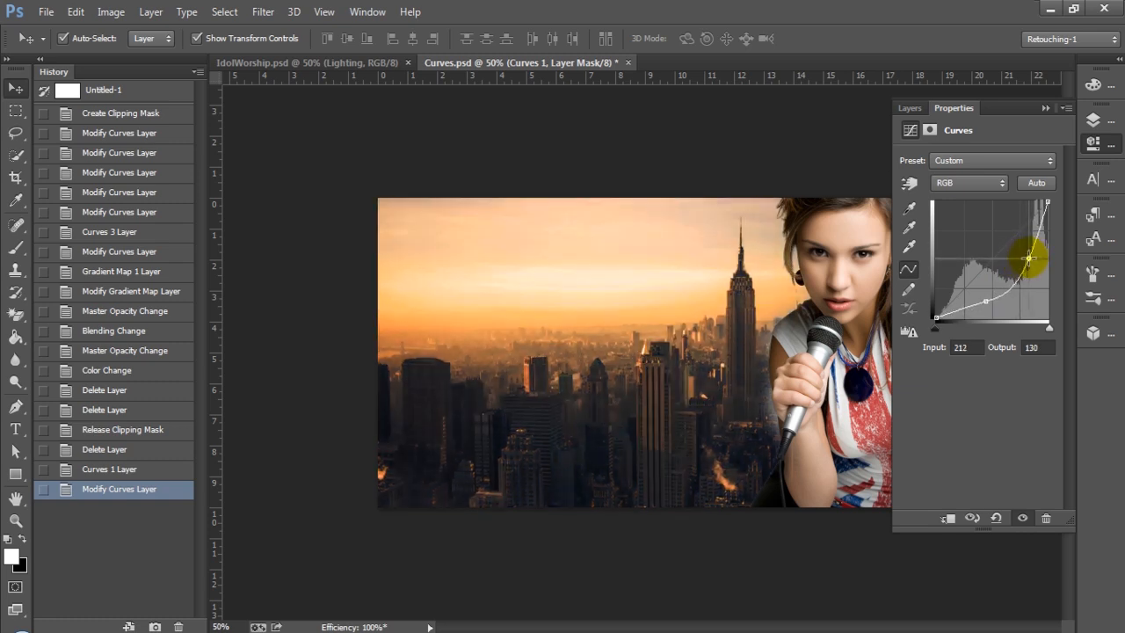
left_click_drag(1028, 258, 1035, 267)
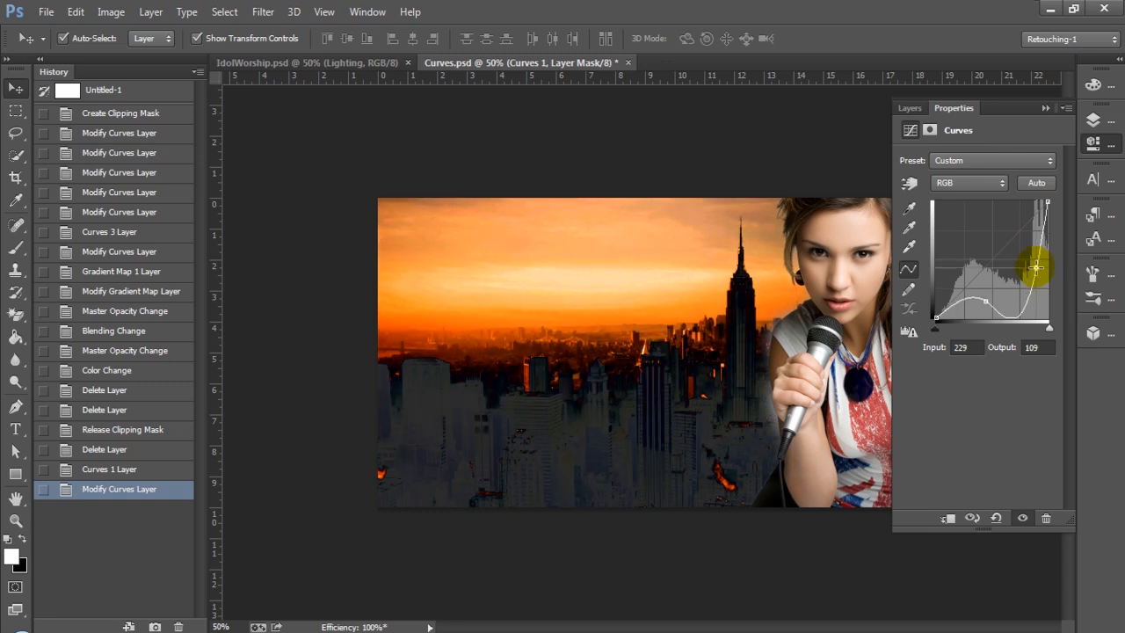
left_click_drag(1035, 266, 1028, 262)
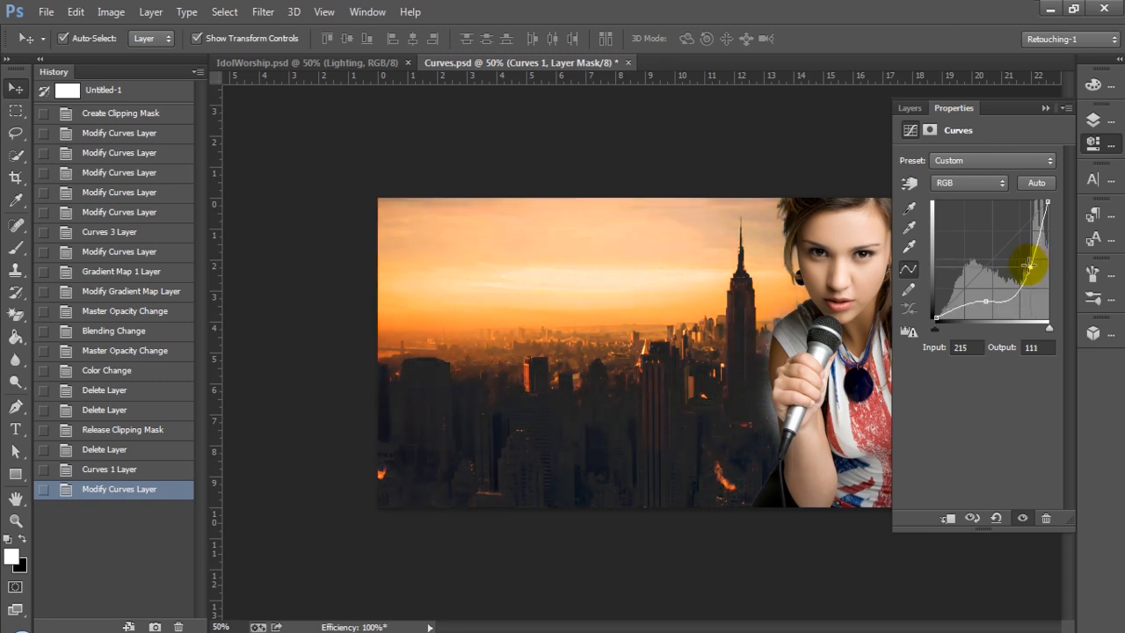
left_click_drag(1028, 263, 1020, 266)
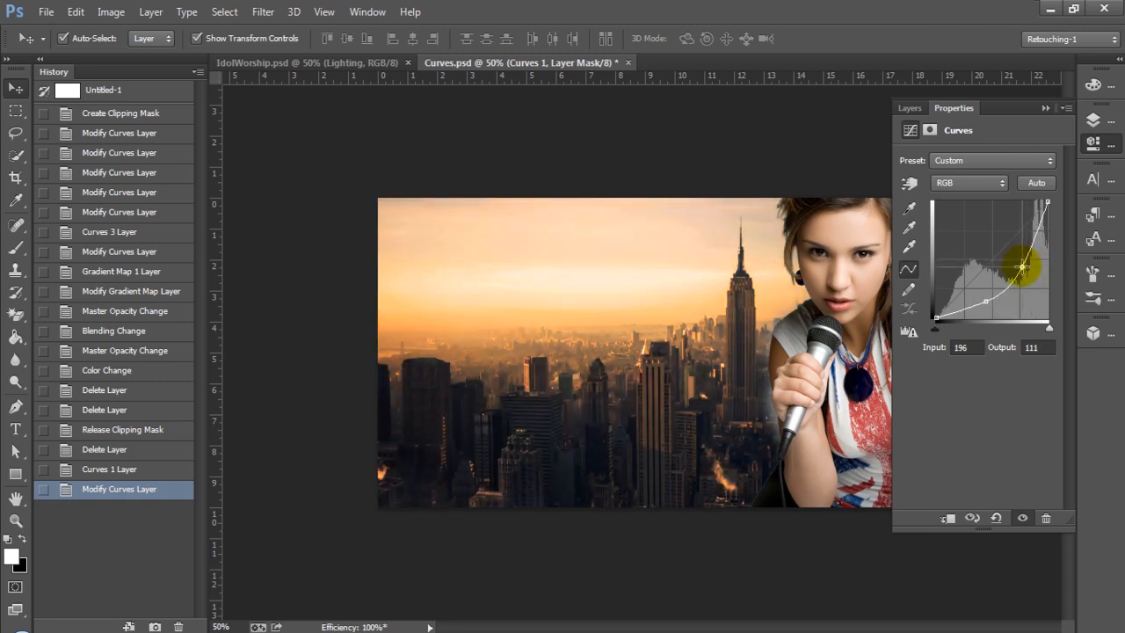
left_click_drag(1021, 268, 1023, 263)
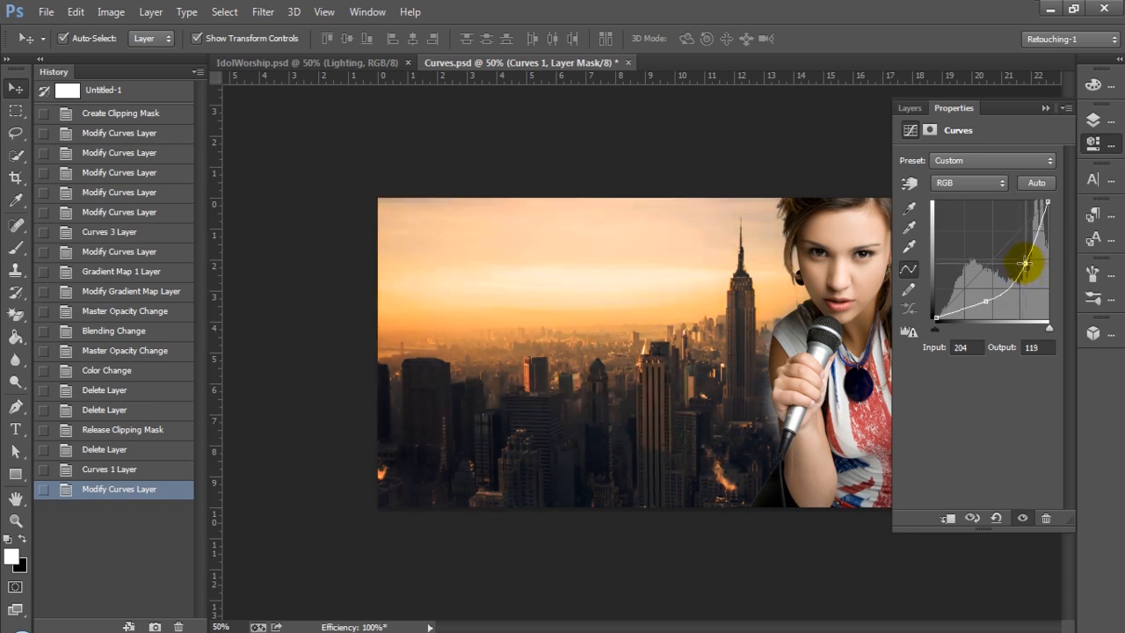
left_click_drag(1026, 264, 994, 290)
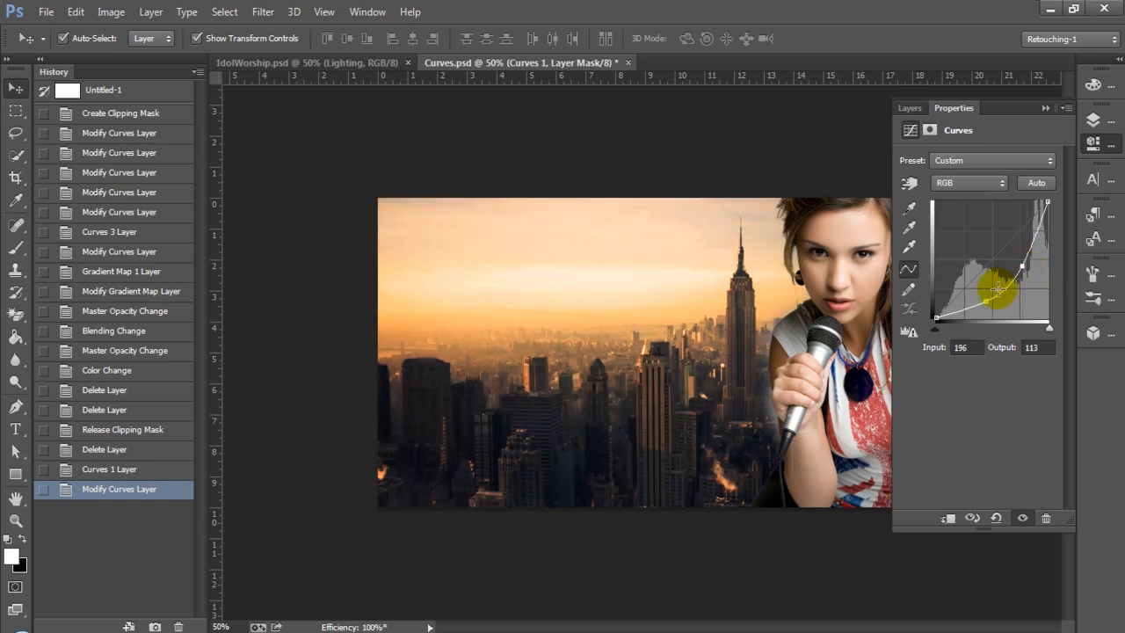
- Readjust the shadow point, keeping the skyline's dark tones deep
left_click_drag(997, 295, 986, 302)
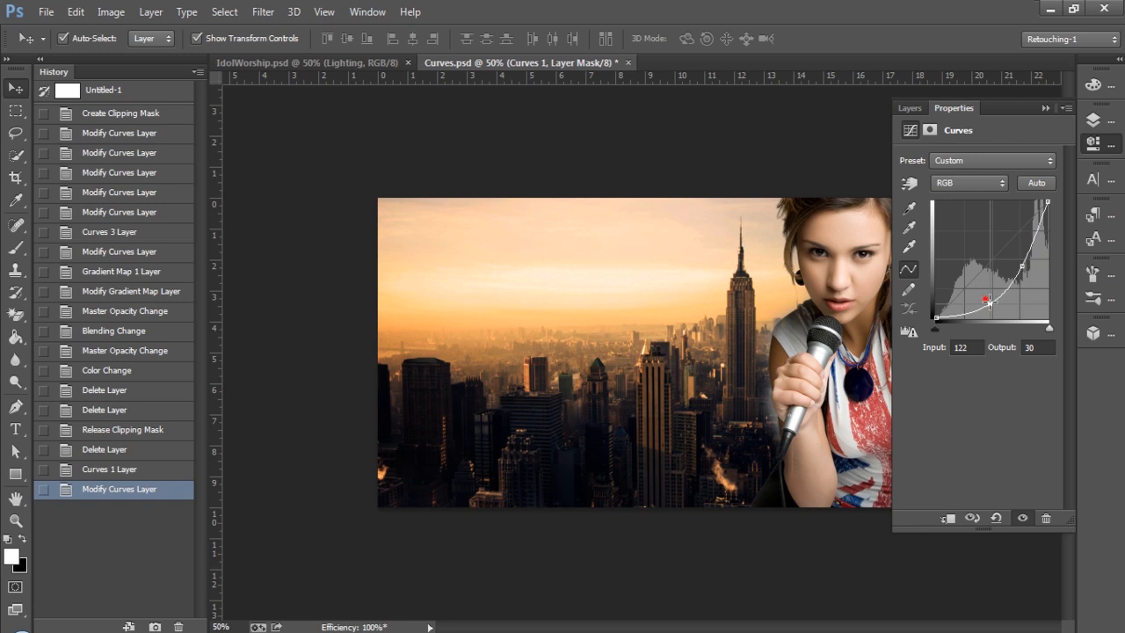
left_click_drag(986, 301, 980, 304)
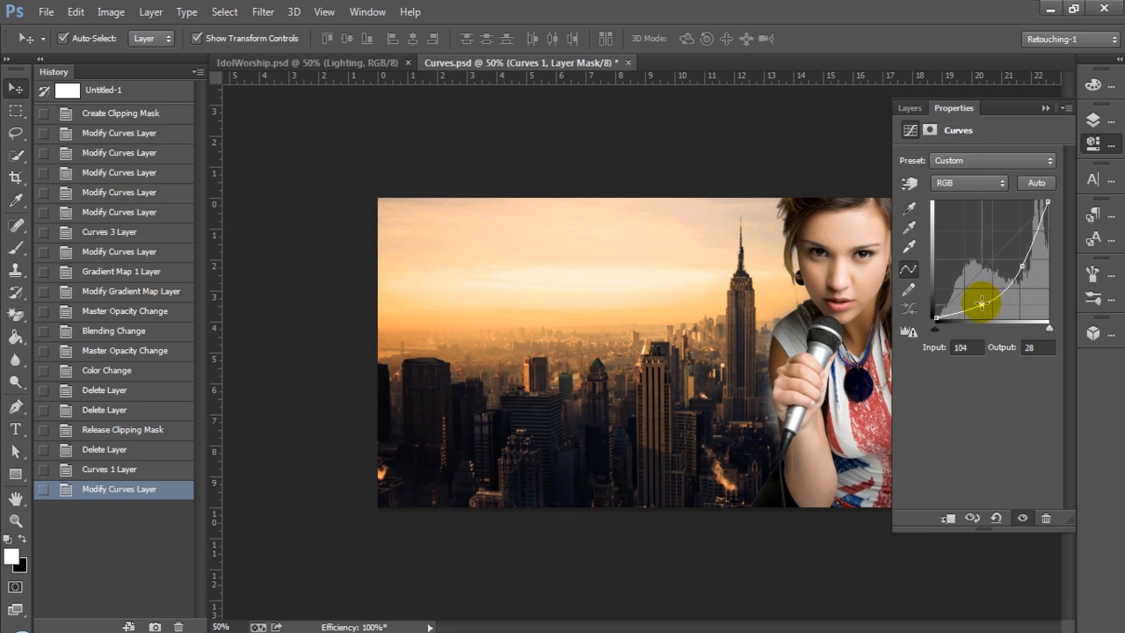
left_click_drag(980, 304, 985, 304)
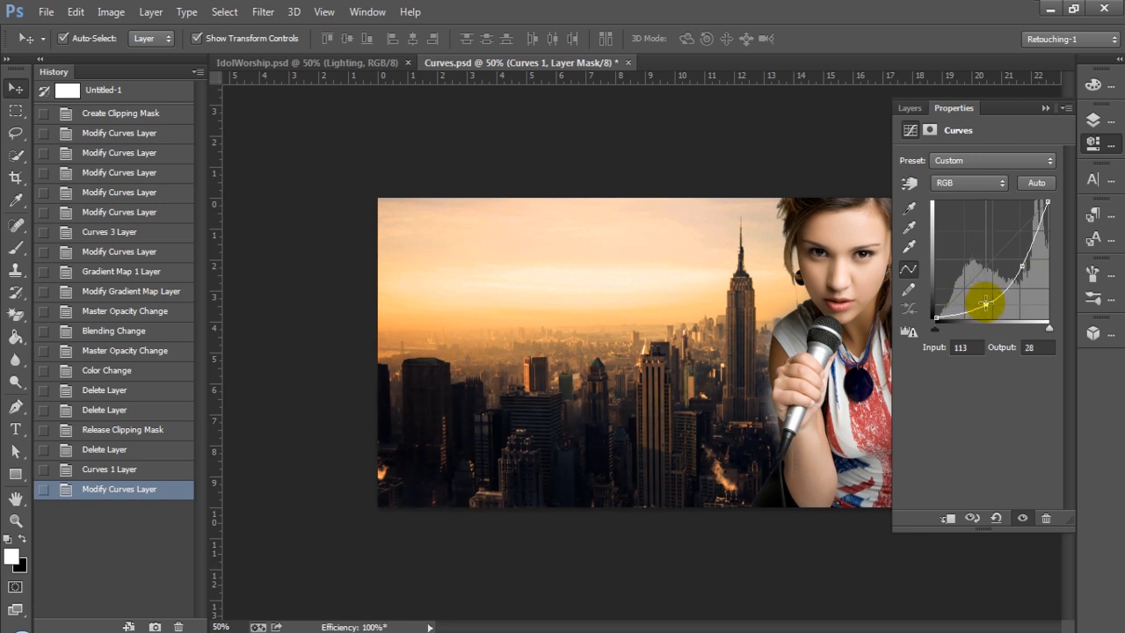
left_click_drag(982, 305, 999, 297)
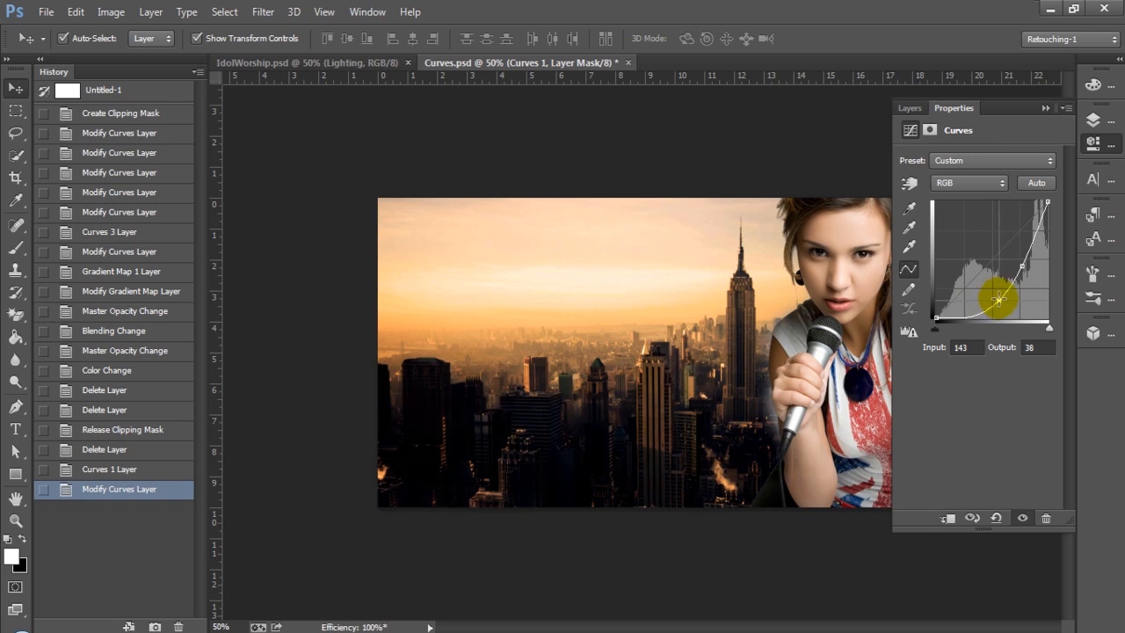
left_click_drag(1000, 299, 982, 305)
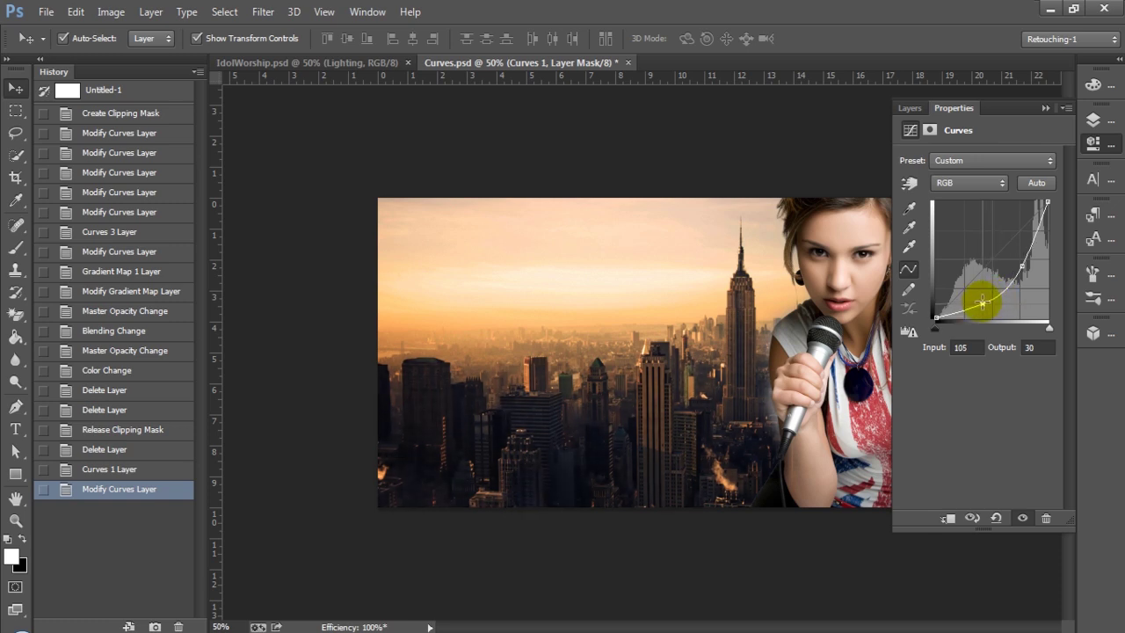
left_click_drag(982, 300, 988, 299)
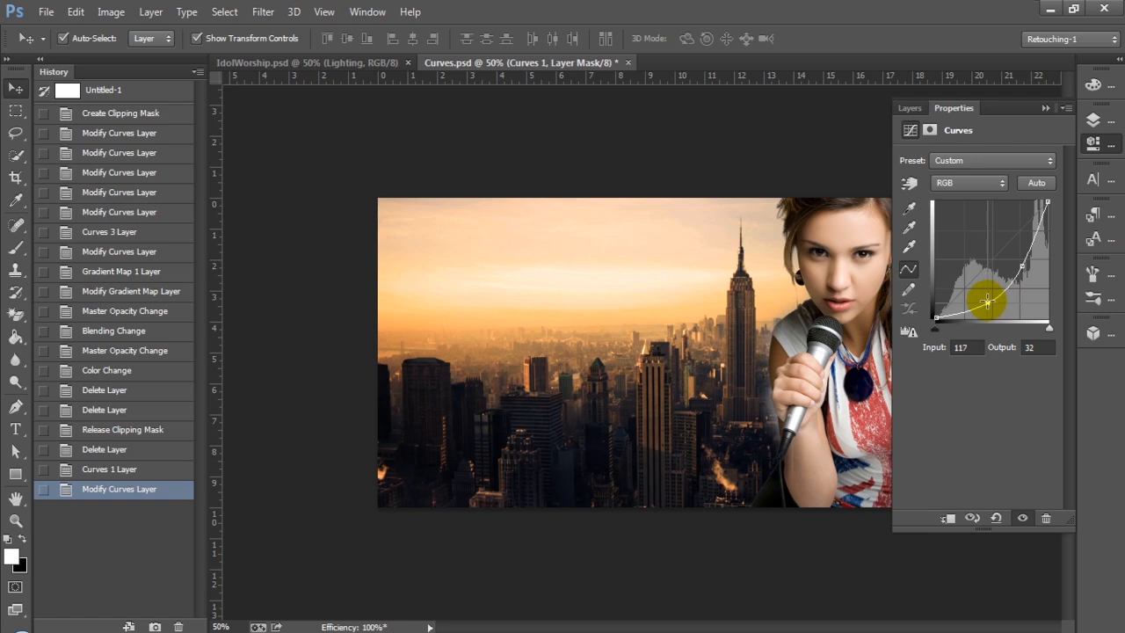
- Fine-tune the highlight point to its final position
left_click_drag(987, 301, 1022, 265)
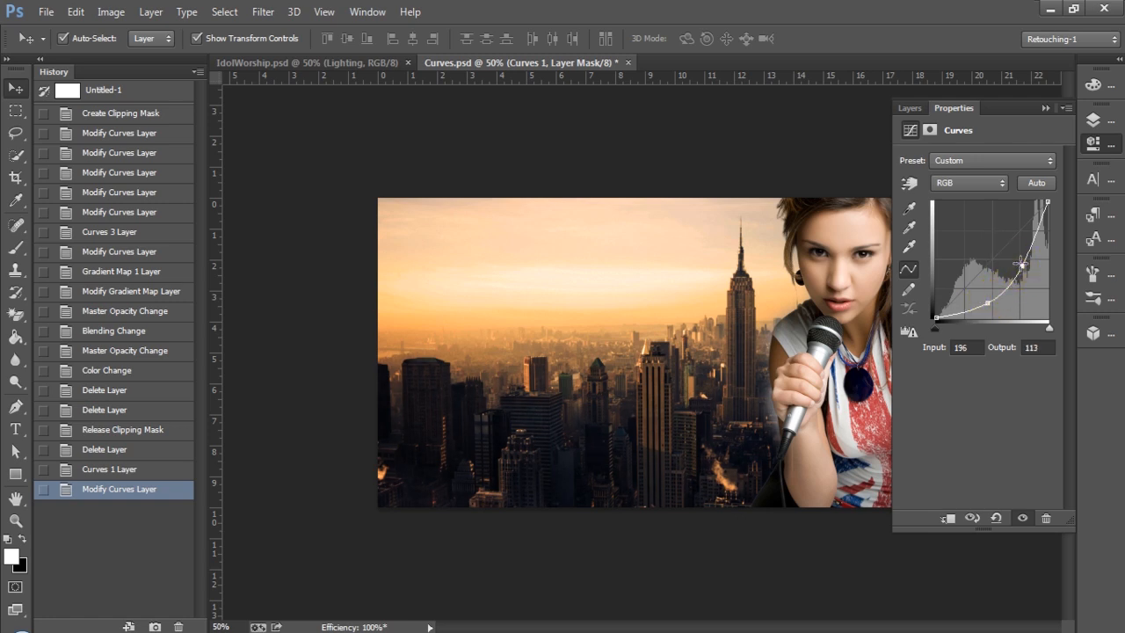
left_click_drag(1021, 266, 1024, 268)
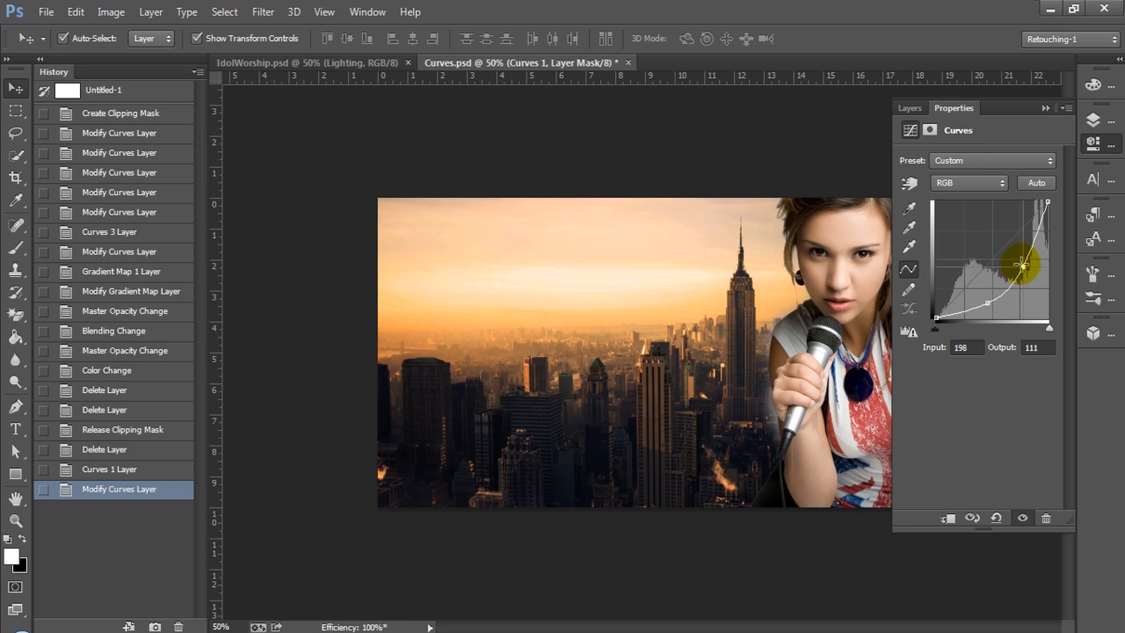
left_click_drag(1021, 264, 1023, 271)
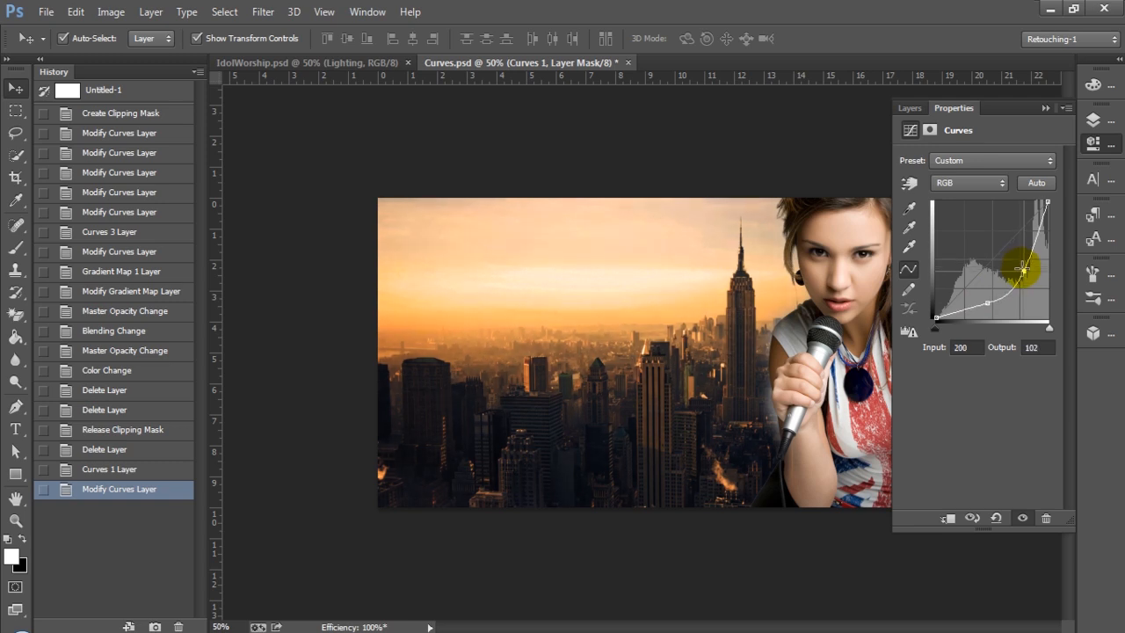
left_click_drag(1024, 268, 1015, 266)
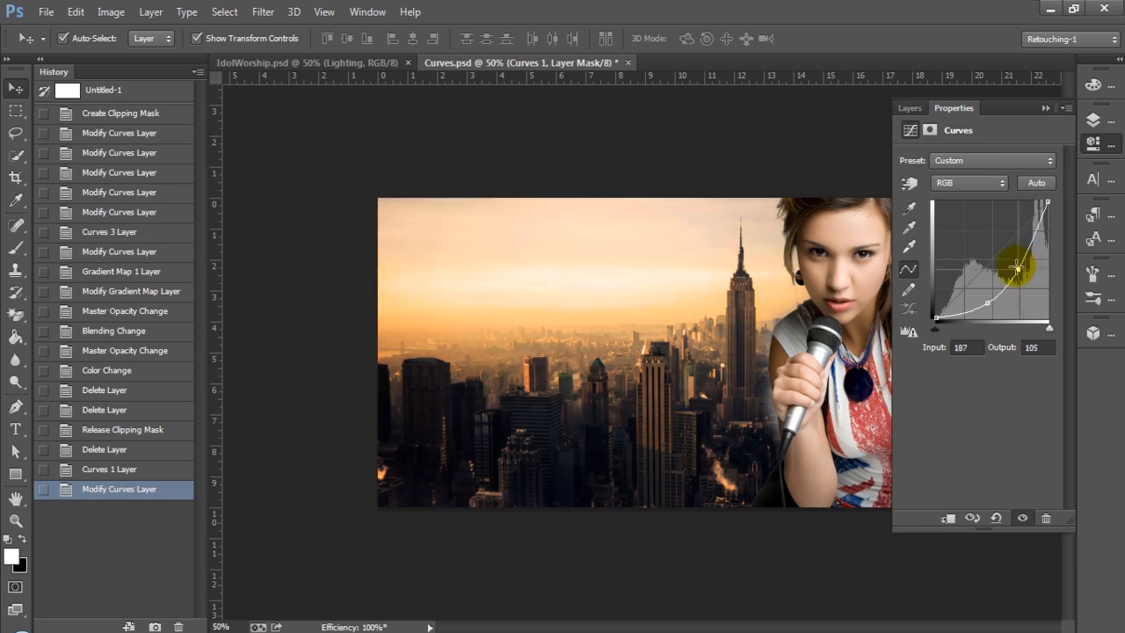
left_click_drag(1015, 268, 1019, 264)
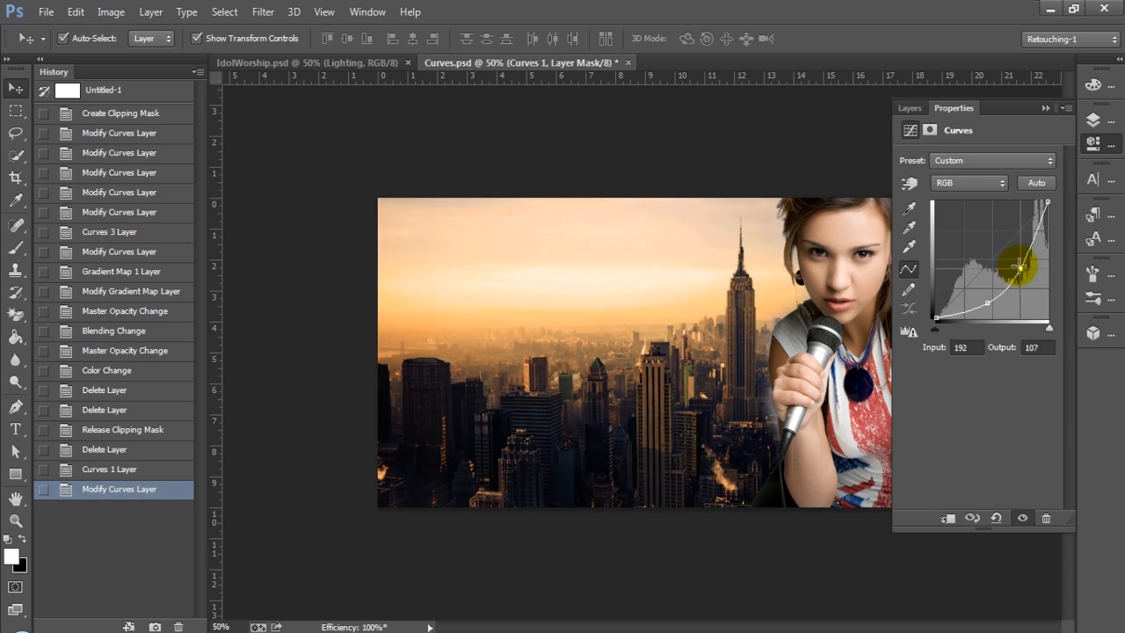
left_click_drag(1019, 266, 1015, 245)
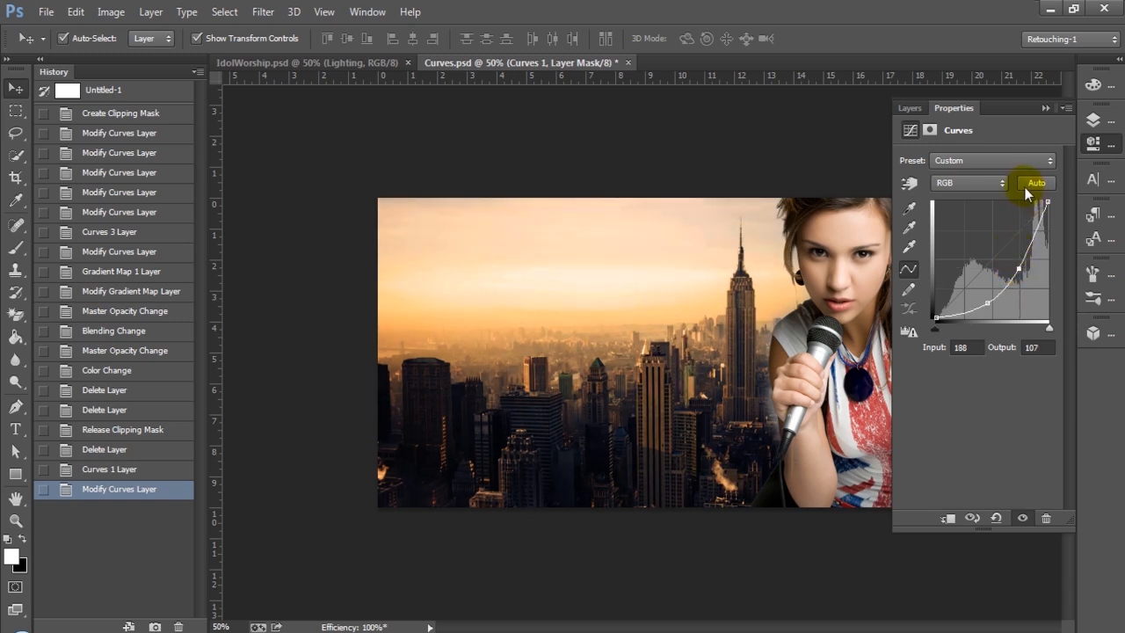
left_click(909, 107)
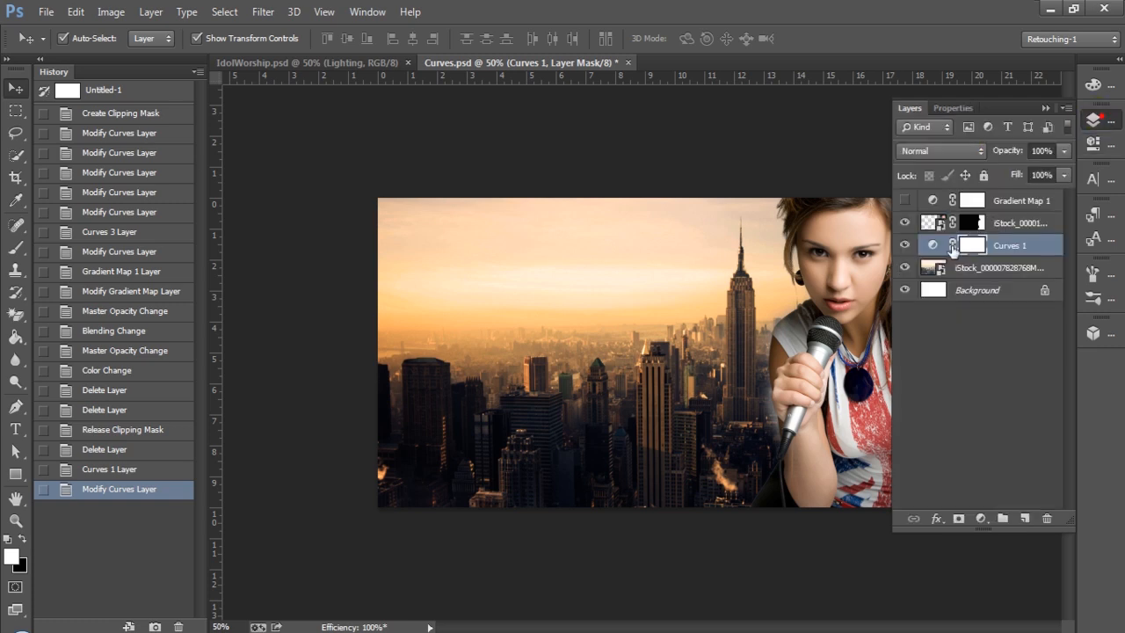
left_click(904, 245)
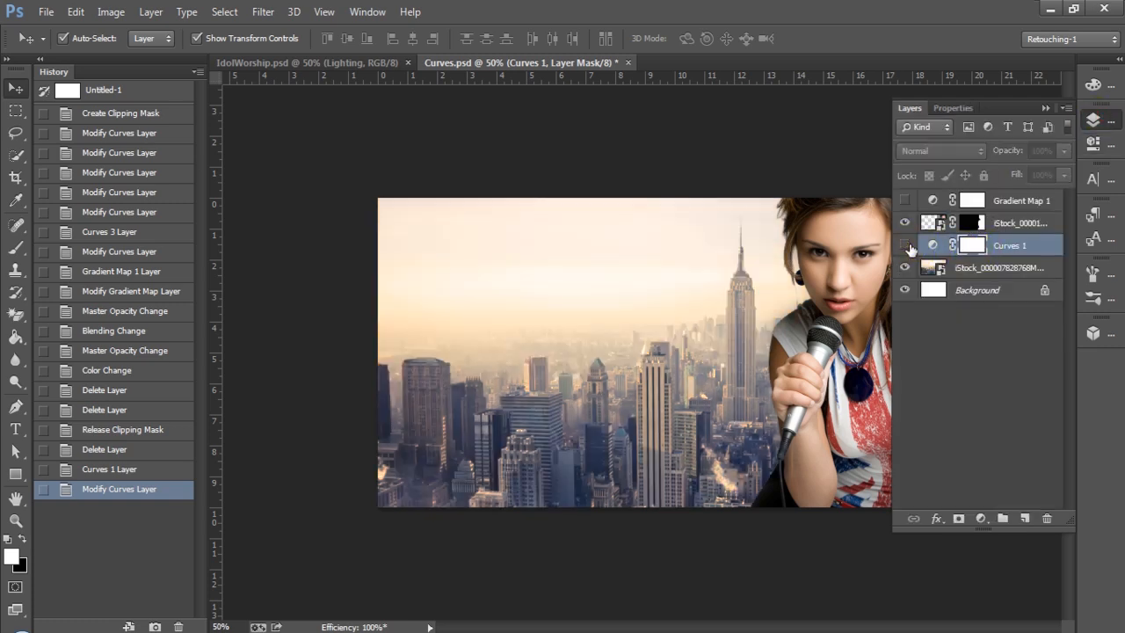
left_click(905, 245)
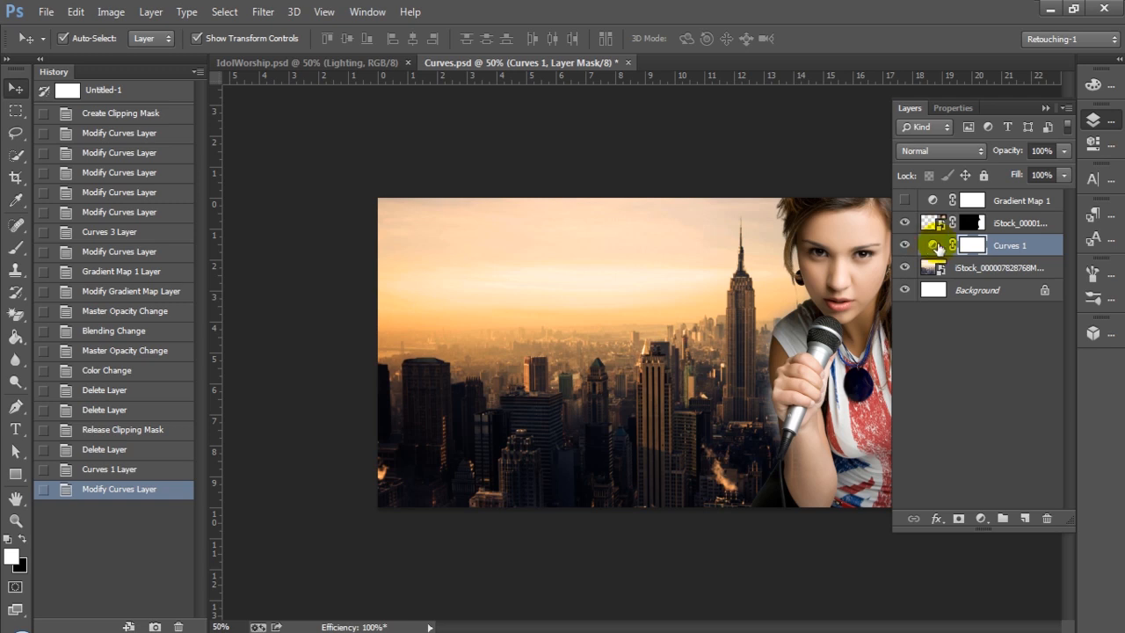
left_click(971, 245)
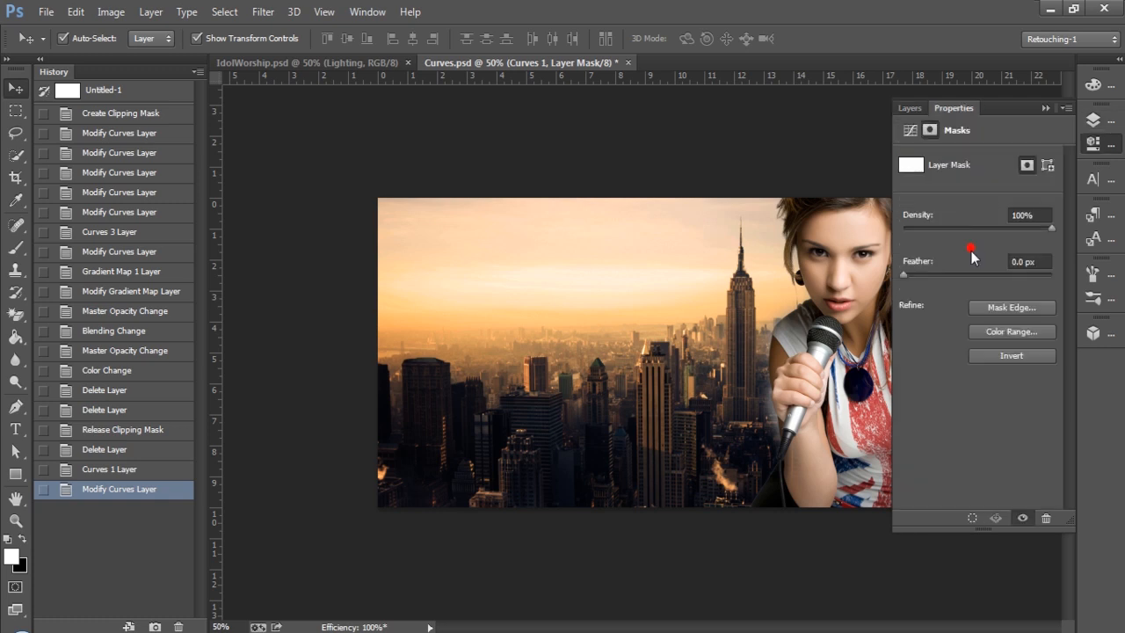
mouse_move(1008, 195)
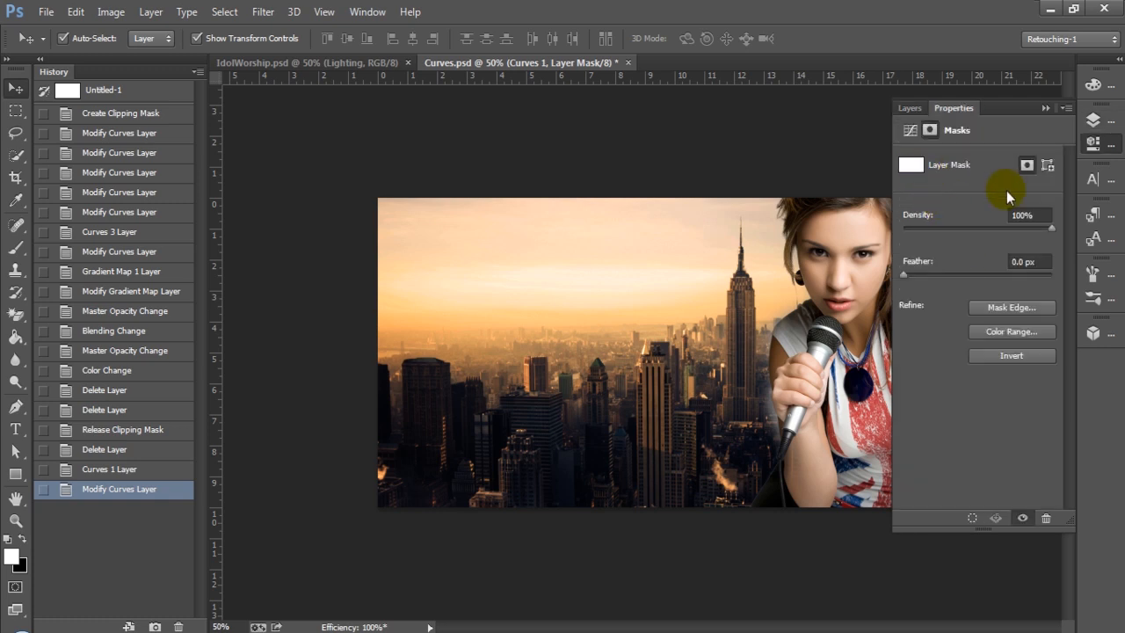
mouse_move(1006, 277)
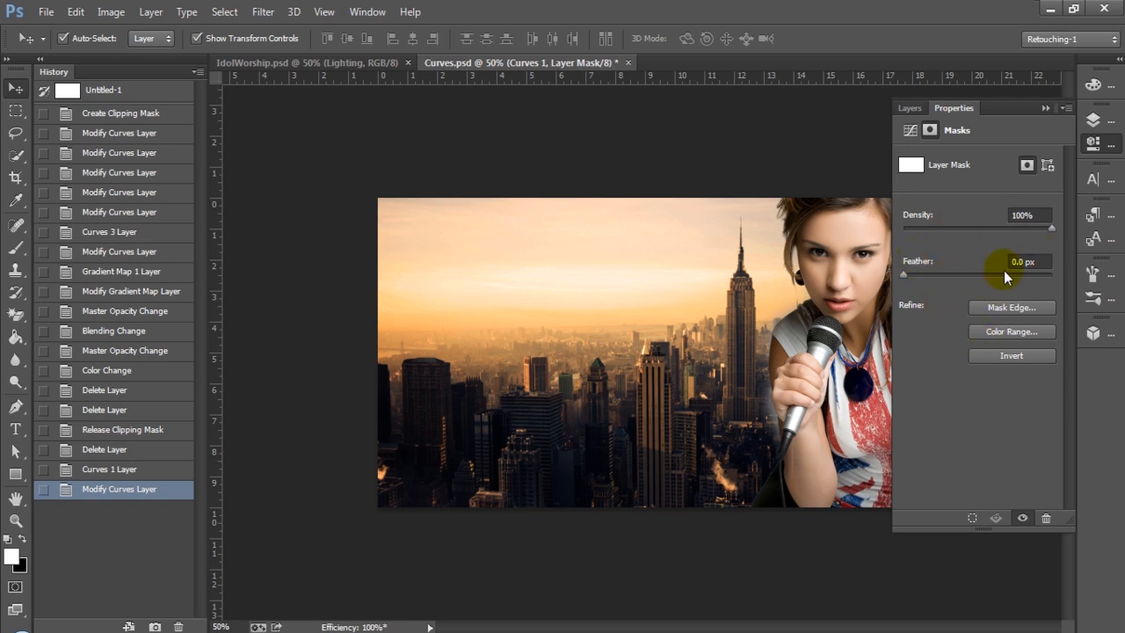
left_click(909, 107)
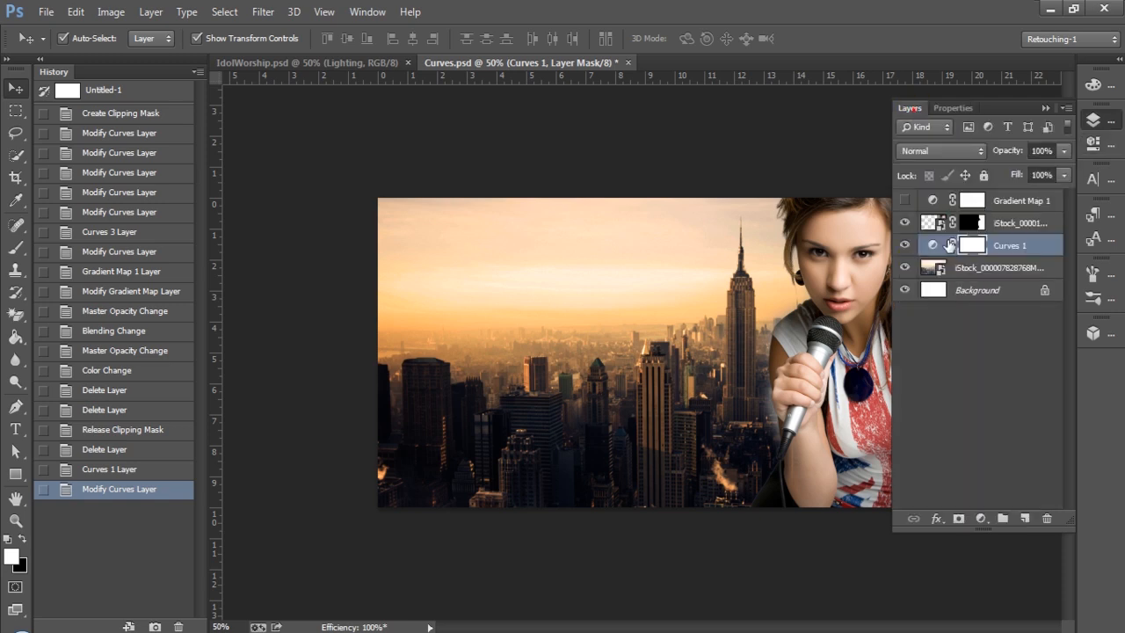
left_click(972, 245)
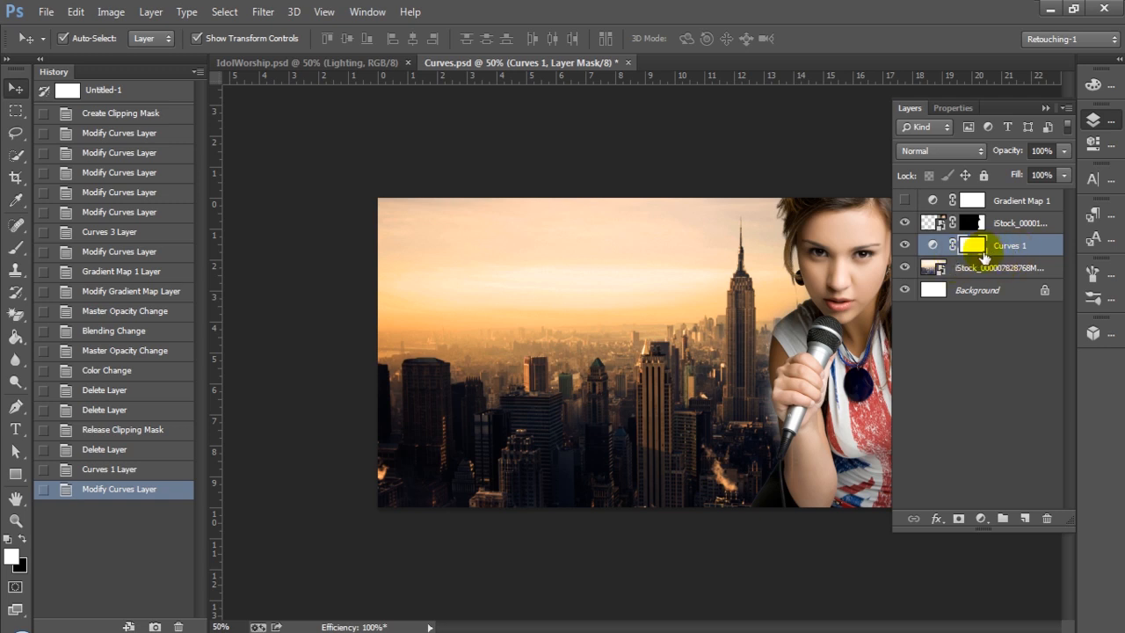
- Add a Curves 2 adjustment above the singer layer and copy her mask onto it
left_click(1019, 222)
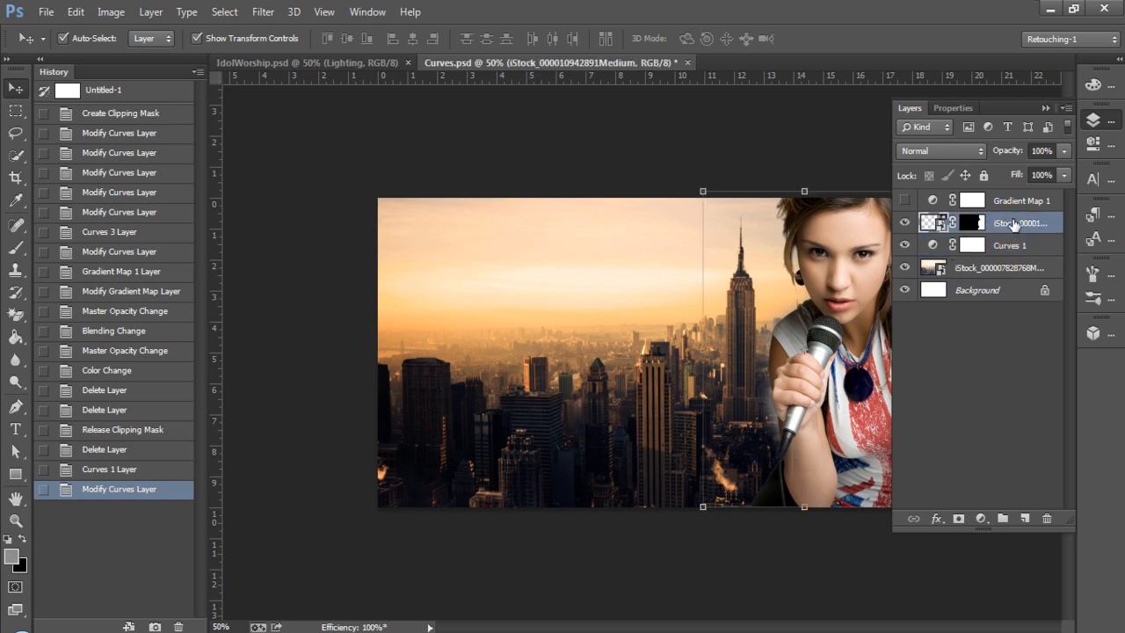
left_click(980, 517)
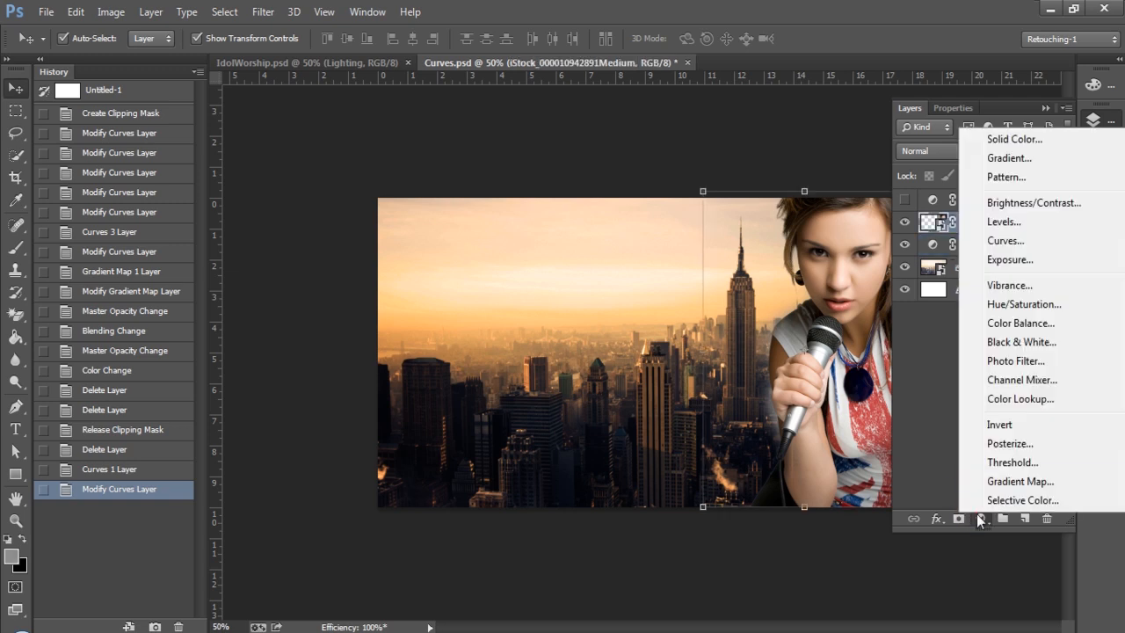
left_click(1005, 240)
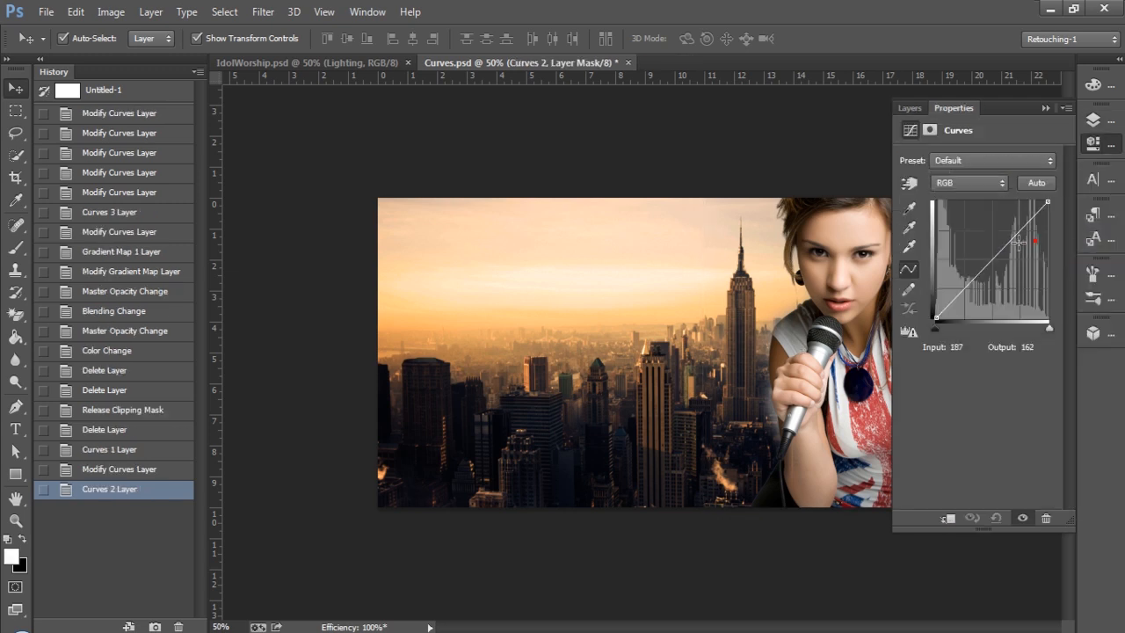
left_click(909, 107)
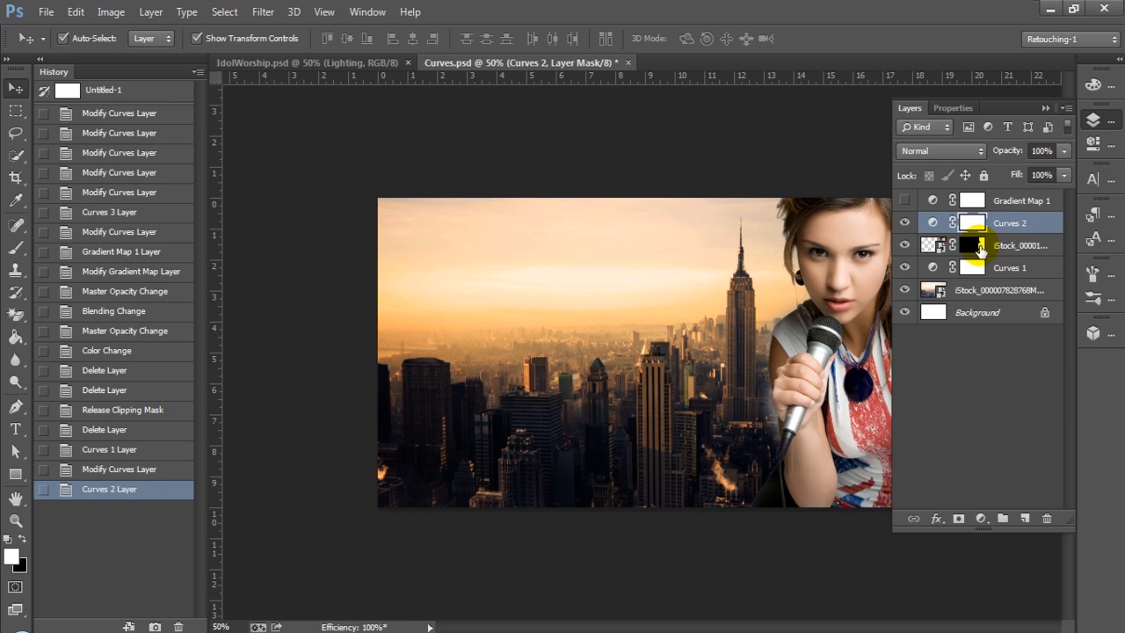
mouse_move(983, 250)
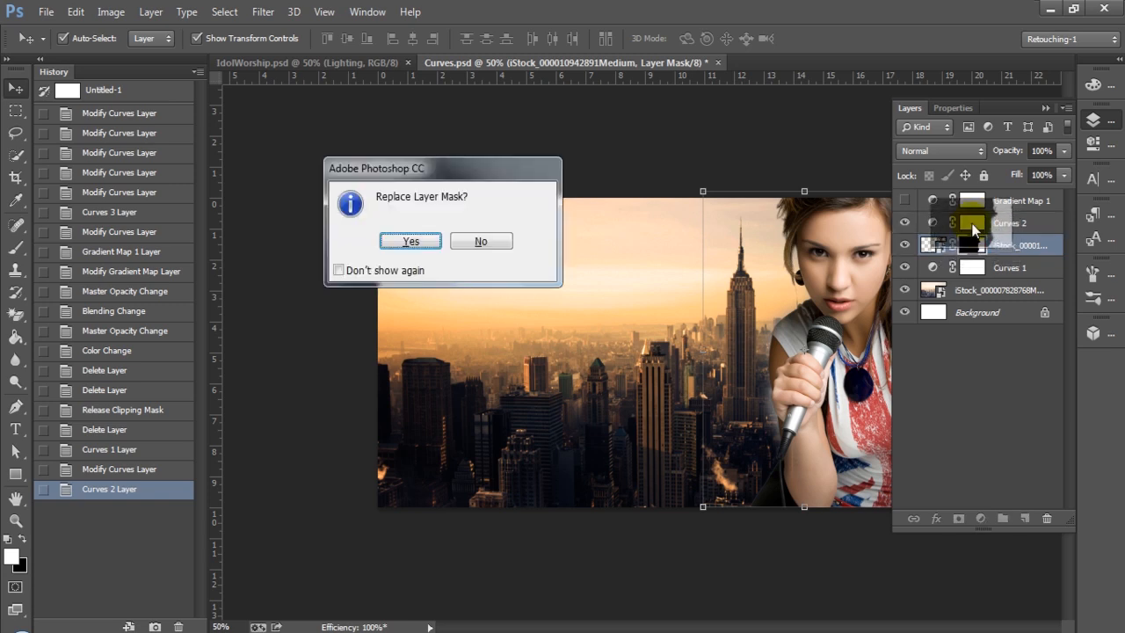
left_click(409, 241)
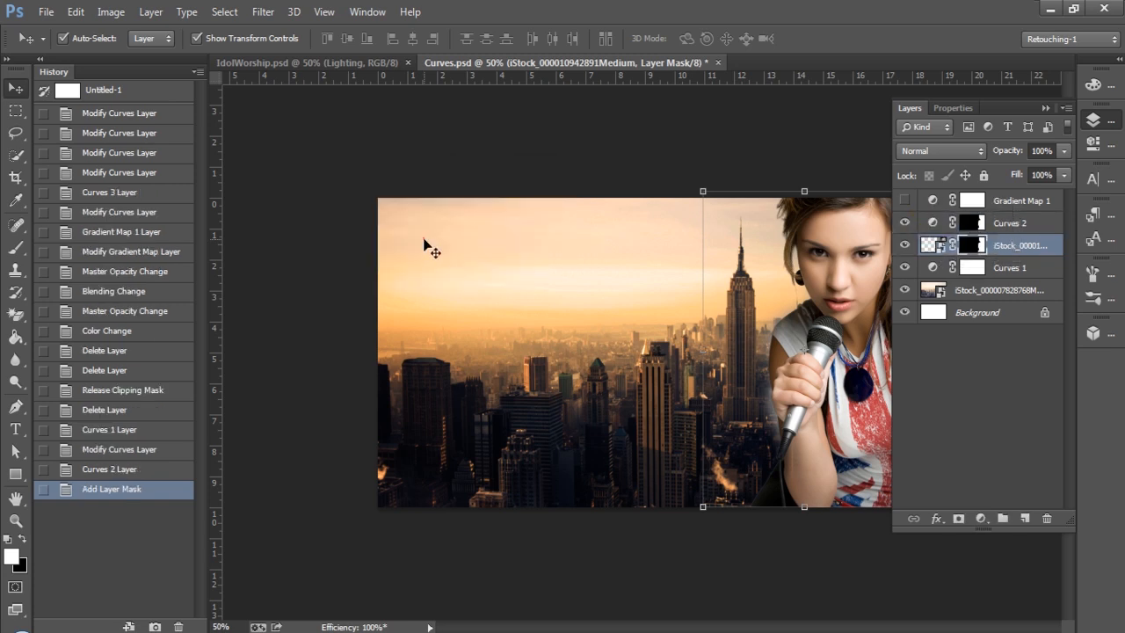
- Bend the Curves 2 RGB curve down to darken the singer
left_click(973, 246)
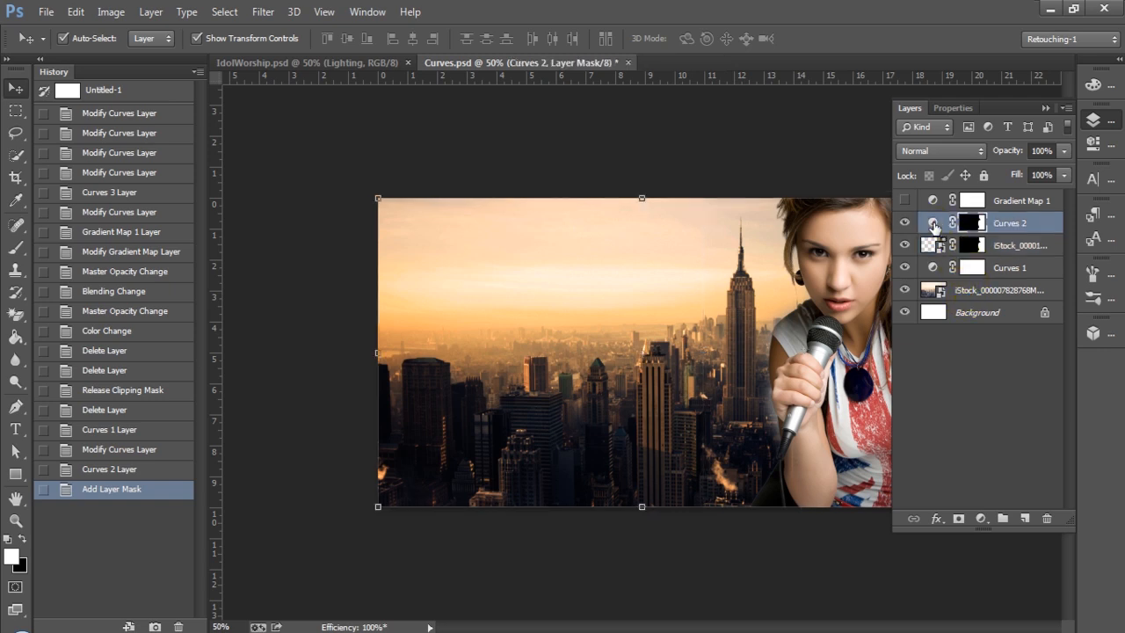
mouse_move(933, 222)
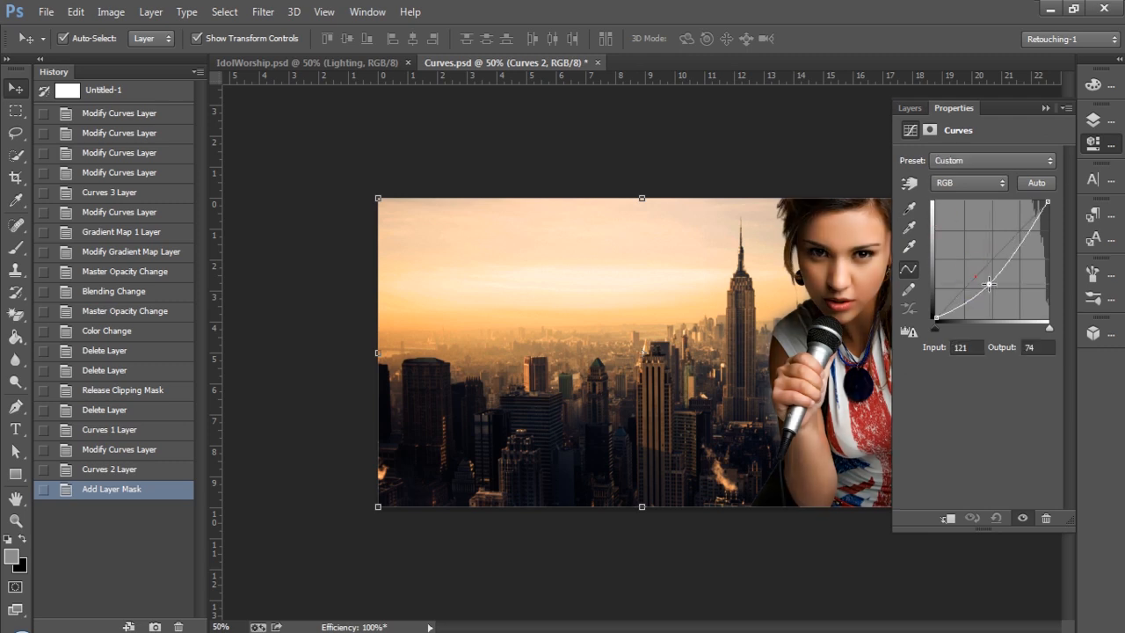
left_click_drag(991, 284, 984, 284)
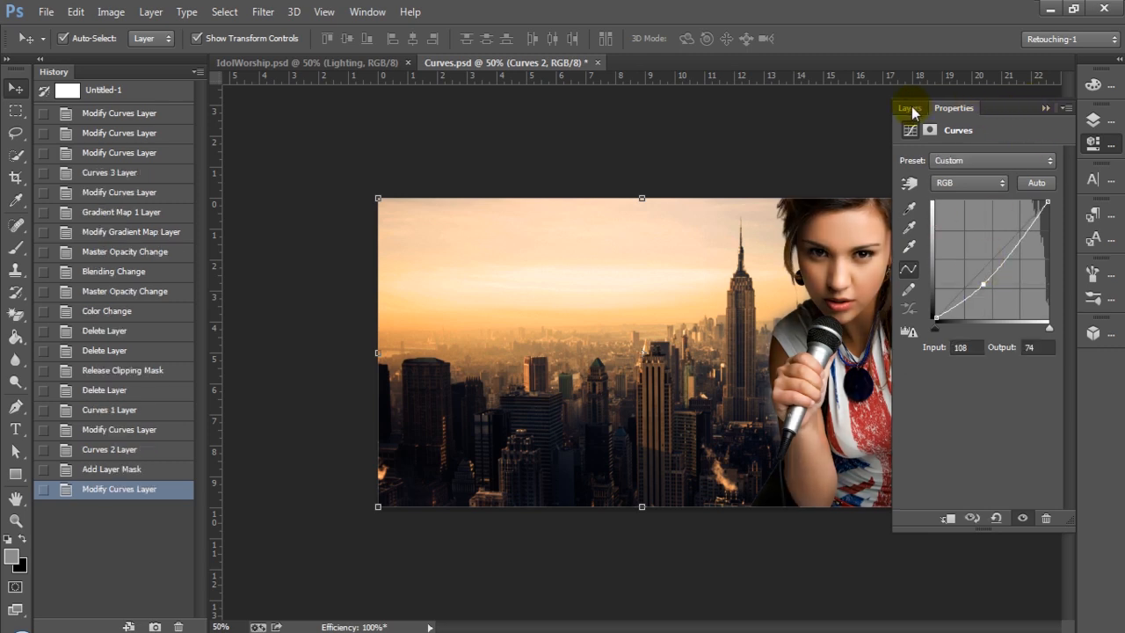
left_click(909, 107)
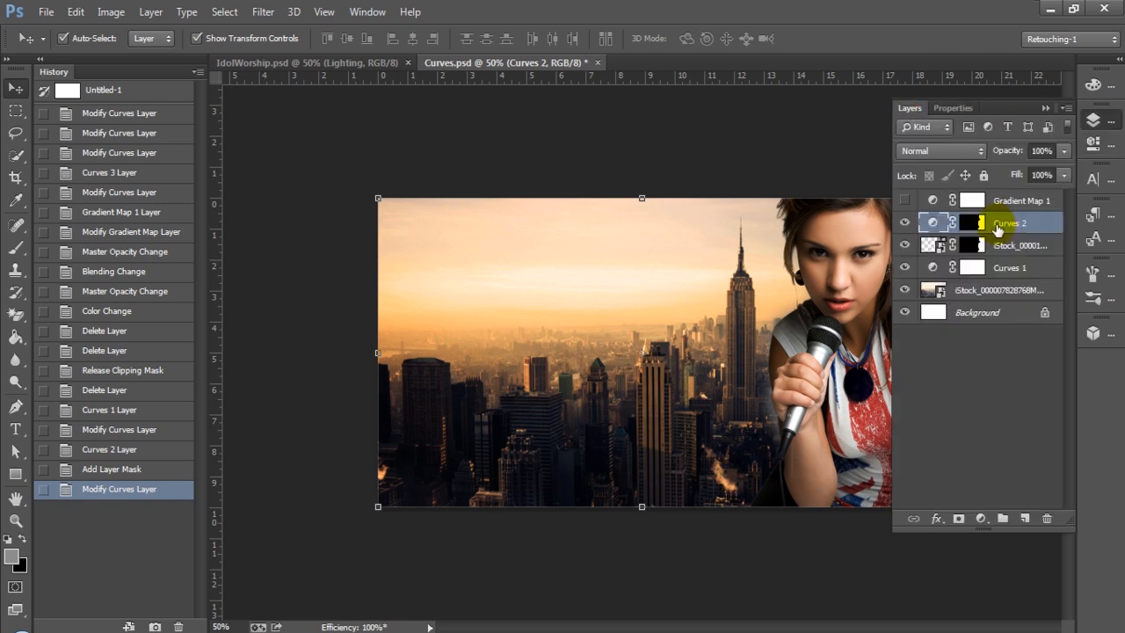
- Delete the Curves 2 adjustment layer
left_click(973, 222)
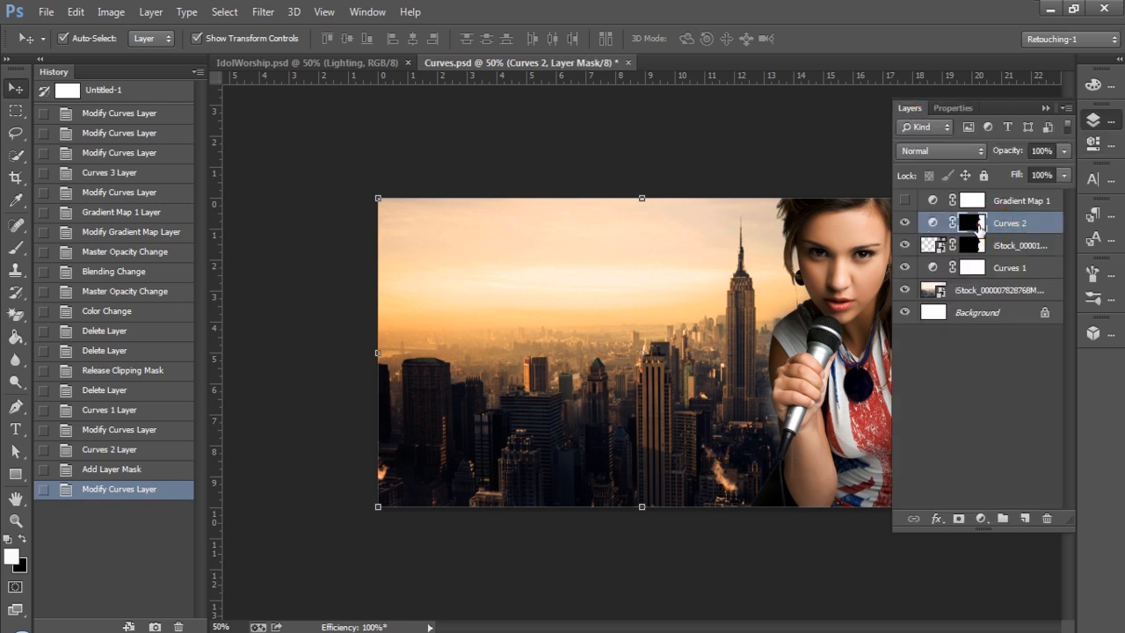
right_click(972, 222)
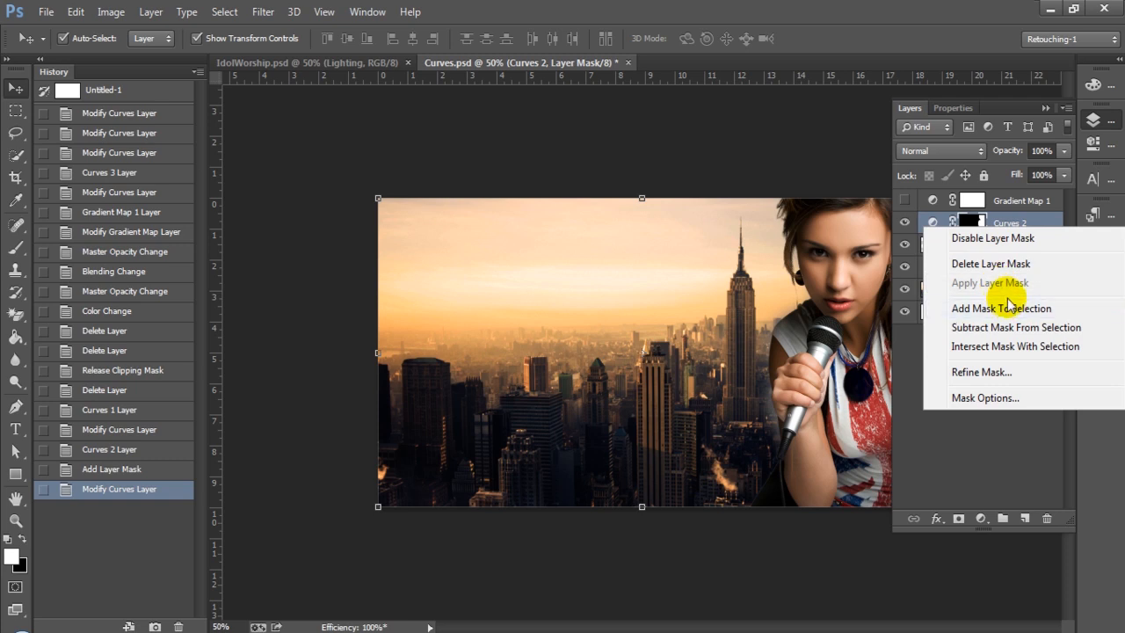
mouse_move(1001, 308)
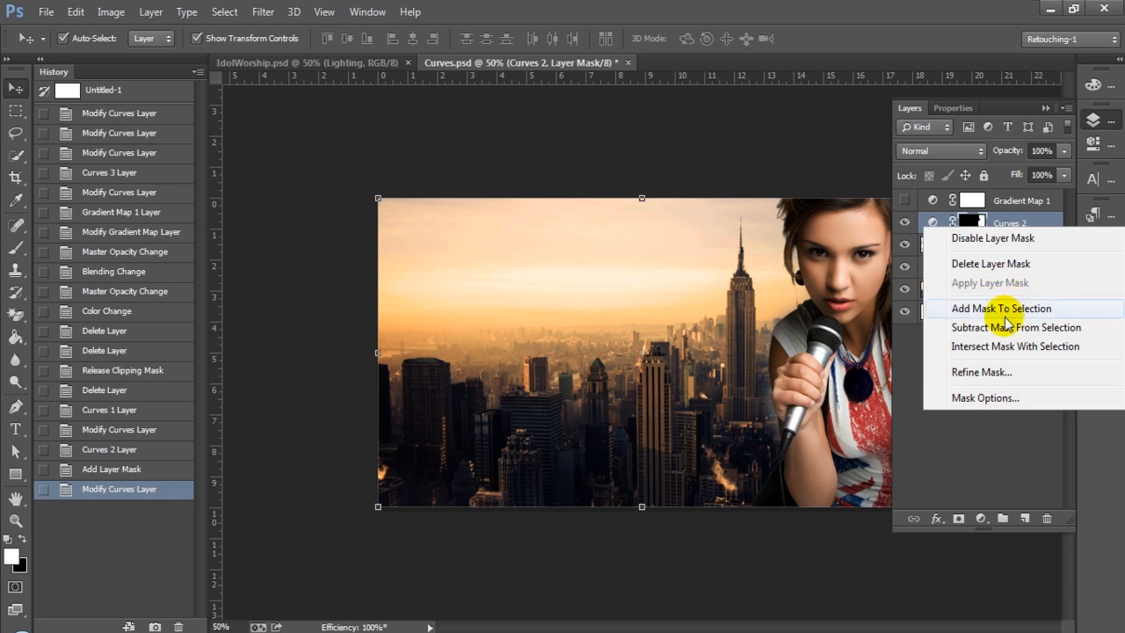
mouse_move(1013, 282)
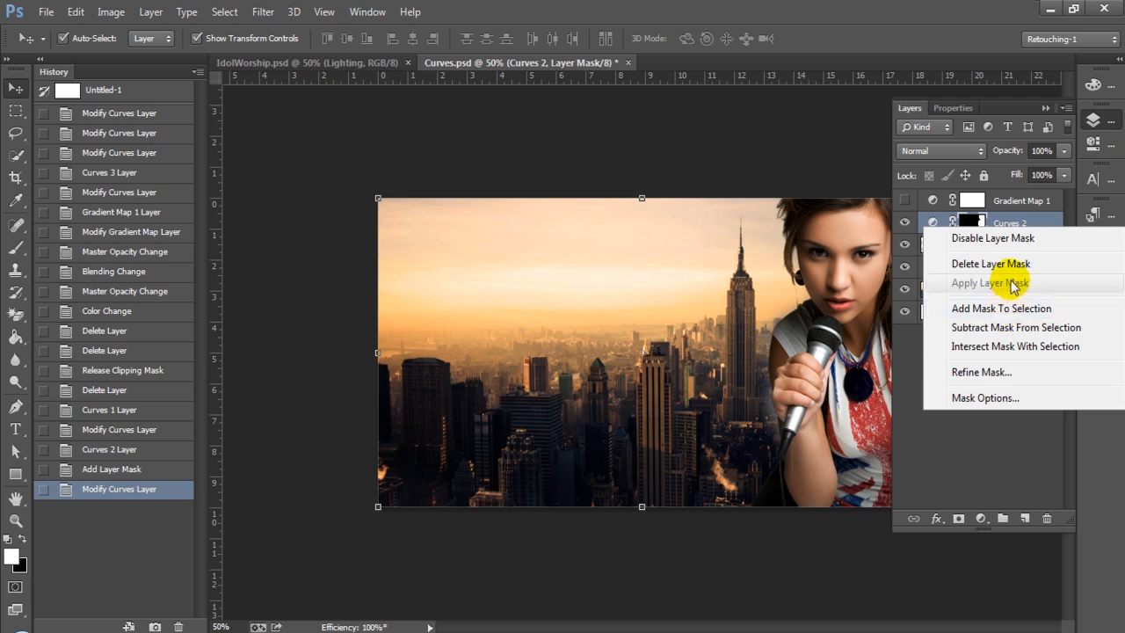
left_click(990, 282)
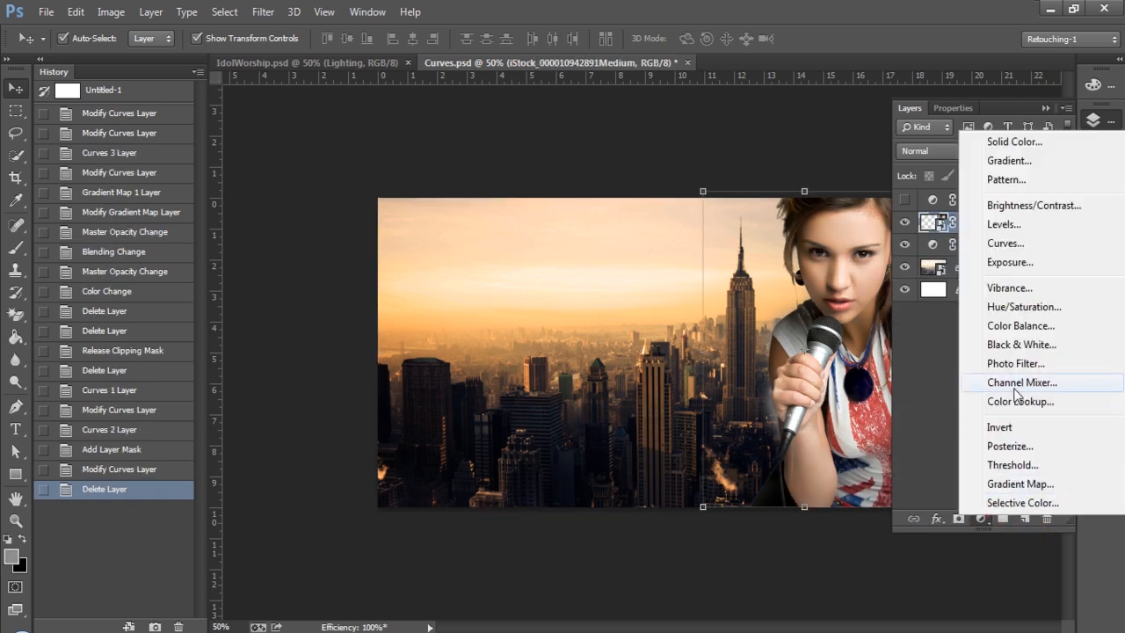
- Add a new Curves adjustment clipped only to the singer layer
left_click(1005, 242)
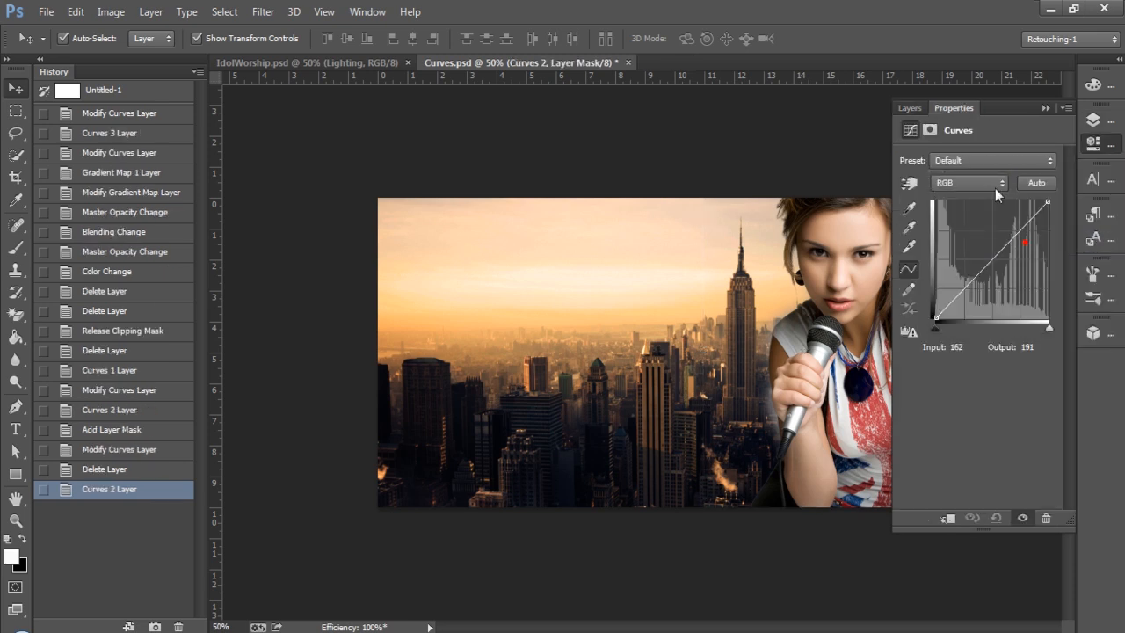
left_click(909, 107)
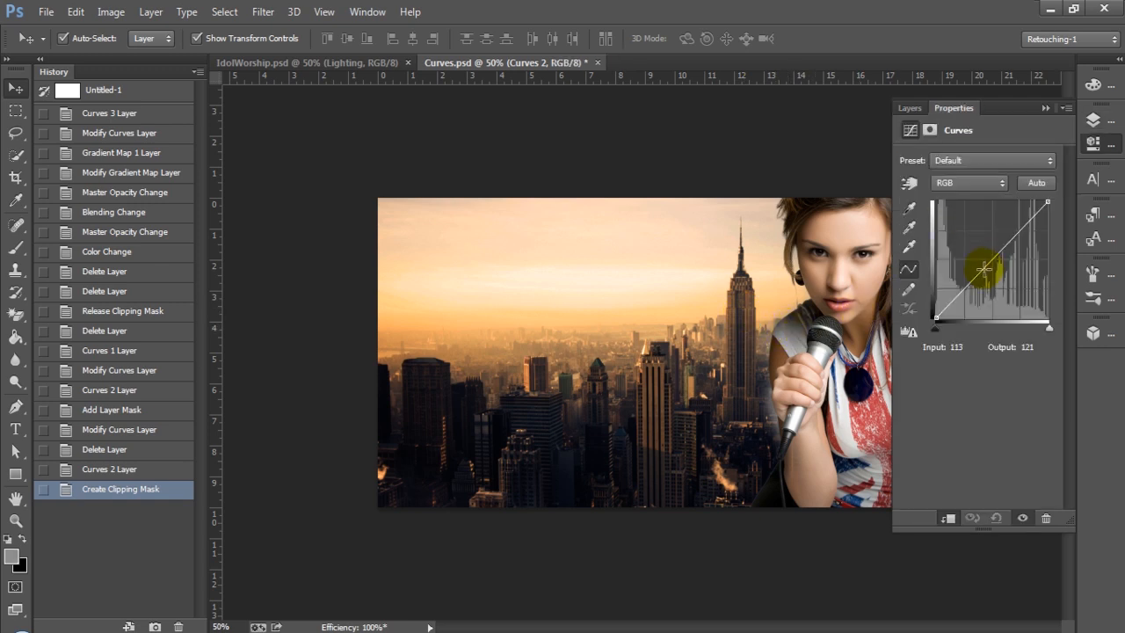
- Shape the singer's RGB curve into an S, deepening shadows and brightening highlights
left_click_drag(984, 268, 984, 286)
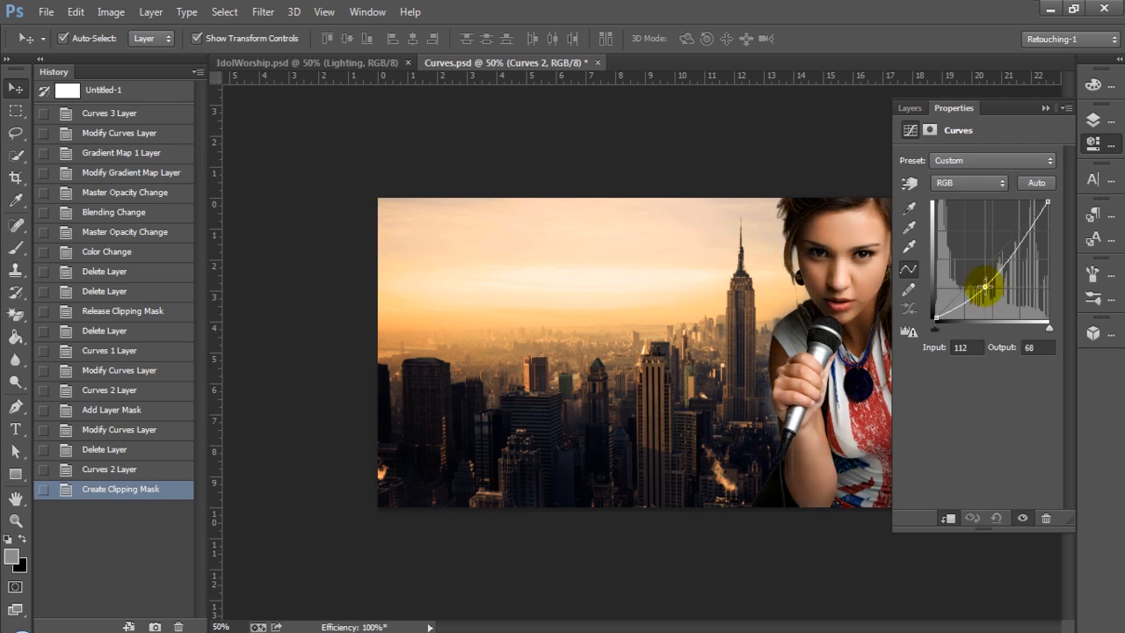
left_click_drag(984, 282, 985, 287)
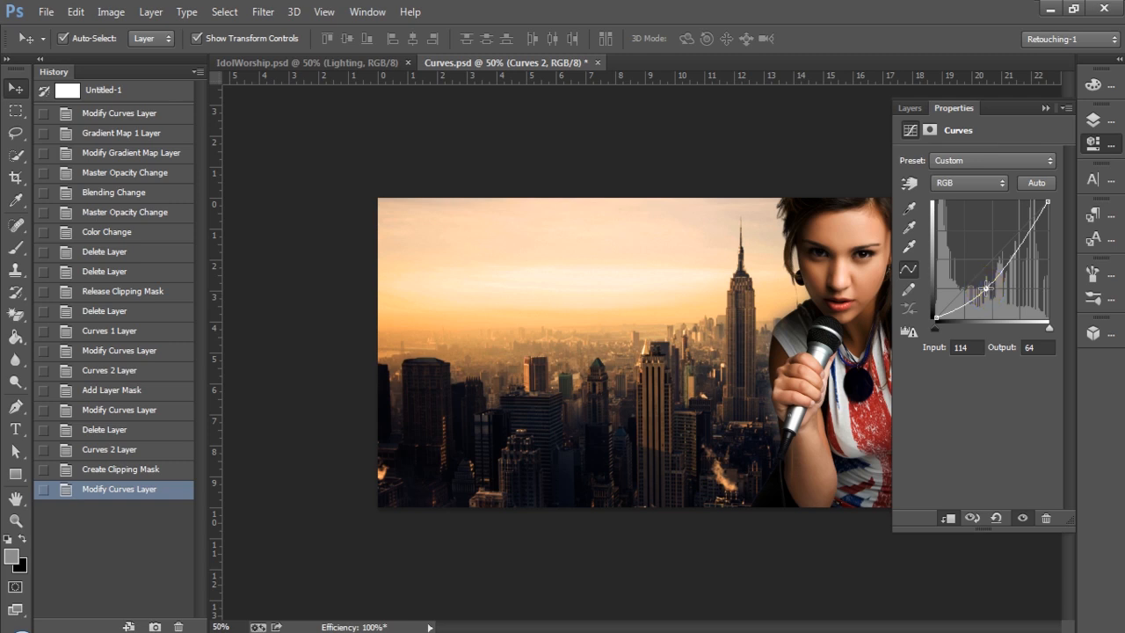
left_click_drag(986, 288, 993, 294)
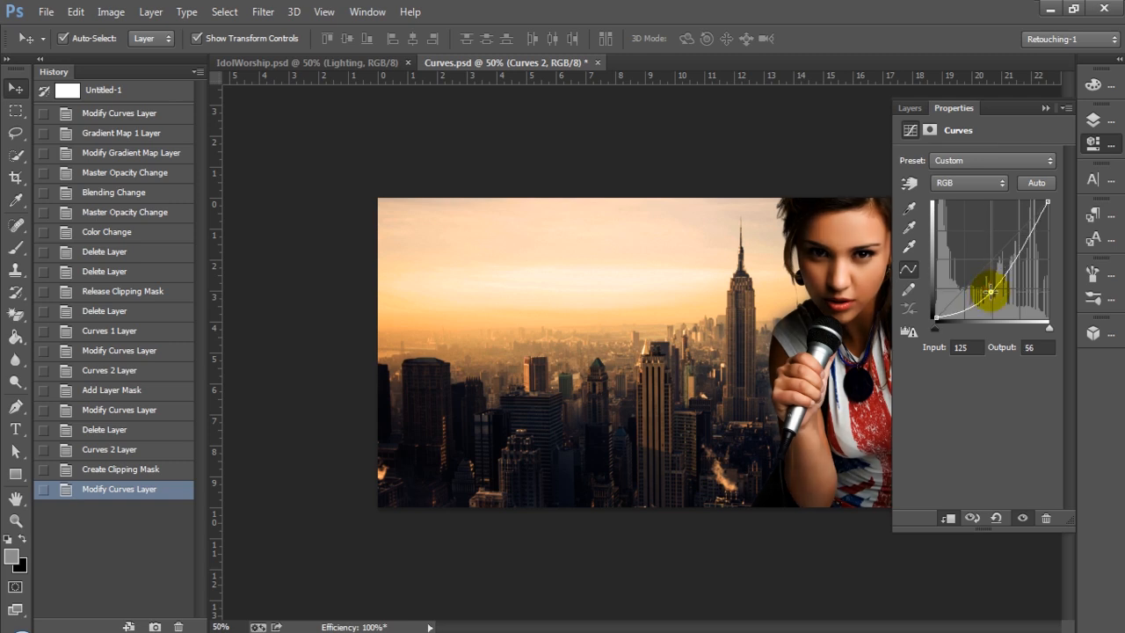
left_click_drag(991, 291, 984, 286)
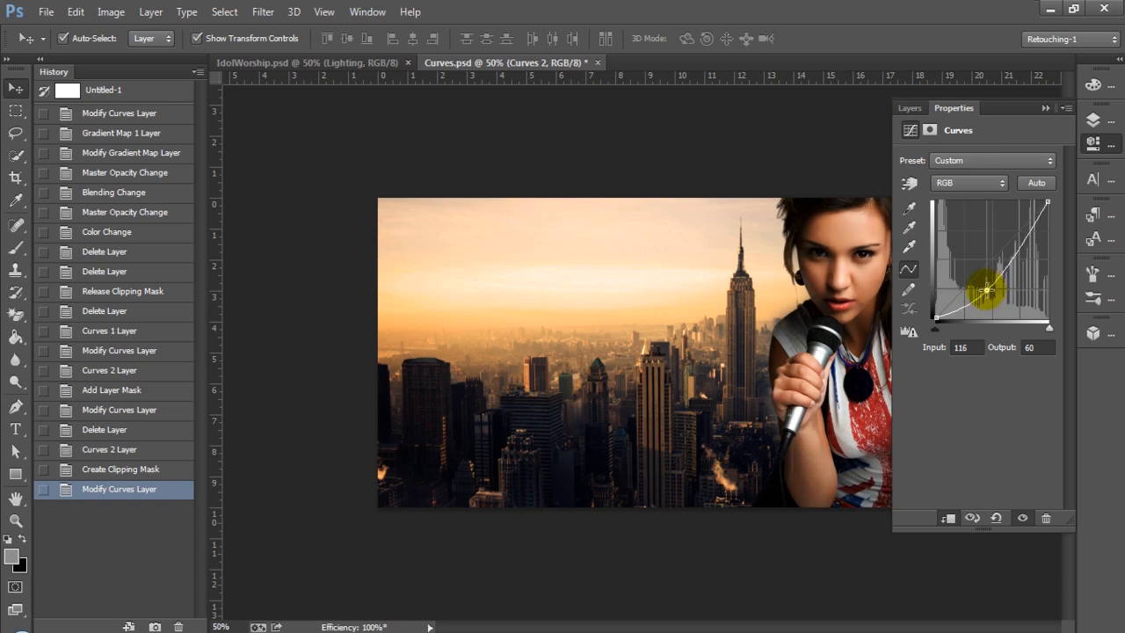
left_click_drag(988, 290, 1032, 227)
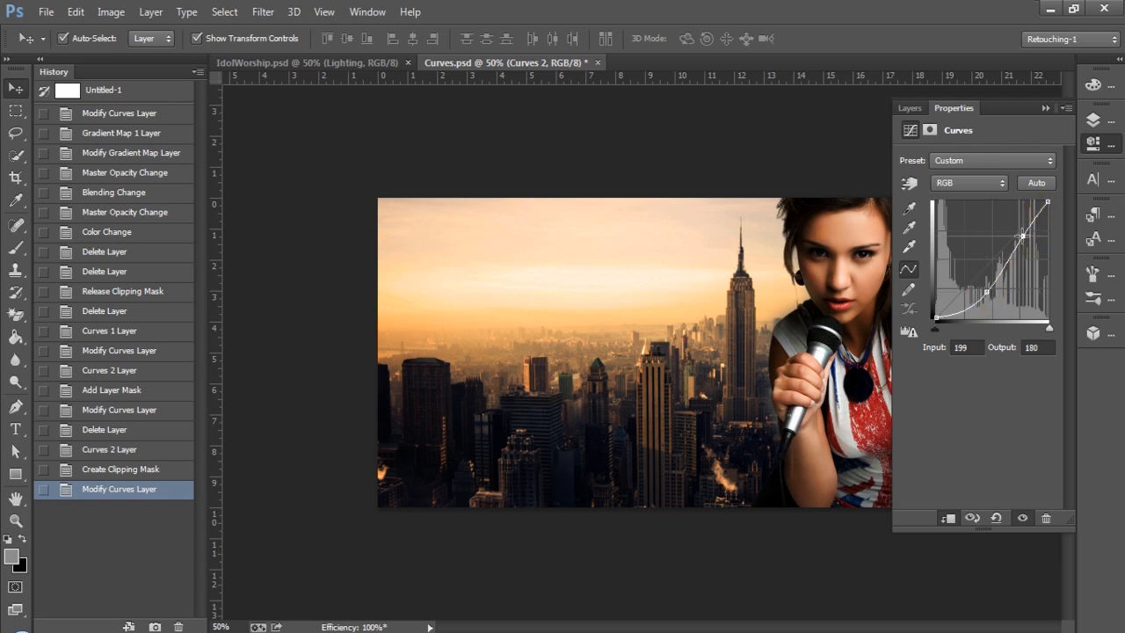
left_click_drag(1022, 235, 1013, 230)
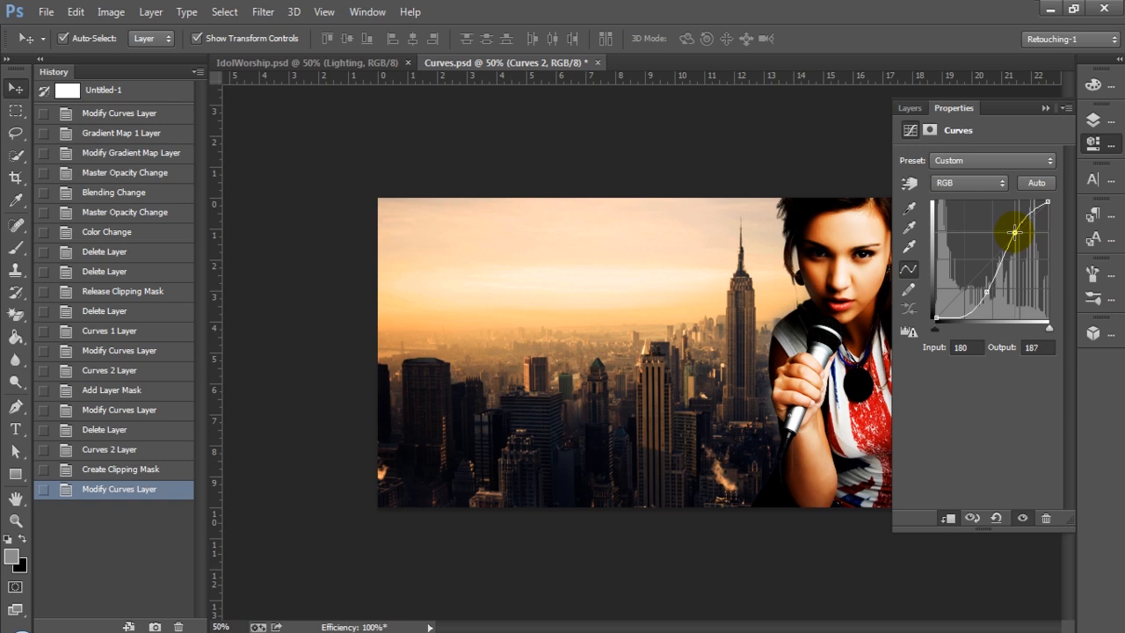
left_click_drag(1013, 232, 1023, 241)
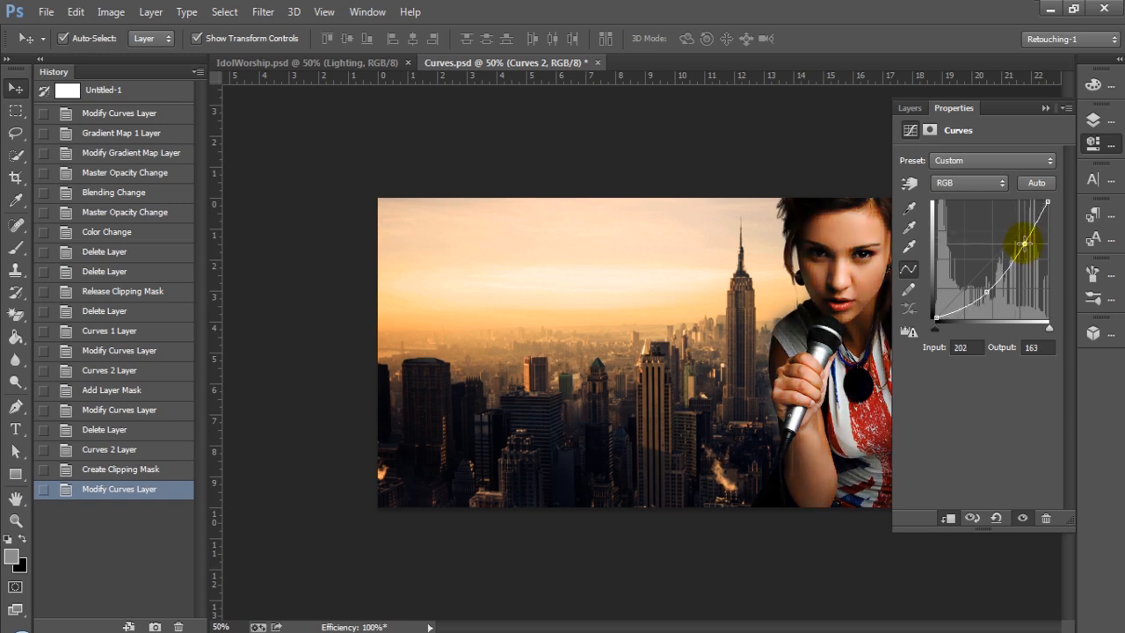
left_click_drag(1023, 243, 1019, 243)
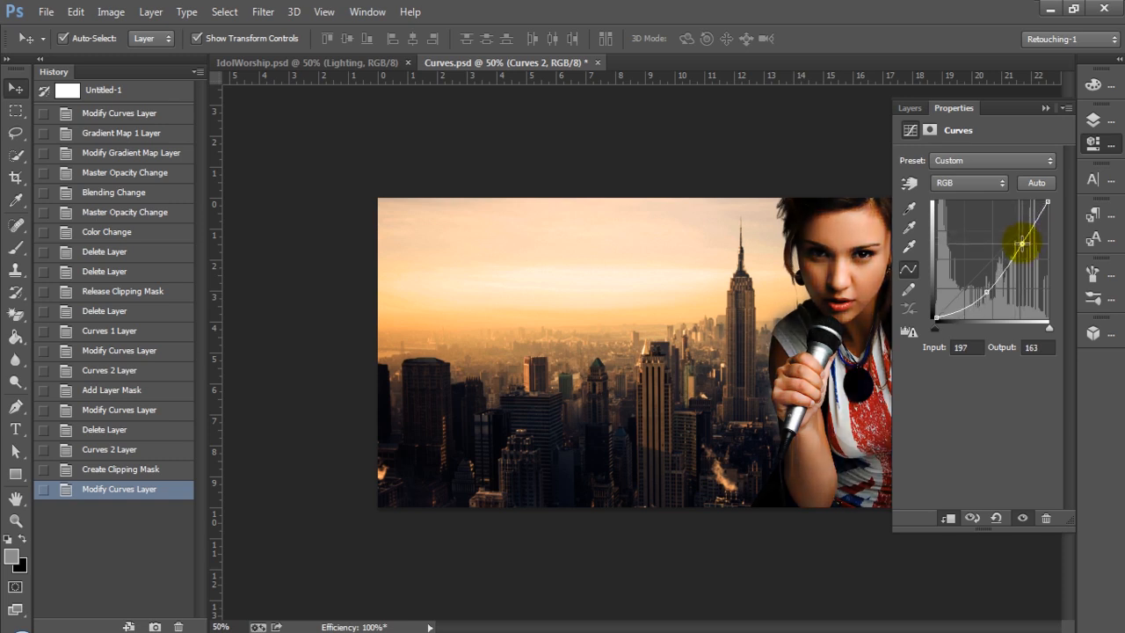
left_click_drag(1020, 242, 1020, 248)
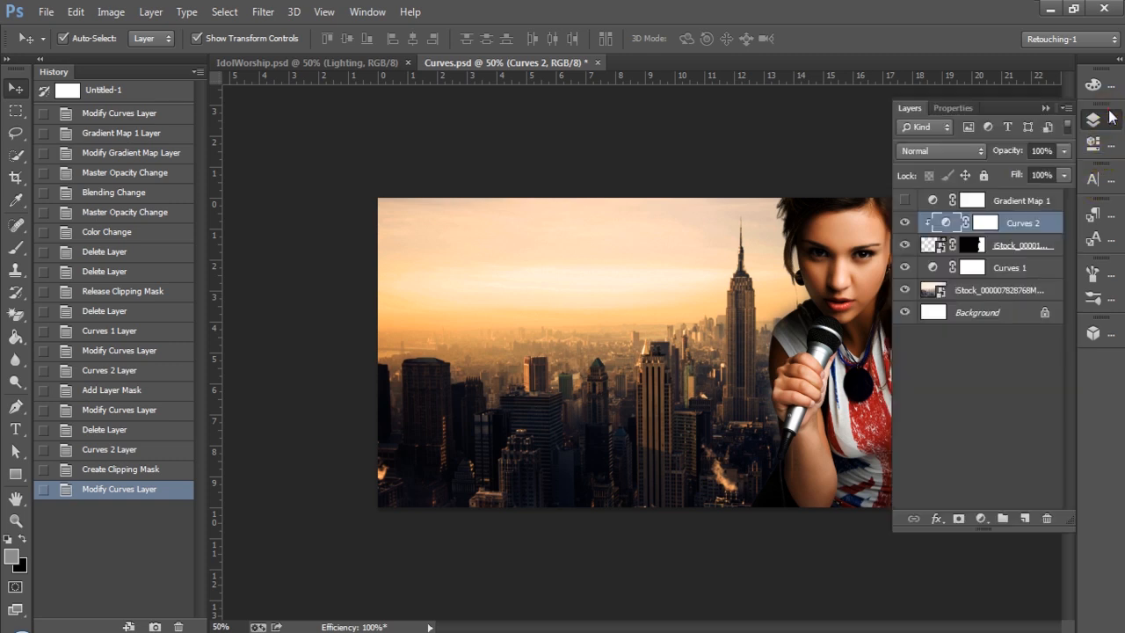
mouse_move(958, 497)
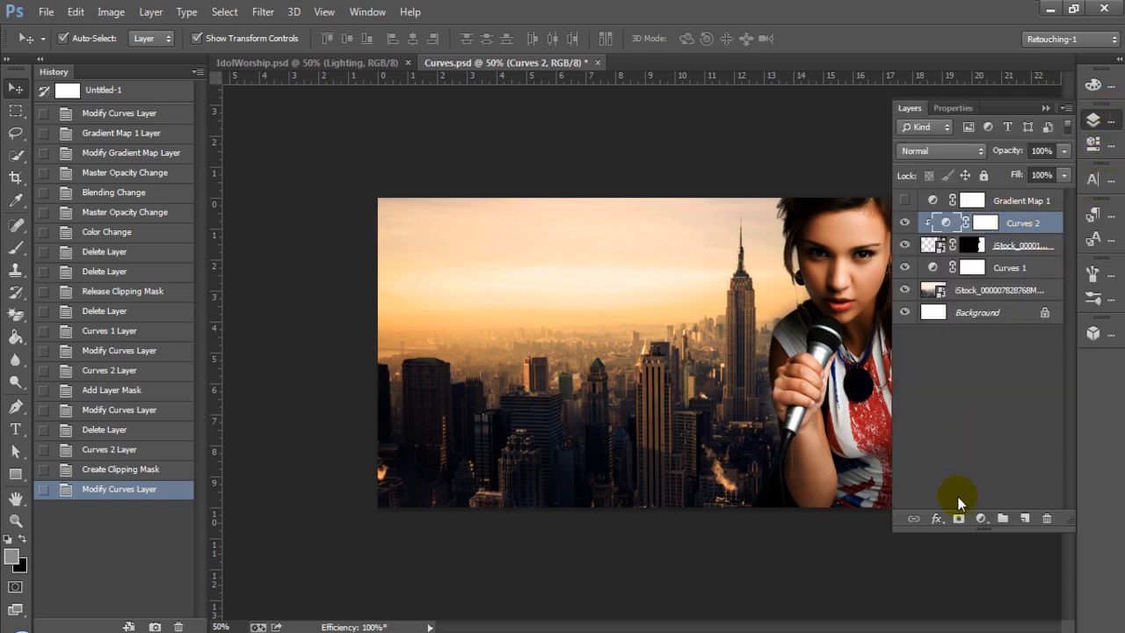
- Add a third Curves adjustment and test darker and brighter RGB midtone positions
left_click(980, 517)
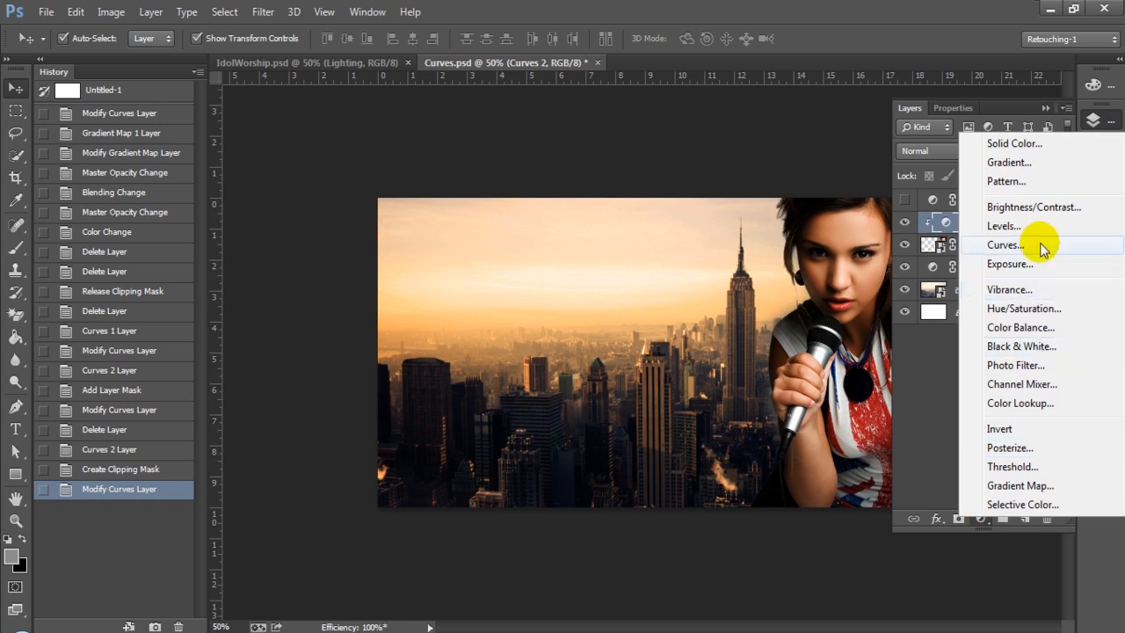
left_click(1005, 244)
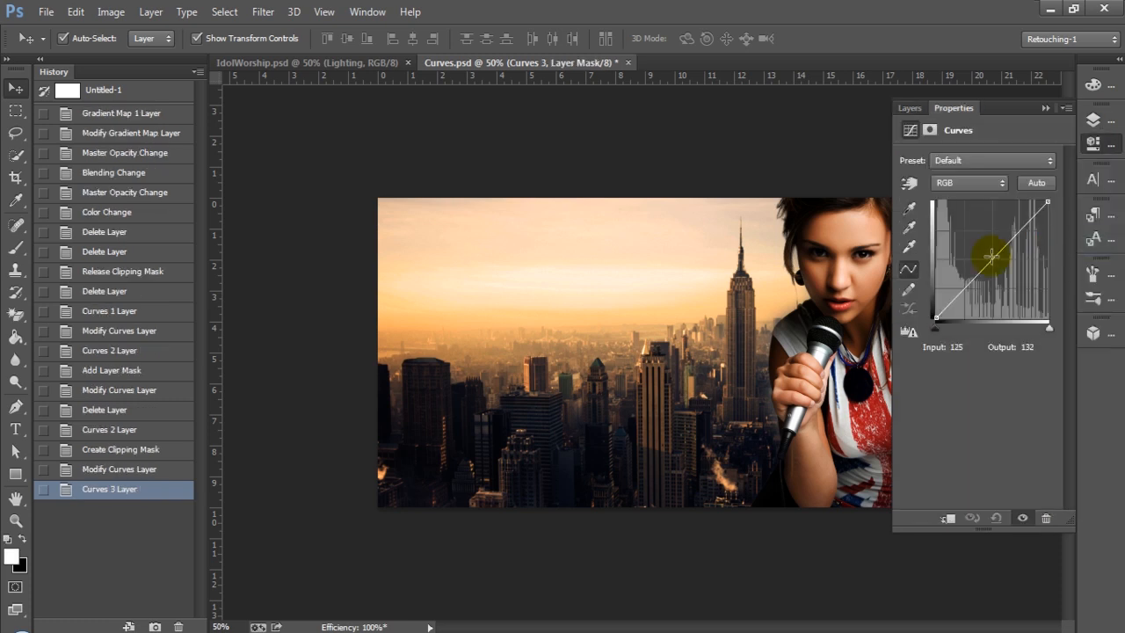
left_click_drag(991, 256, 998, 262)
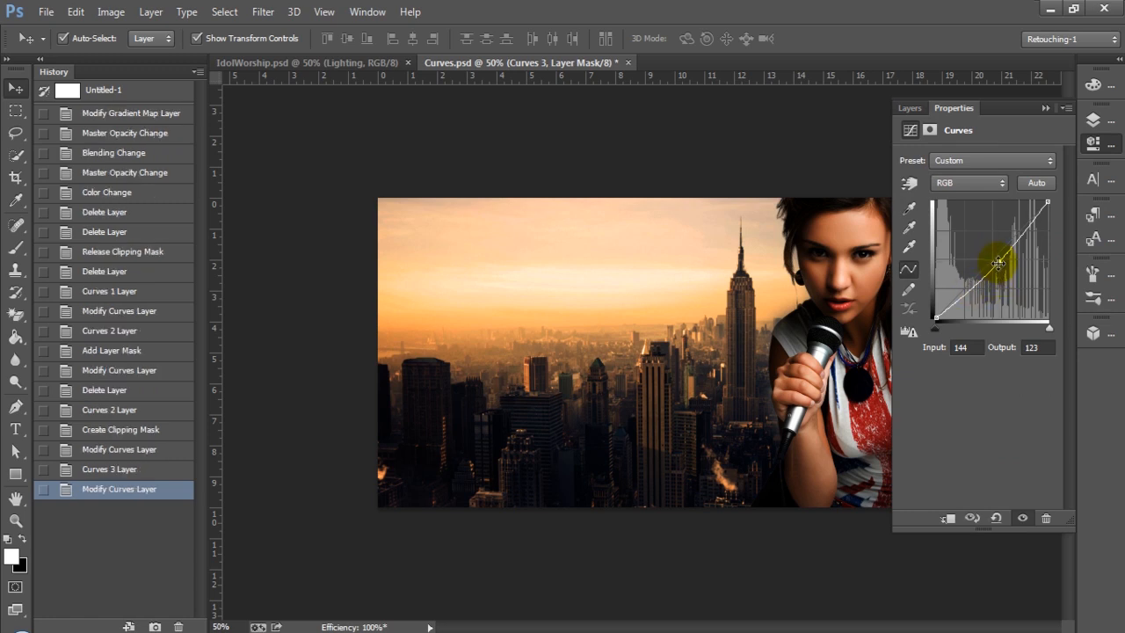
left_click_drag(997, 262, 1006, 270)
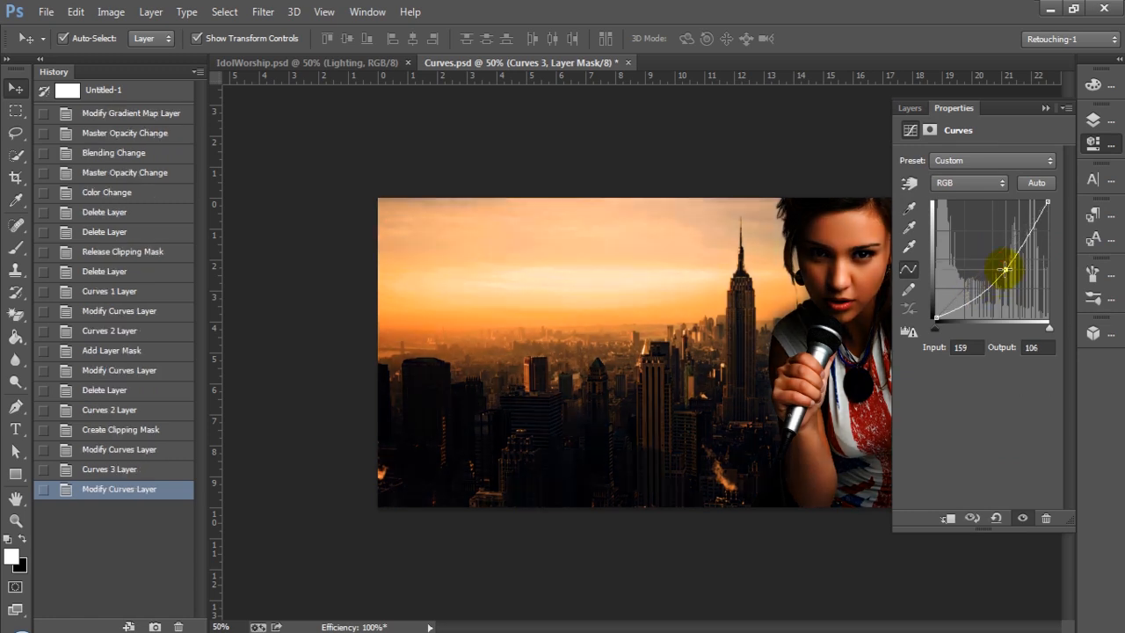
left_click_drag(1004, 270, 1000, 276)
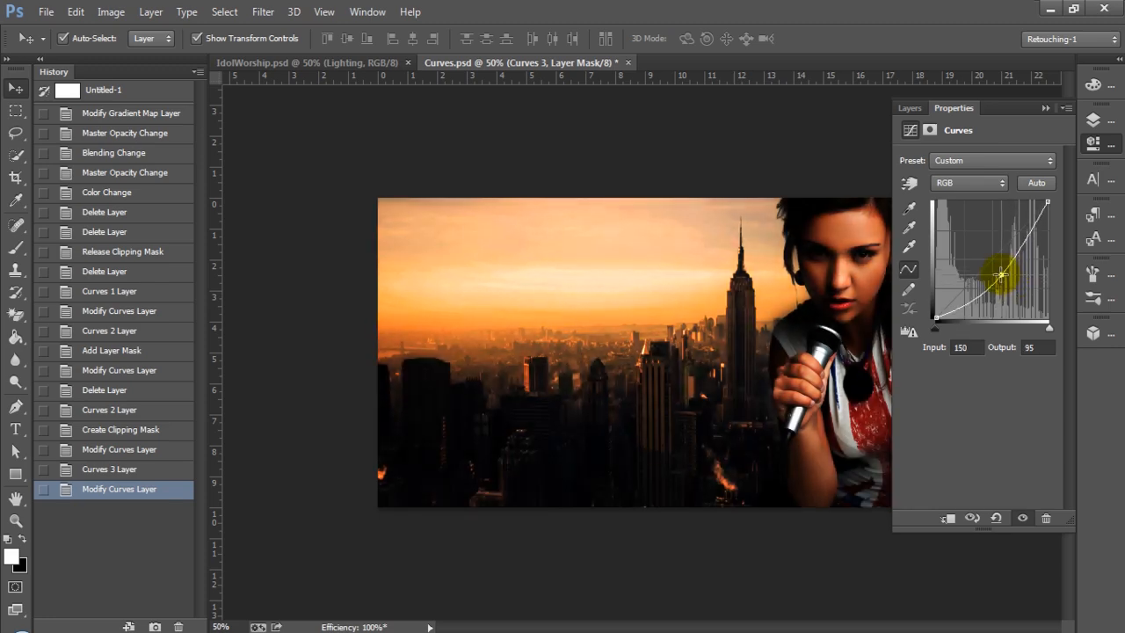
left_click_drag(1002, 274, 973, 243)
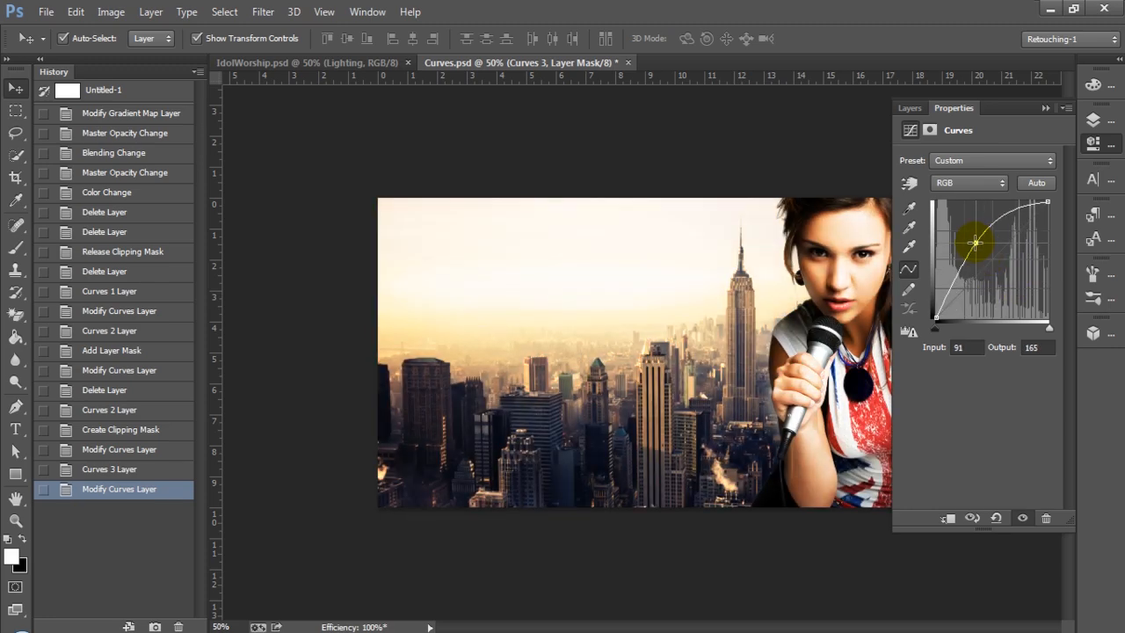
left_click_drag(975, 242, 981, 250)
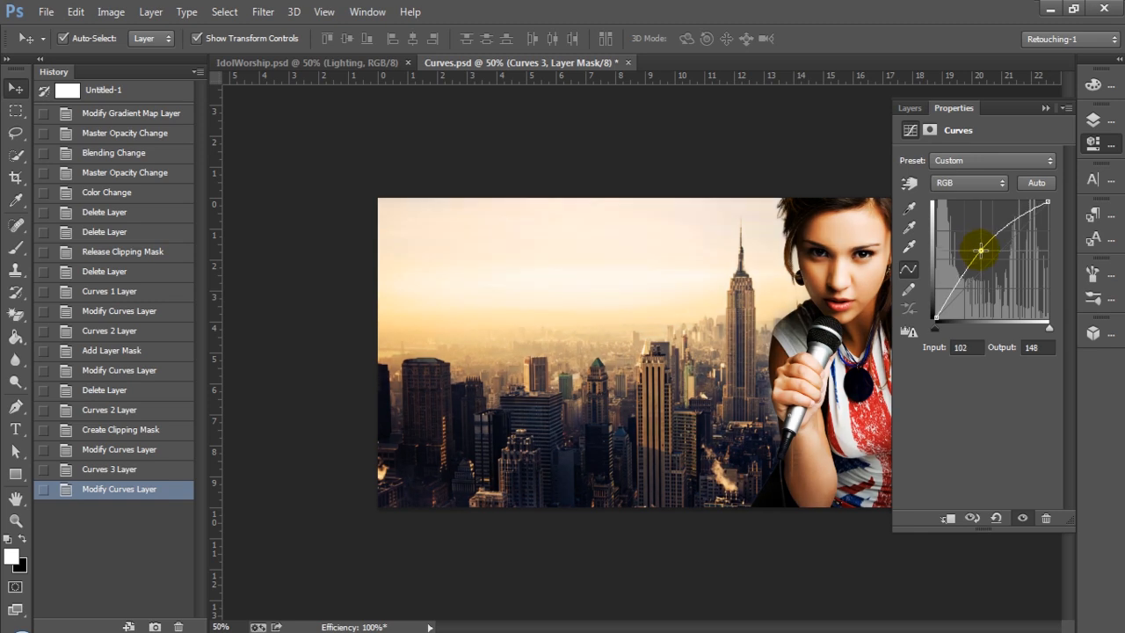
- Refine the third RGB curve, settling on lifted shadows and midtones
left_click_drag(980, 248, 960, 275)
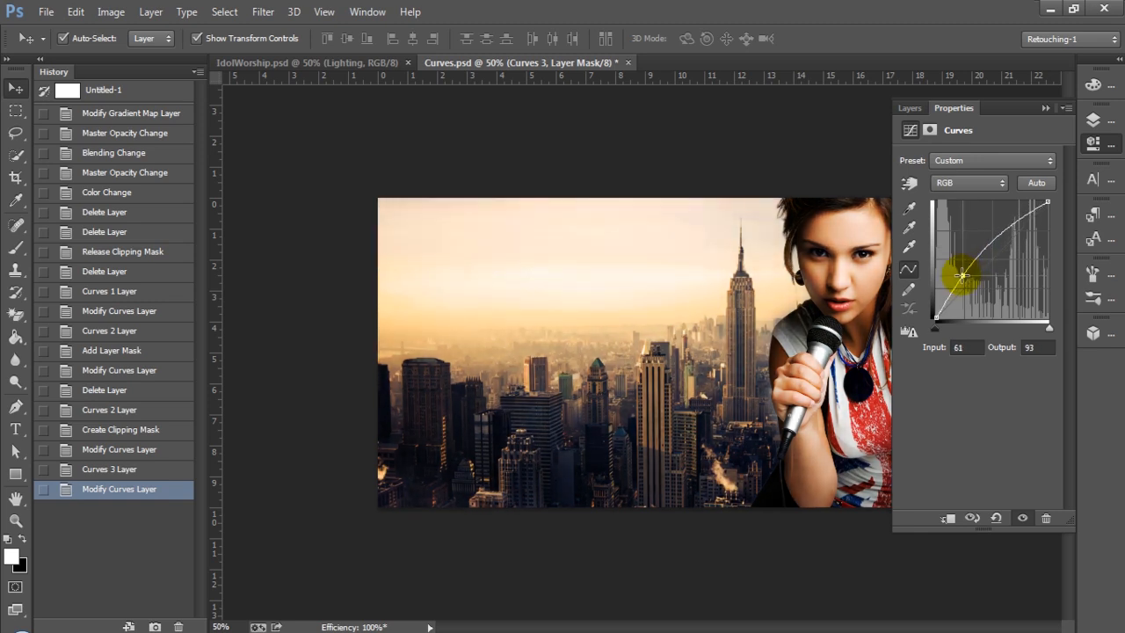
left_click_drag(961, 272, 975, 283)
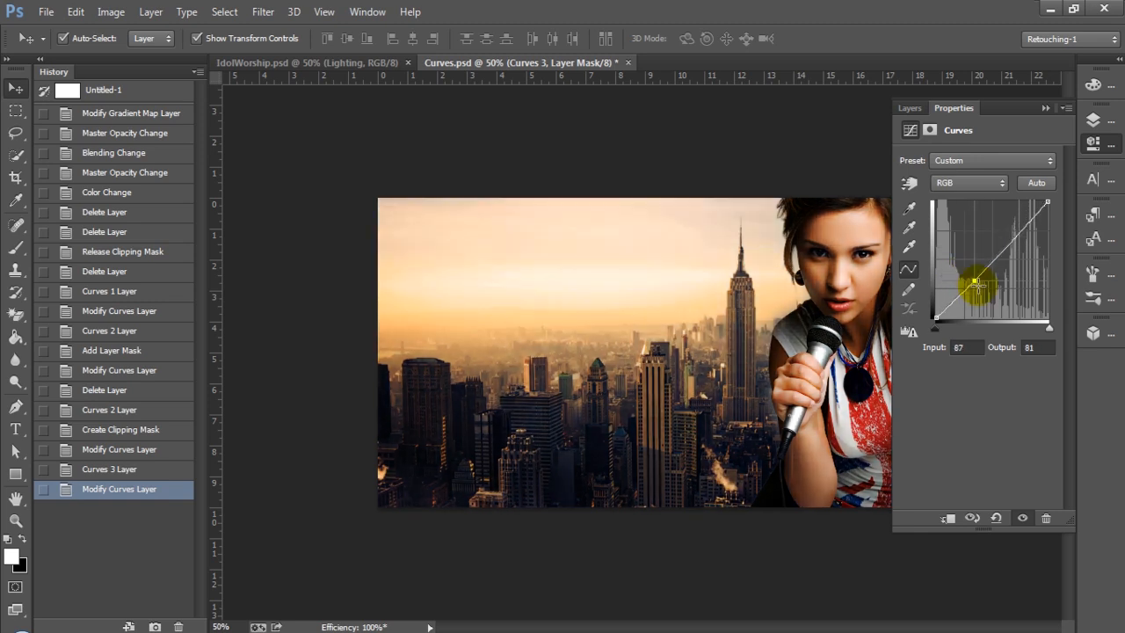
left_click_drag(977, 283, 984, 274)
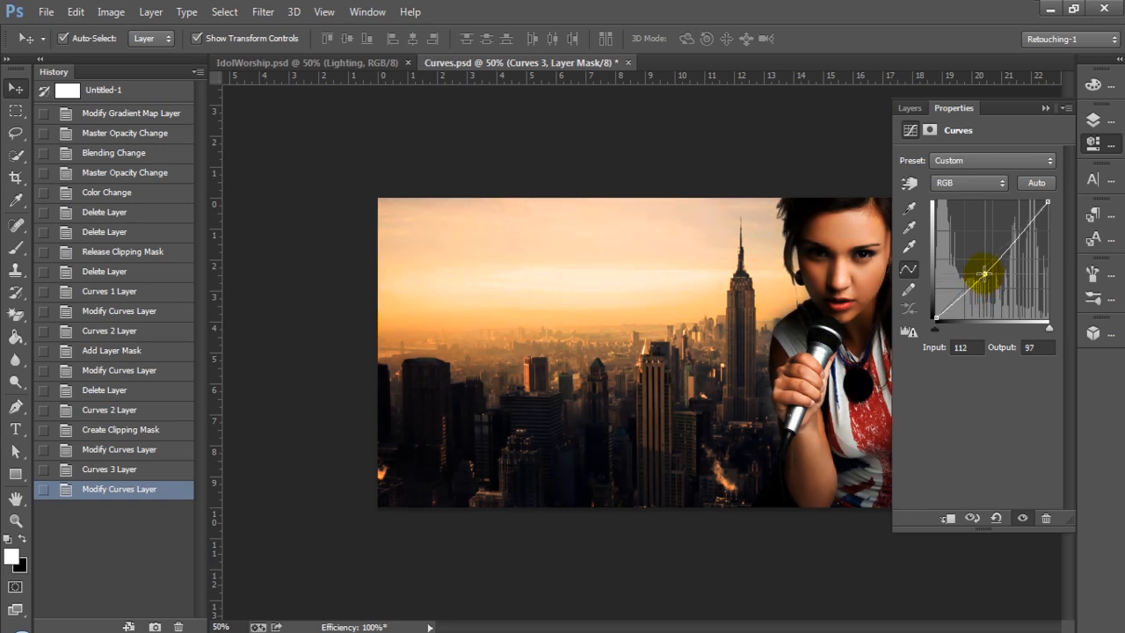
left_click_drag(983, 274, 986, 268)
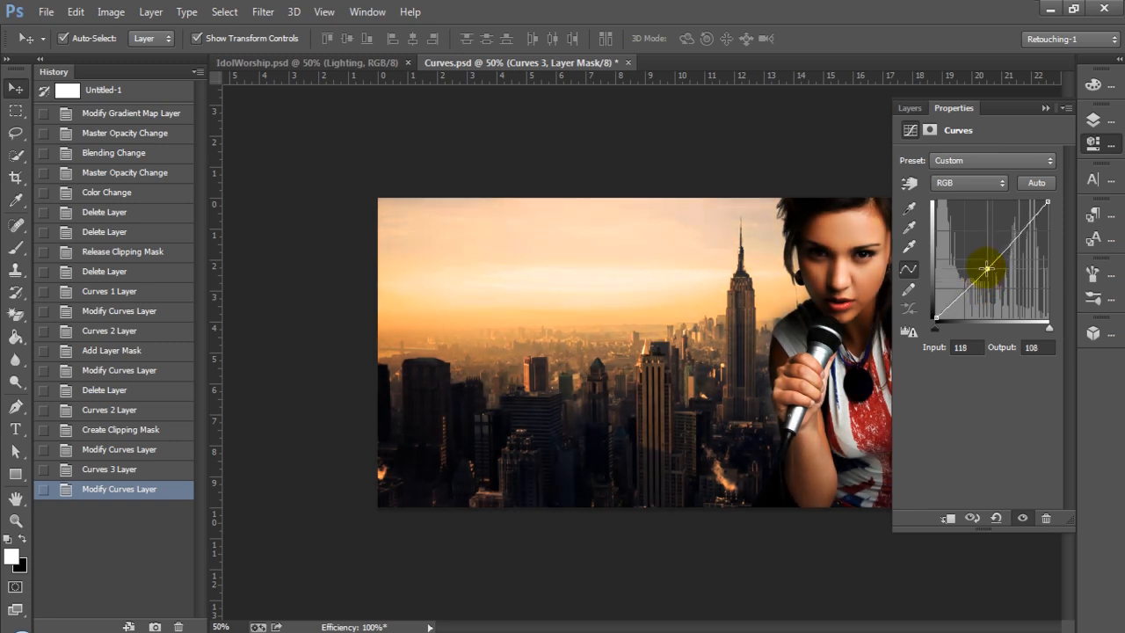
left_click_drag(986, 268, 978, 257)
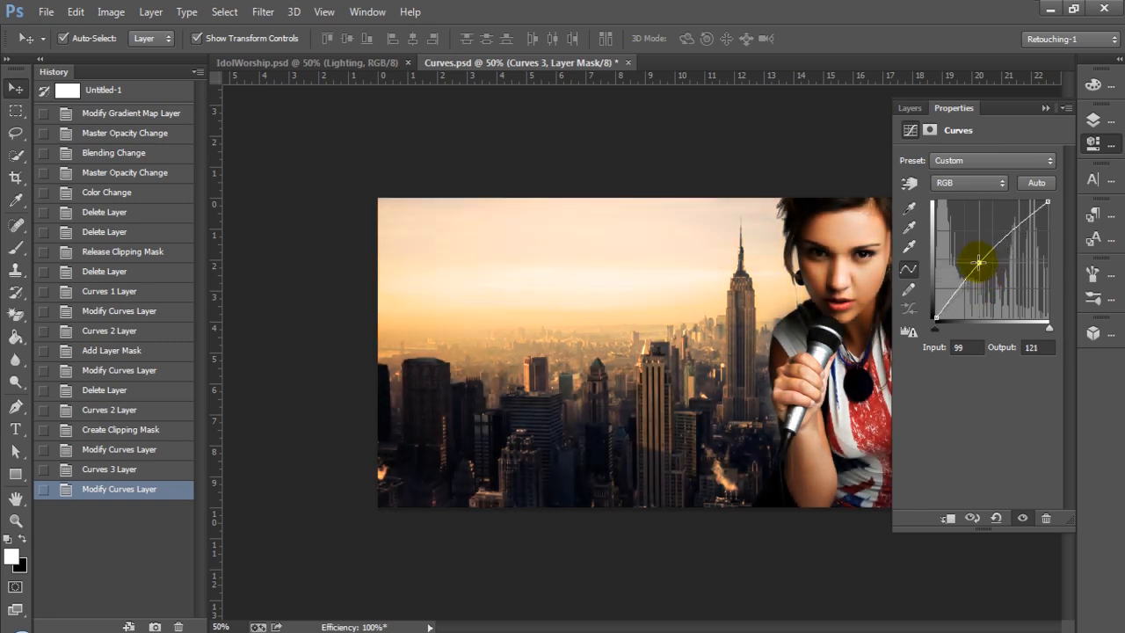
left_click_drag(977, 263, 977, 257)
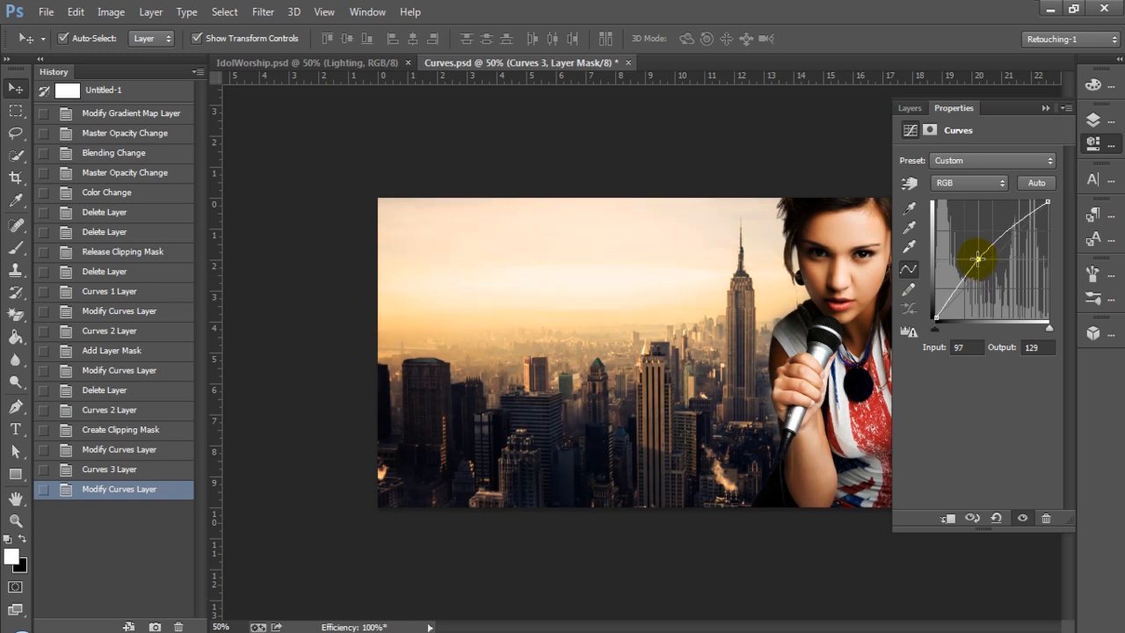
left_click_drag(977, 258, 983, 271)
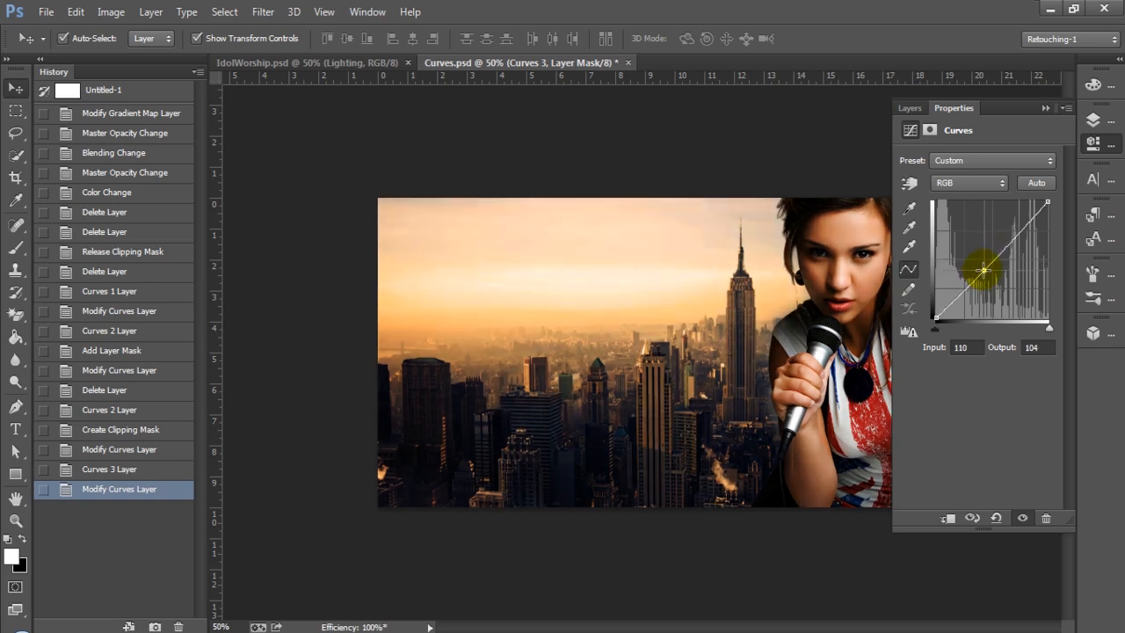
left_click_drag(983, 270, 982, 269)
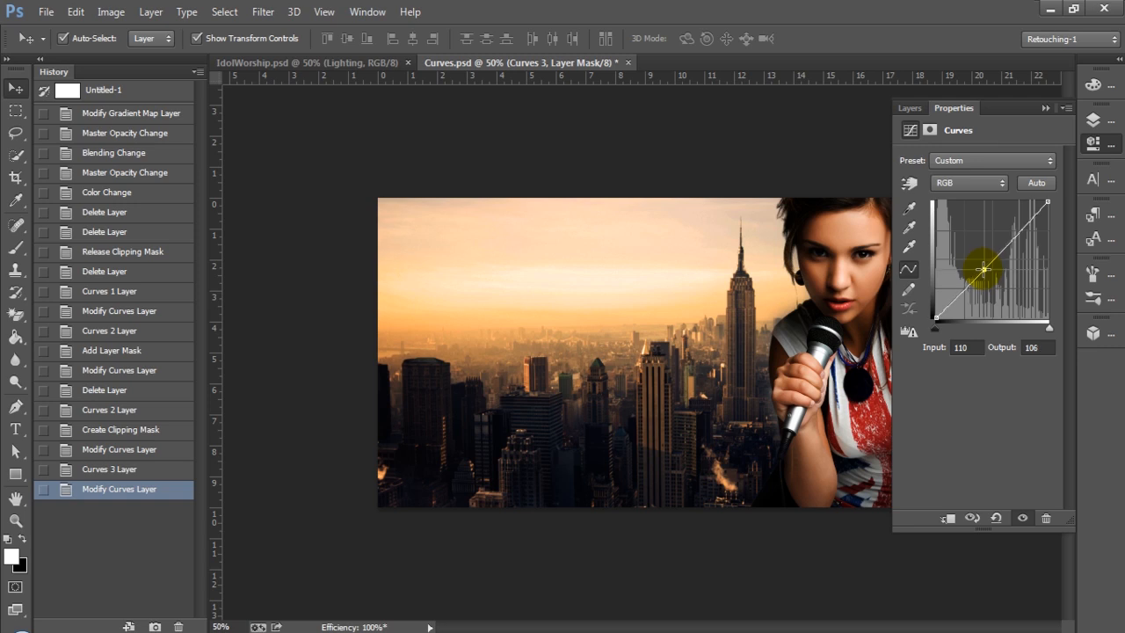
left_click_drag(982, 268, 965, 272)
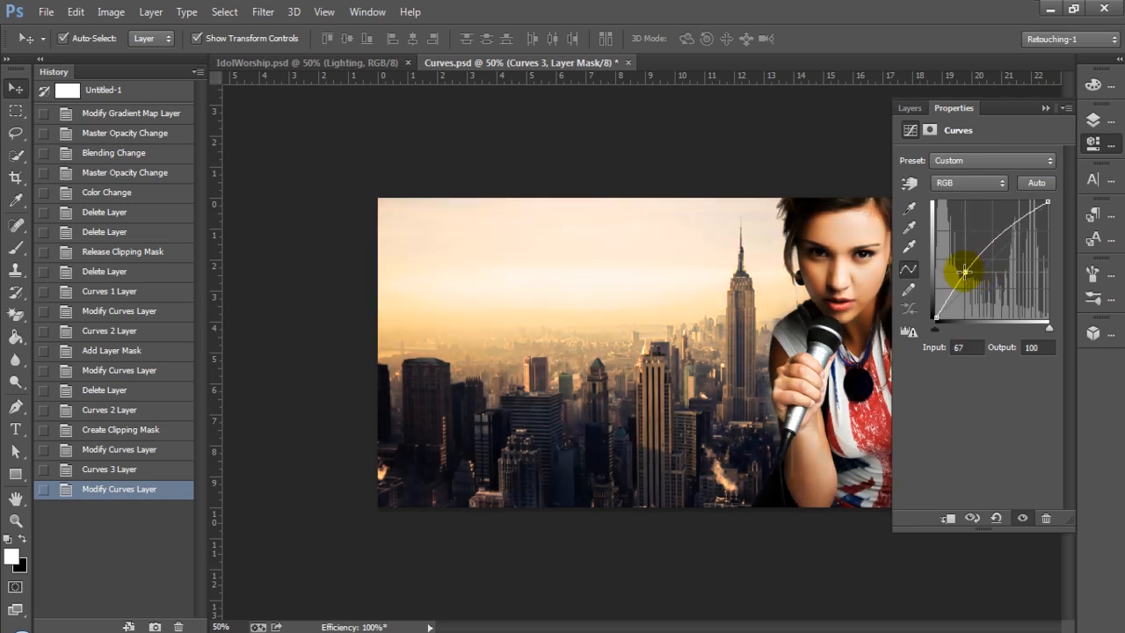
left_click_drag(964, 271, 974, 279)
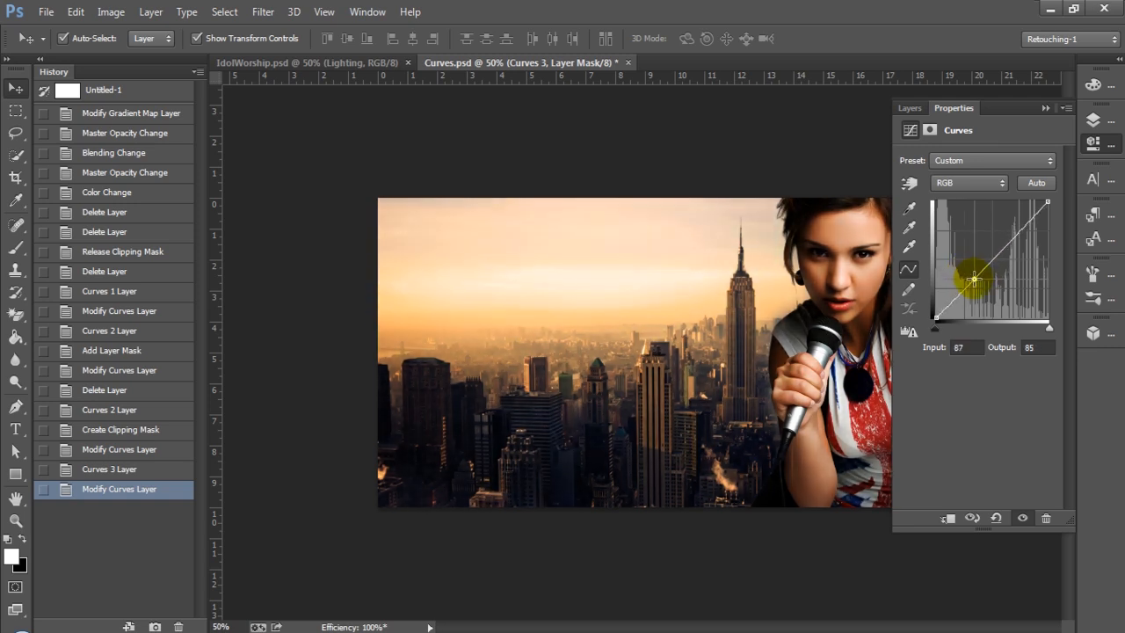
left_click_drag(973, 279, 980, 281)
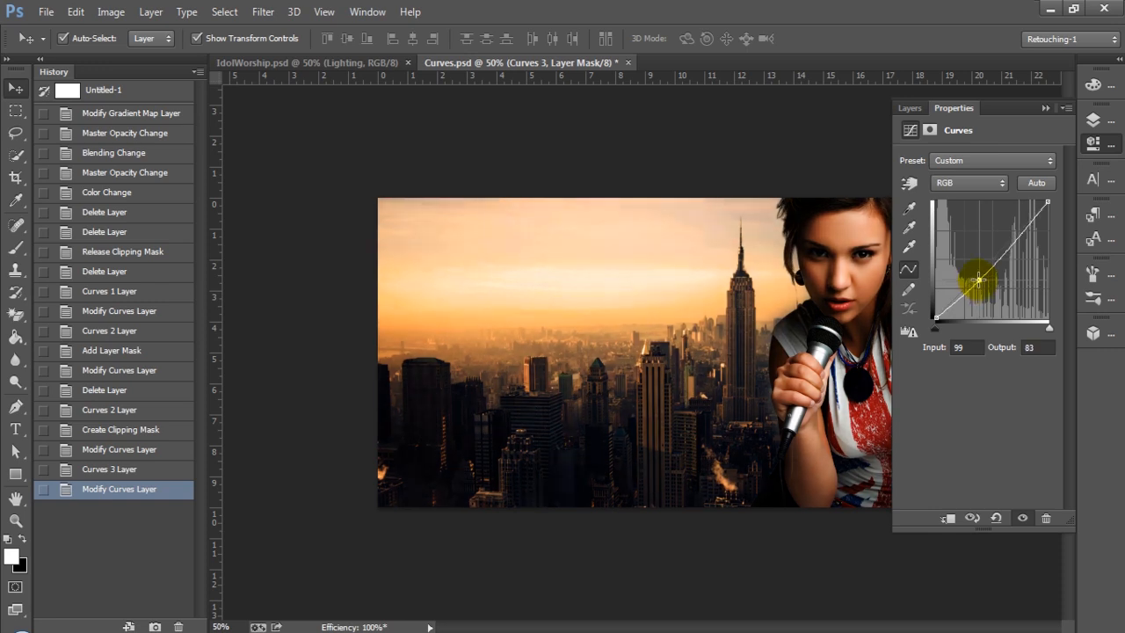
left_click_drag(978, 279, 978, 284)
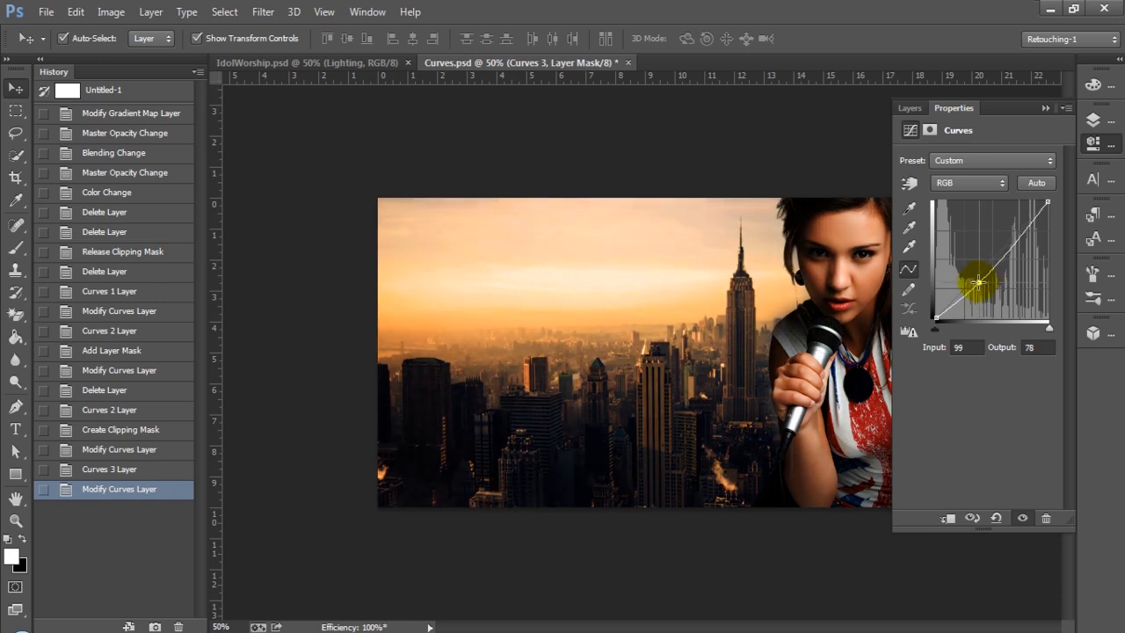
left_click_drag(978, 282, 967, 276)
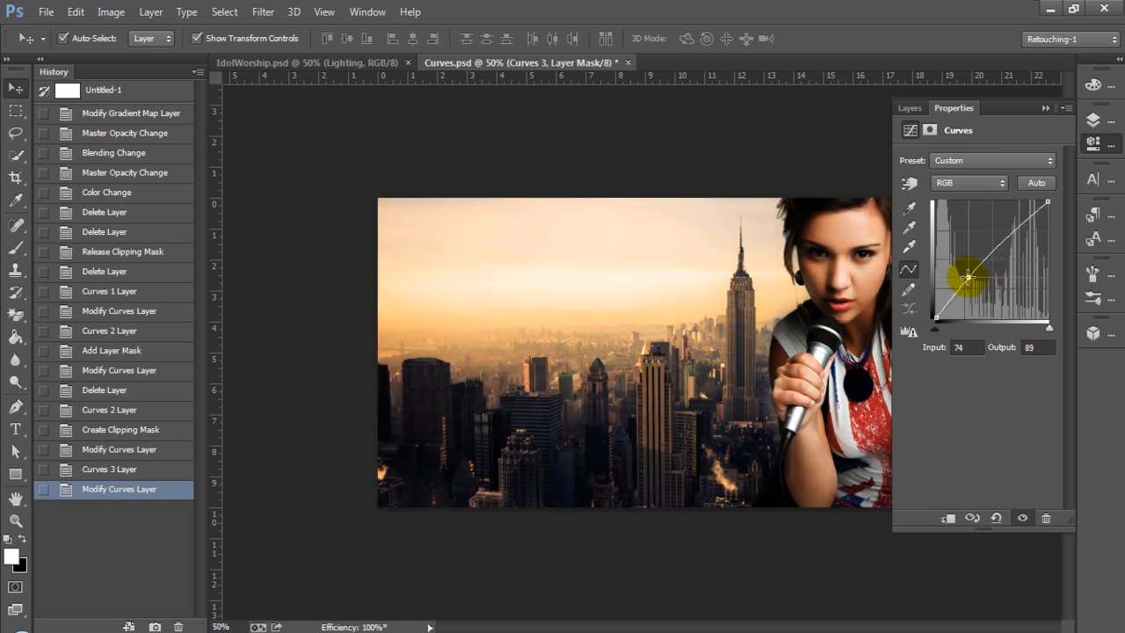
left_click_drag(967, 276, 964, 270)
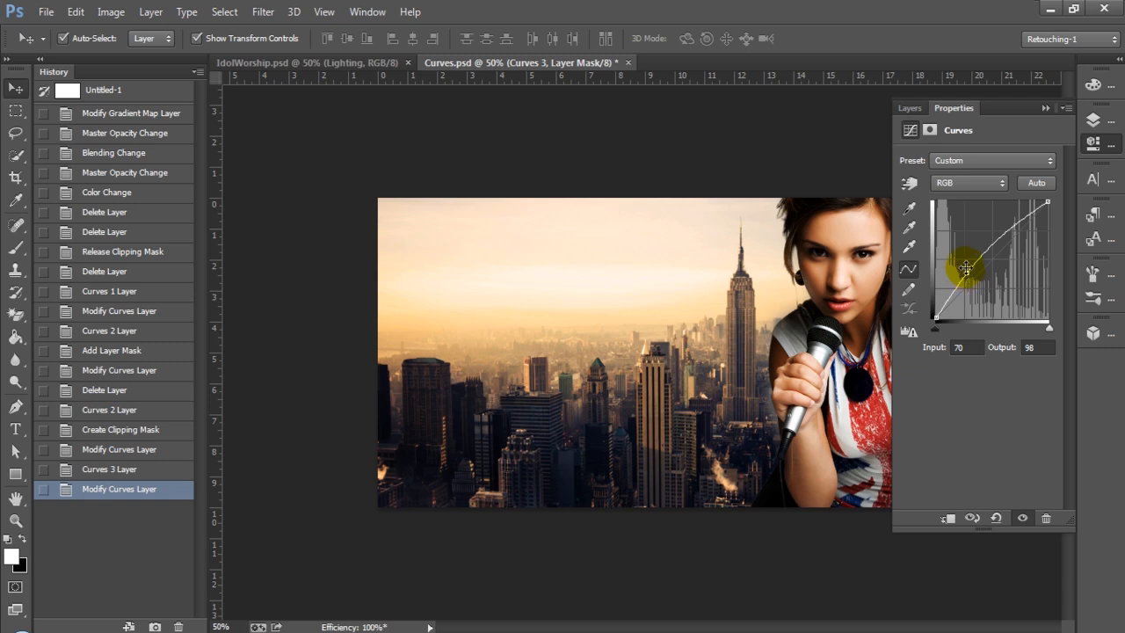
- Make Gradient Map 1 visible again in the layer stack
left_click(909, 107)
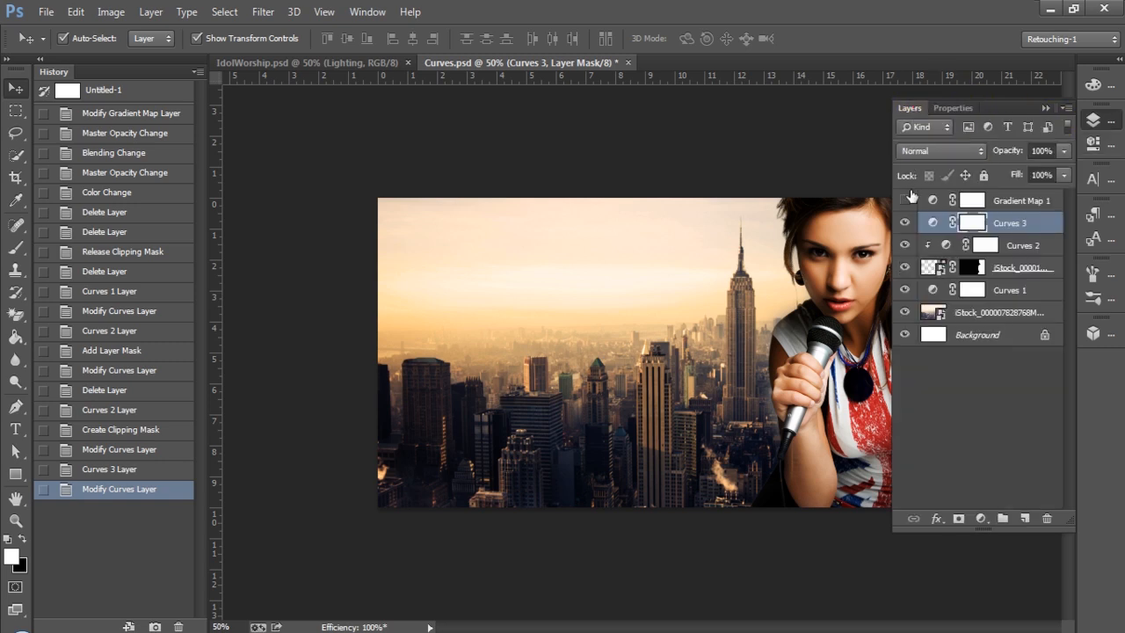
left_click(904, 201)
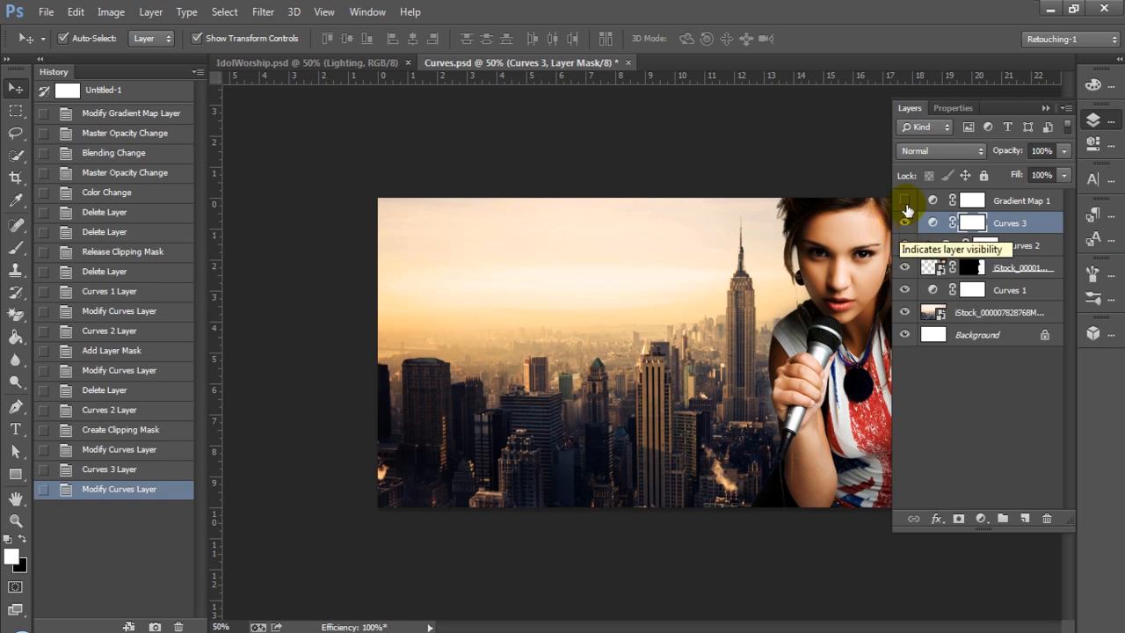
left_click(904, 201)
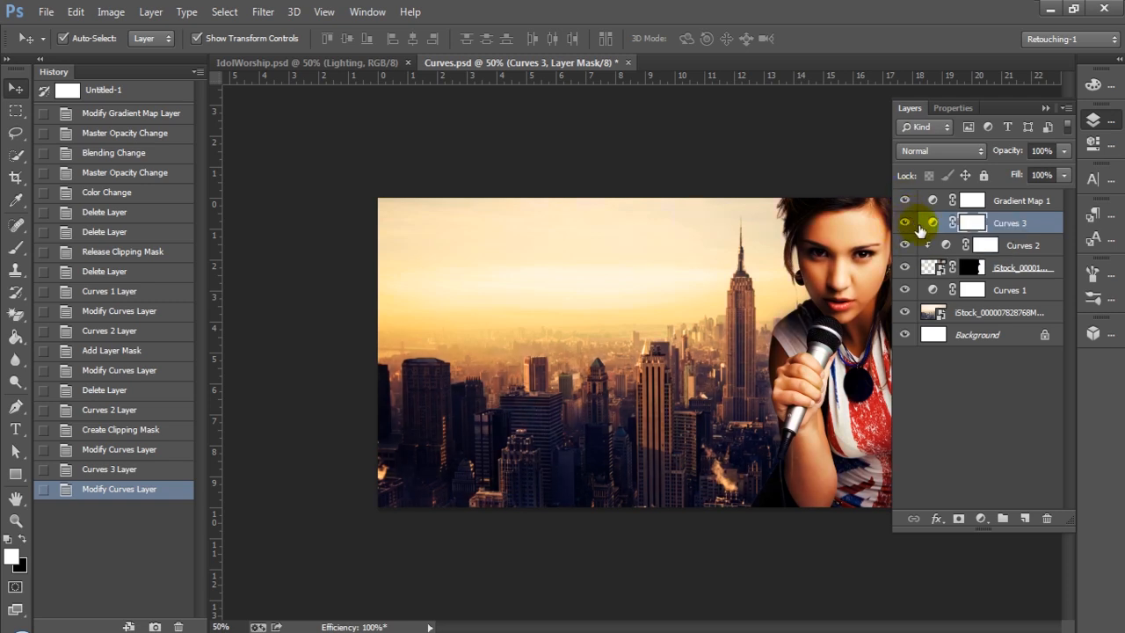
left_click(973, 223)
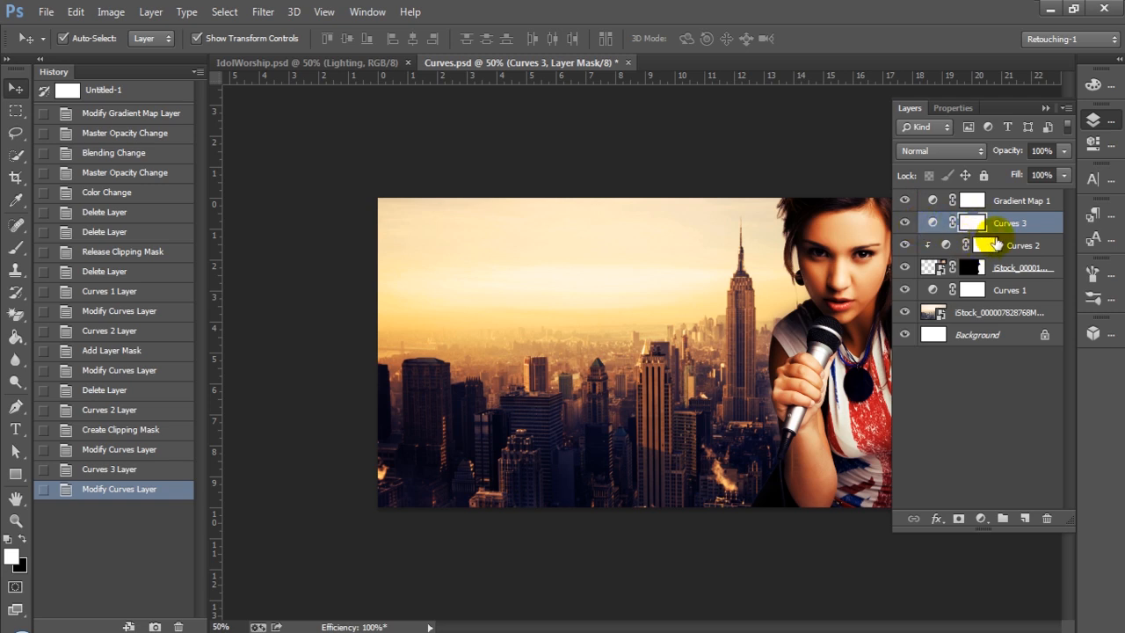
mouse_move(984, 518)
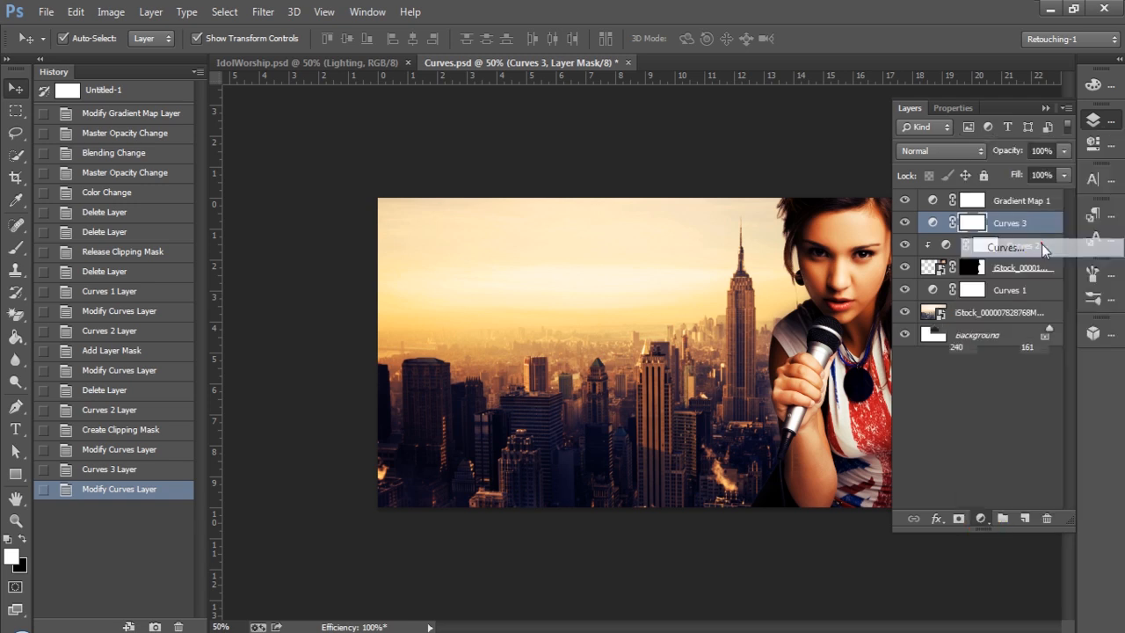
- Add a Curves 4 adjustment and open its colour channel dropdown
left_click(1005, 247)
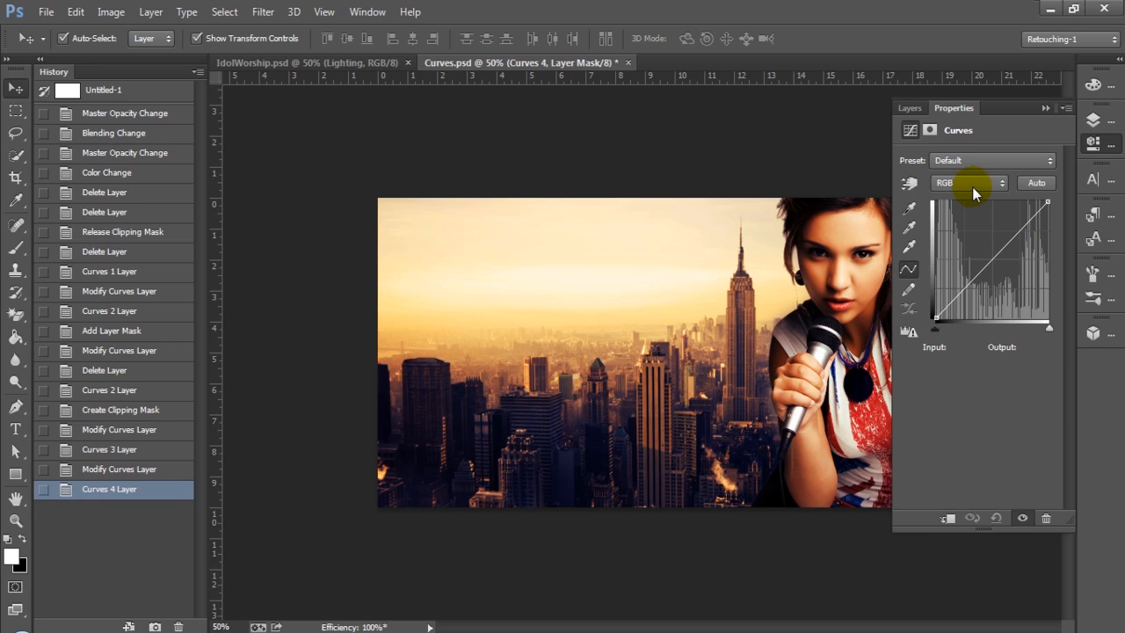
left_click(966, 183)
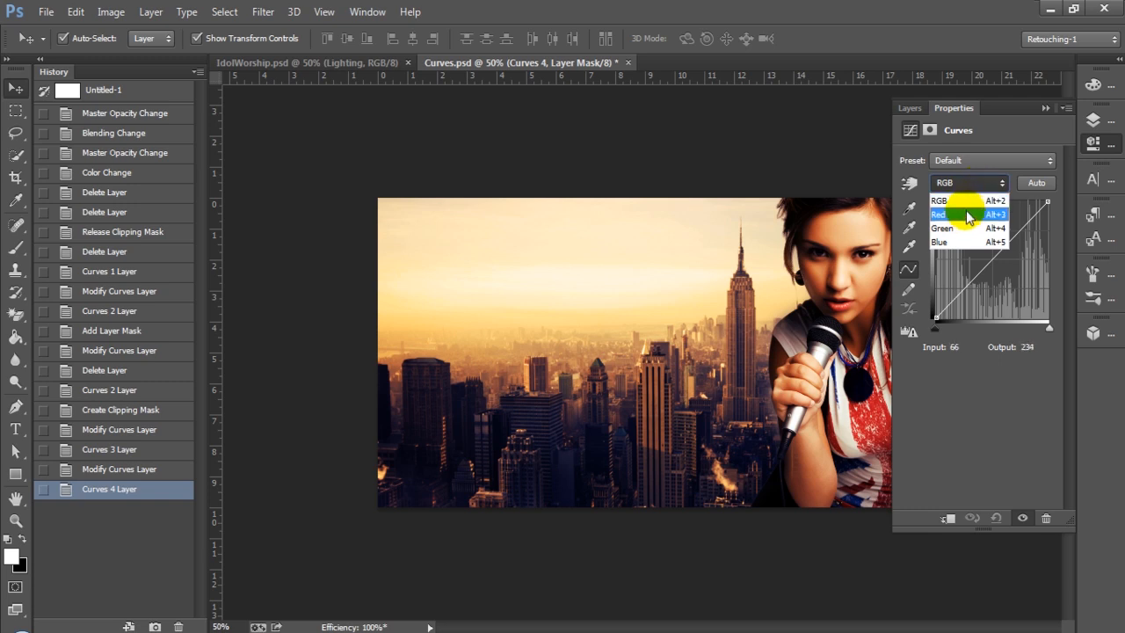
- Pick the Red channel on Curves 4 and pull the red midtones down
left_click(939, 215)
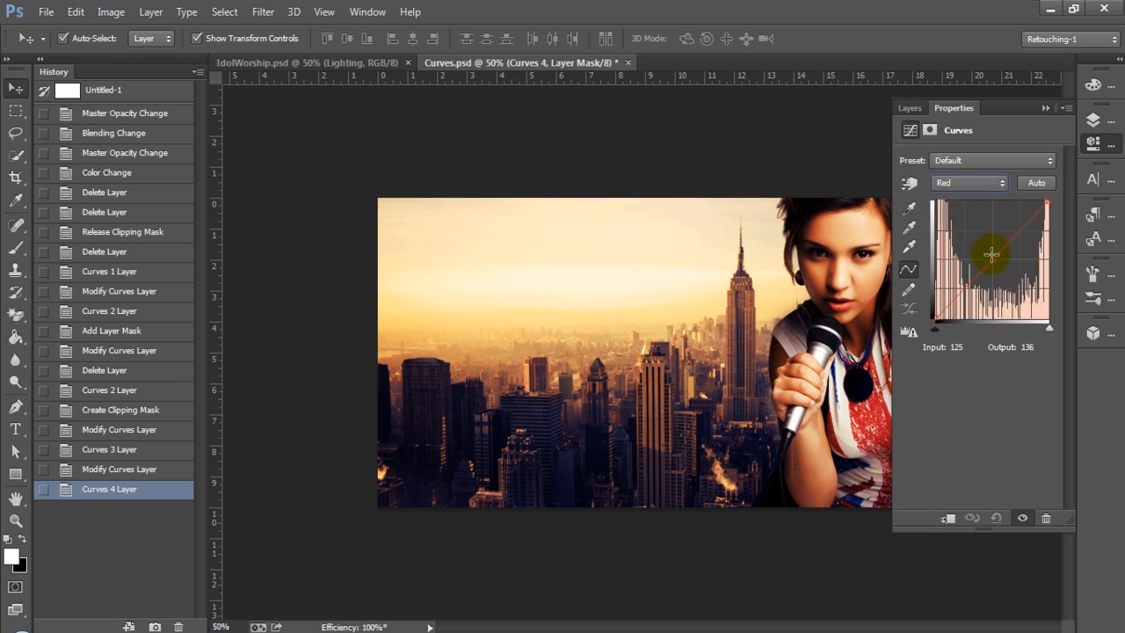
left_click_drag(991, 253, 998, 259)
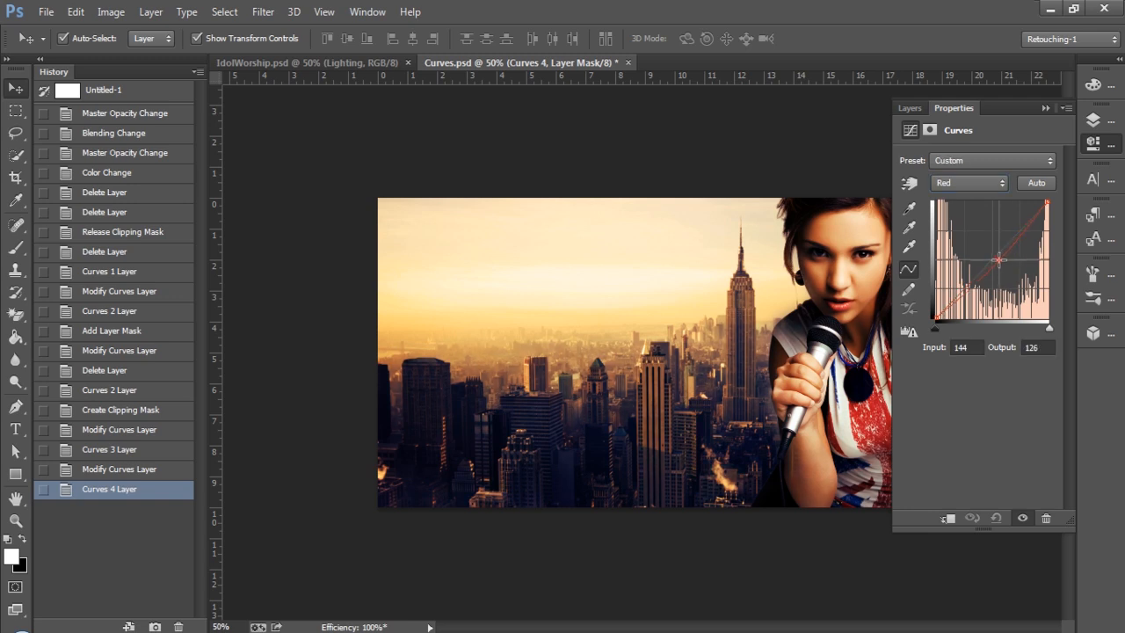
left_click_drag(997, 259, 1003, 269)
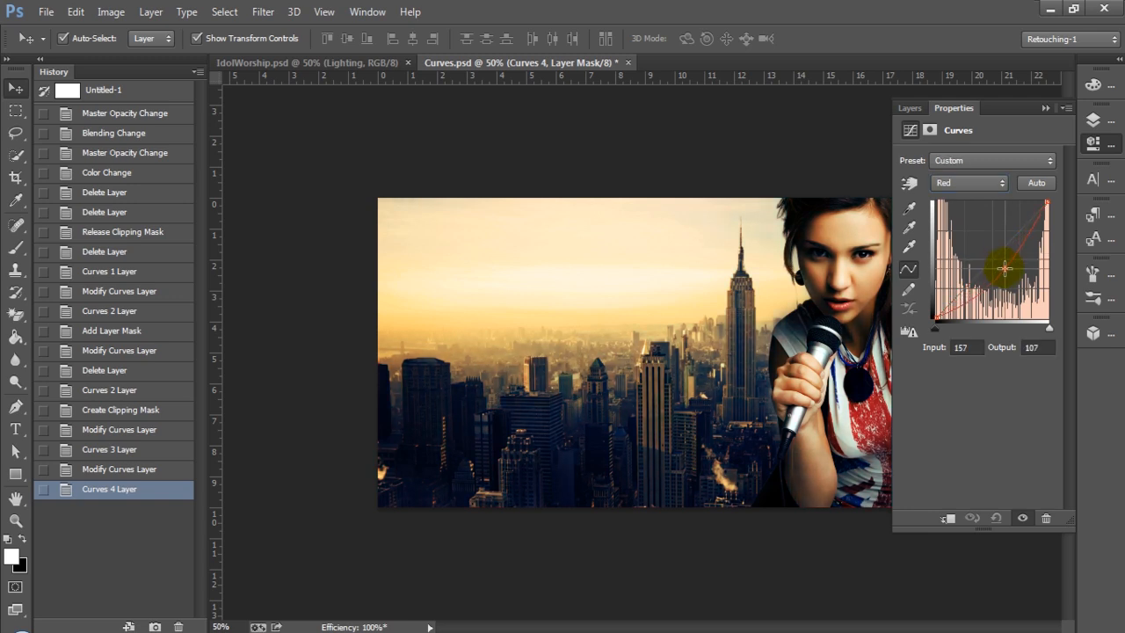
left_click_drag(1004, 268, 1007, 277)
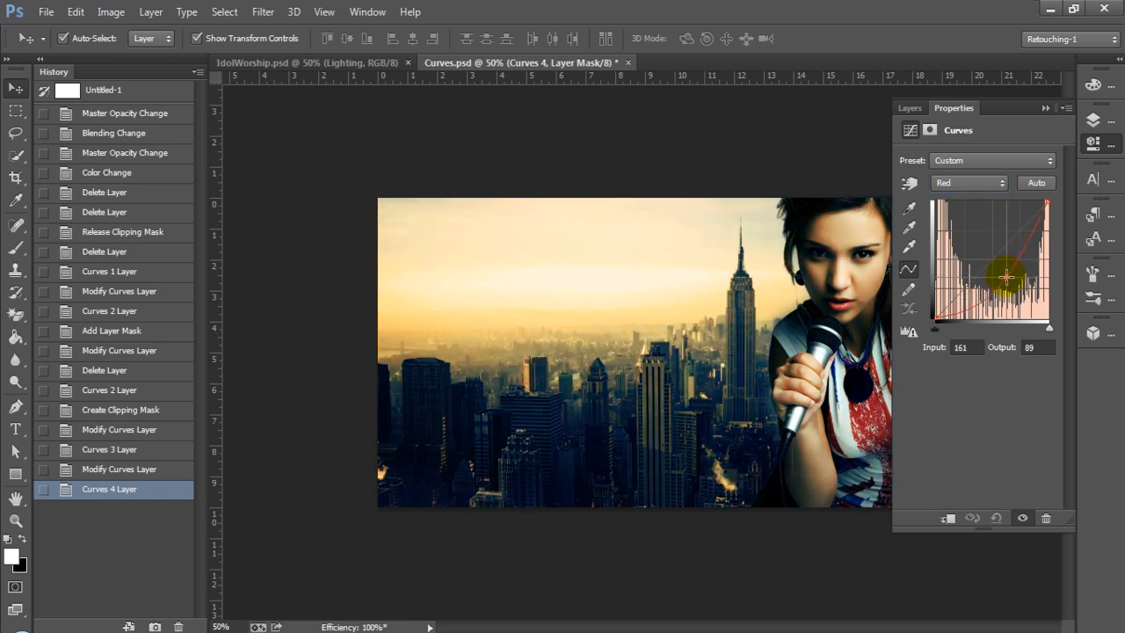
left_click_drag(1008, 279, 1013, 283)
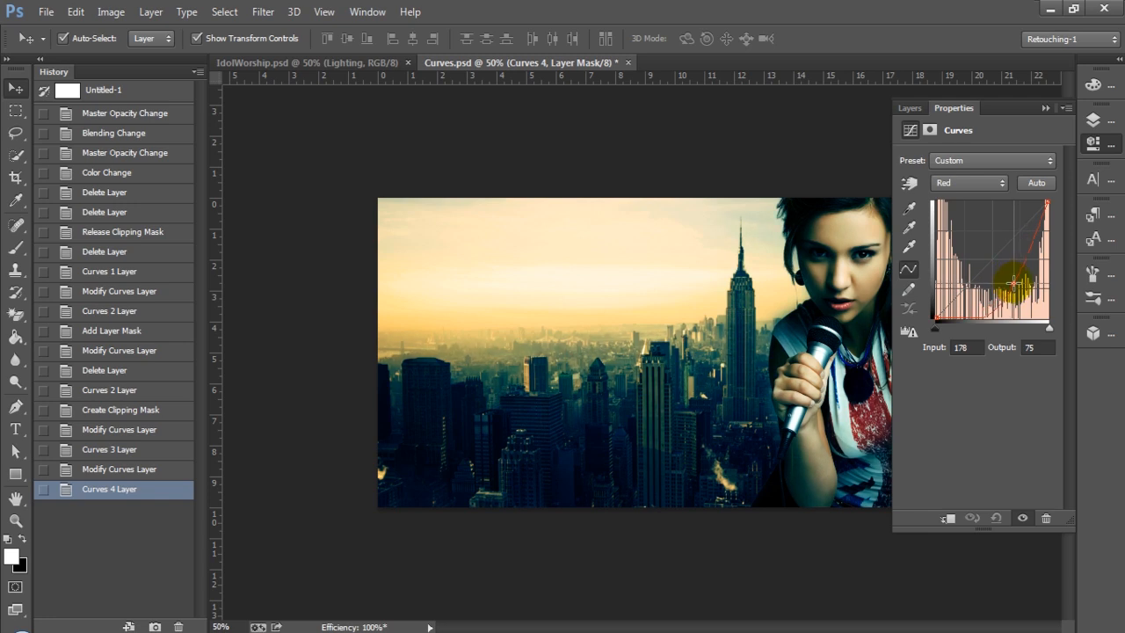
left_click_drag(1011, 279, 1019, 284)
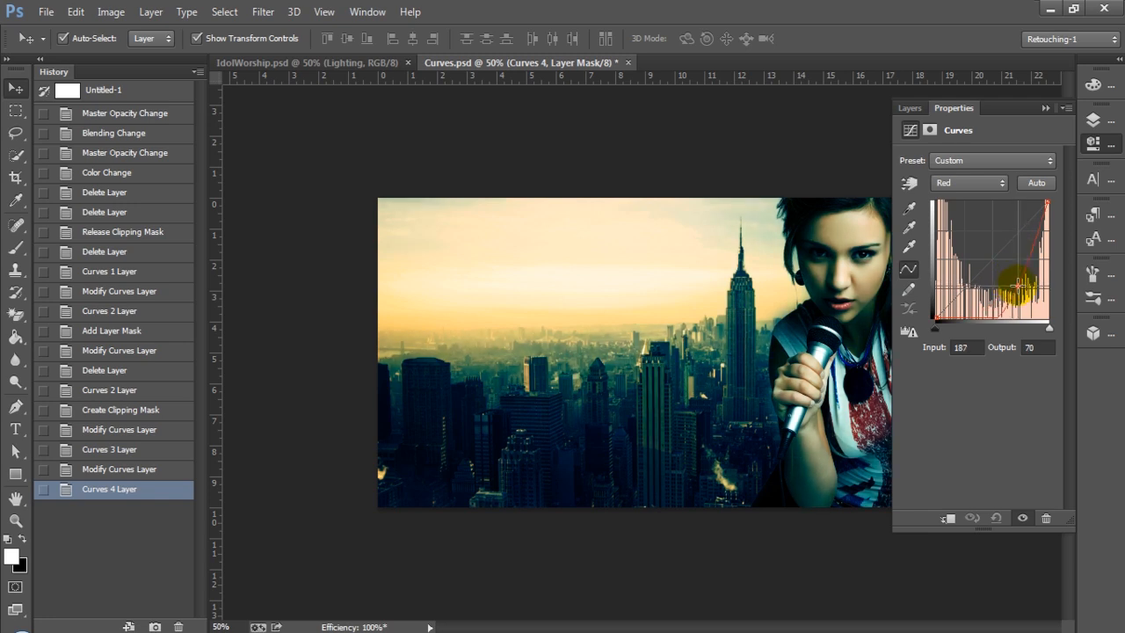
- Test a raised red curve, then settle red slightly below neutral
left_click_drag(1019, 282, 978, 237)
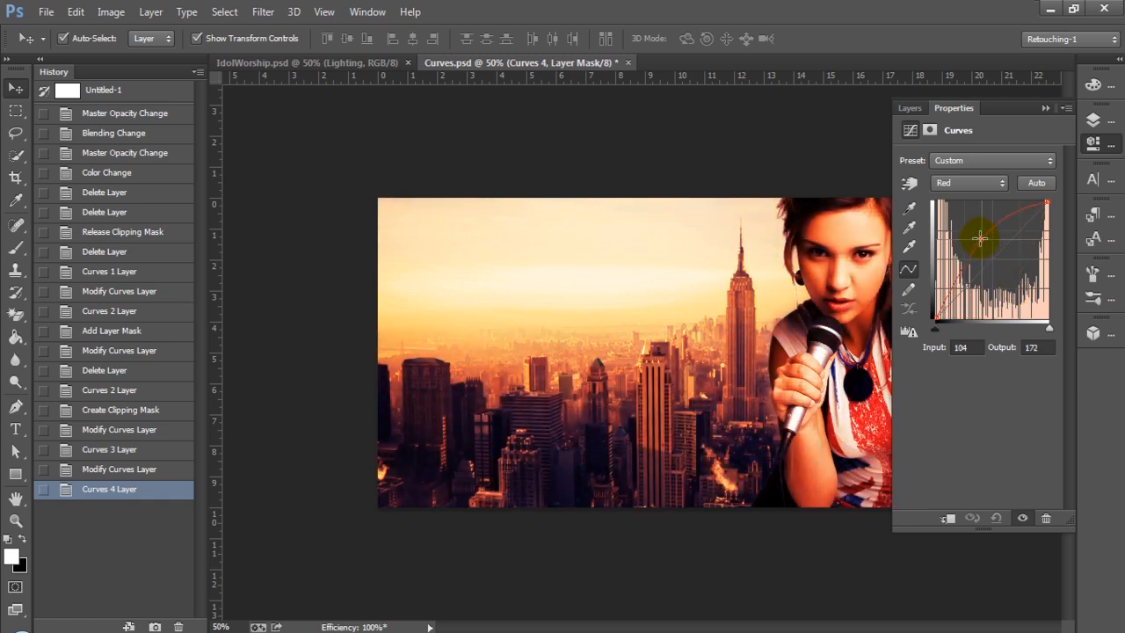
left_click_drag(978, 237, 973, 243)
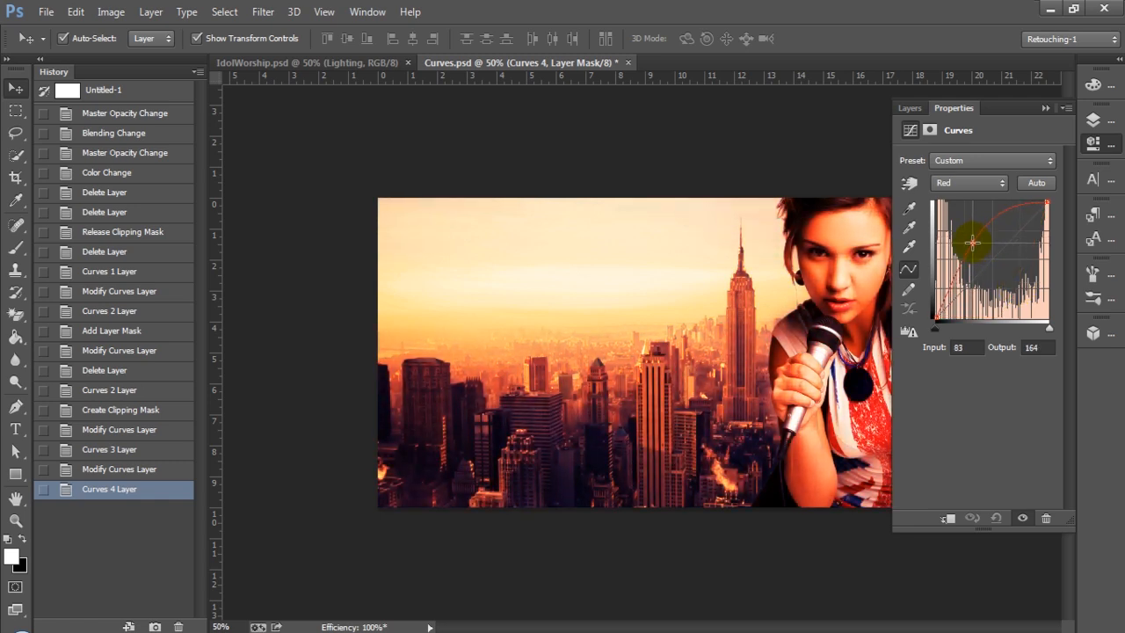
left_click_drag(973, 242, 973, 258)
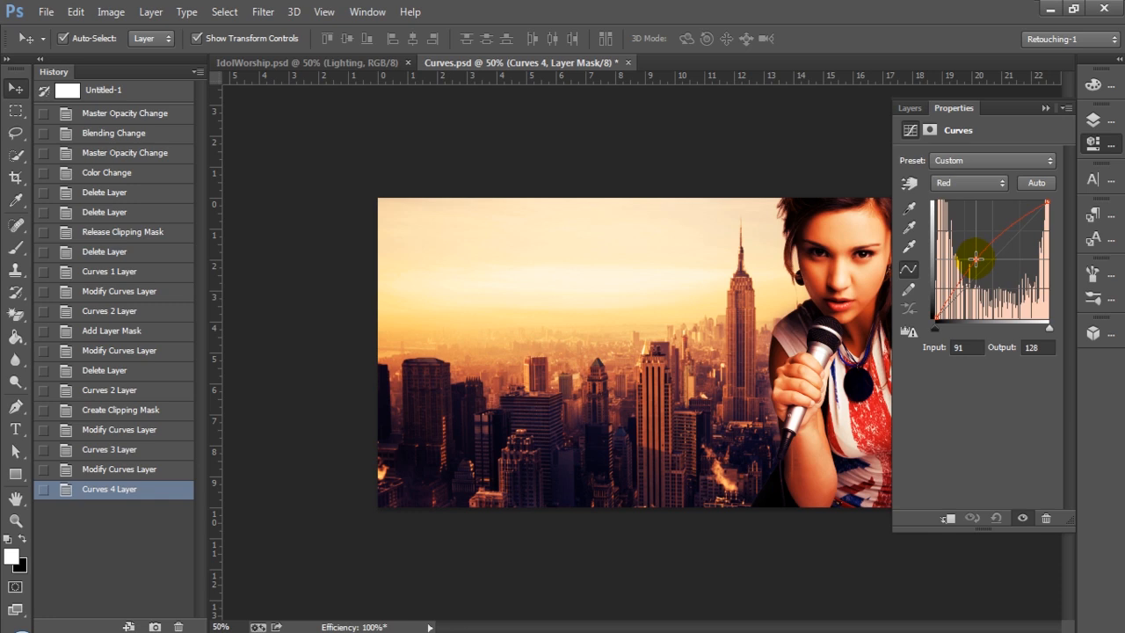
left_click_drag(974, 259, 973, 255)
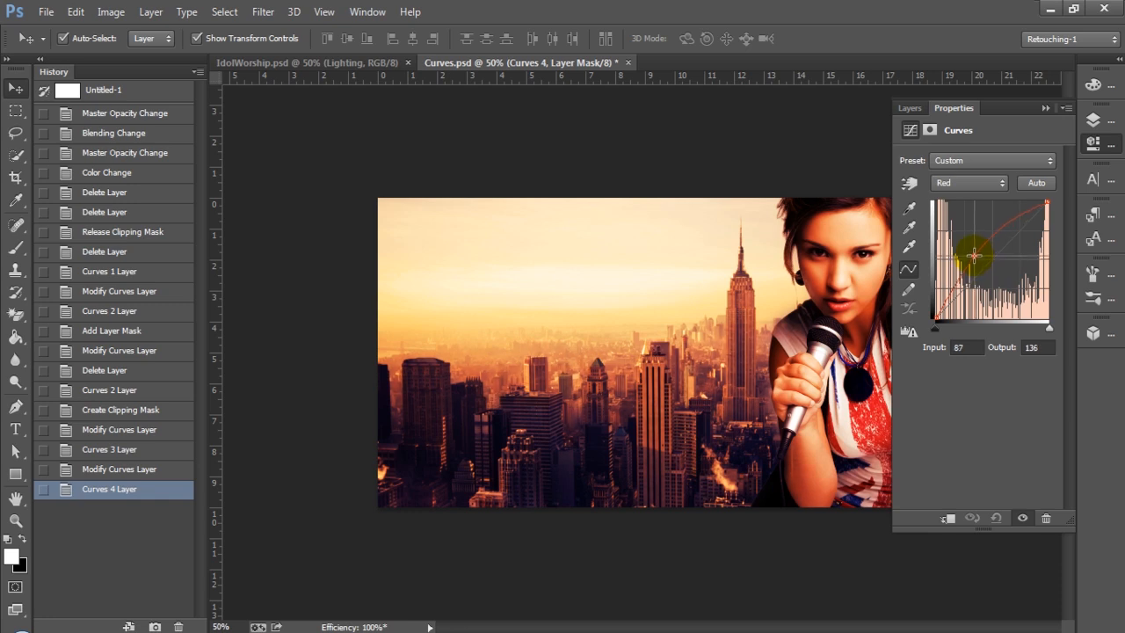
left_click_drag(973, 256, 986, 268)
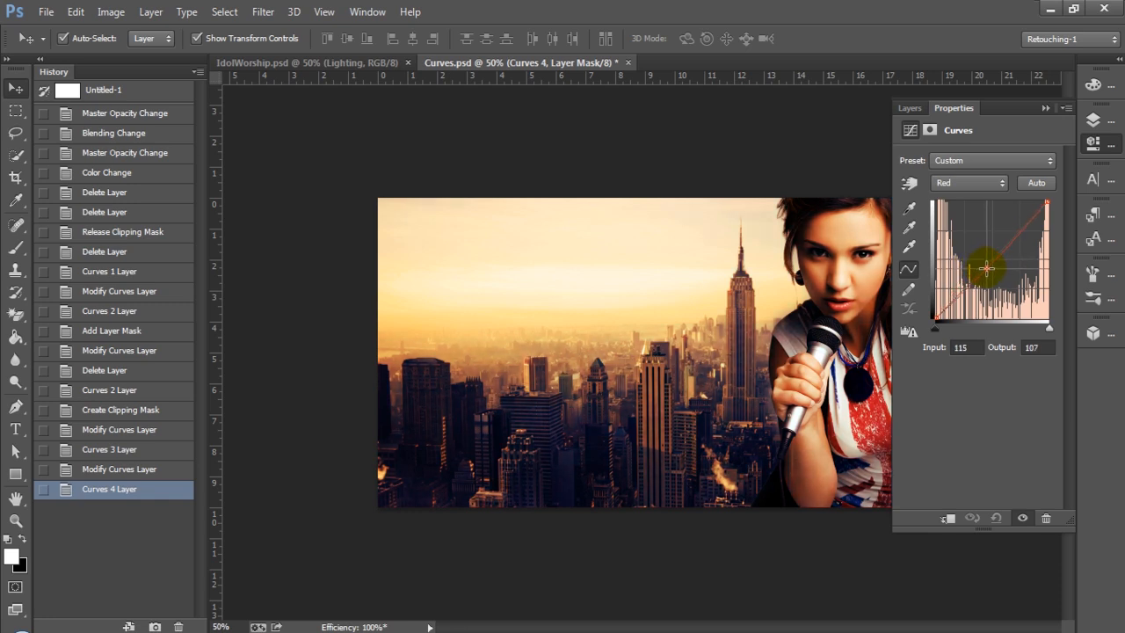
left_click_drag(984, 268, 992, 277)
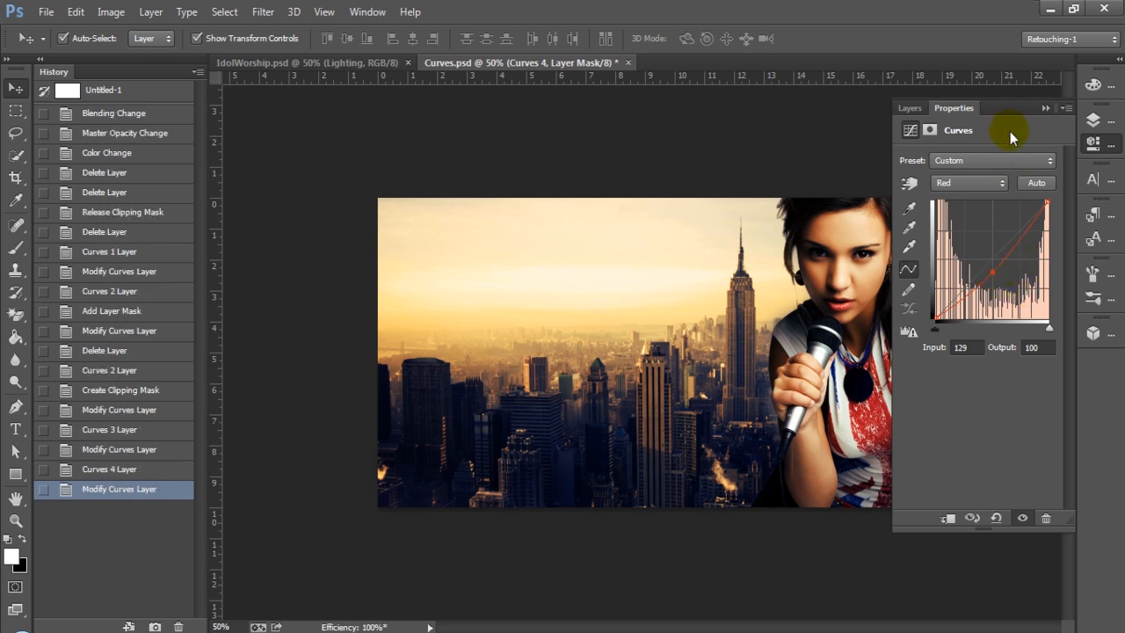
left_click(909, 107)
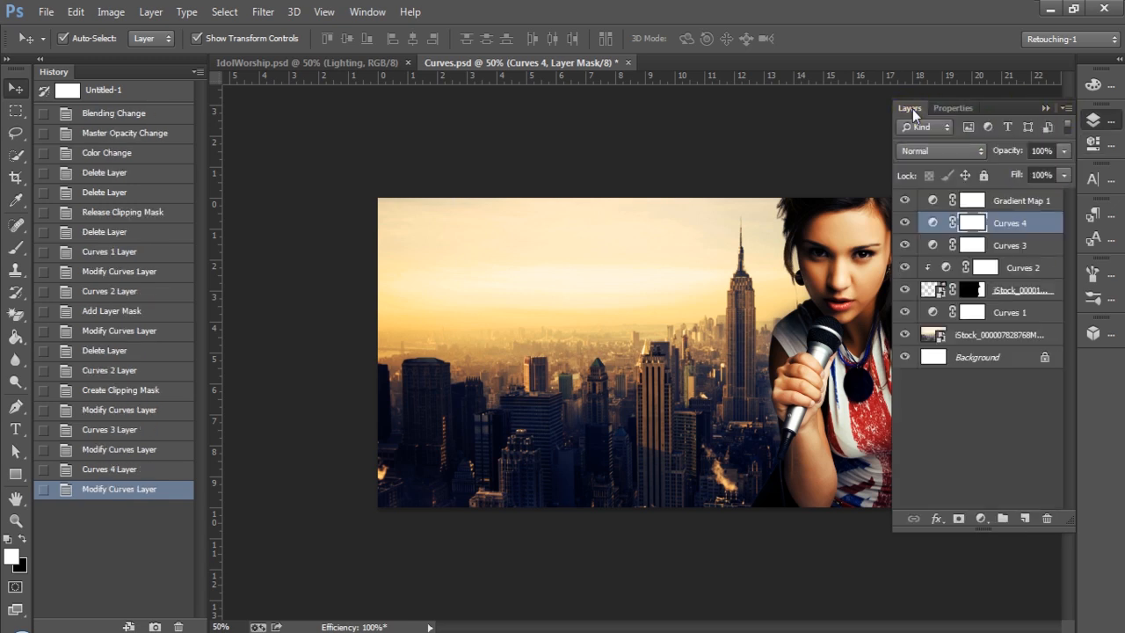
left_click(905, 222)
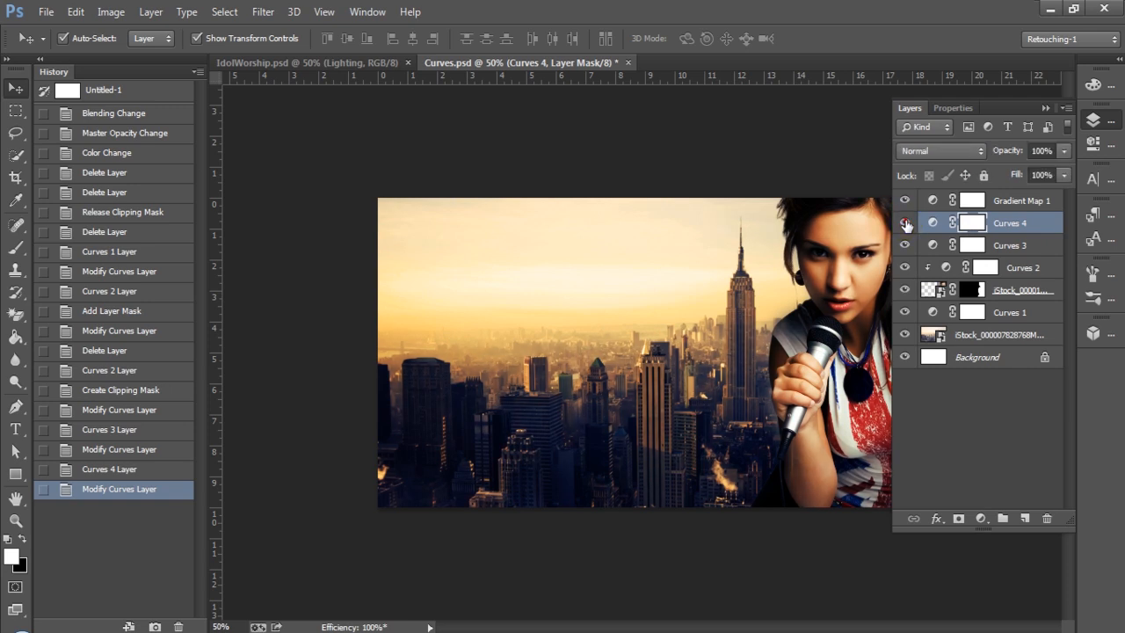
mouse_move(905, 222)
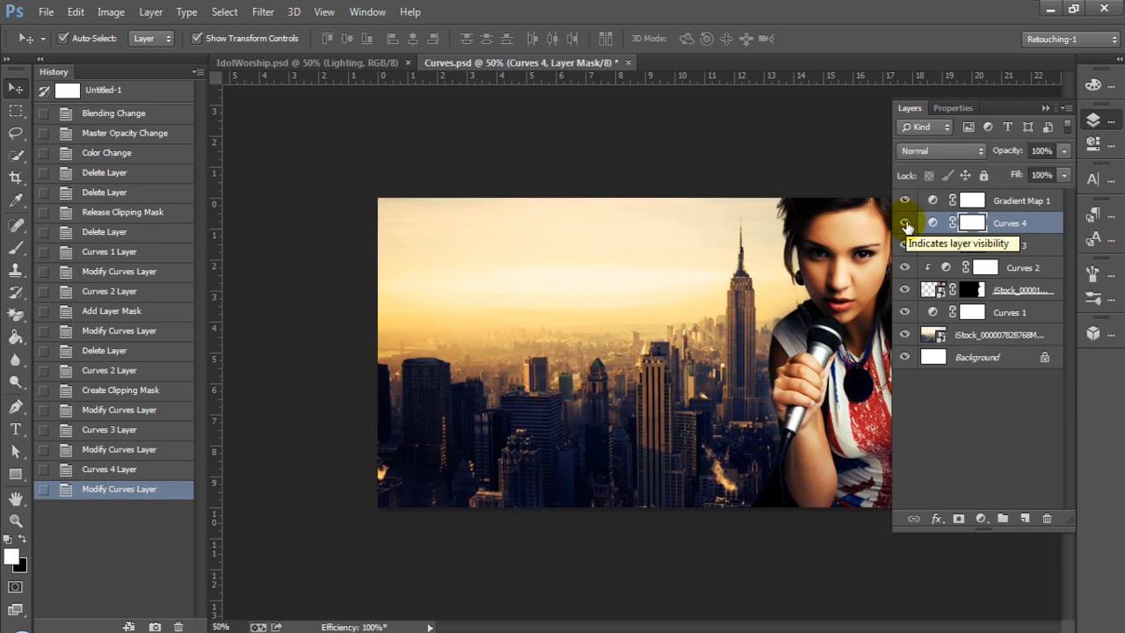
- Toggle Curves 4 visibility to compare the grade with and without it
left_click(904, 223)
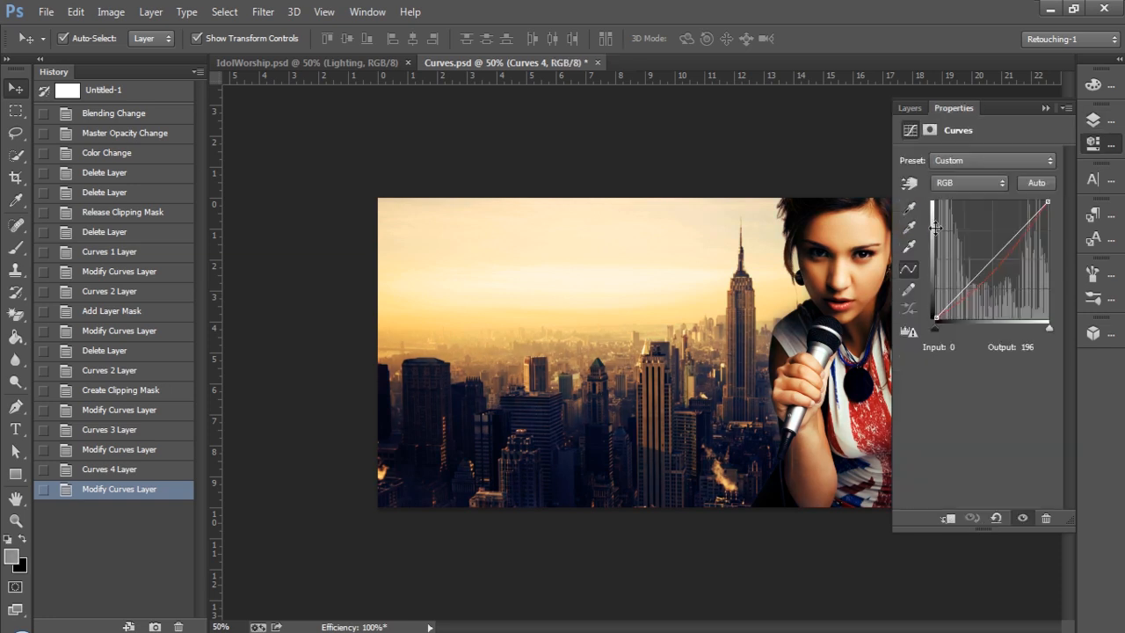
- Switch Curves 4 to the Blue channel and experiment with blue midtones and shadows
left_click(966, 183)
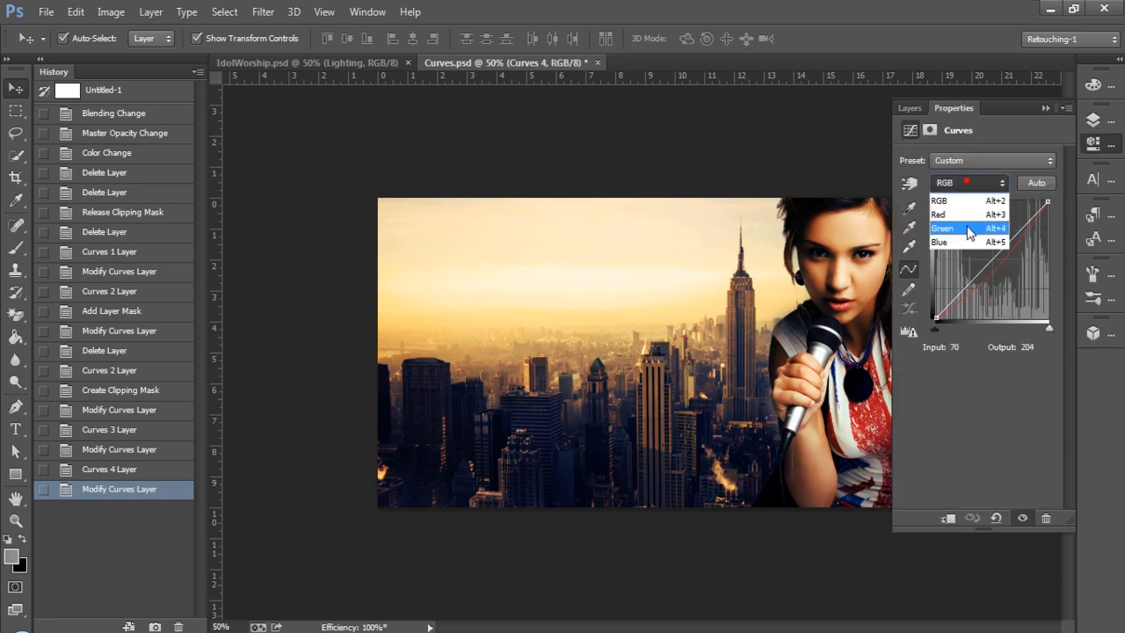
left_click(938, 241)
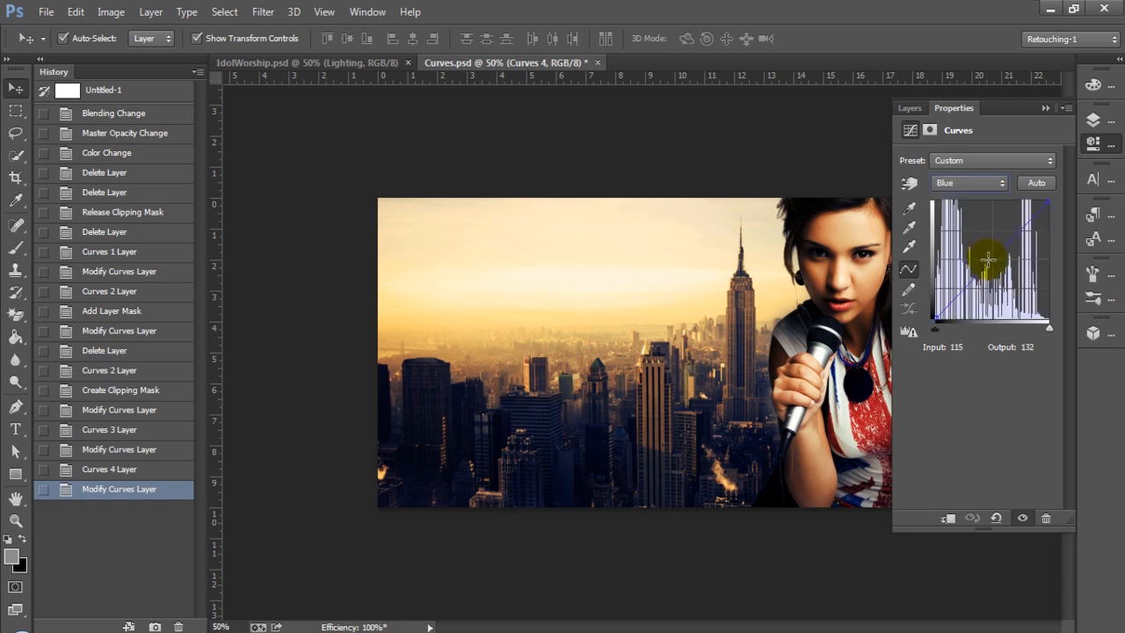
left_click_drag(986, 259, 980, 254)
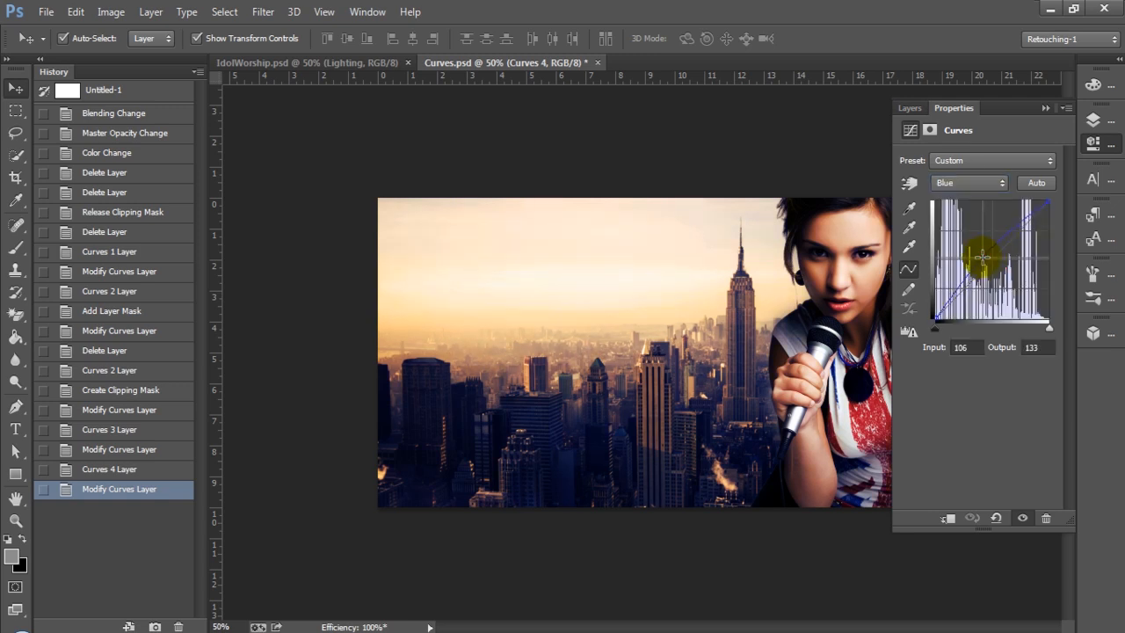
left_click_drag(983, 254, 986, 261)
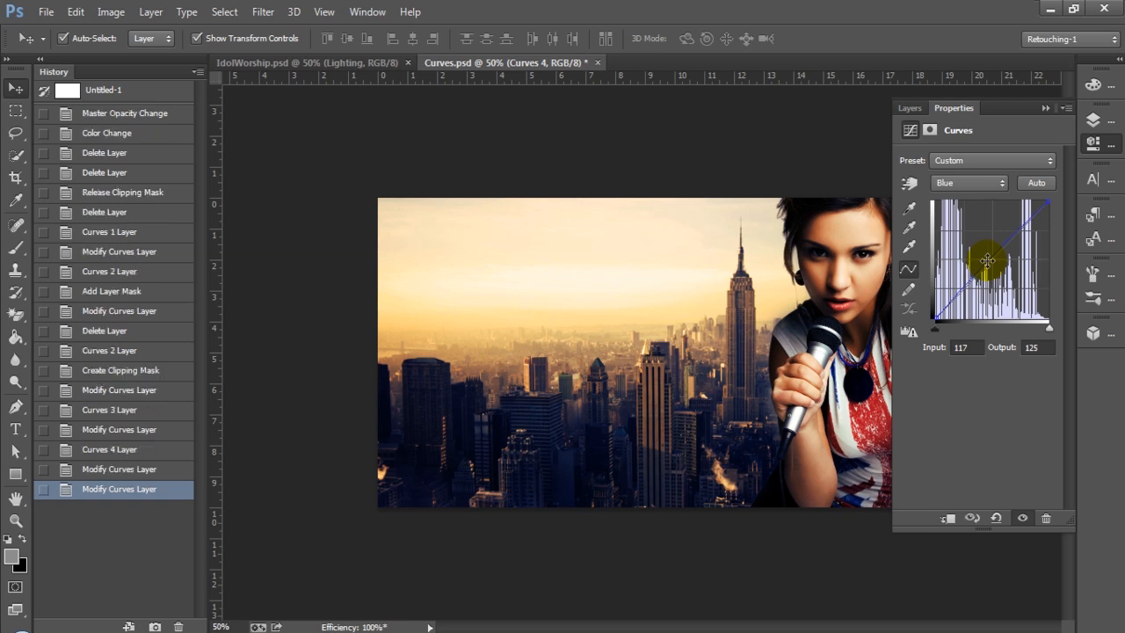
left_click_drag(986, 260, 954, 299)
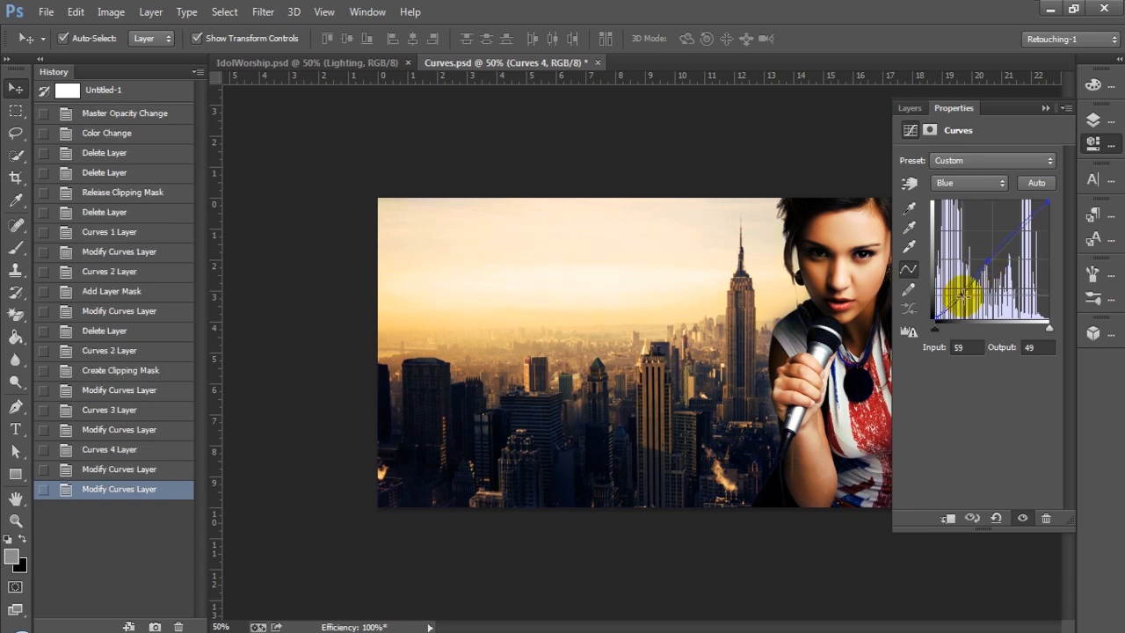
left_click_drag(953, 294, 958, 299)
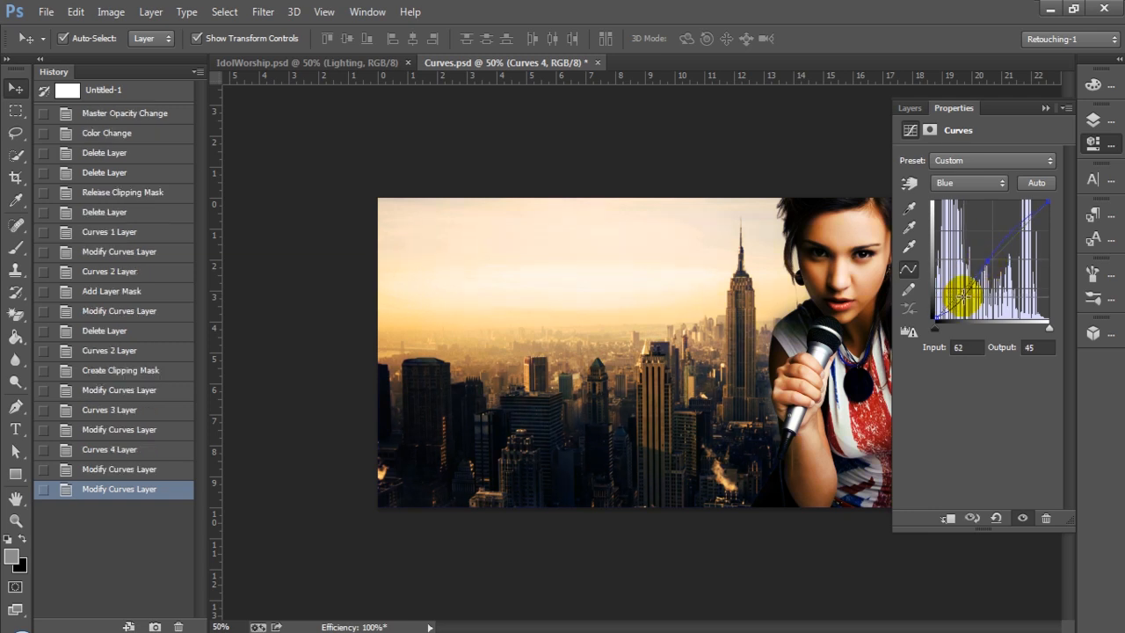
left_click_drag(964, 296, 966, 305)
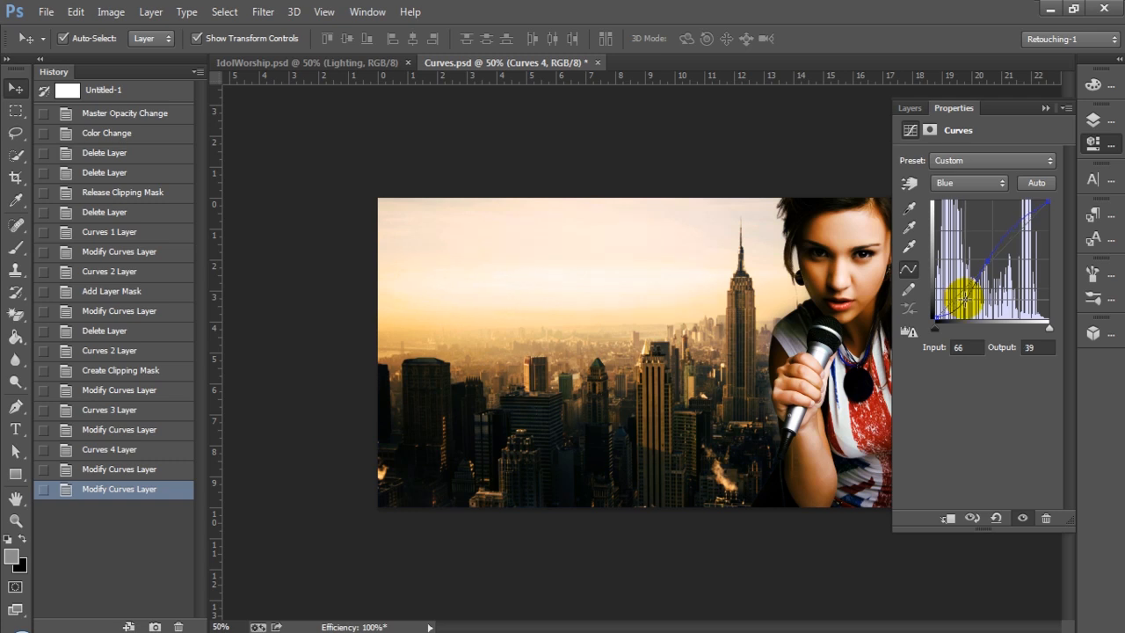
left_click_drag(962, 303, 966, 305)
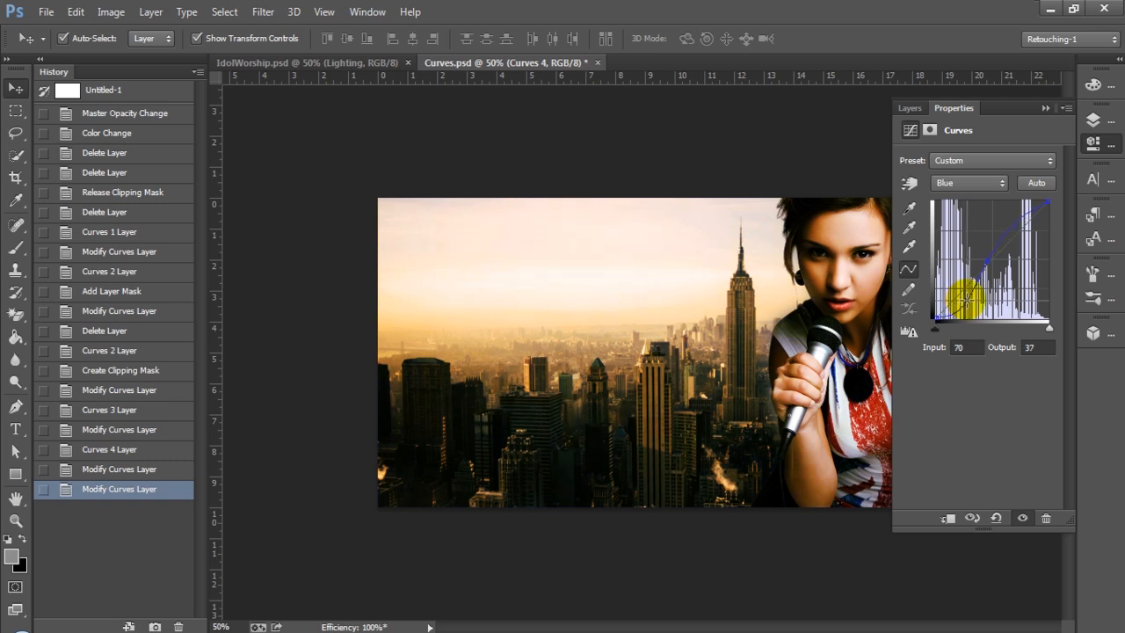
left_click_drag(966, 299, 957, 294)
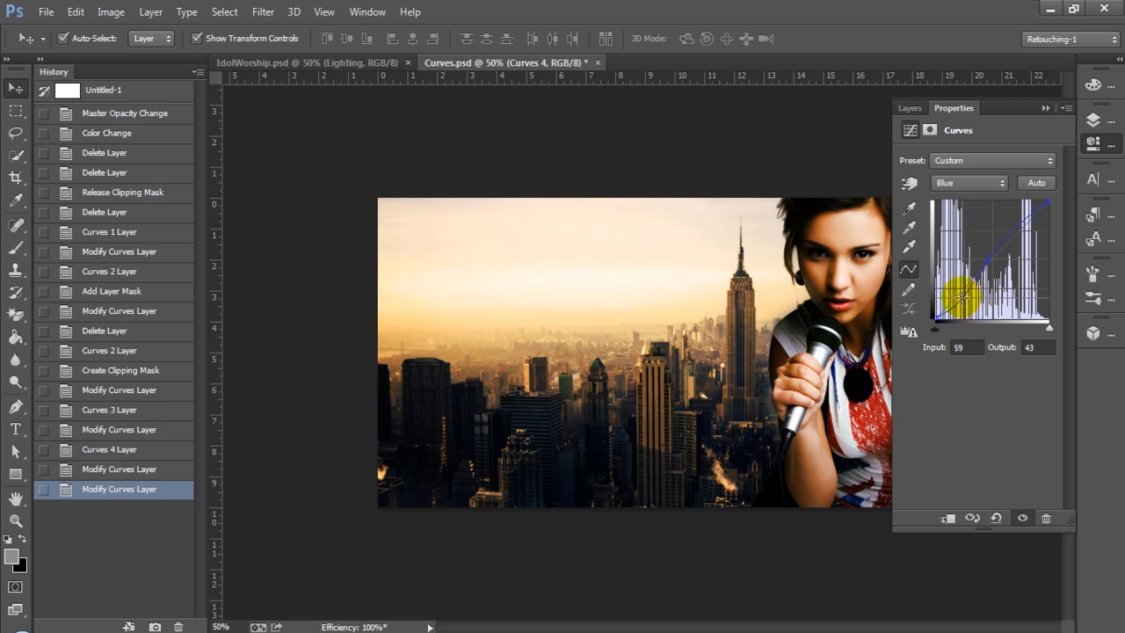
left_click_drag(964, 299, 947, 284)
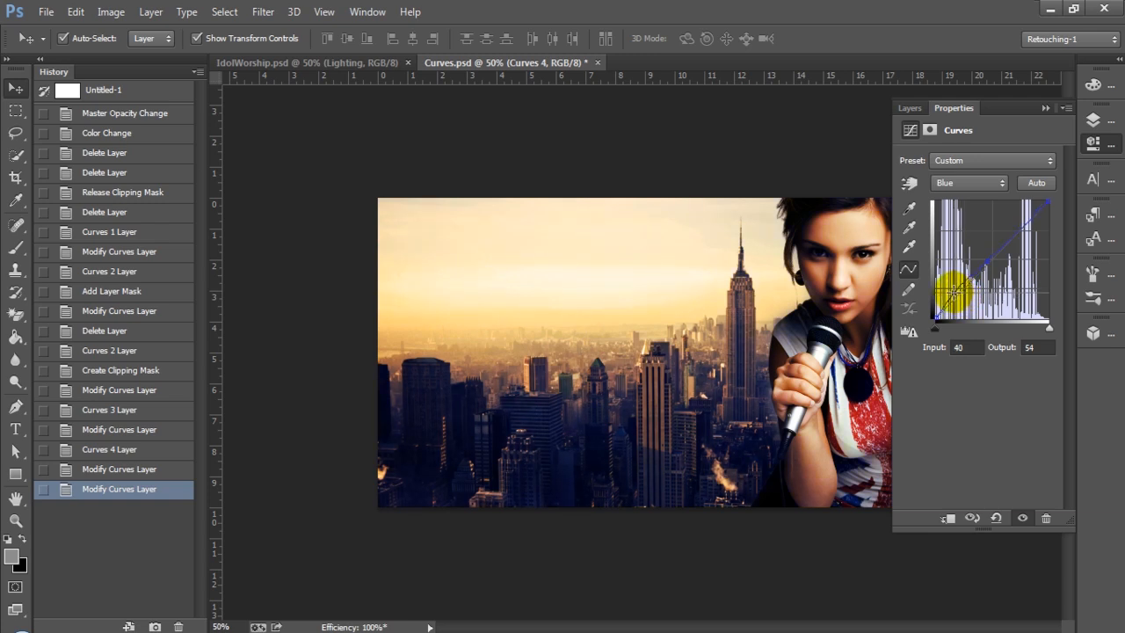
left_click_drag(954, 285, 1001, 257)
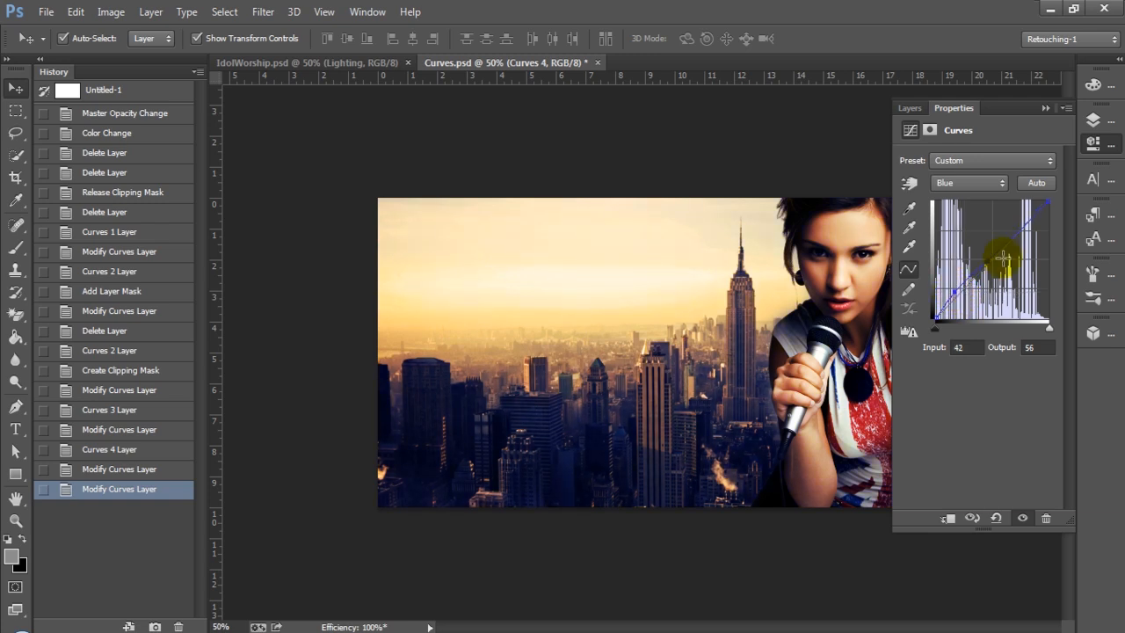
- Lower the blue midtones for warmth and settle a slightly lifted blue shadow point
left_click_drag(1002, 257, 988, 261)
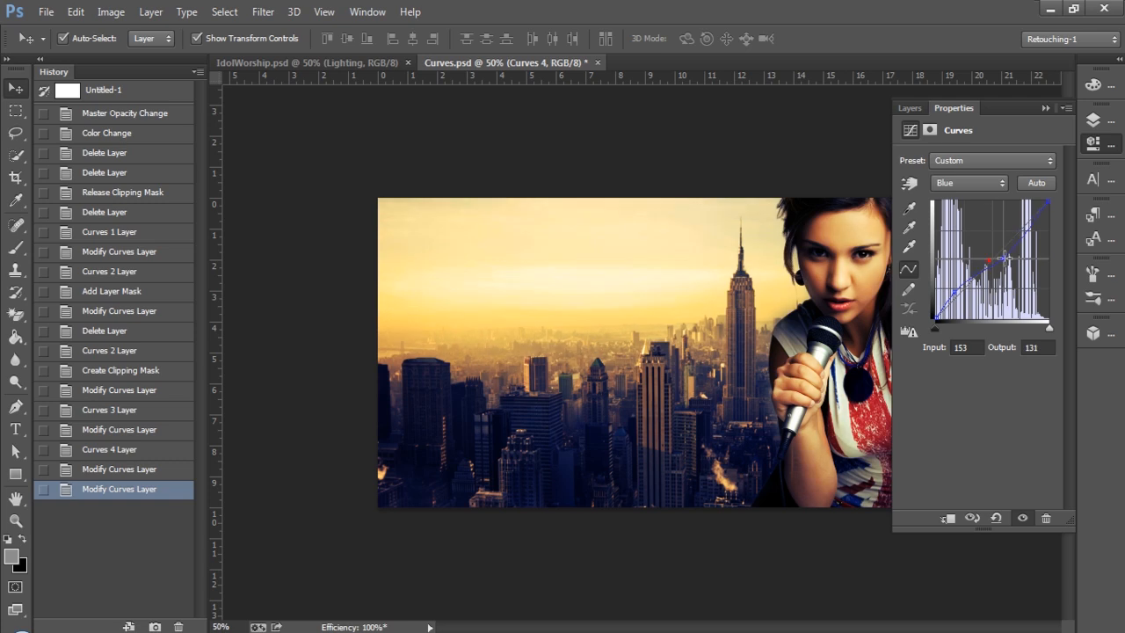
left_click_drag(988, 259, 1006, 256)
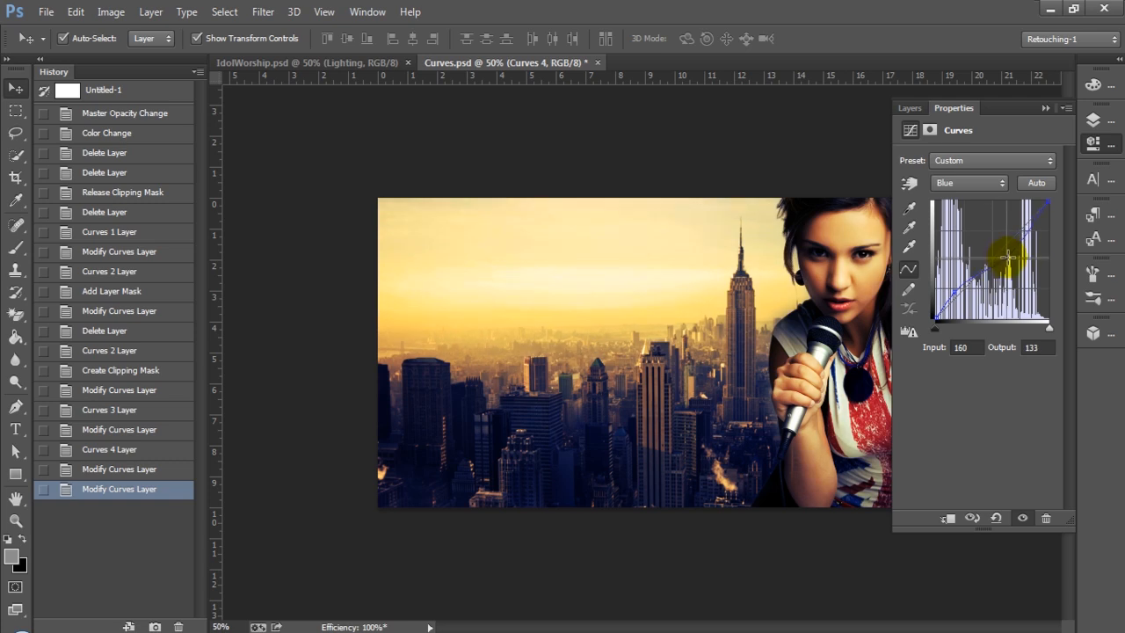
left_click_drag(1008, 256, 1008, 255)
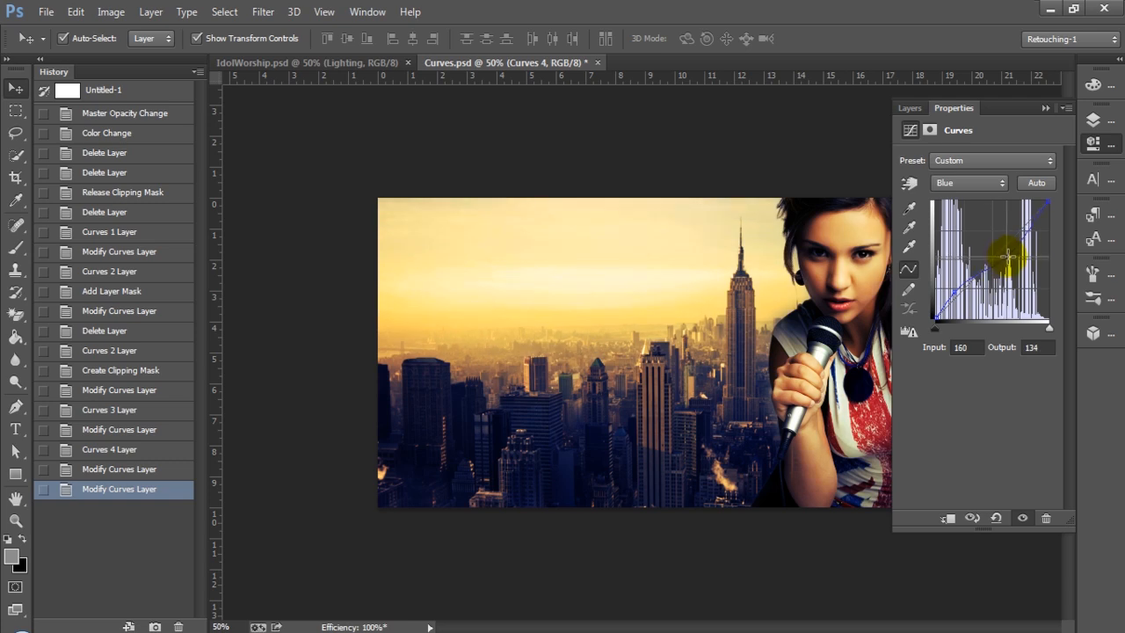
left_click_drag(1009, 259, 1009, 255)
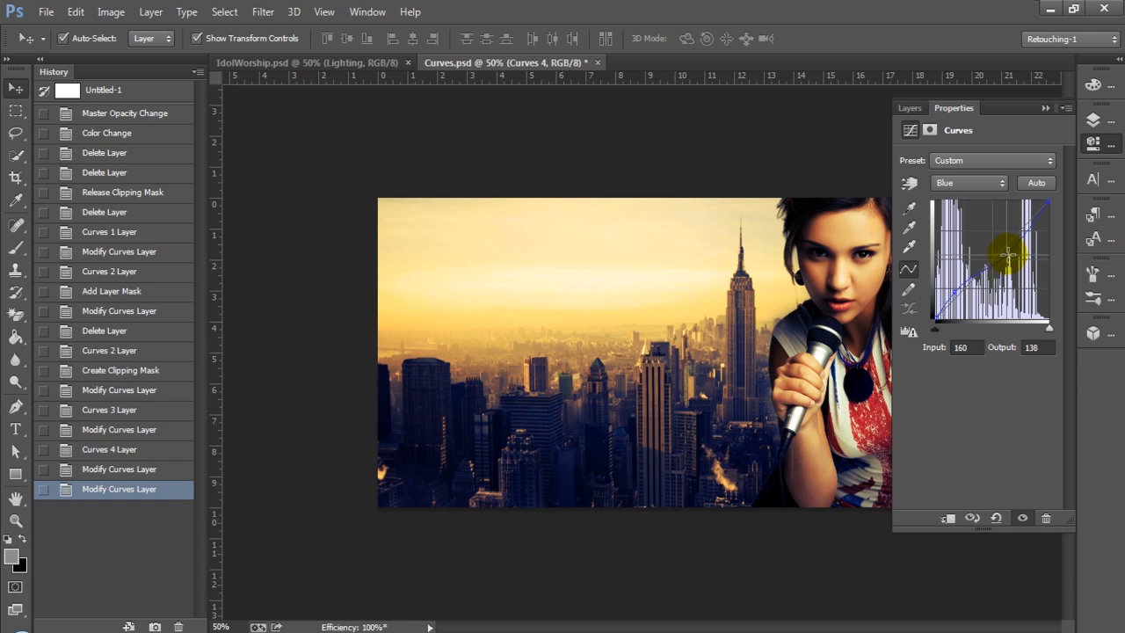
left_click_drag(1009, 254, 954, 290)
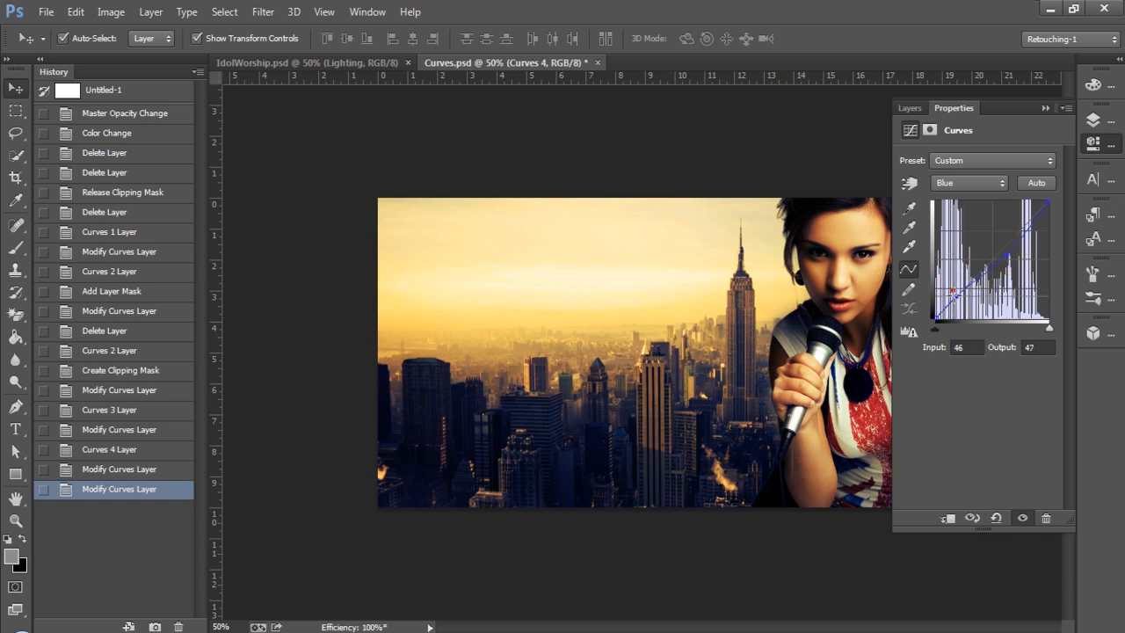
left_click_drag(951, 293, 959, 299)
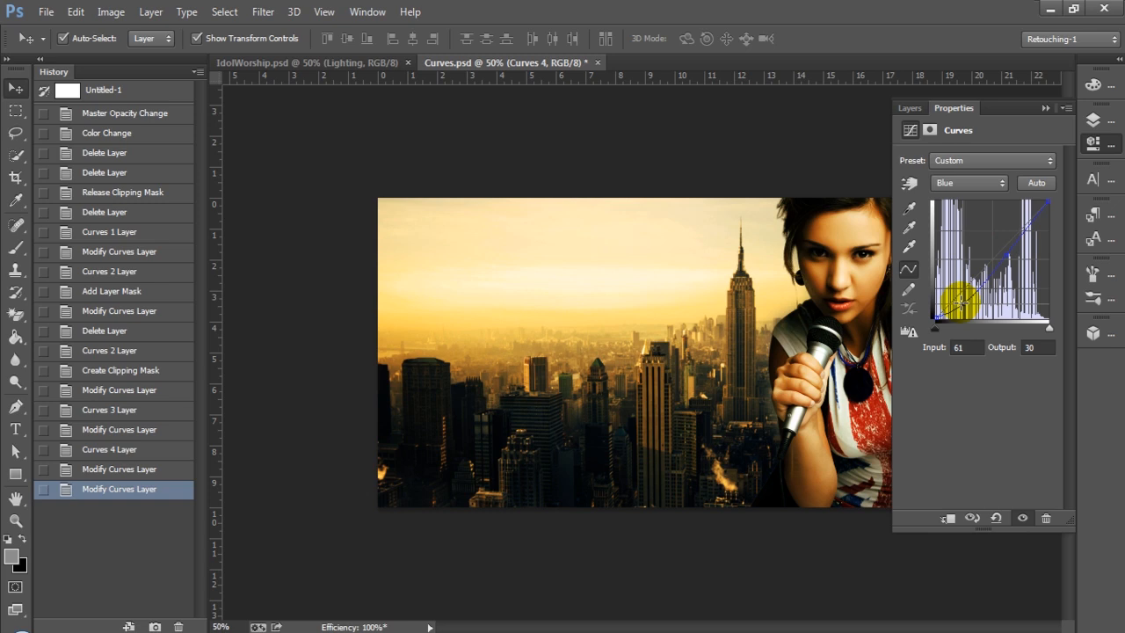
left_click_drag(957, 298, 944, 301)
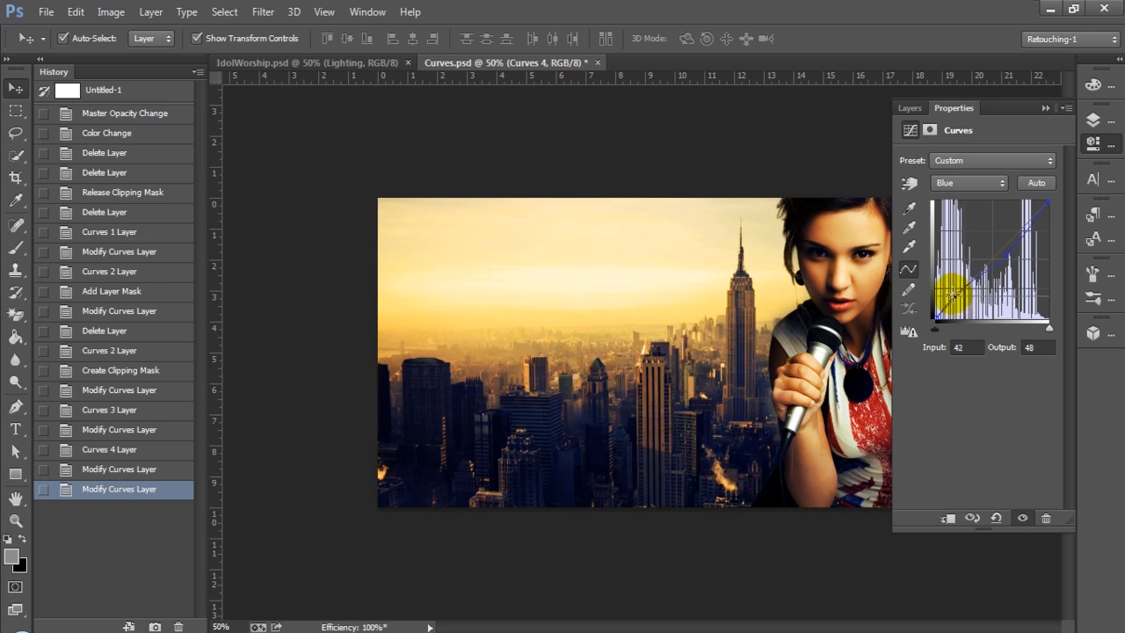
left_click_drag(951, 294, 958, 299)
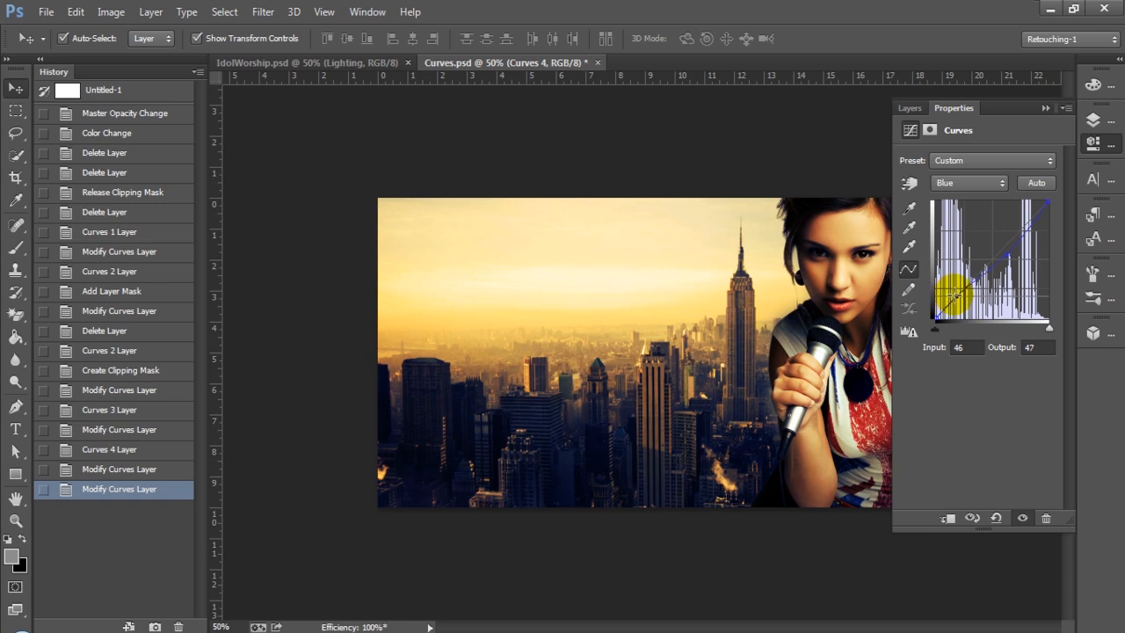
left_click_drag(953, 299, 949, 296)
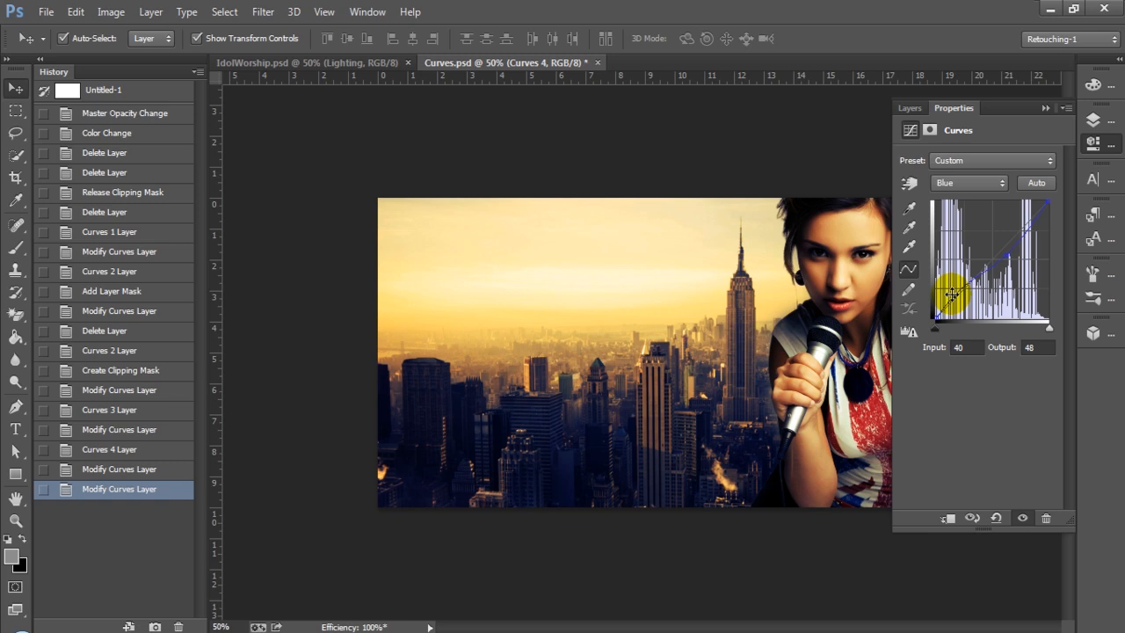
left_click_drag(953, 294, 967, 220)
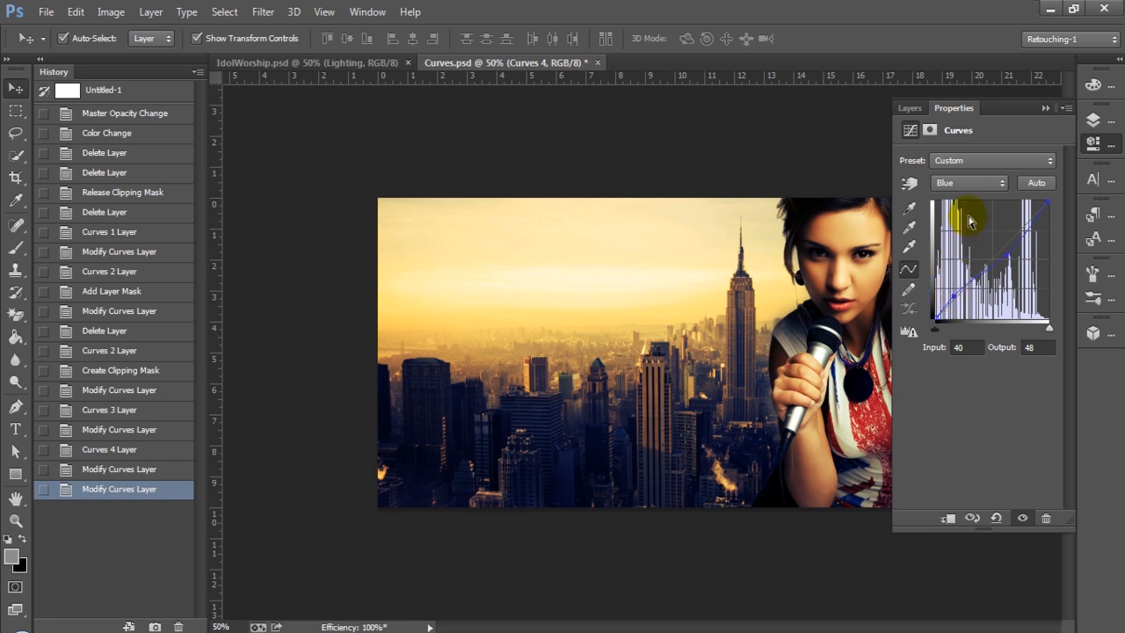
- Switch Curves 4 to the Green channel and settle its midtone point just below the diagonal
left_click(966, 182)
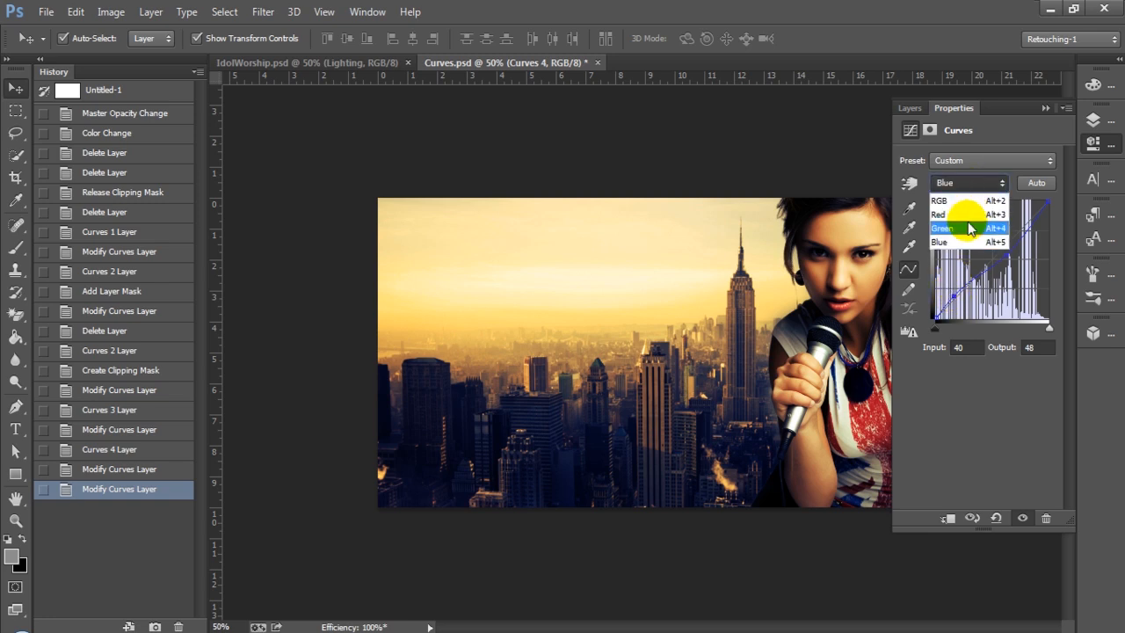
left_click(942, 227)
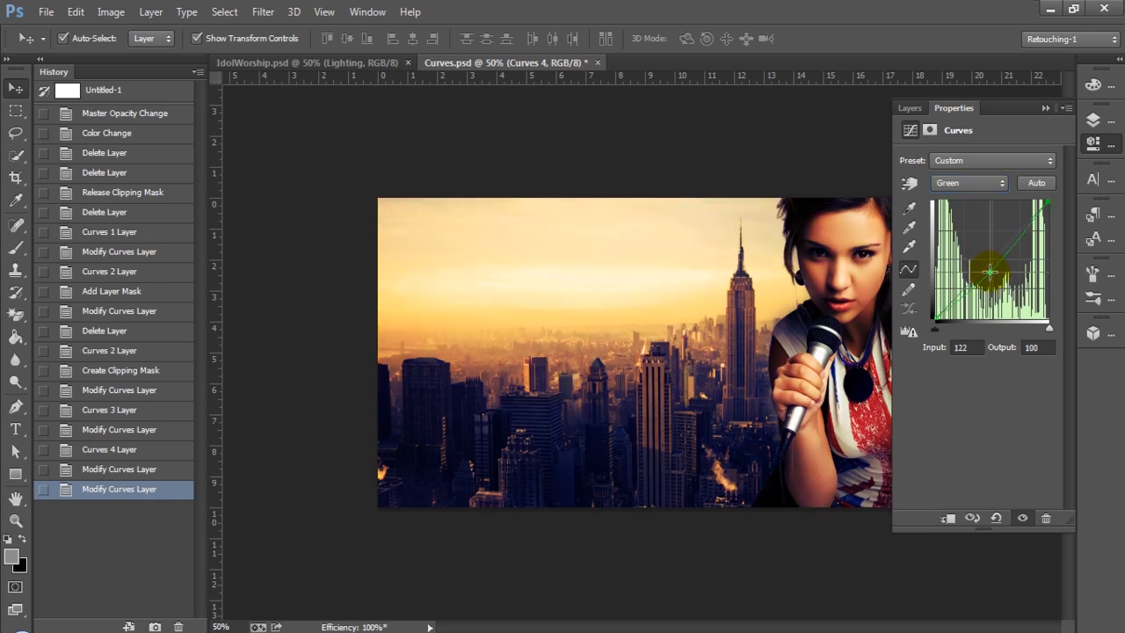
left_click_drag(990, 270, 978, 257)
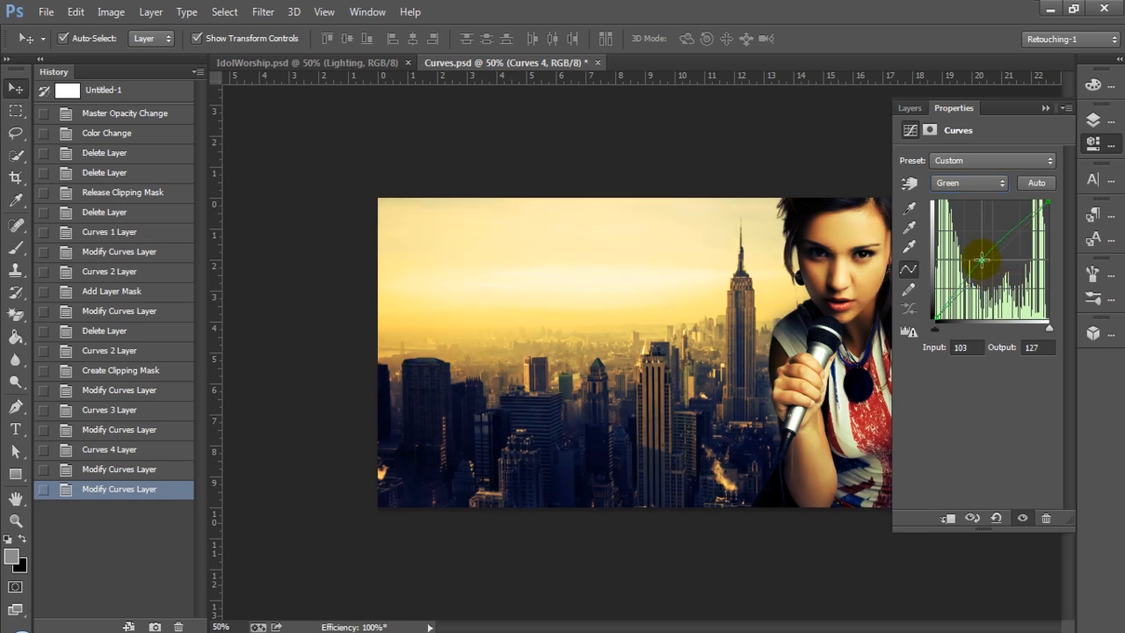
left_click_drag(982, 261, 973, 262)
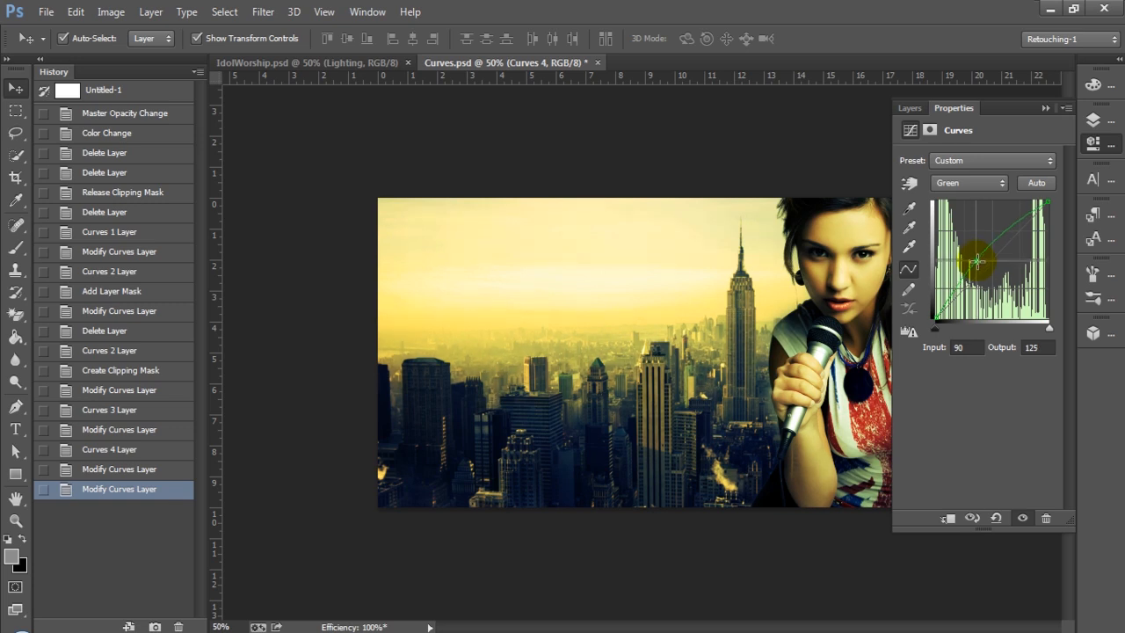
left_click_drag(975, 258, 987, 267)
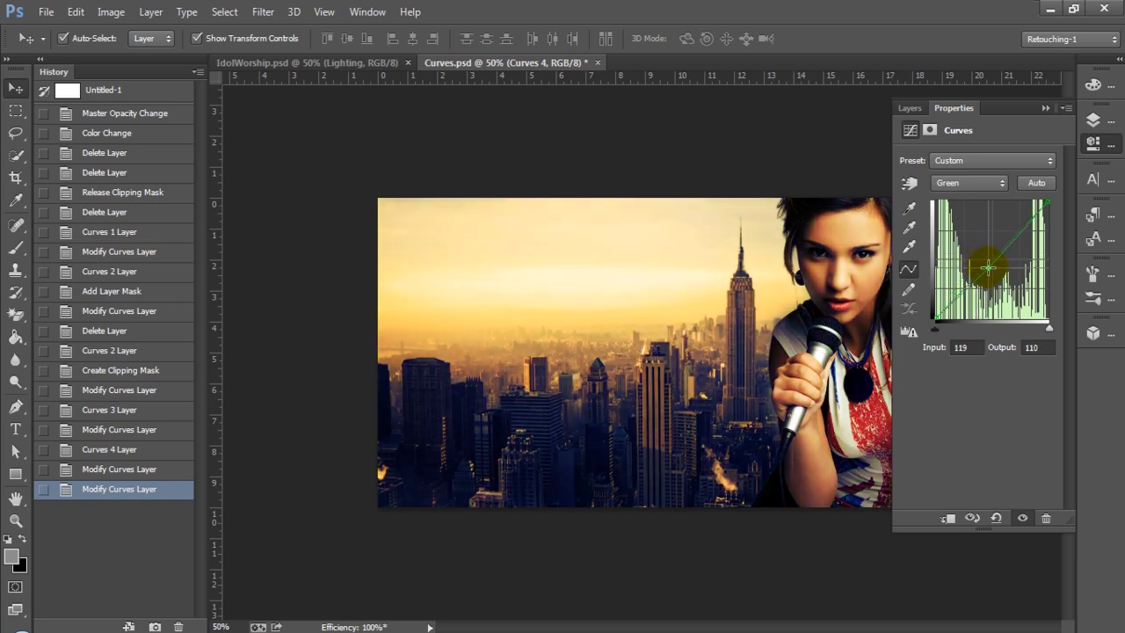
left_click_drag(988, 263, 995, 266)
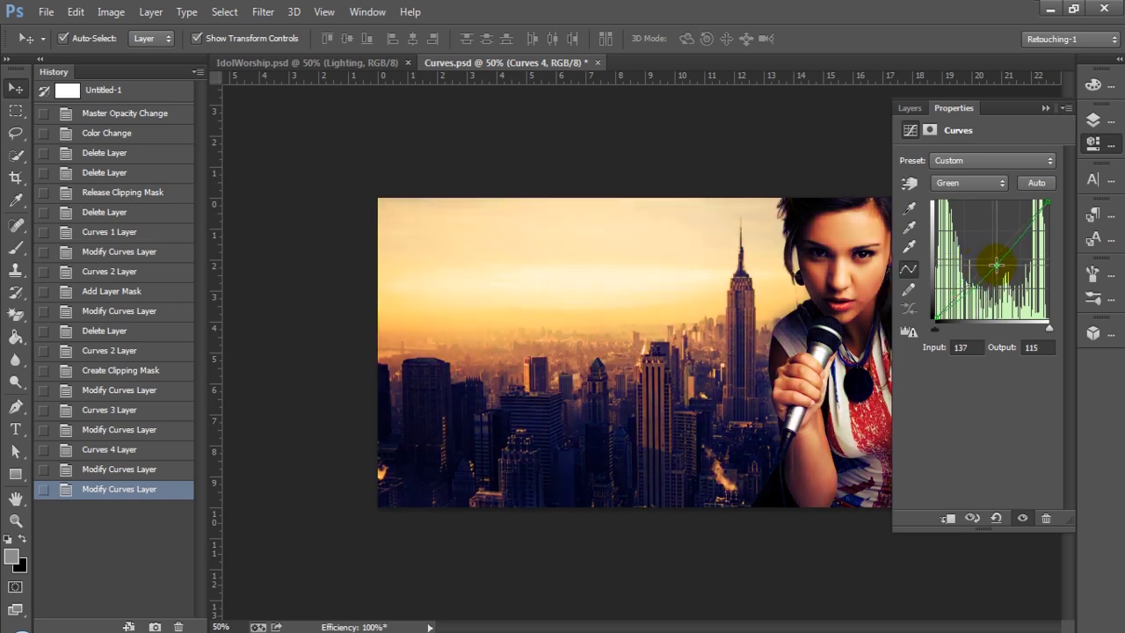
left_click_drag(995, 265, 984, 262)
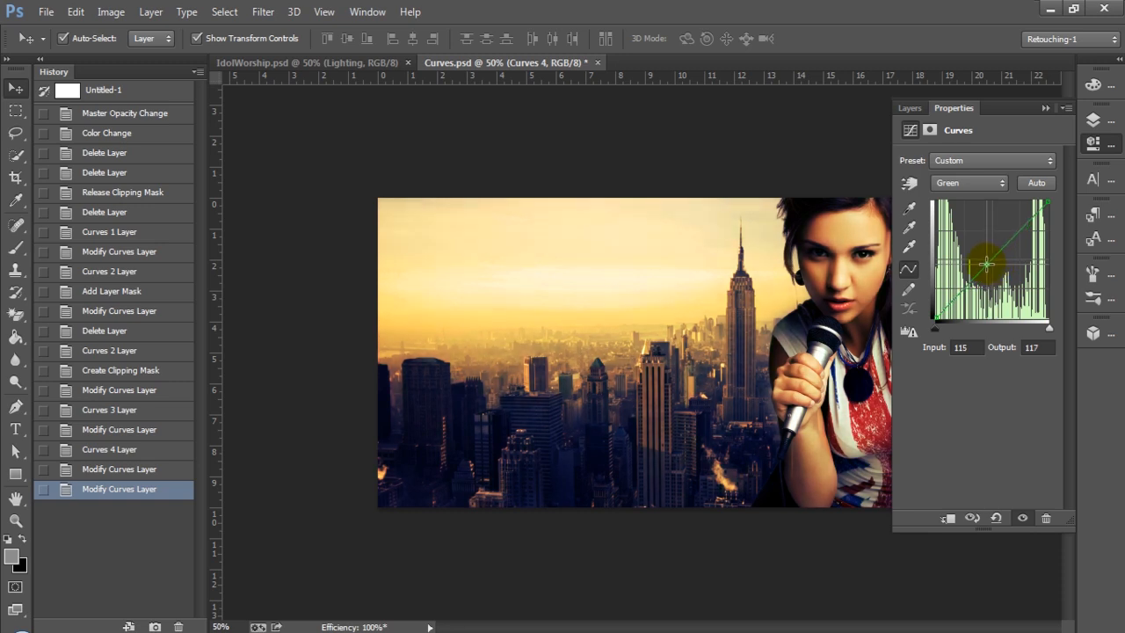
left_click_drag(985, 264, 983, 272)
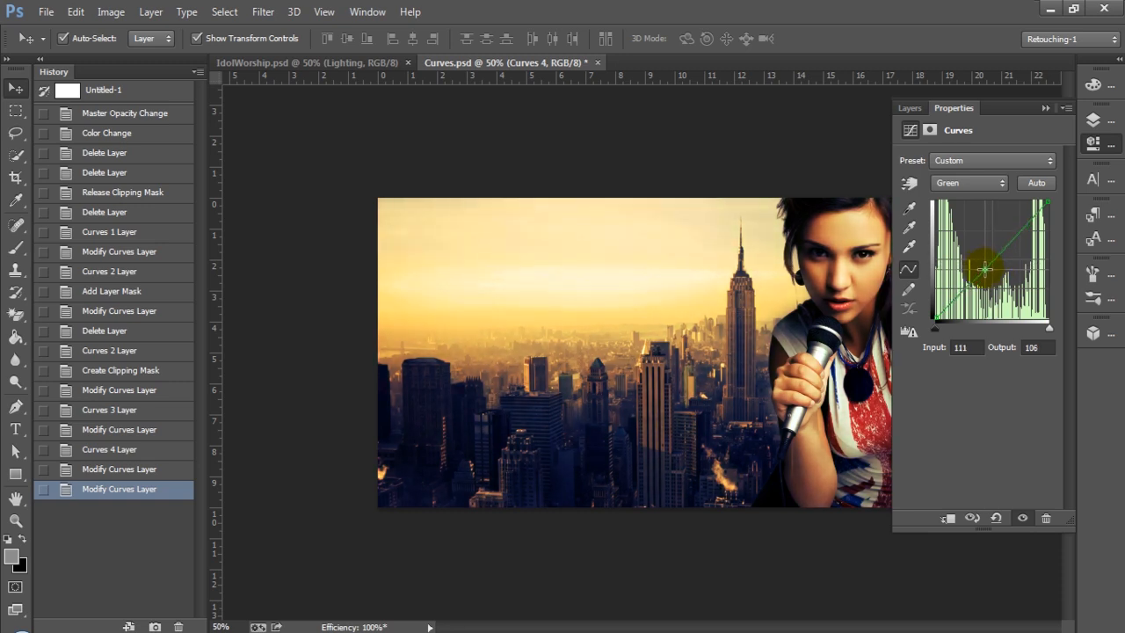
left_click_drag(984, 268, 988, 274)
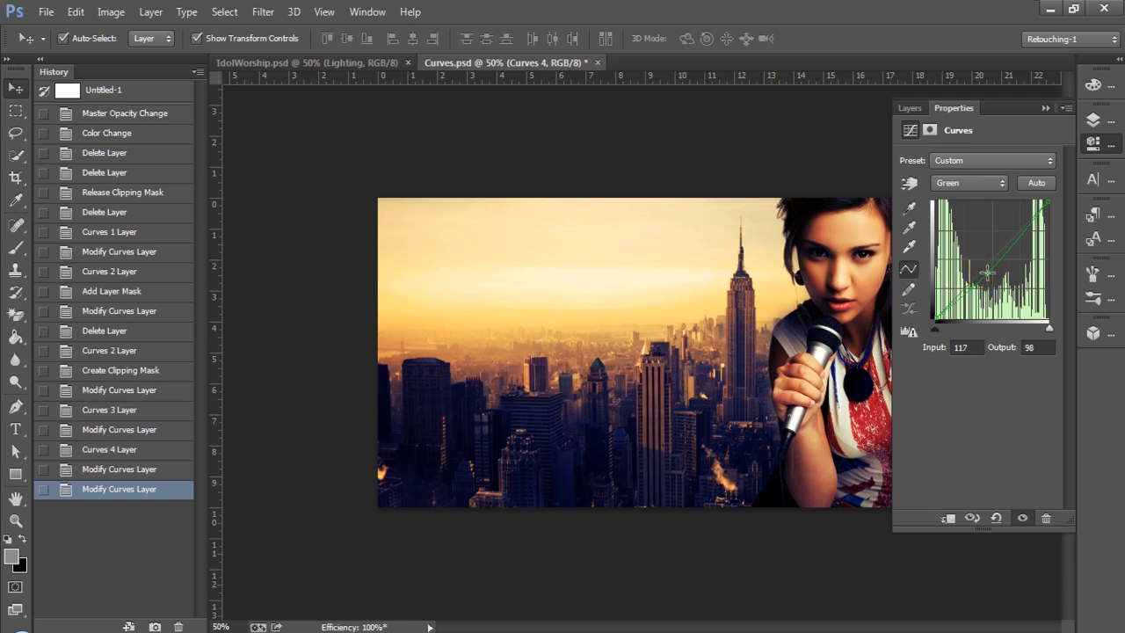
left_click_drag(991, 274, 984, 268)
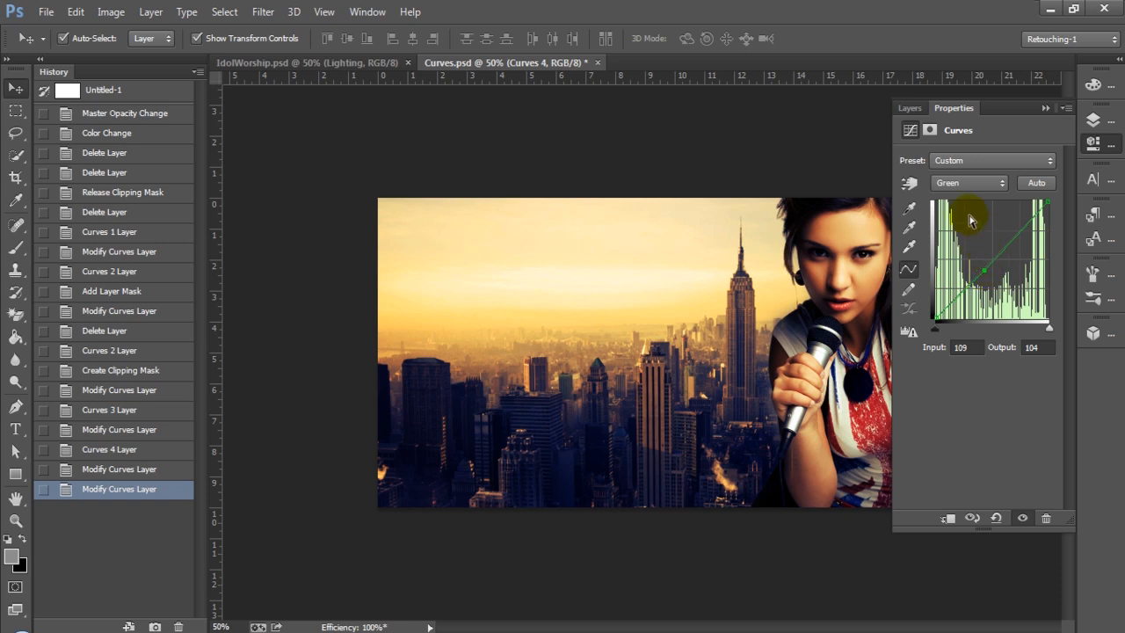
- In the Layers panel, toggle Curves 4, 3, 2 and 1 off and on for before/after comparison
left_click(910, 107)
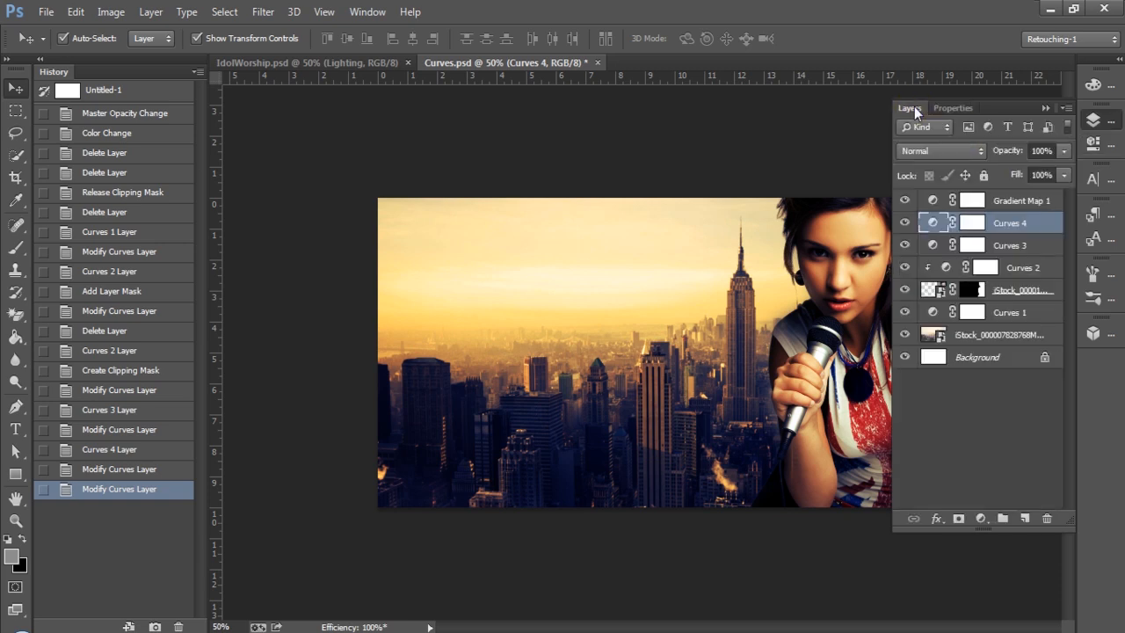
left_click(904, 223)
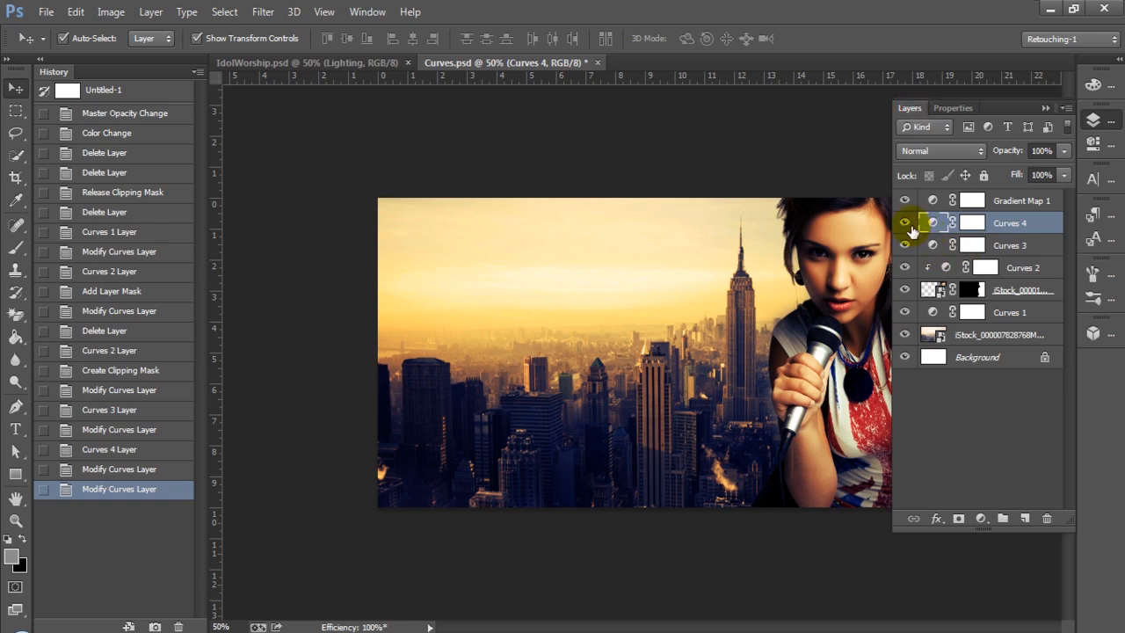
mouse_move(905, 222)
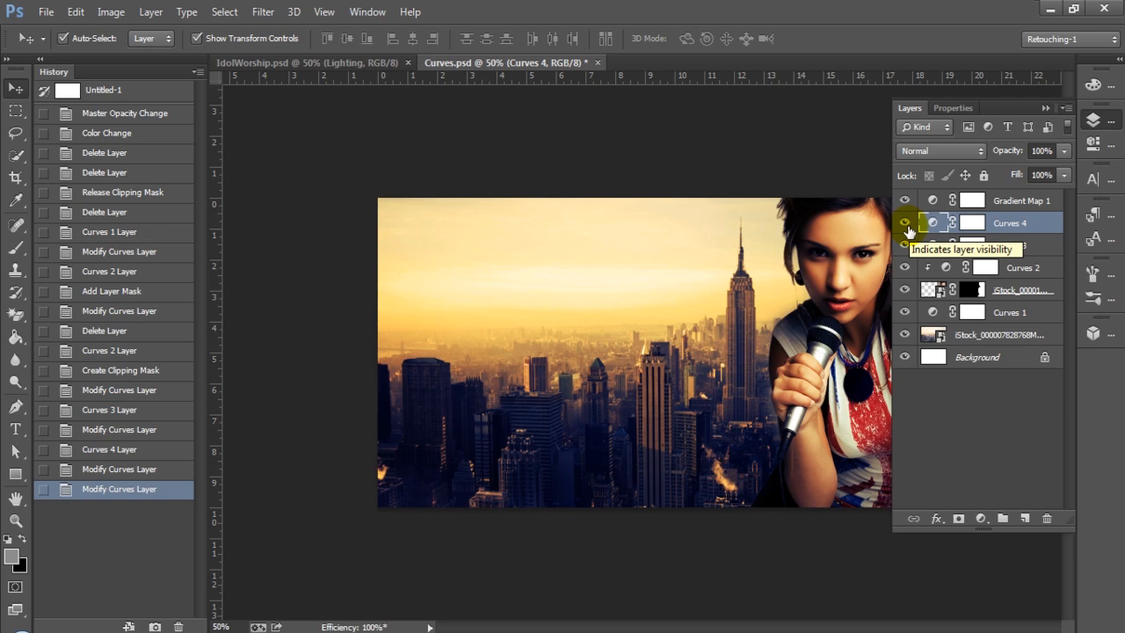
left_click(904, 222)
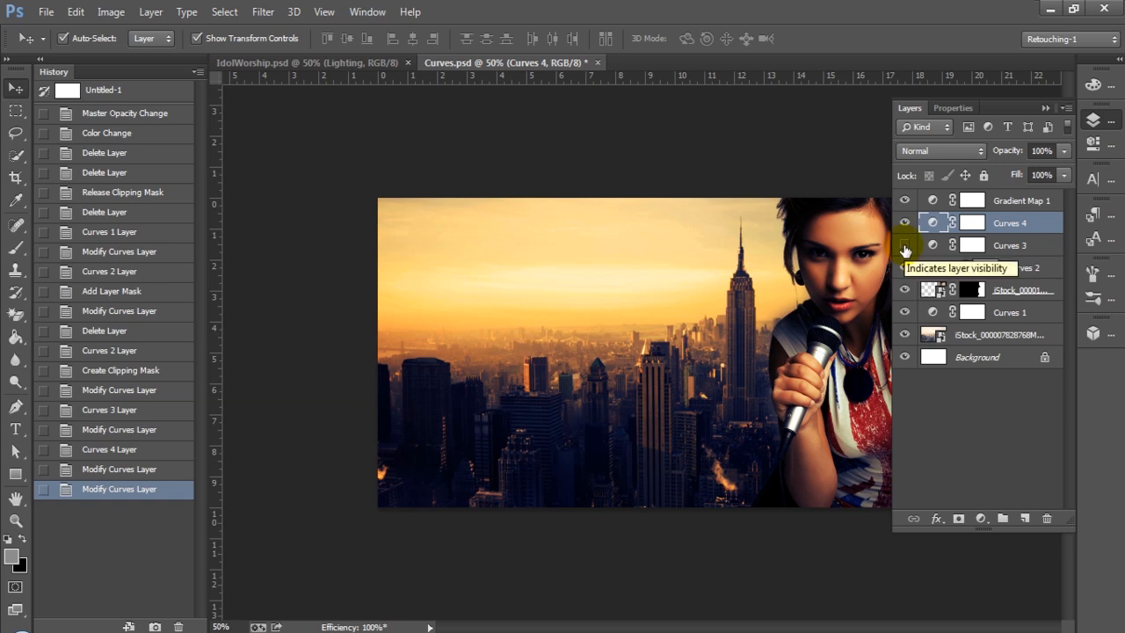
left_click(904, 245)
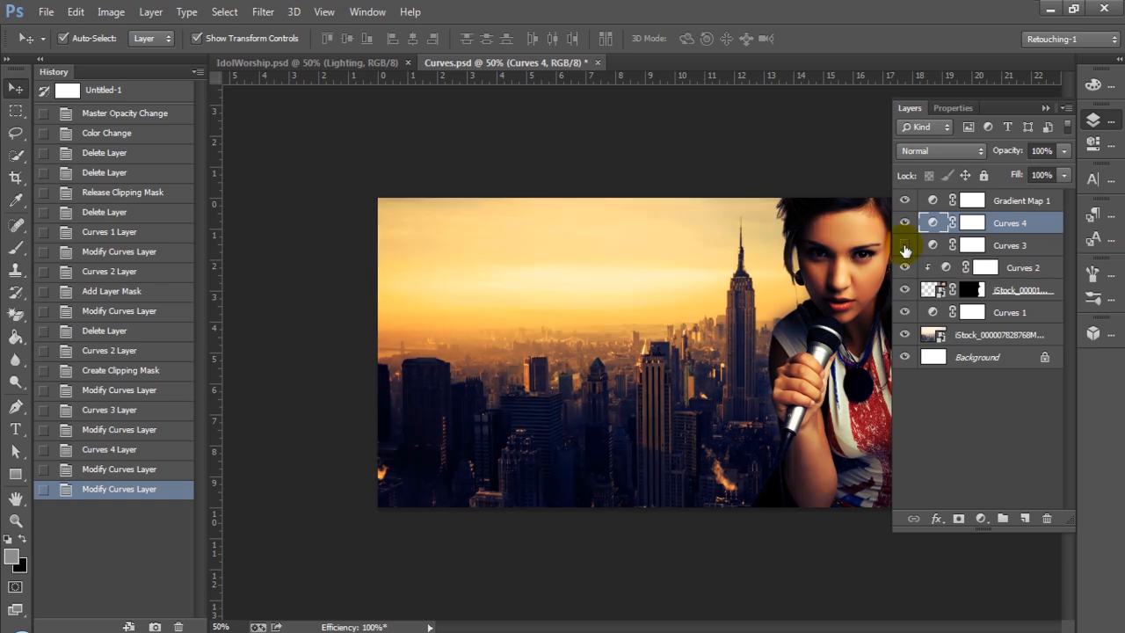
left_click(904, 245)
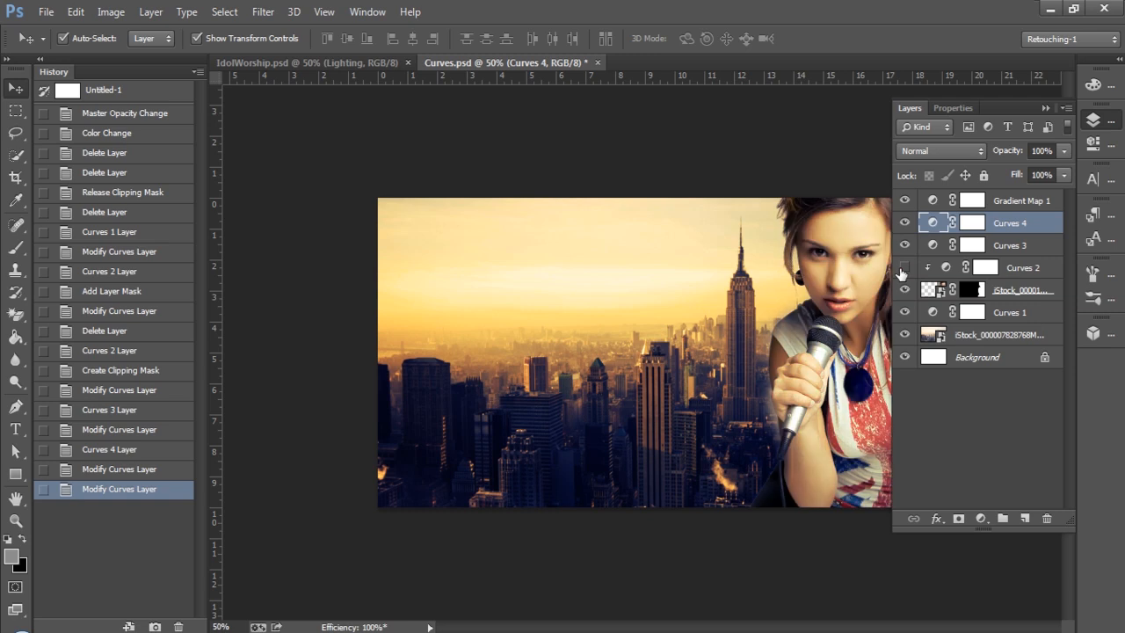
left_click(904, 268)
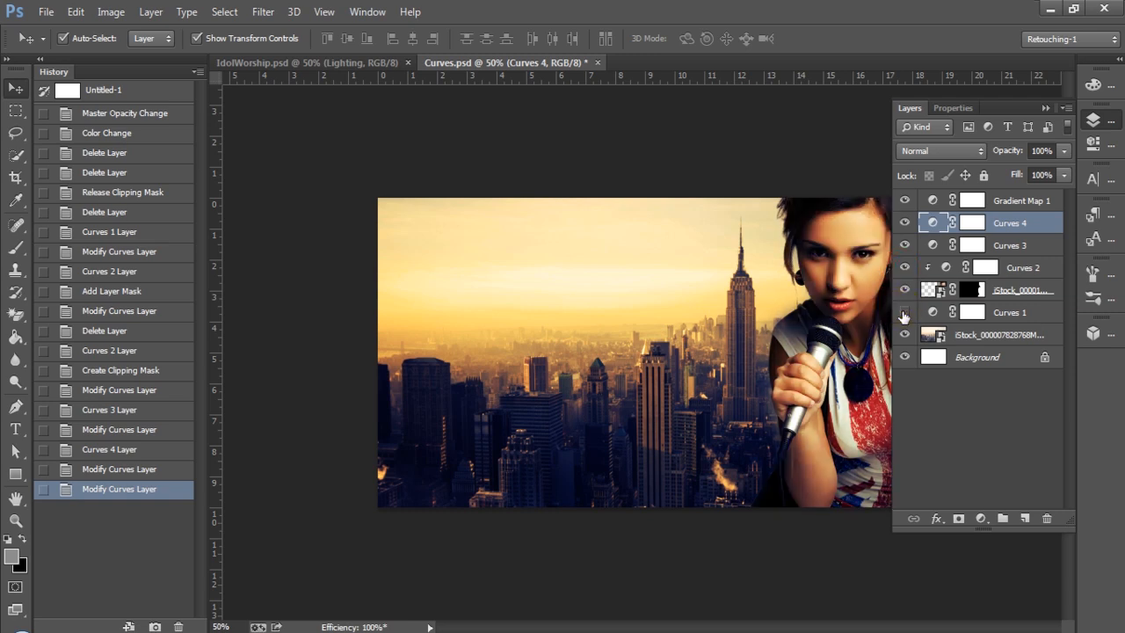
left_click(904, 312)
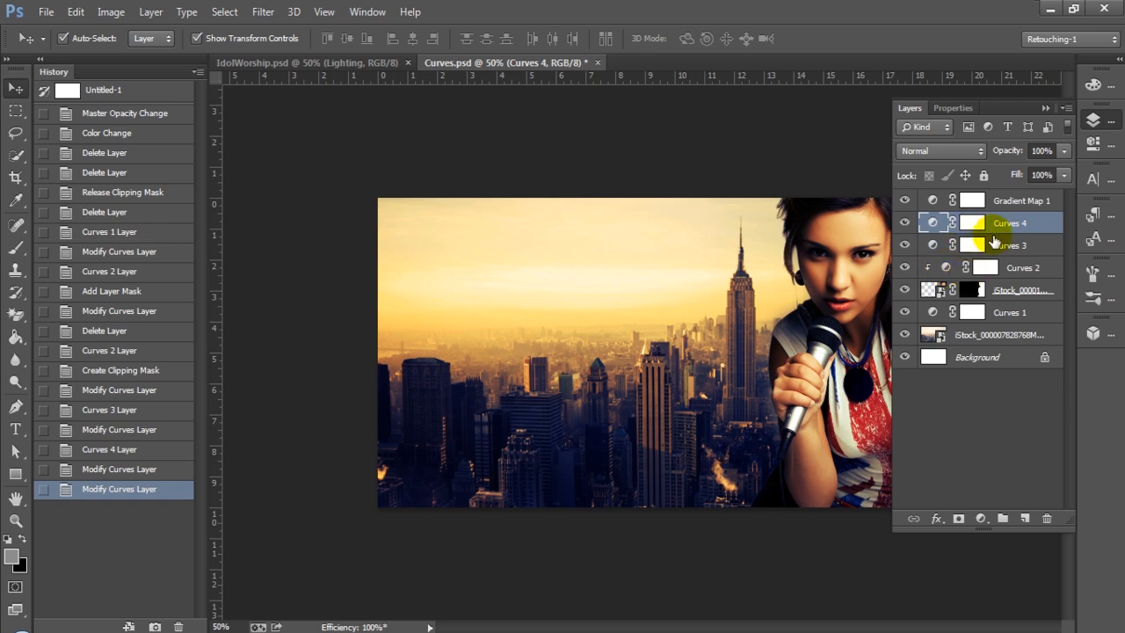
mouse_move(944, 242)
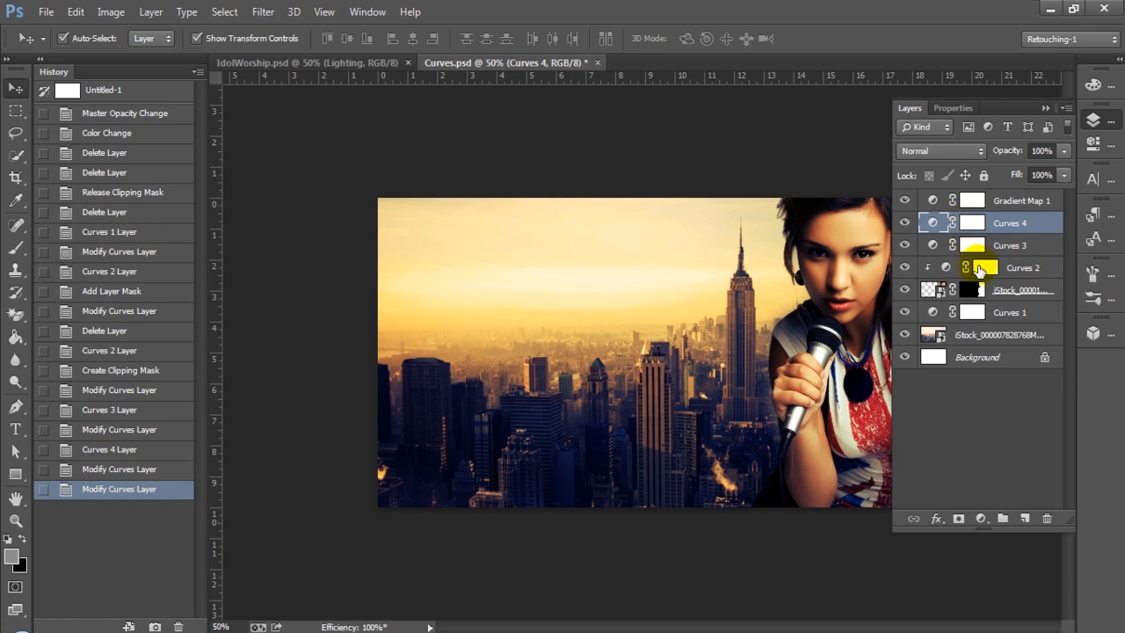
mouse_move(971, 267)
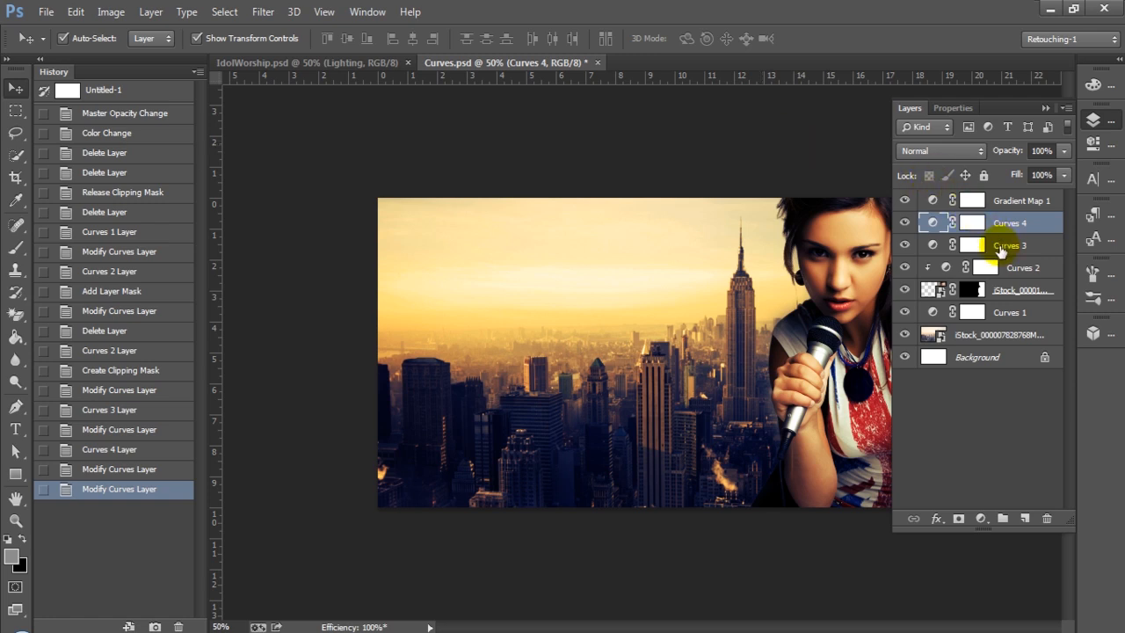
mouse_move(995, 261)
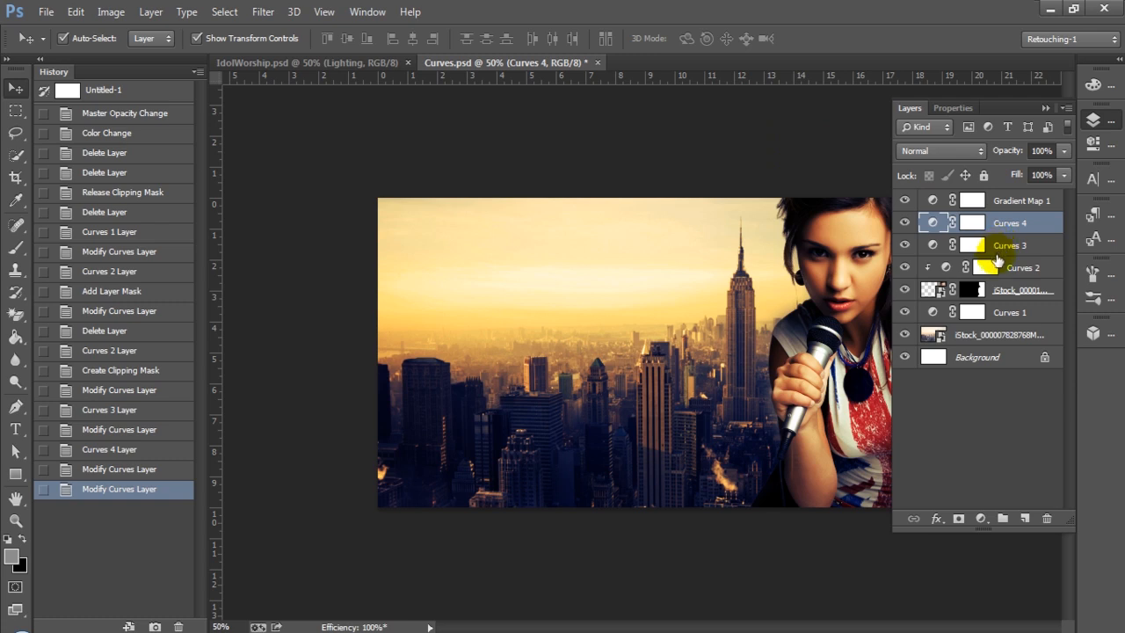